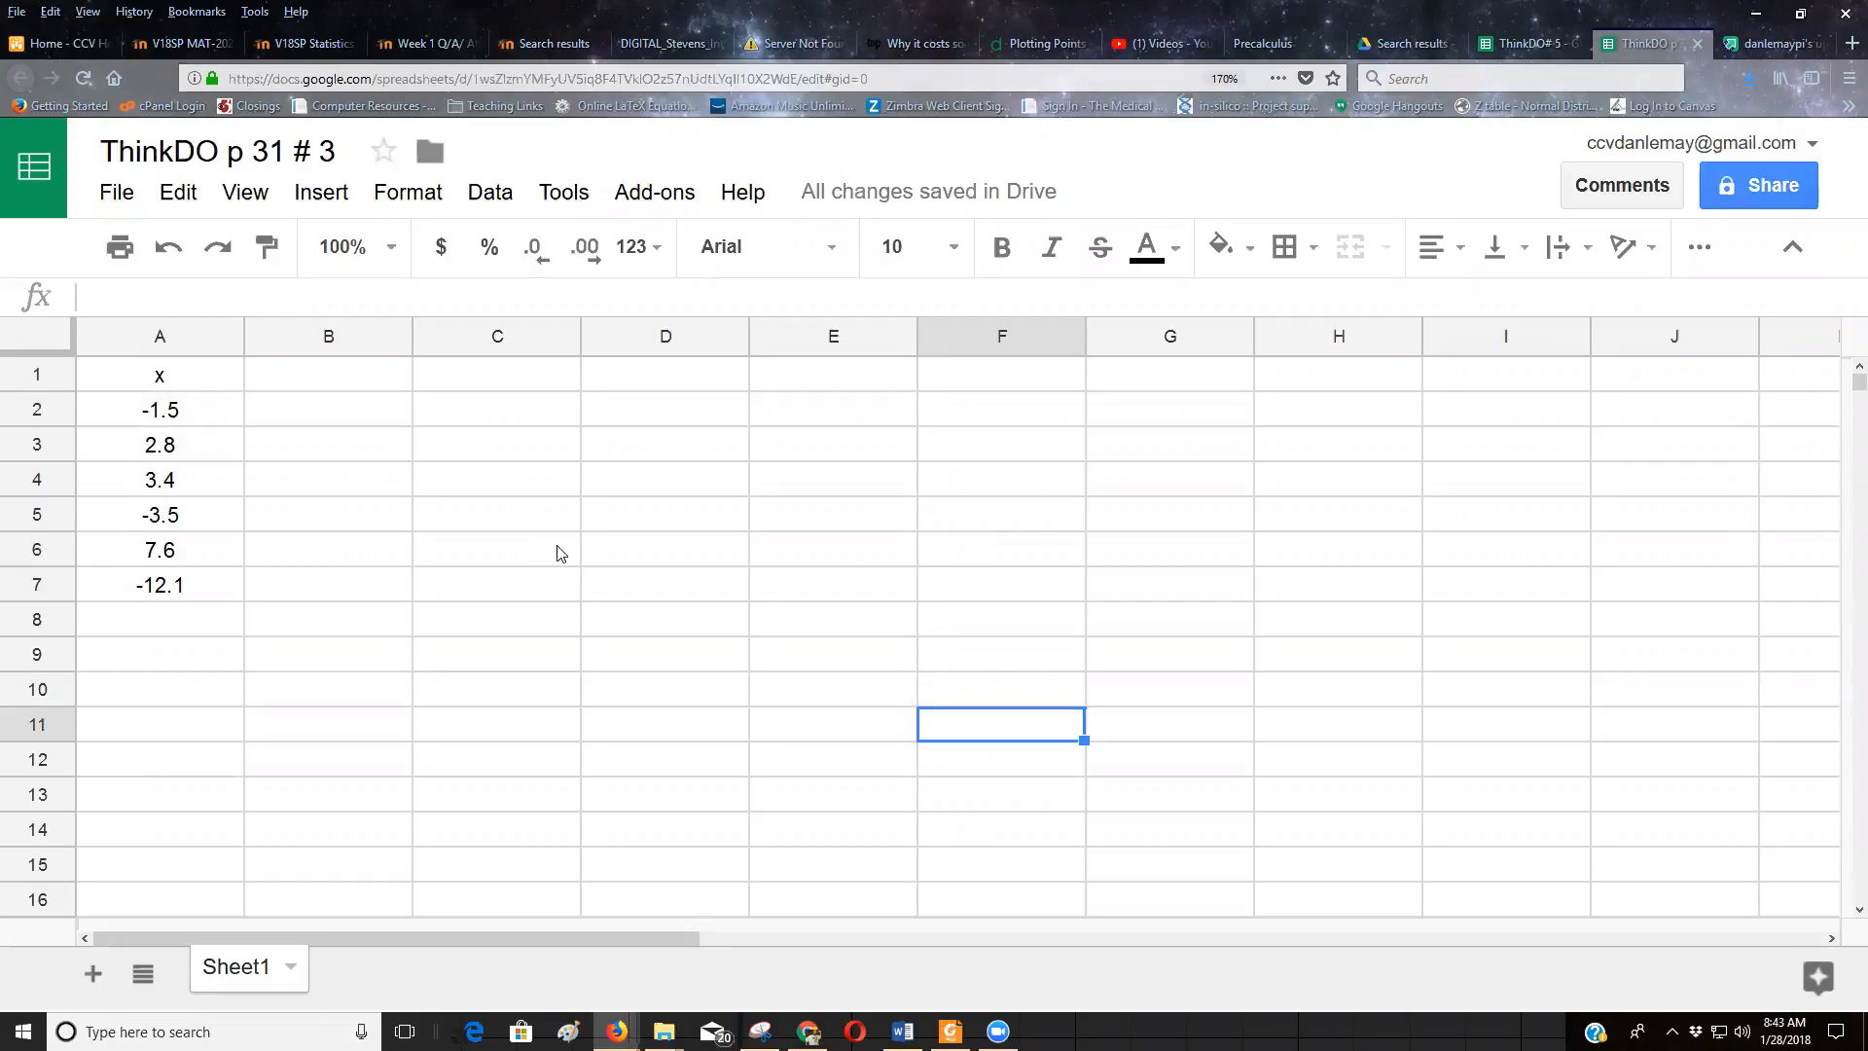
mouse_move(802, 880)
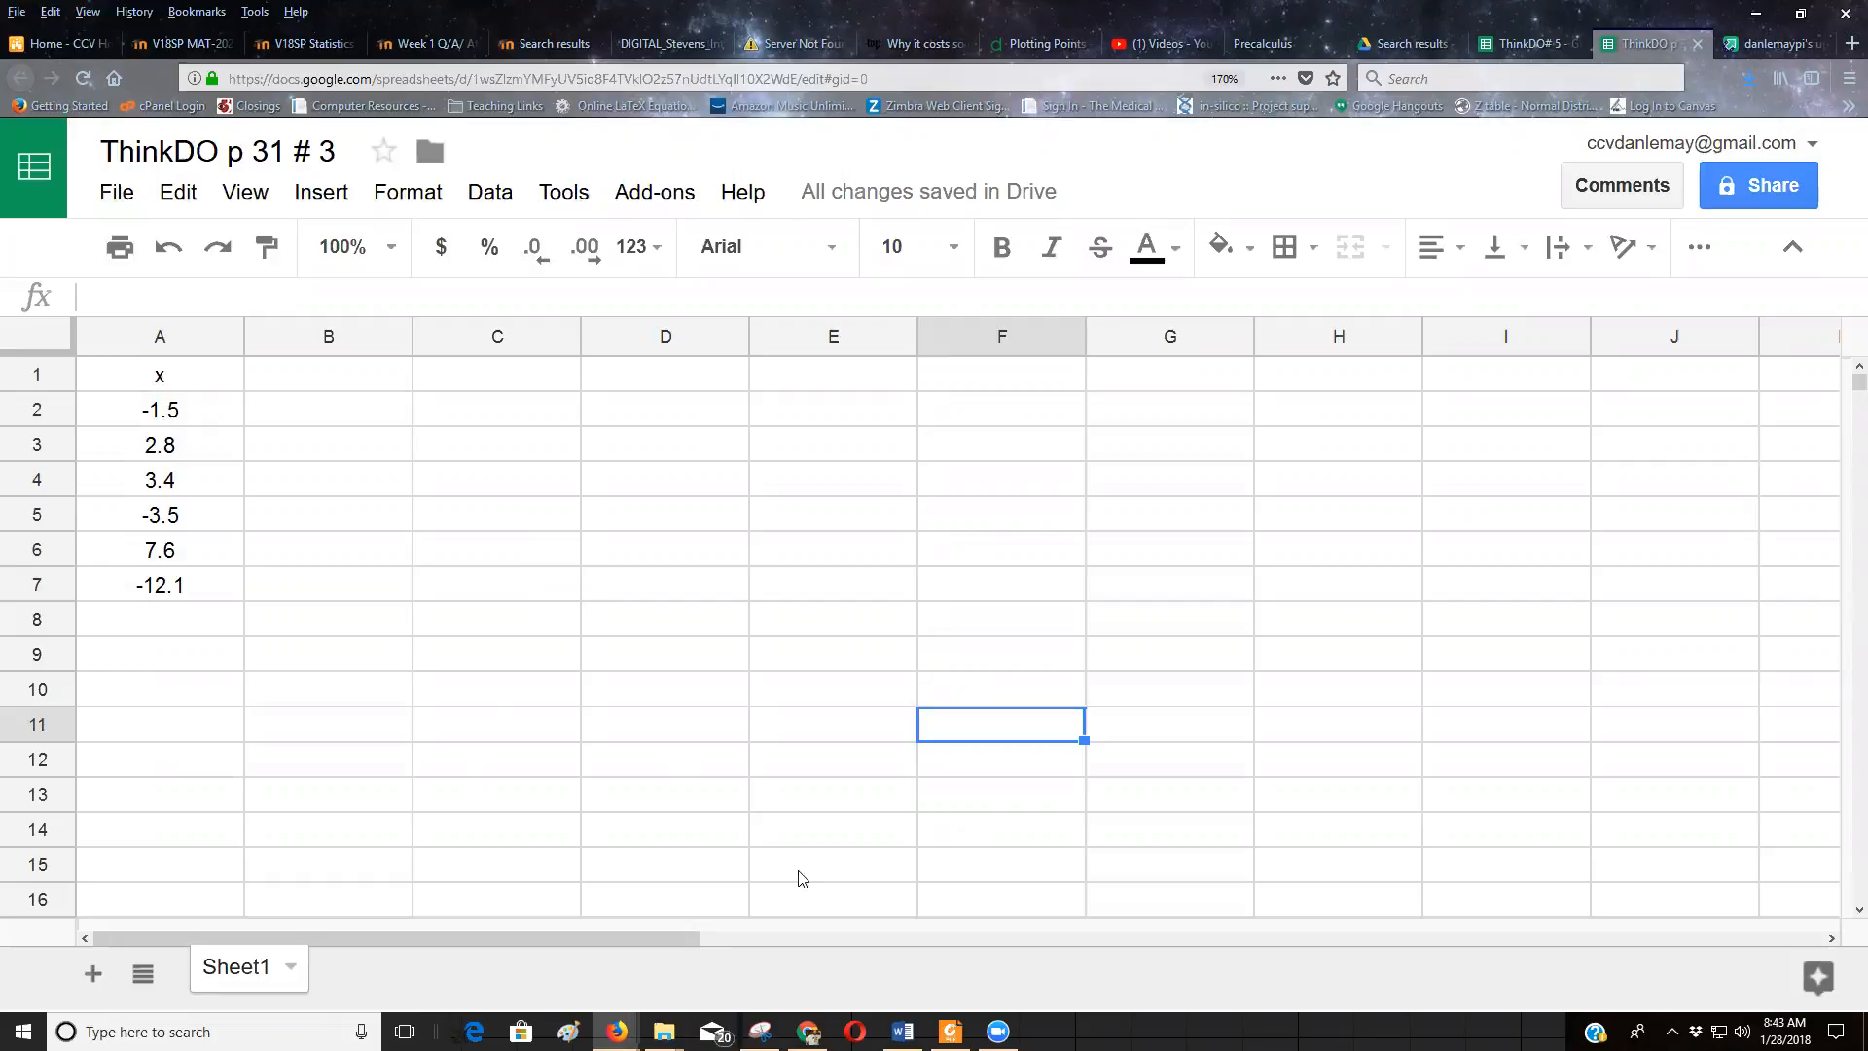
Step: Bring up the sample data and insert an empty column left of the x values
left_click(946, 1031)
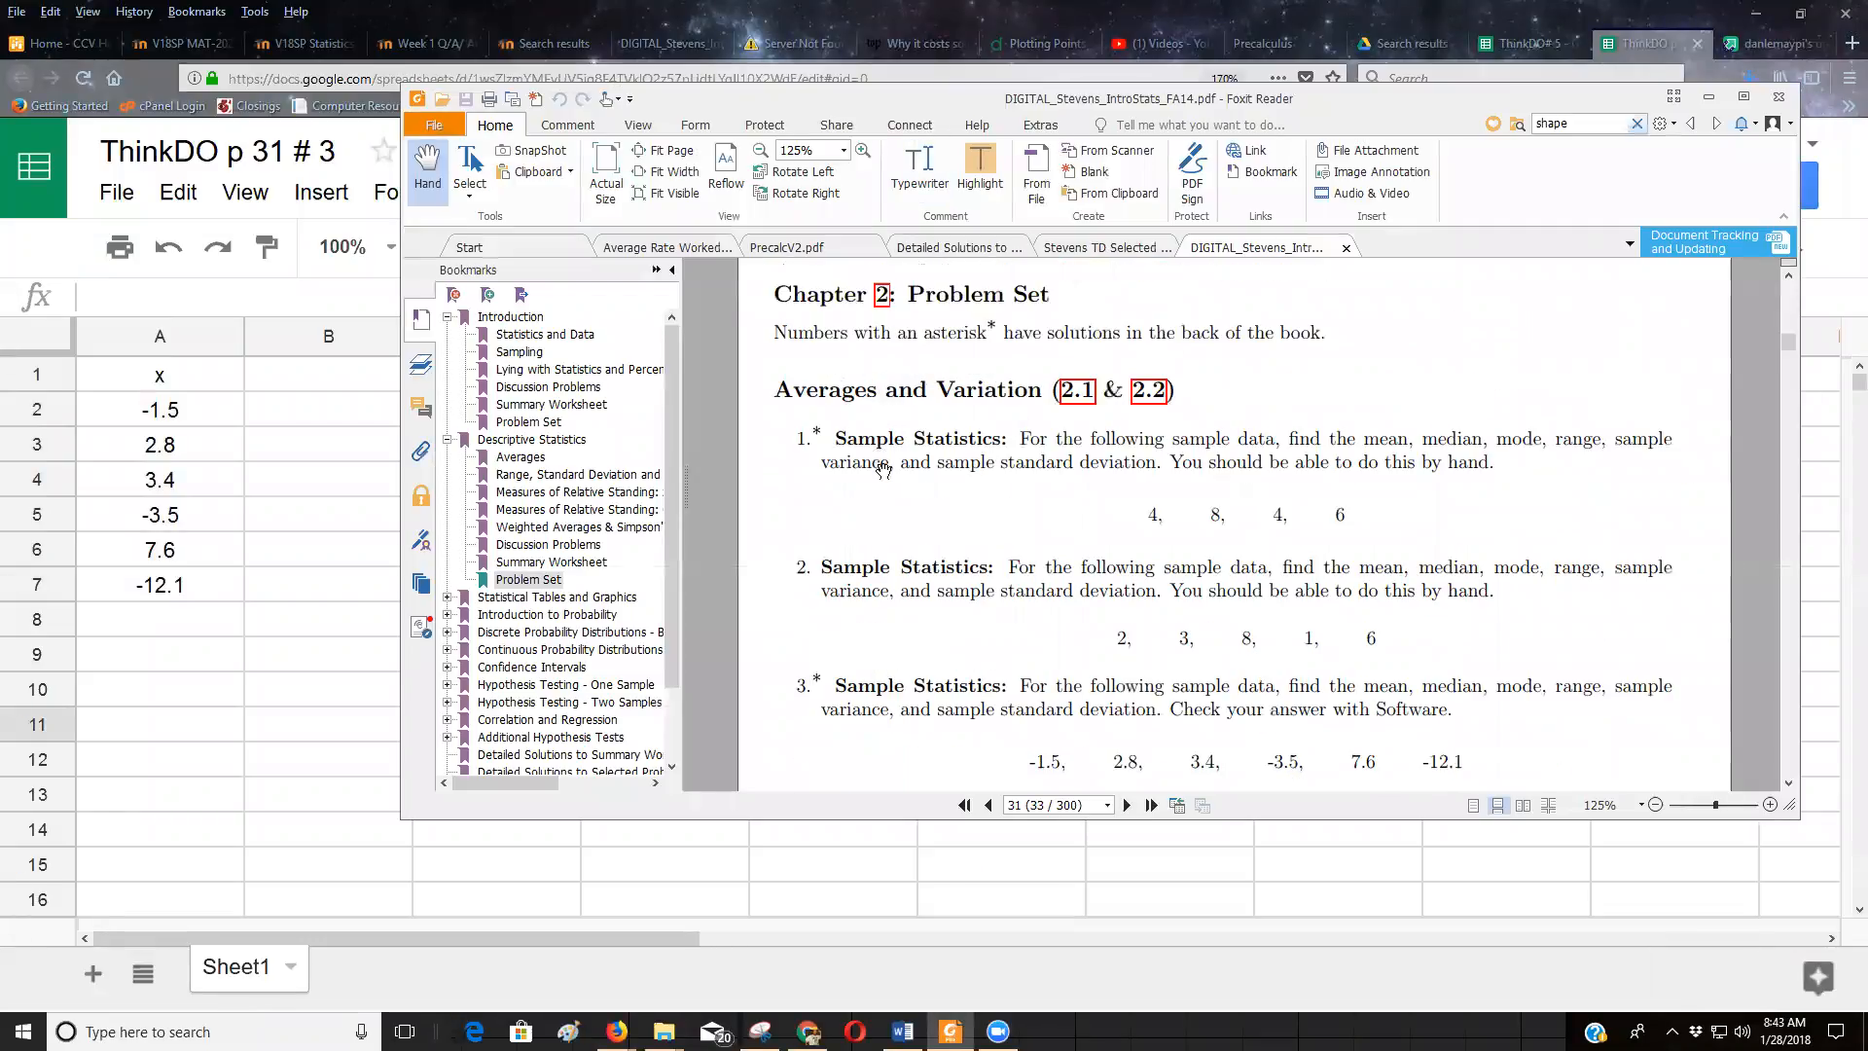
scroll("down", 3)
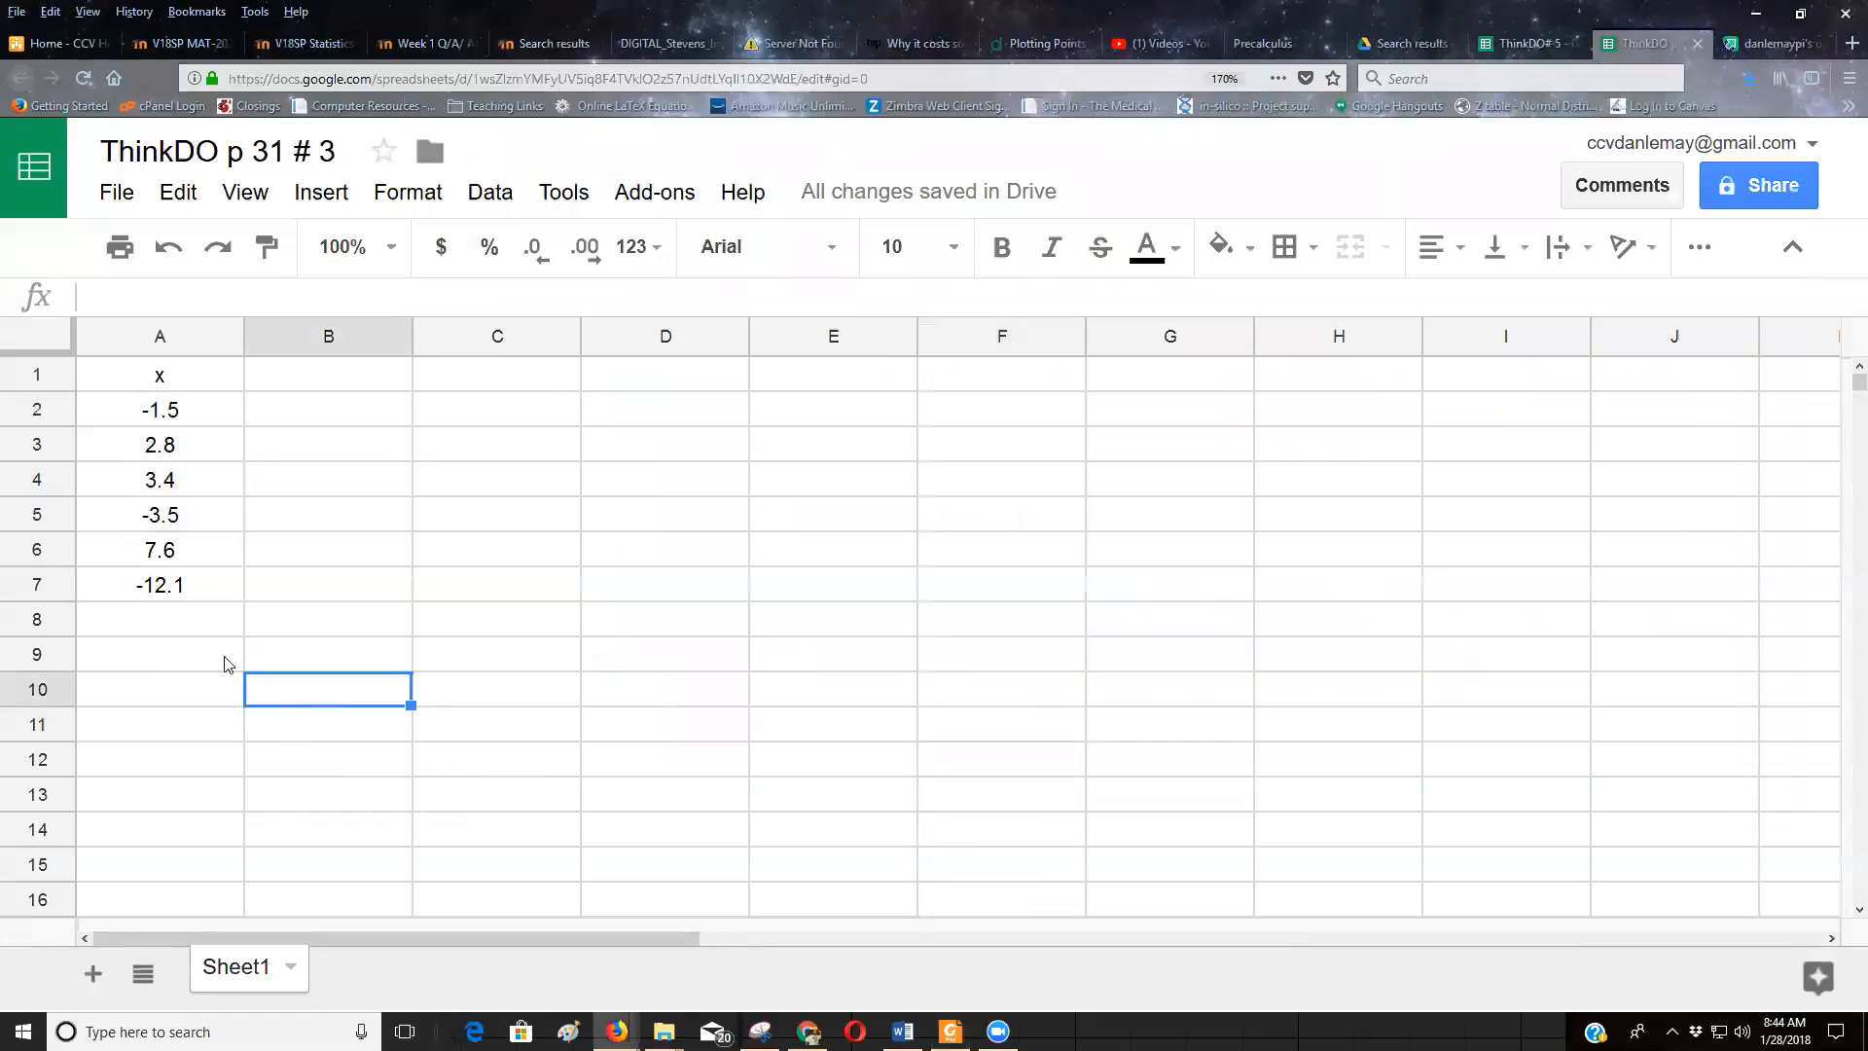
left_click(160, 689)
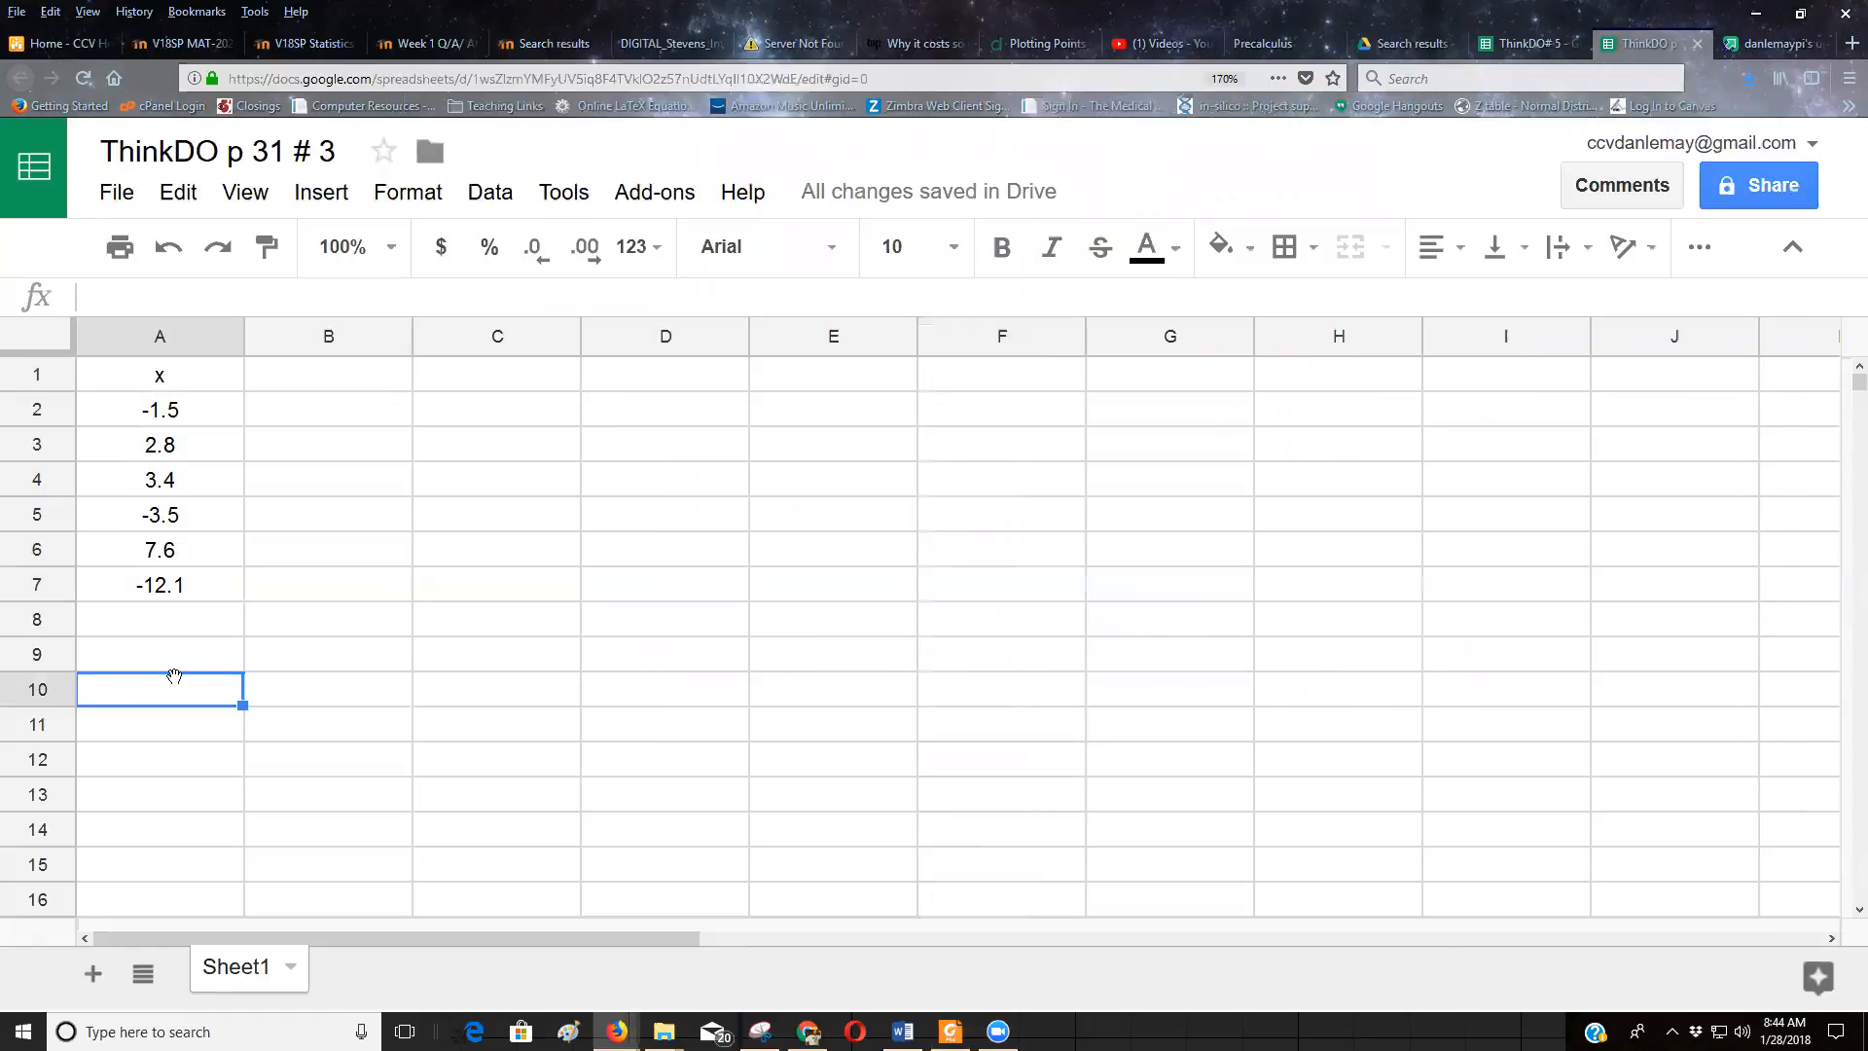
type("=")
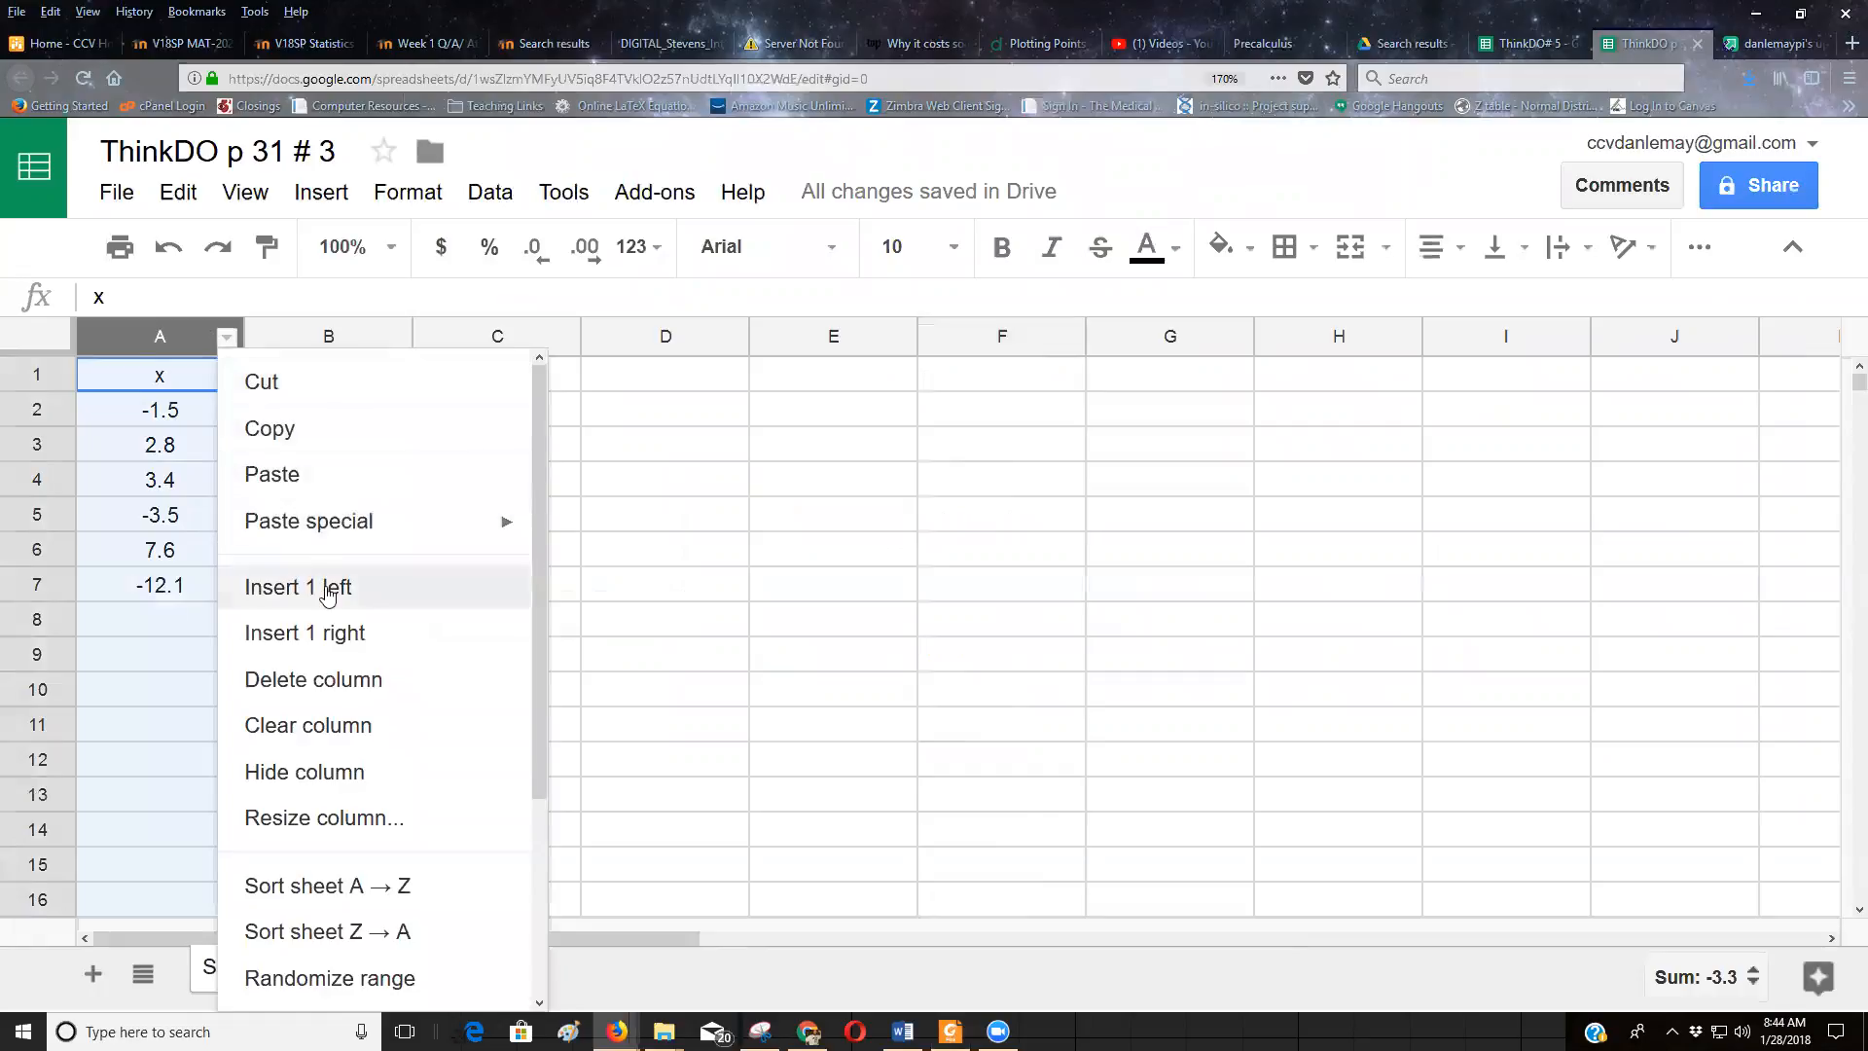
left_click(298, 586)
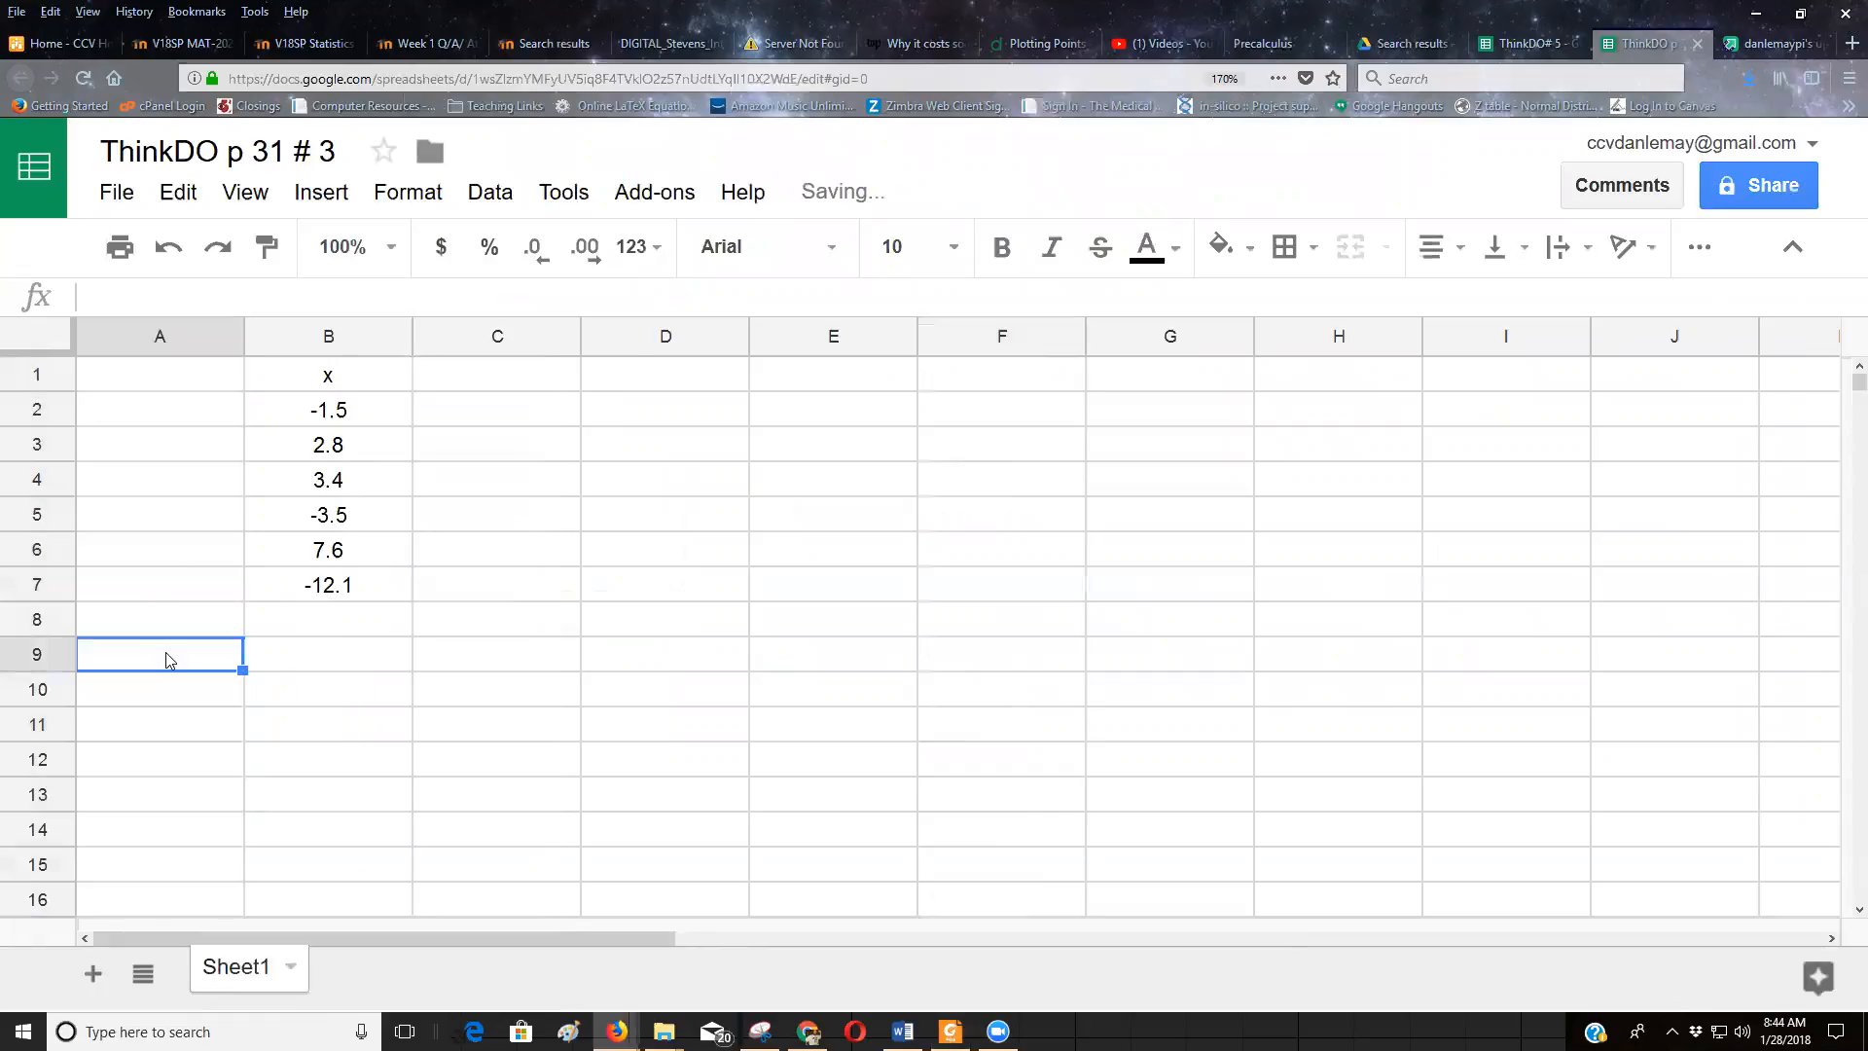
Step: Label A9 as 'Sum', correcting 'SUm' to the proper capitalisation
type("Me")
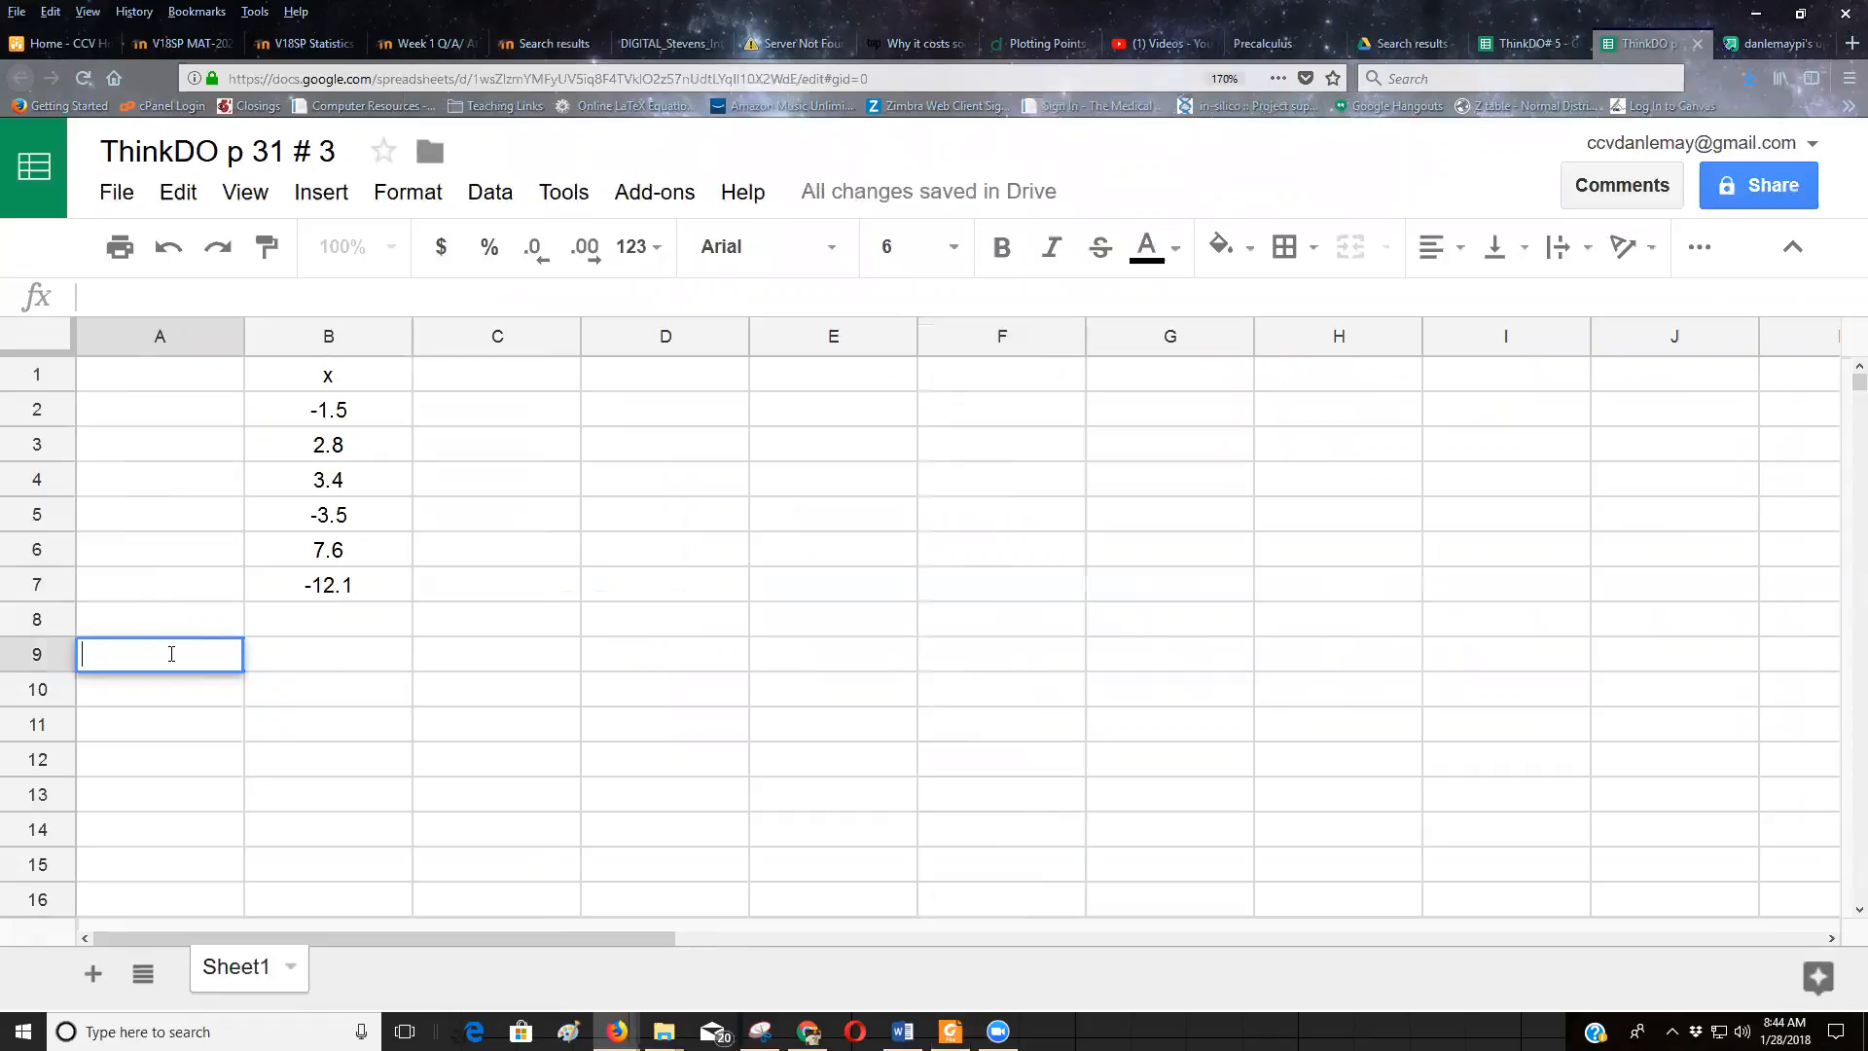
type("SUm")
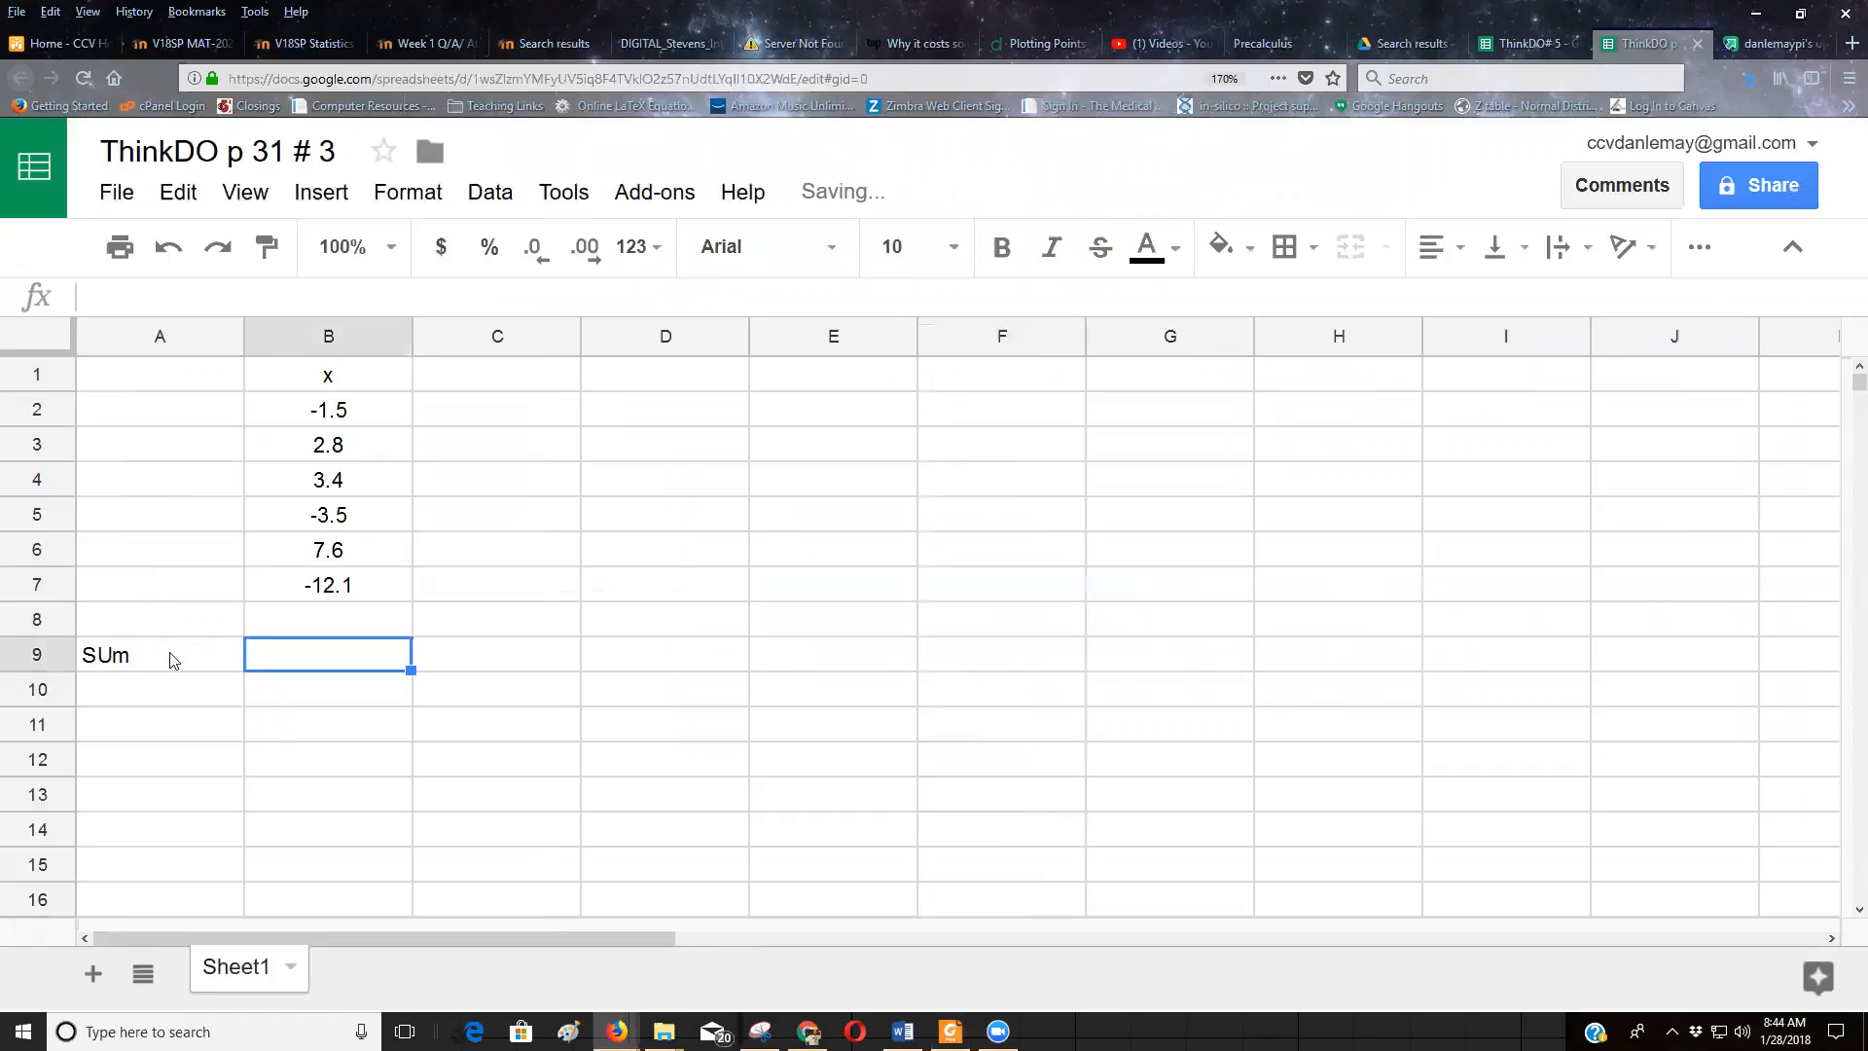
left_click(159, 654)
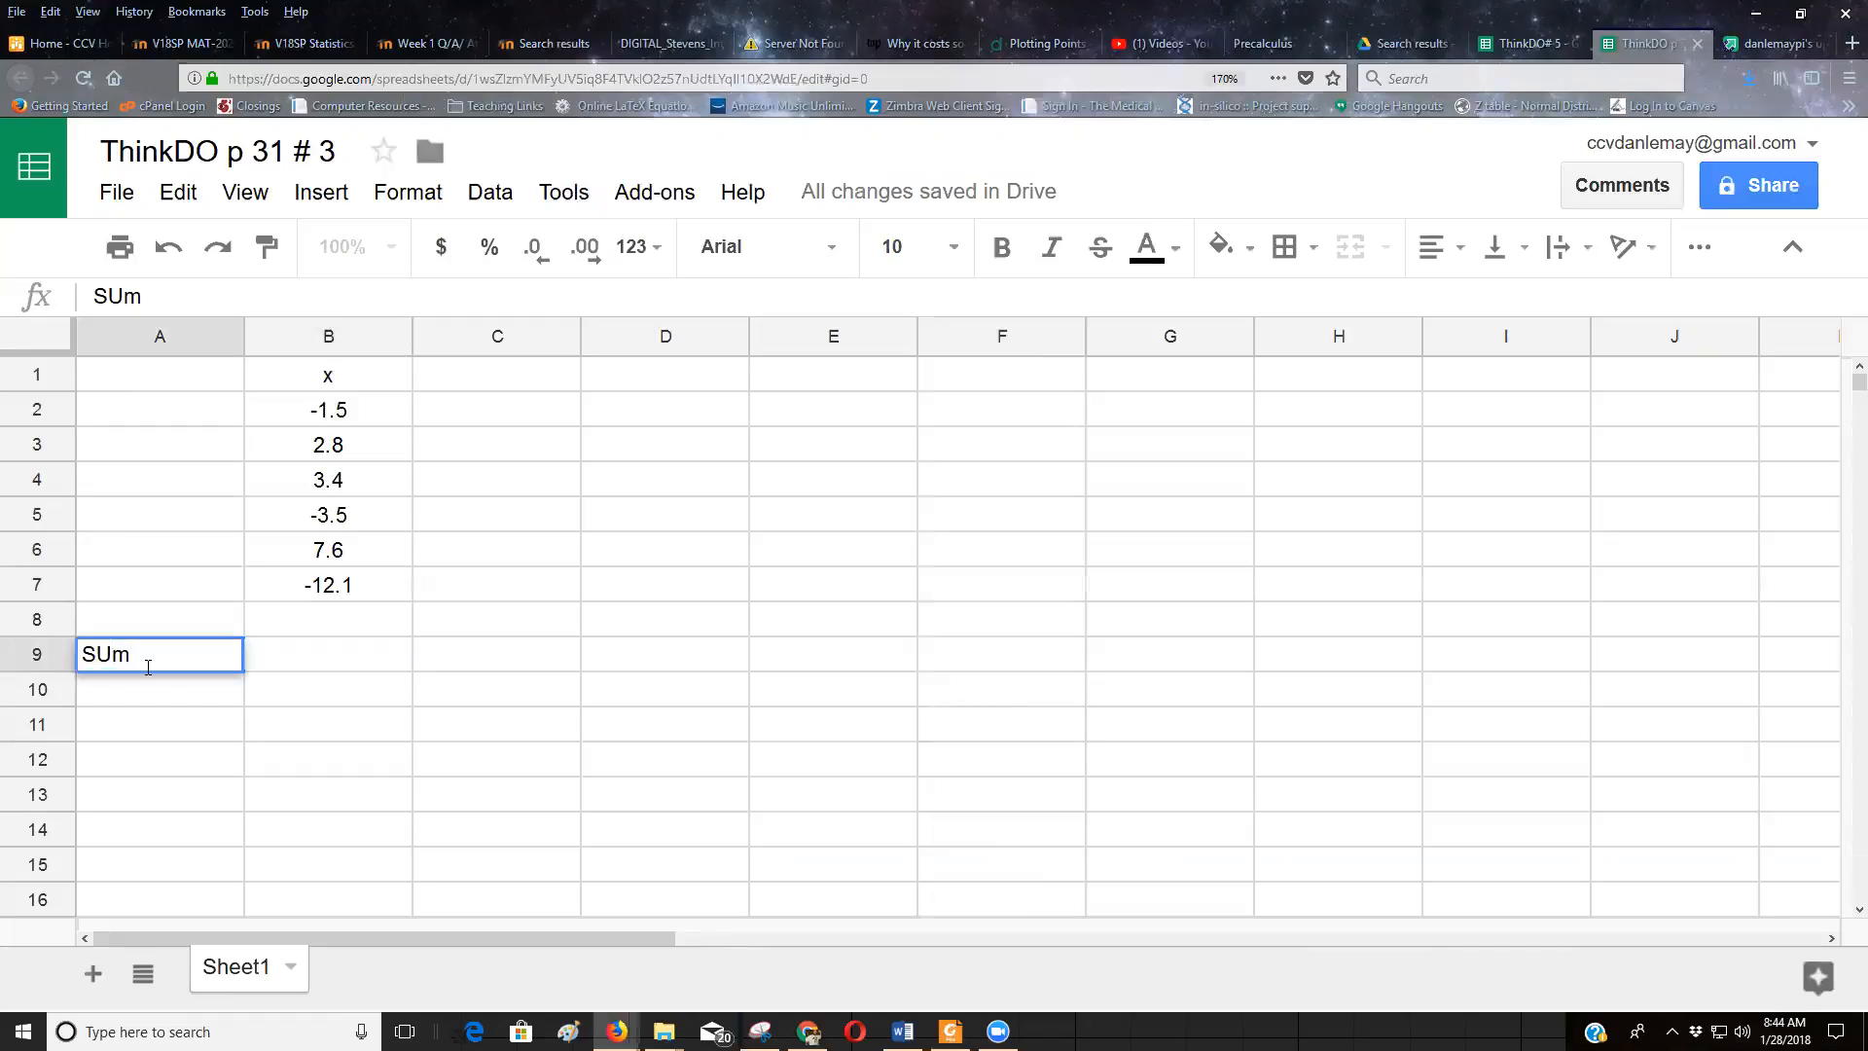
type("Sum")
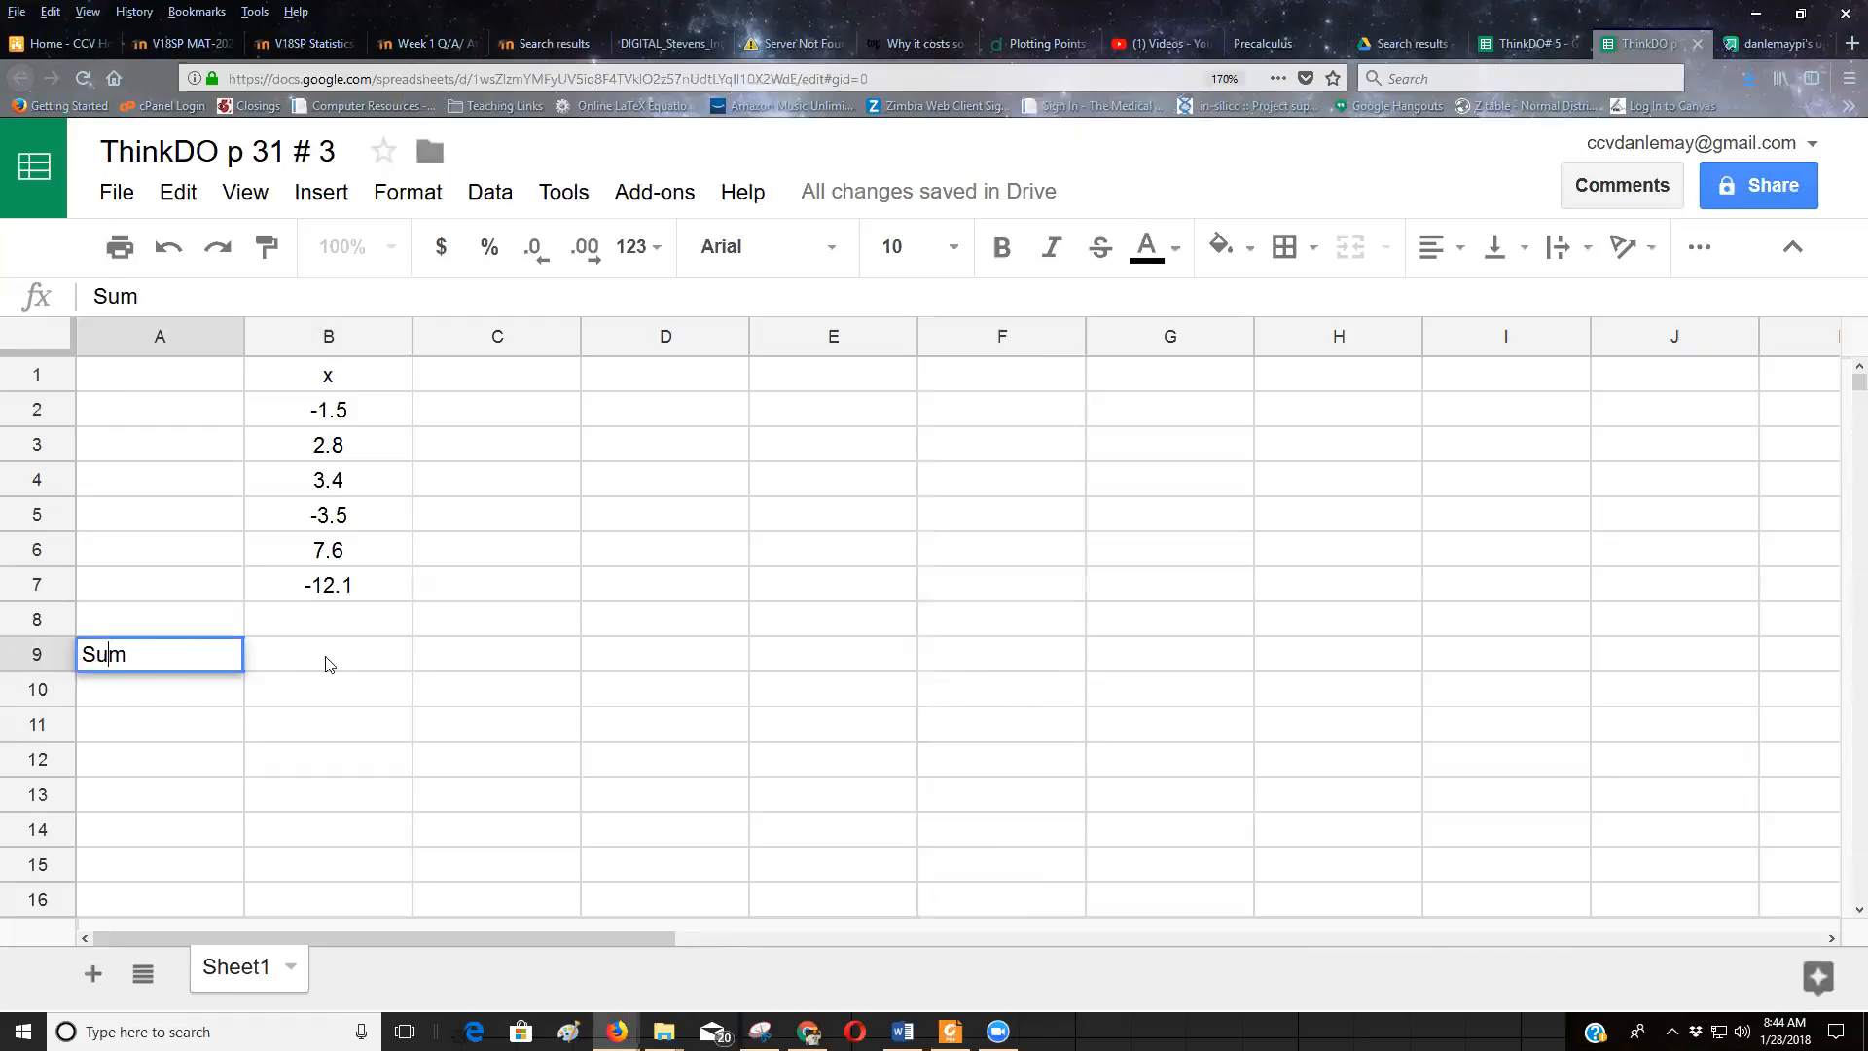
left_click(327, 654)
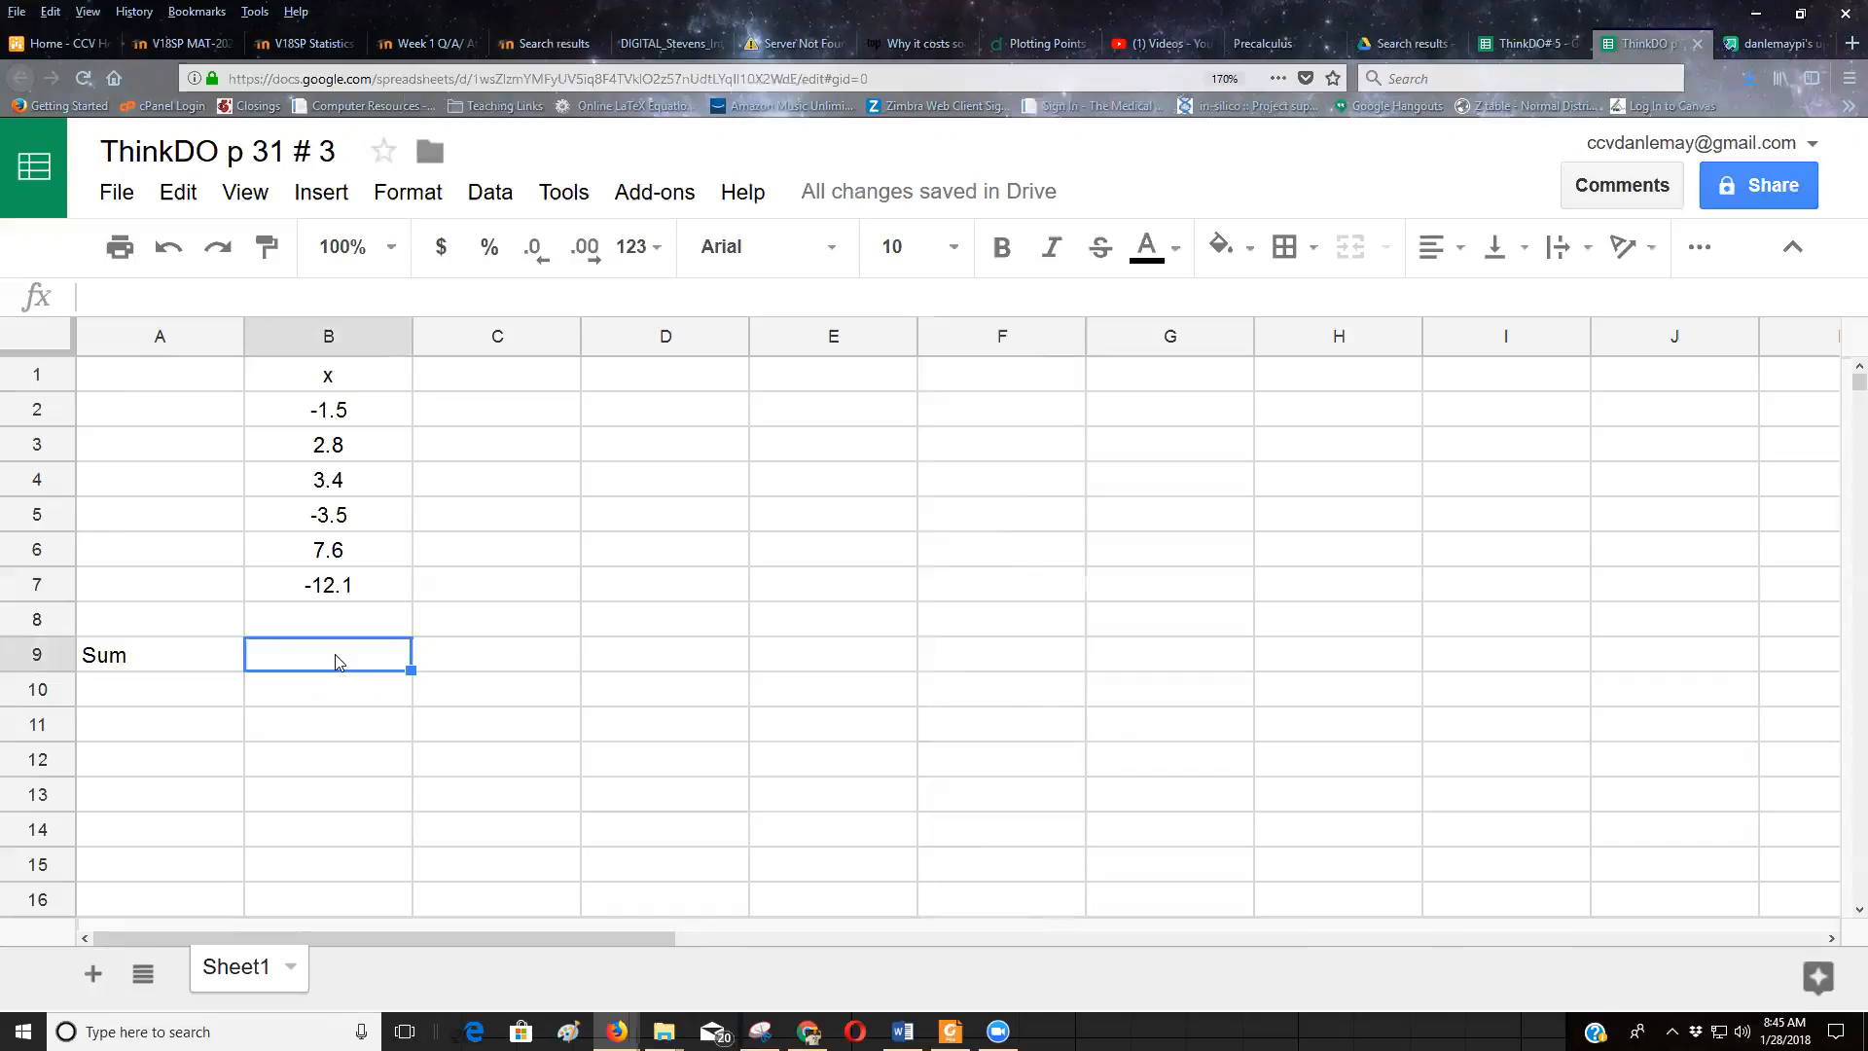
Step: Start a =SUM( formula in B9 over the six x values B2:B7
type("=")
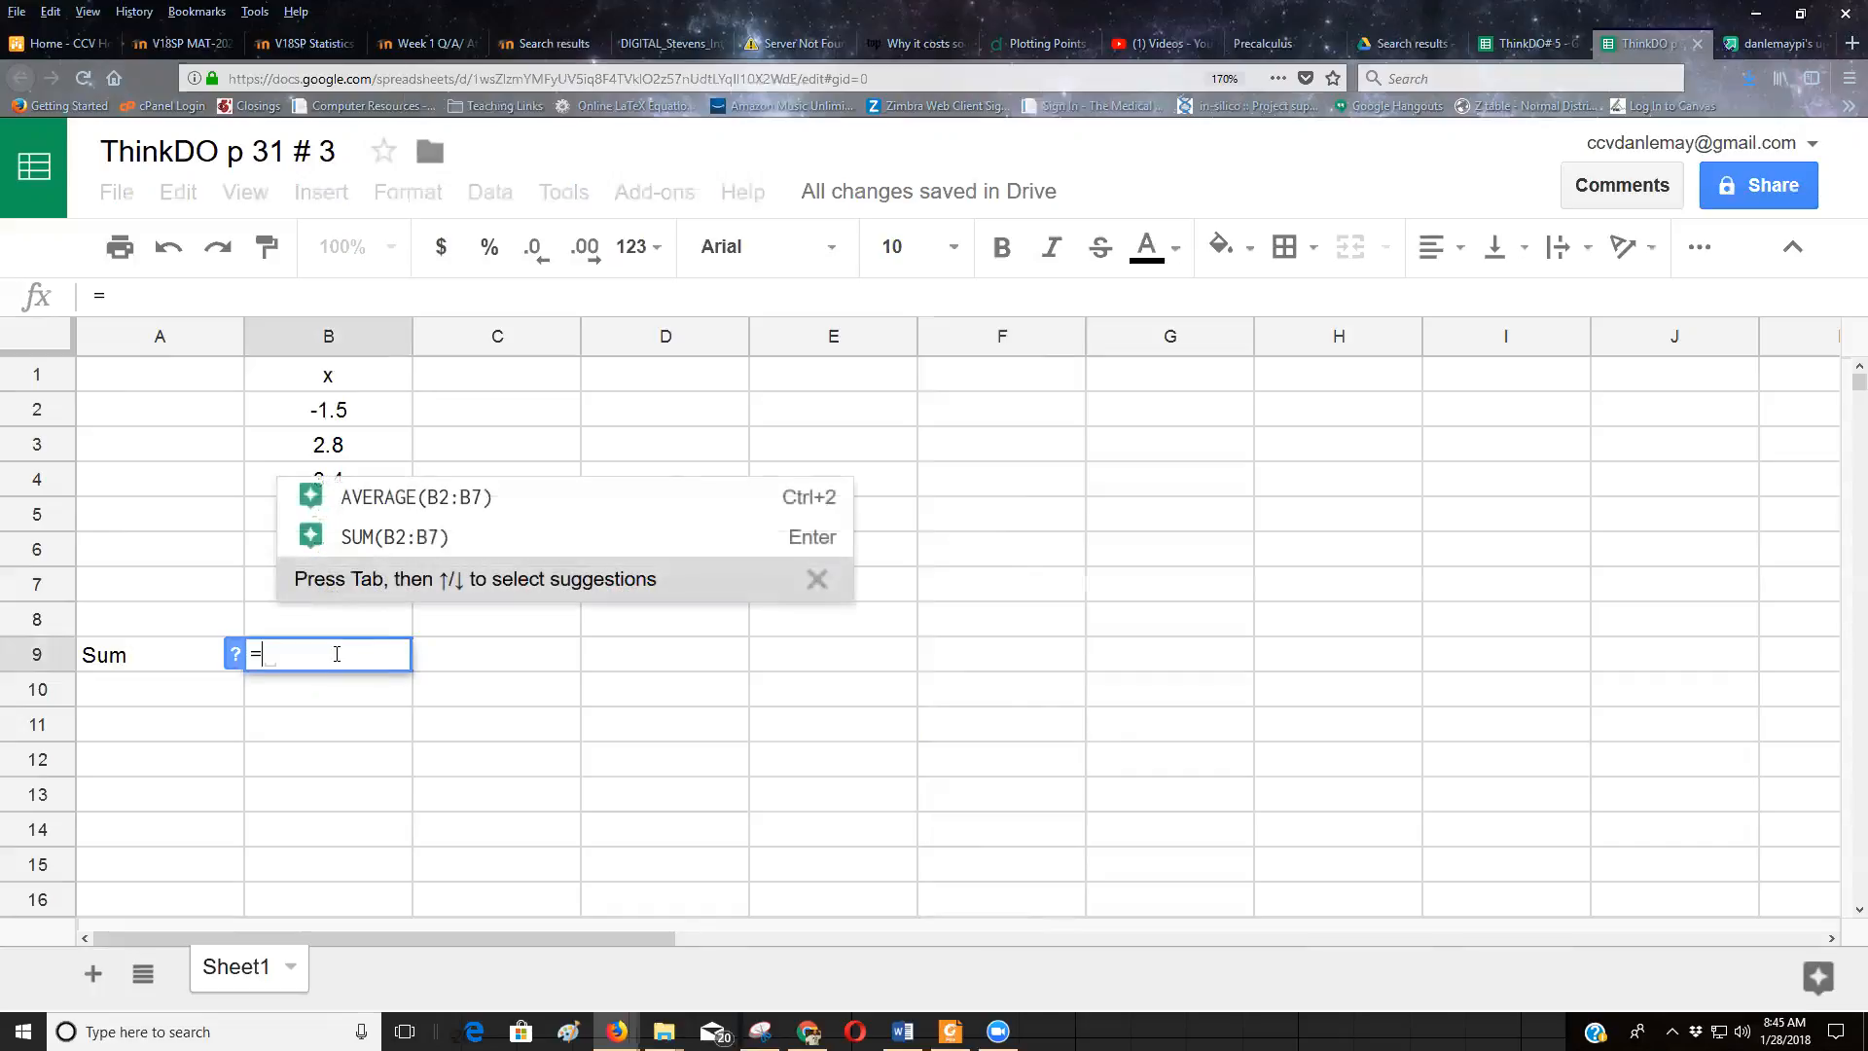
type("sum(")
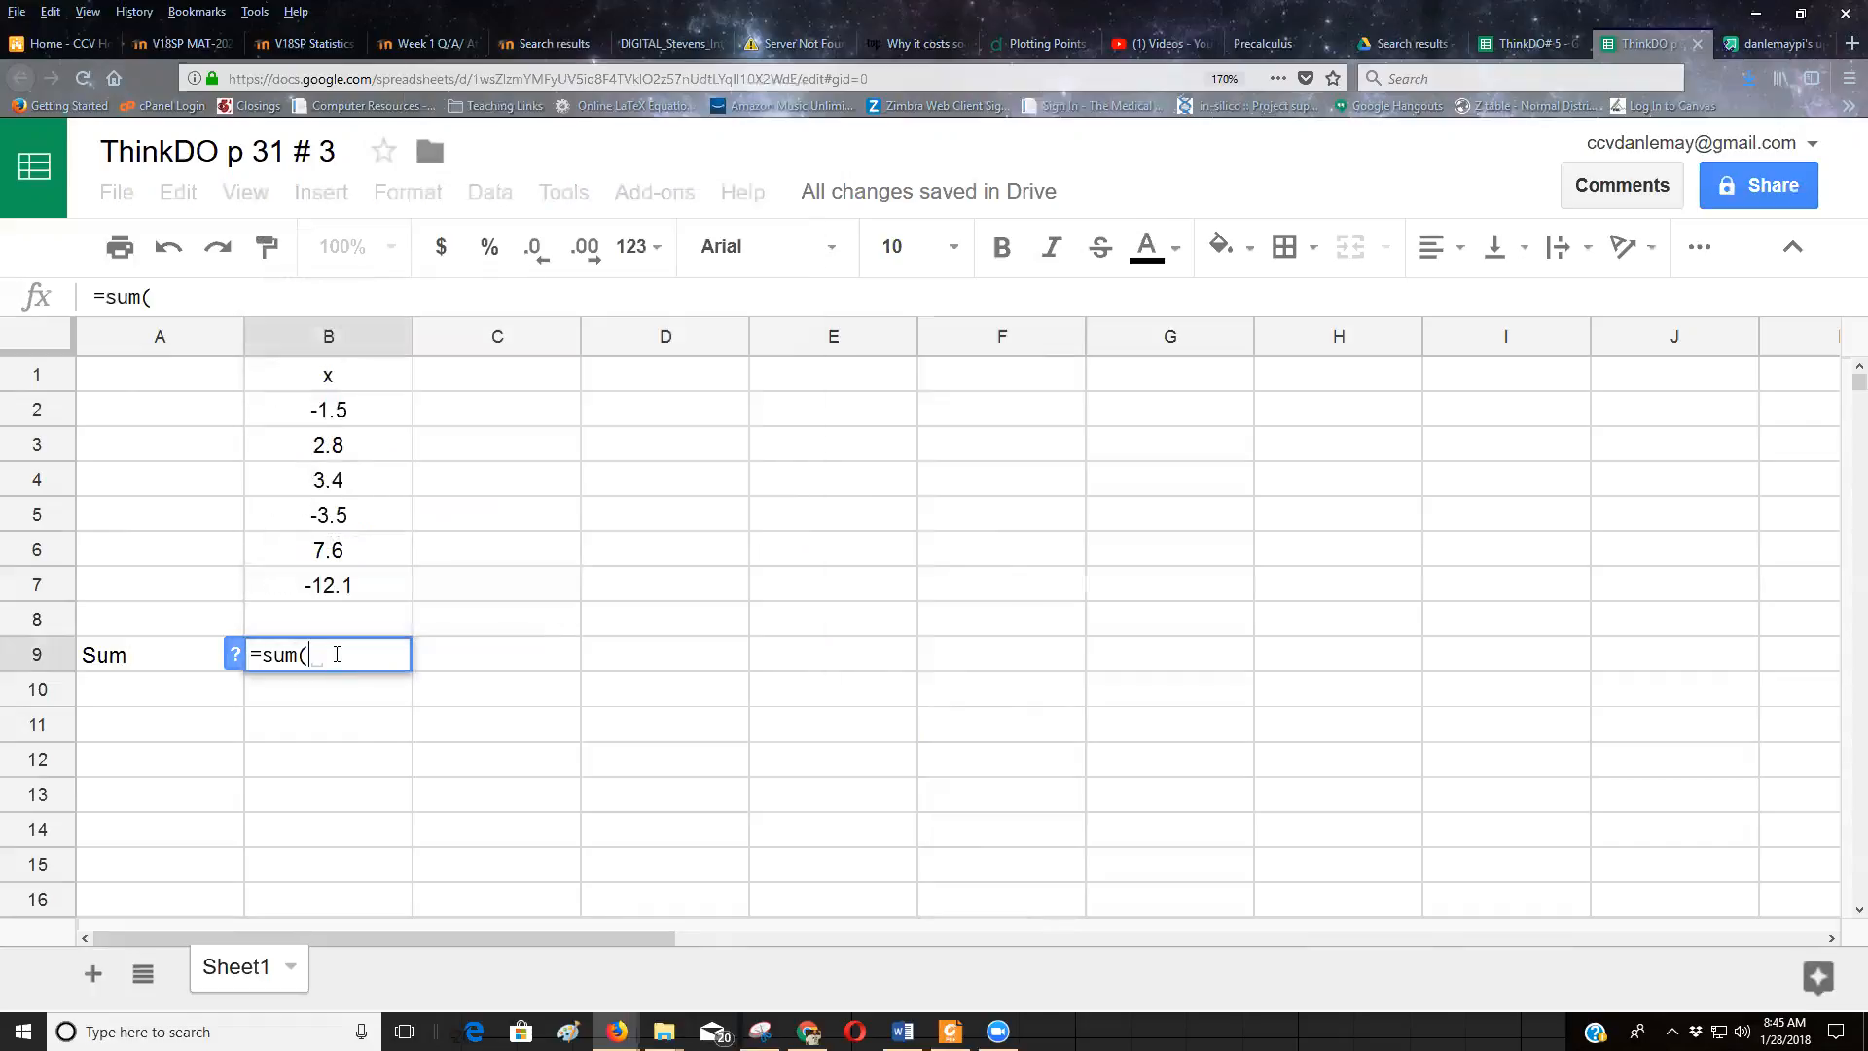
key("Backspace")
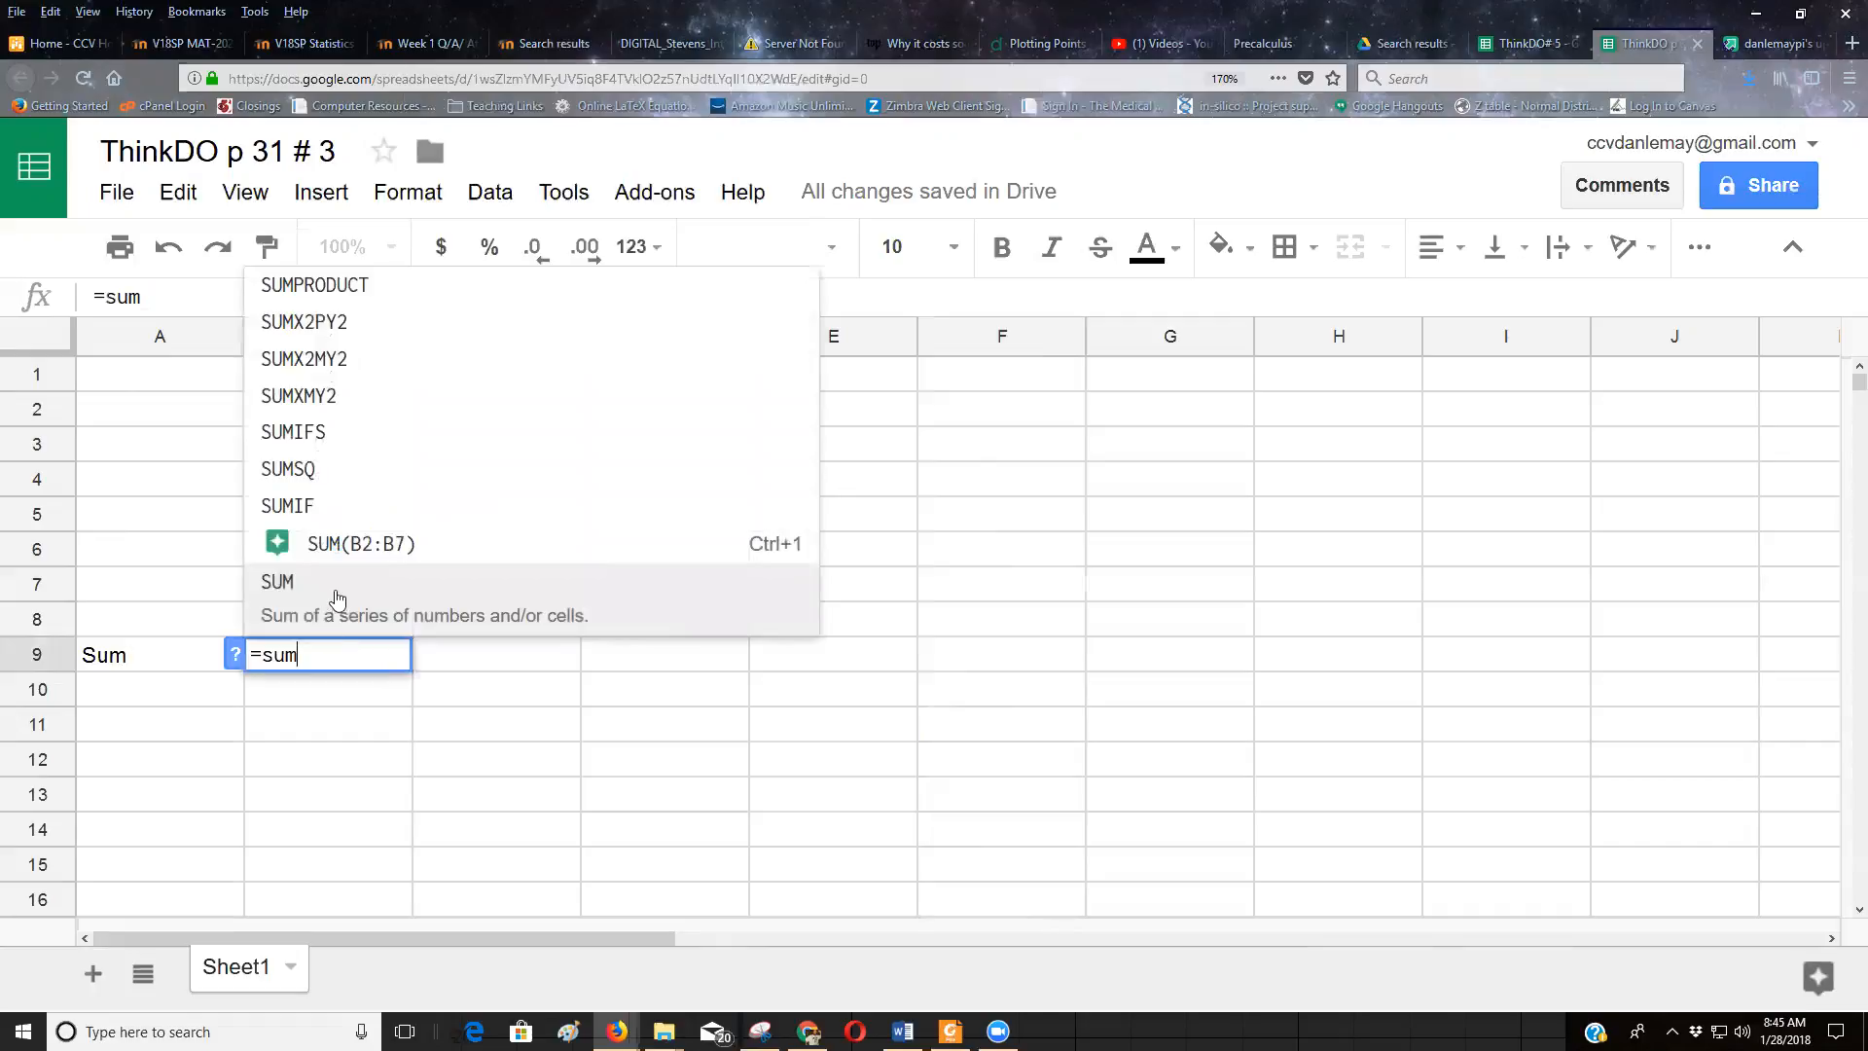
mouse_move(290, 629)
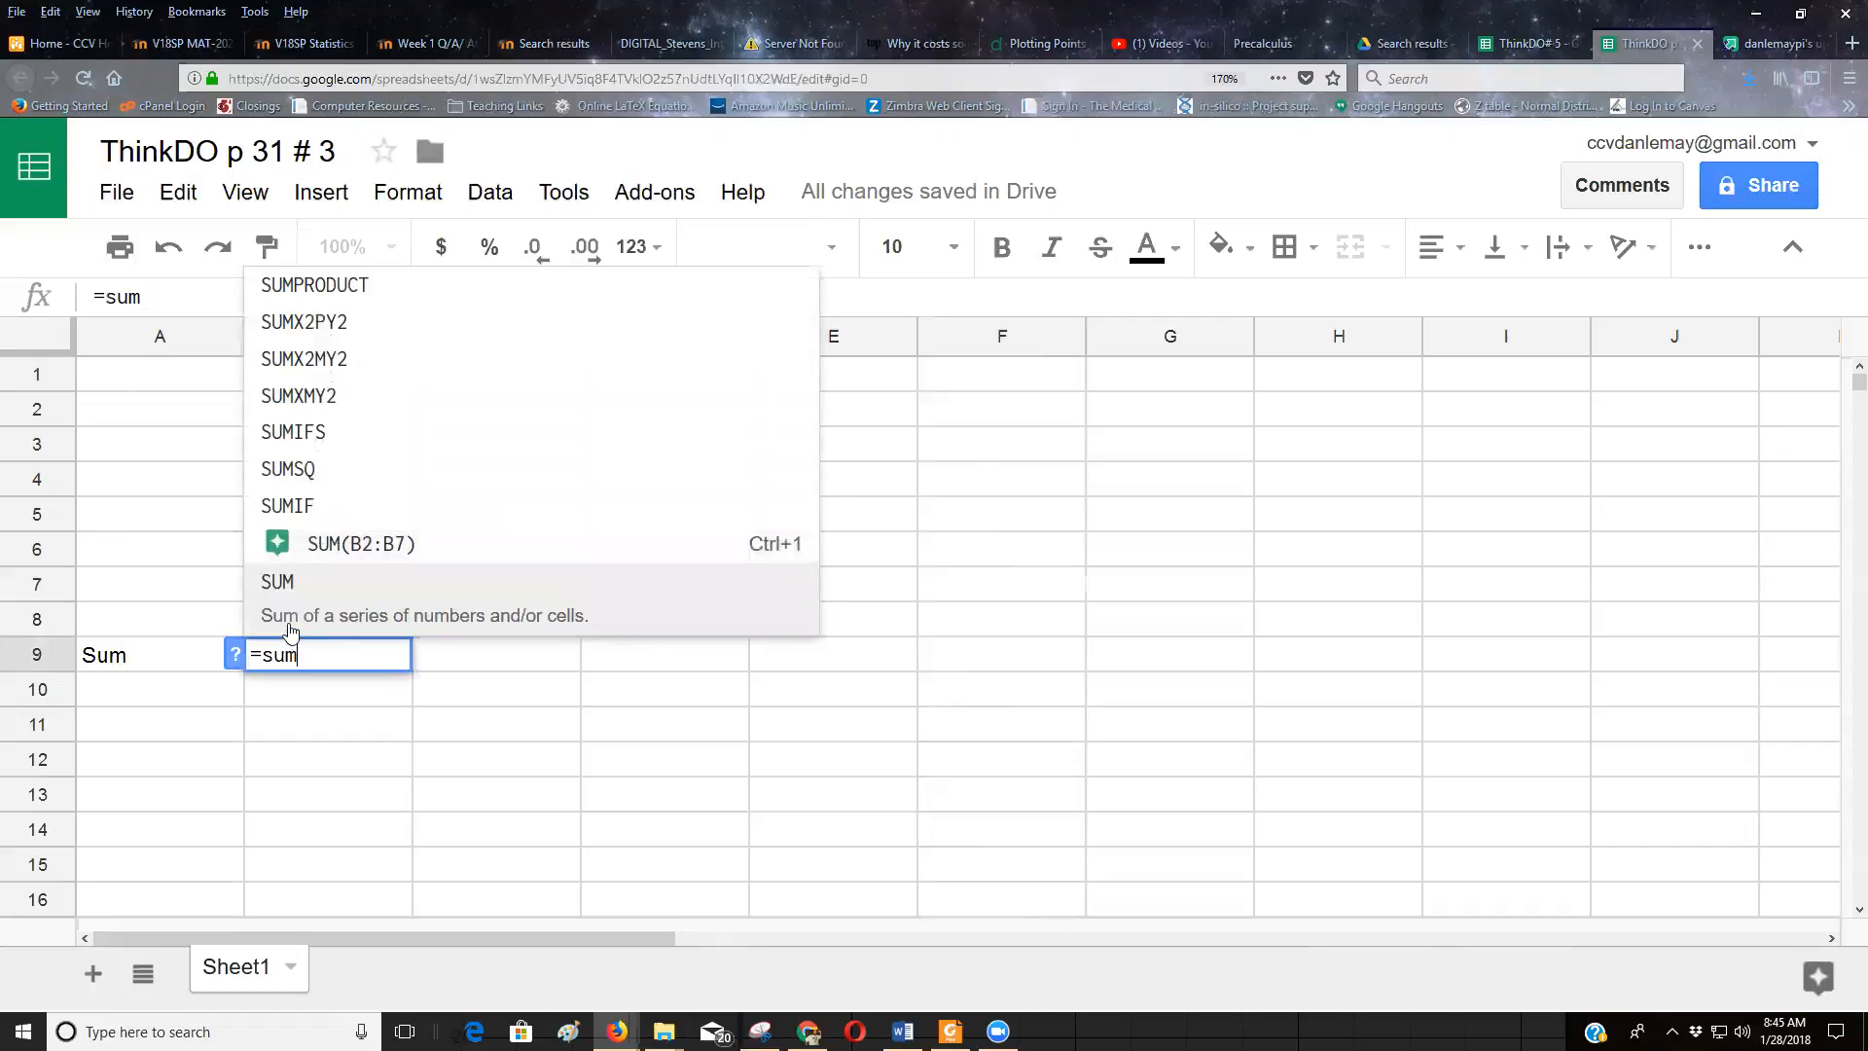
mouse_move(328, 668)
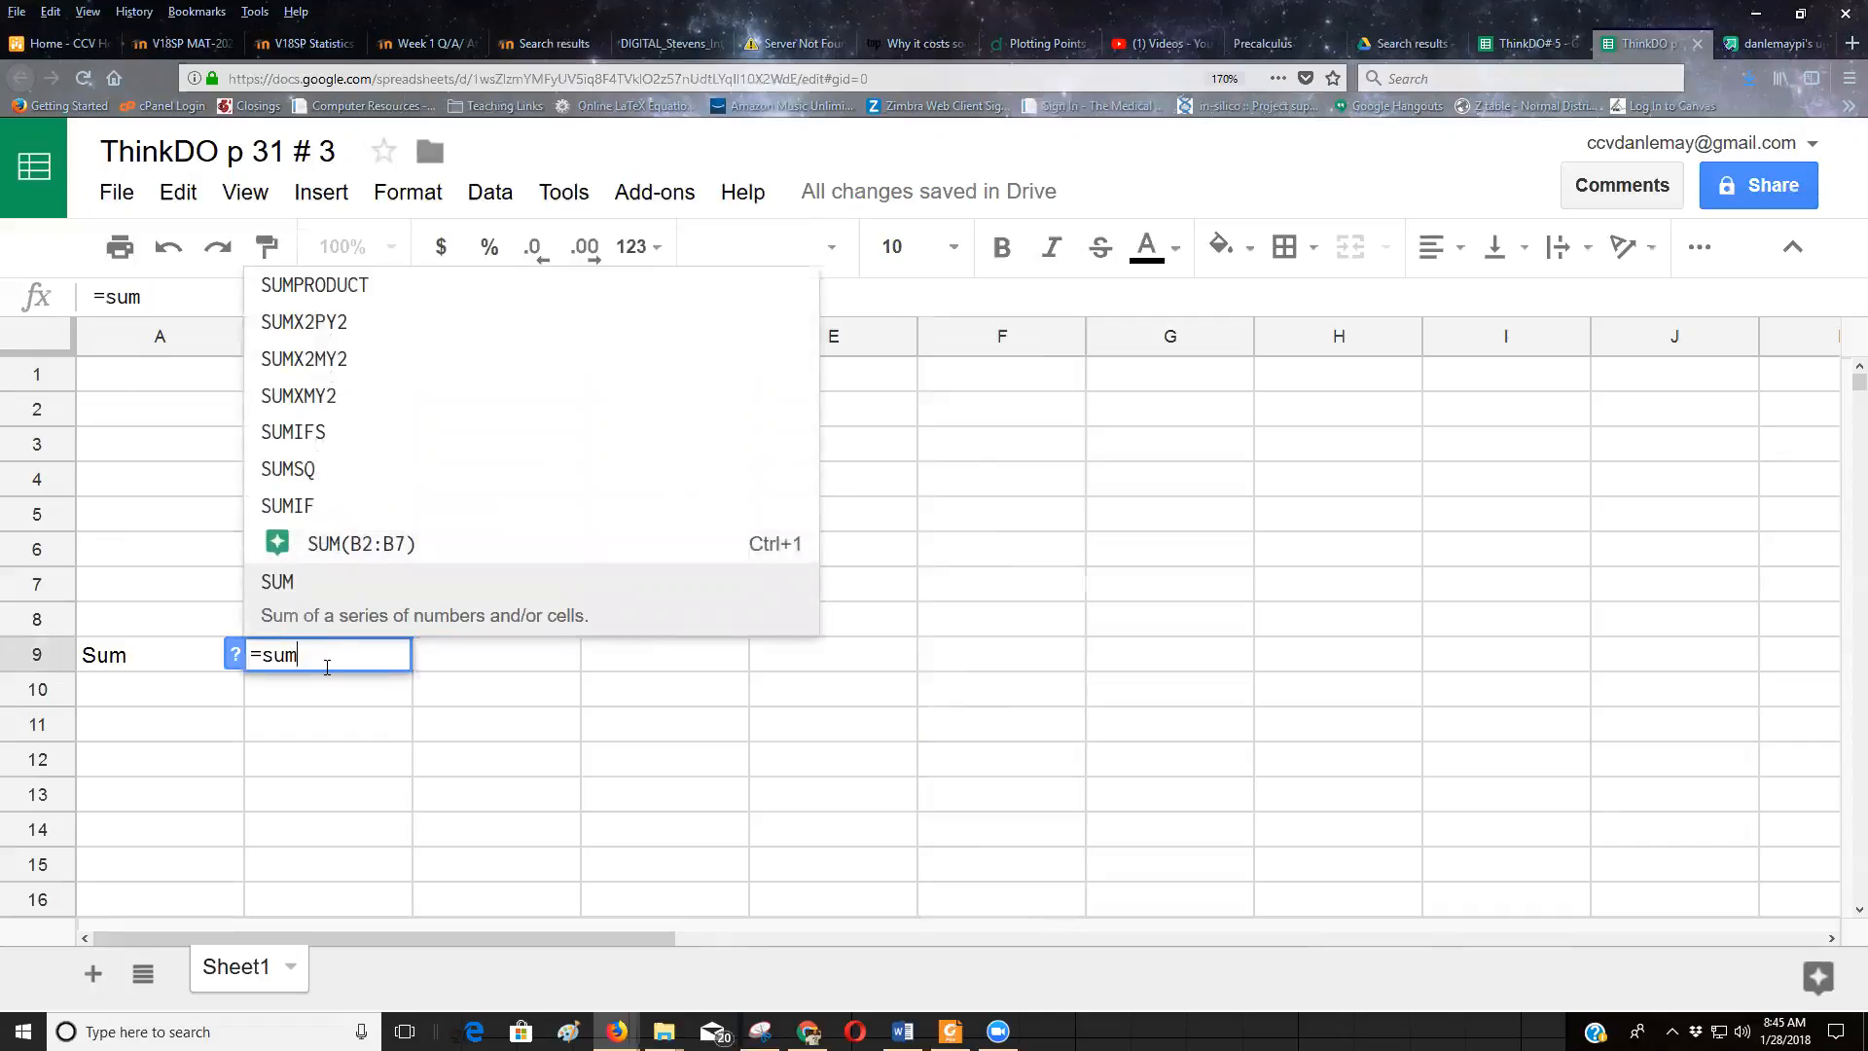
type("(")
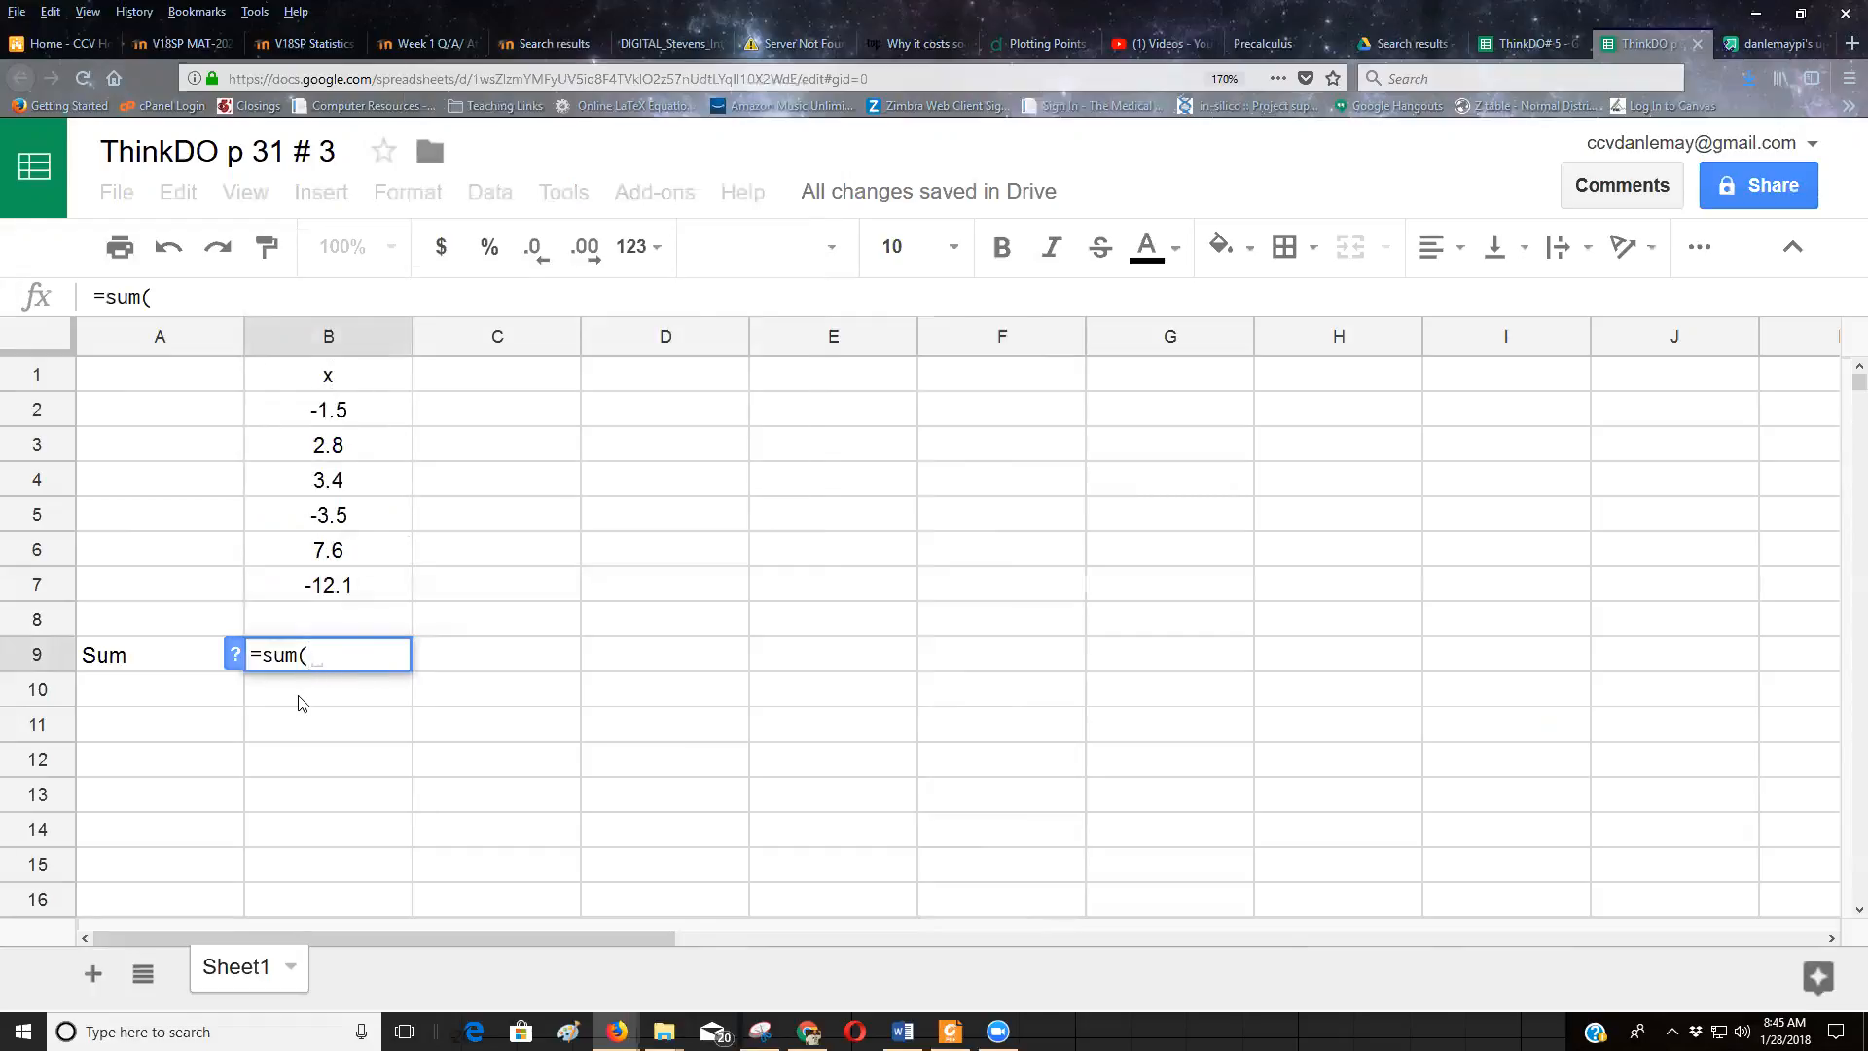
mouse_move(298, 429)
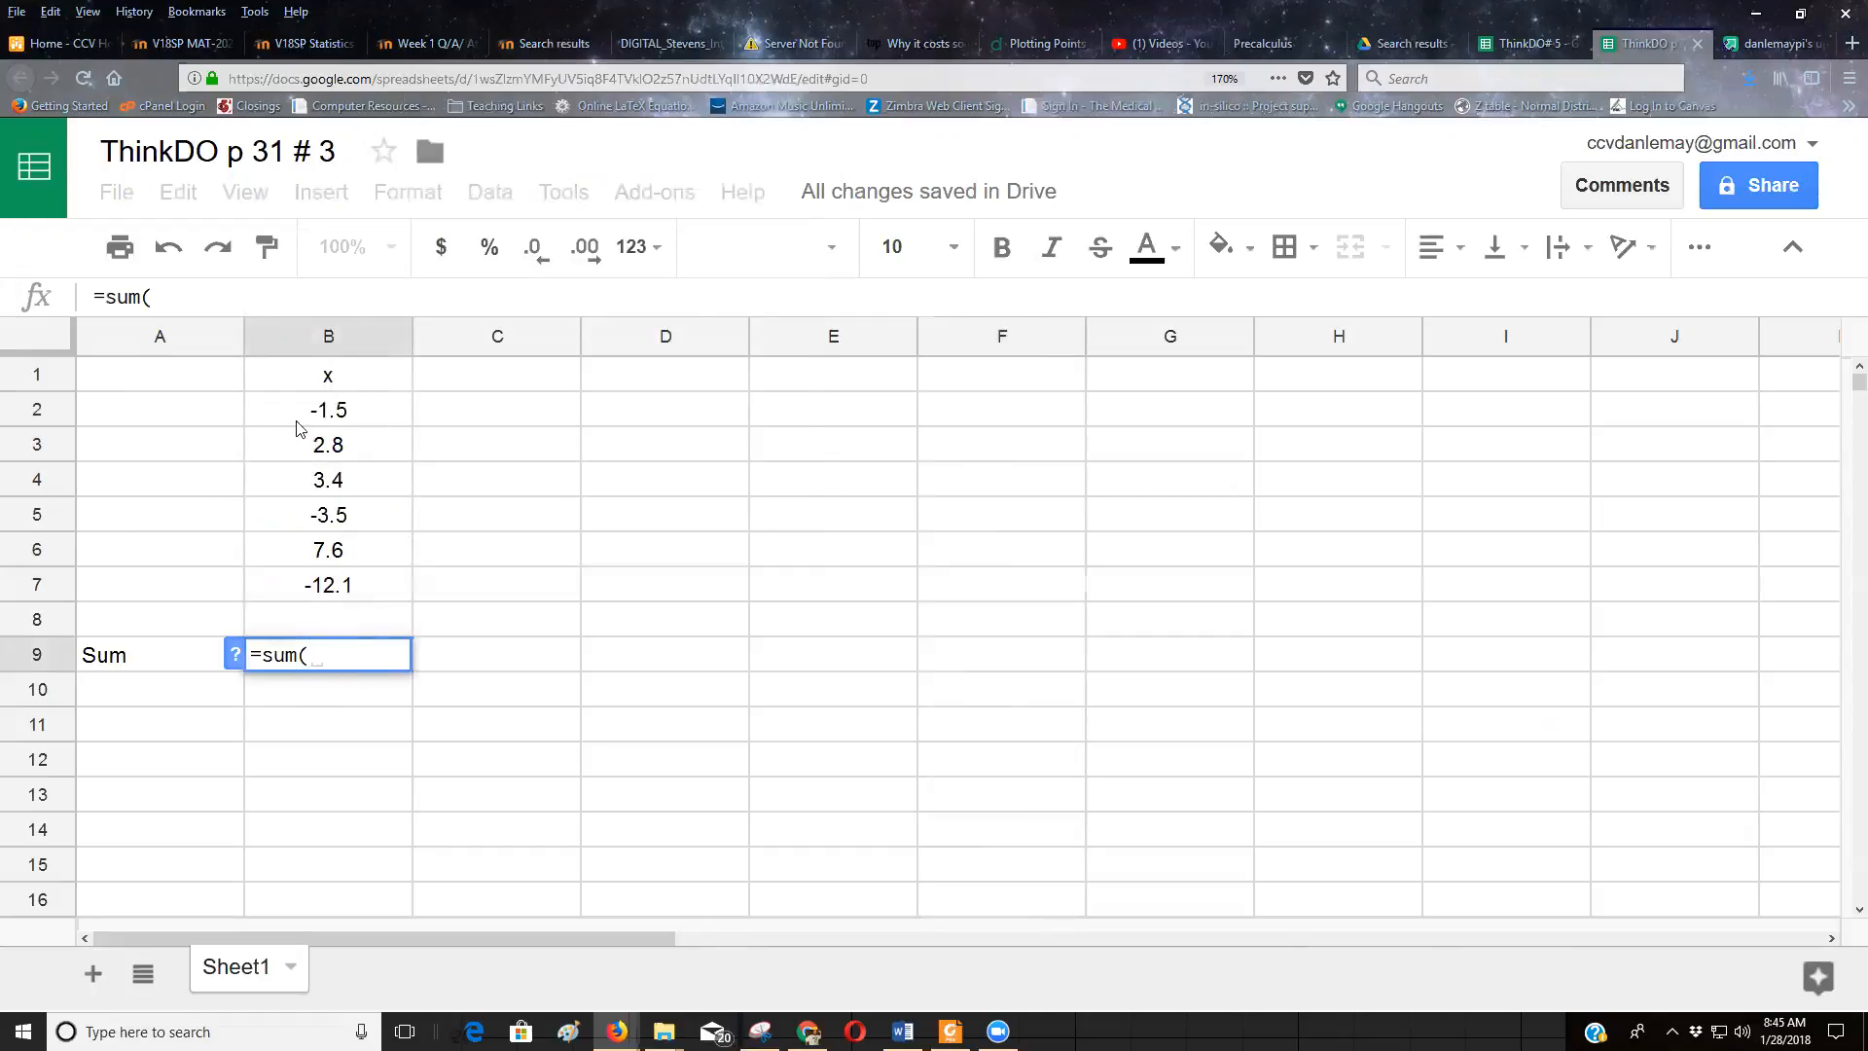
left_click(328, 409)
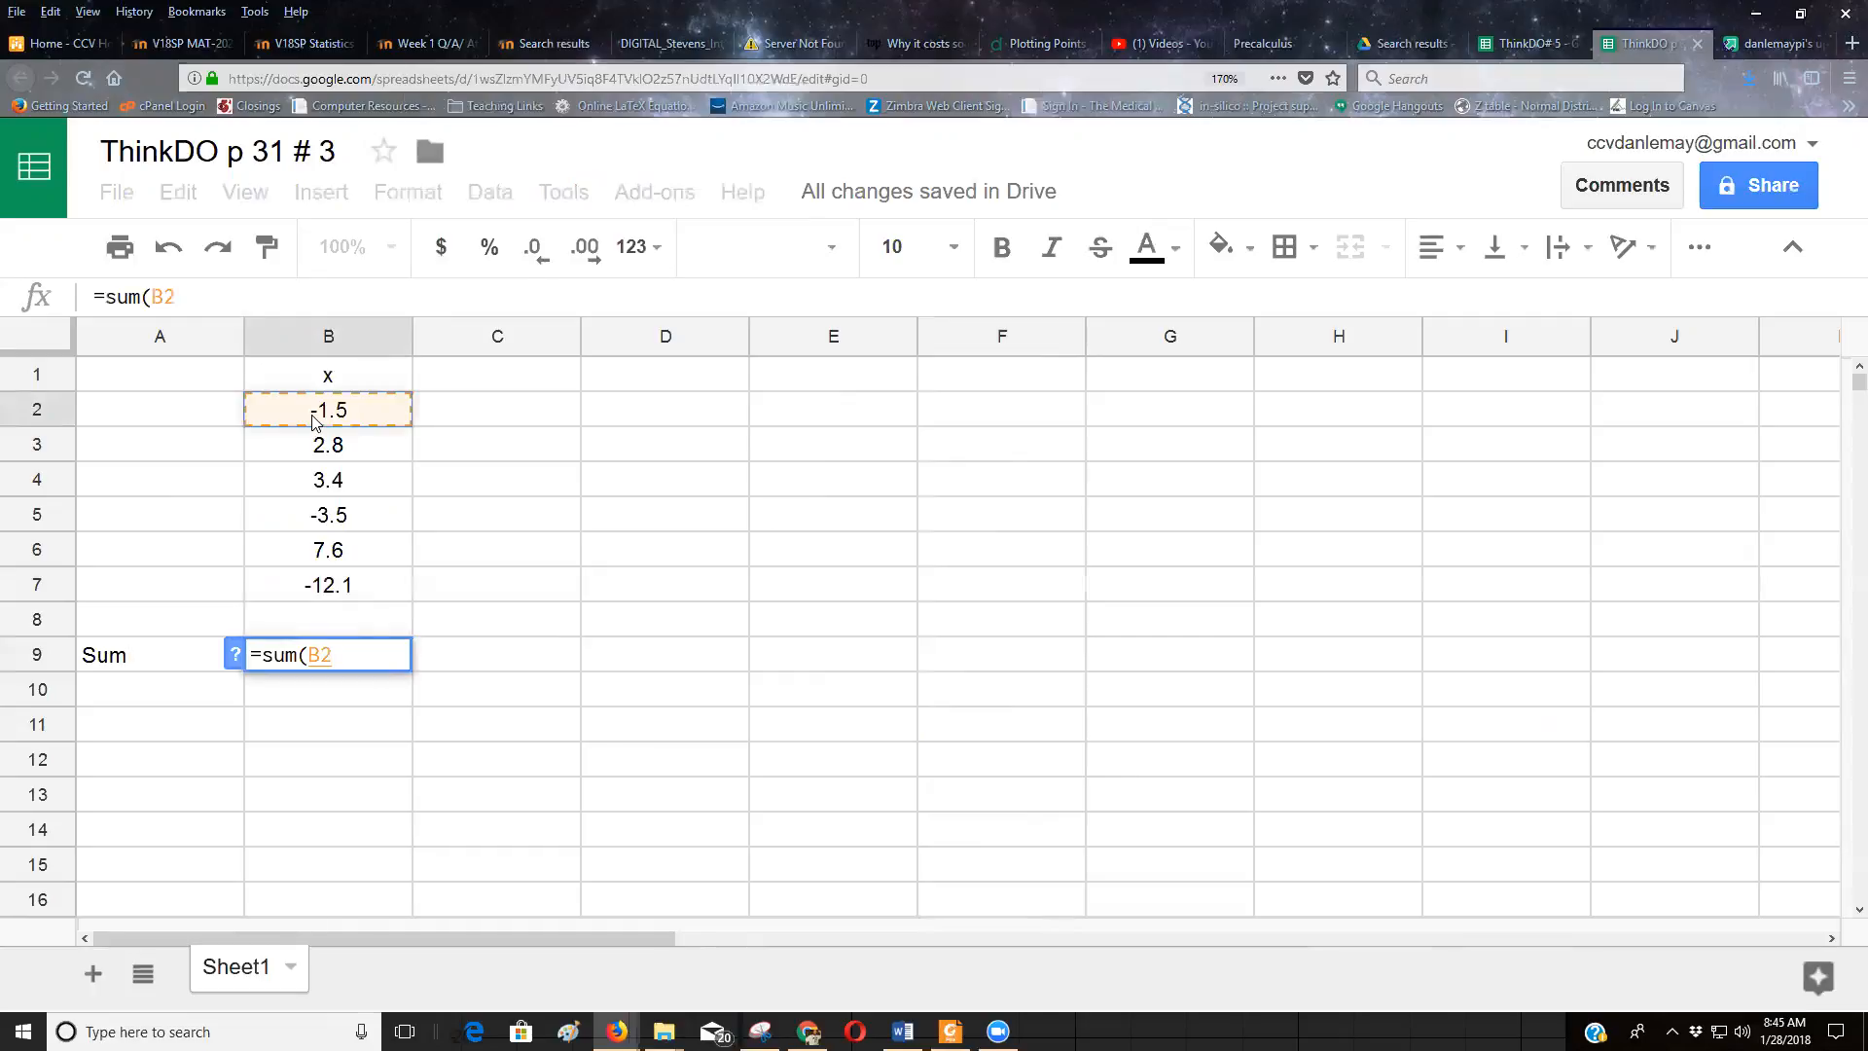
left_click_drag(329, 409, 329, 584)
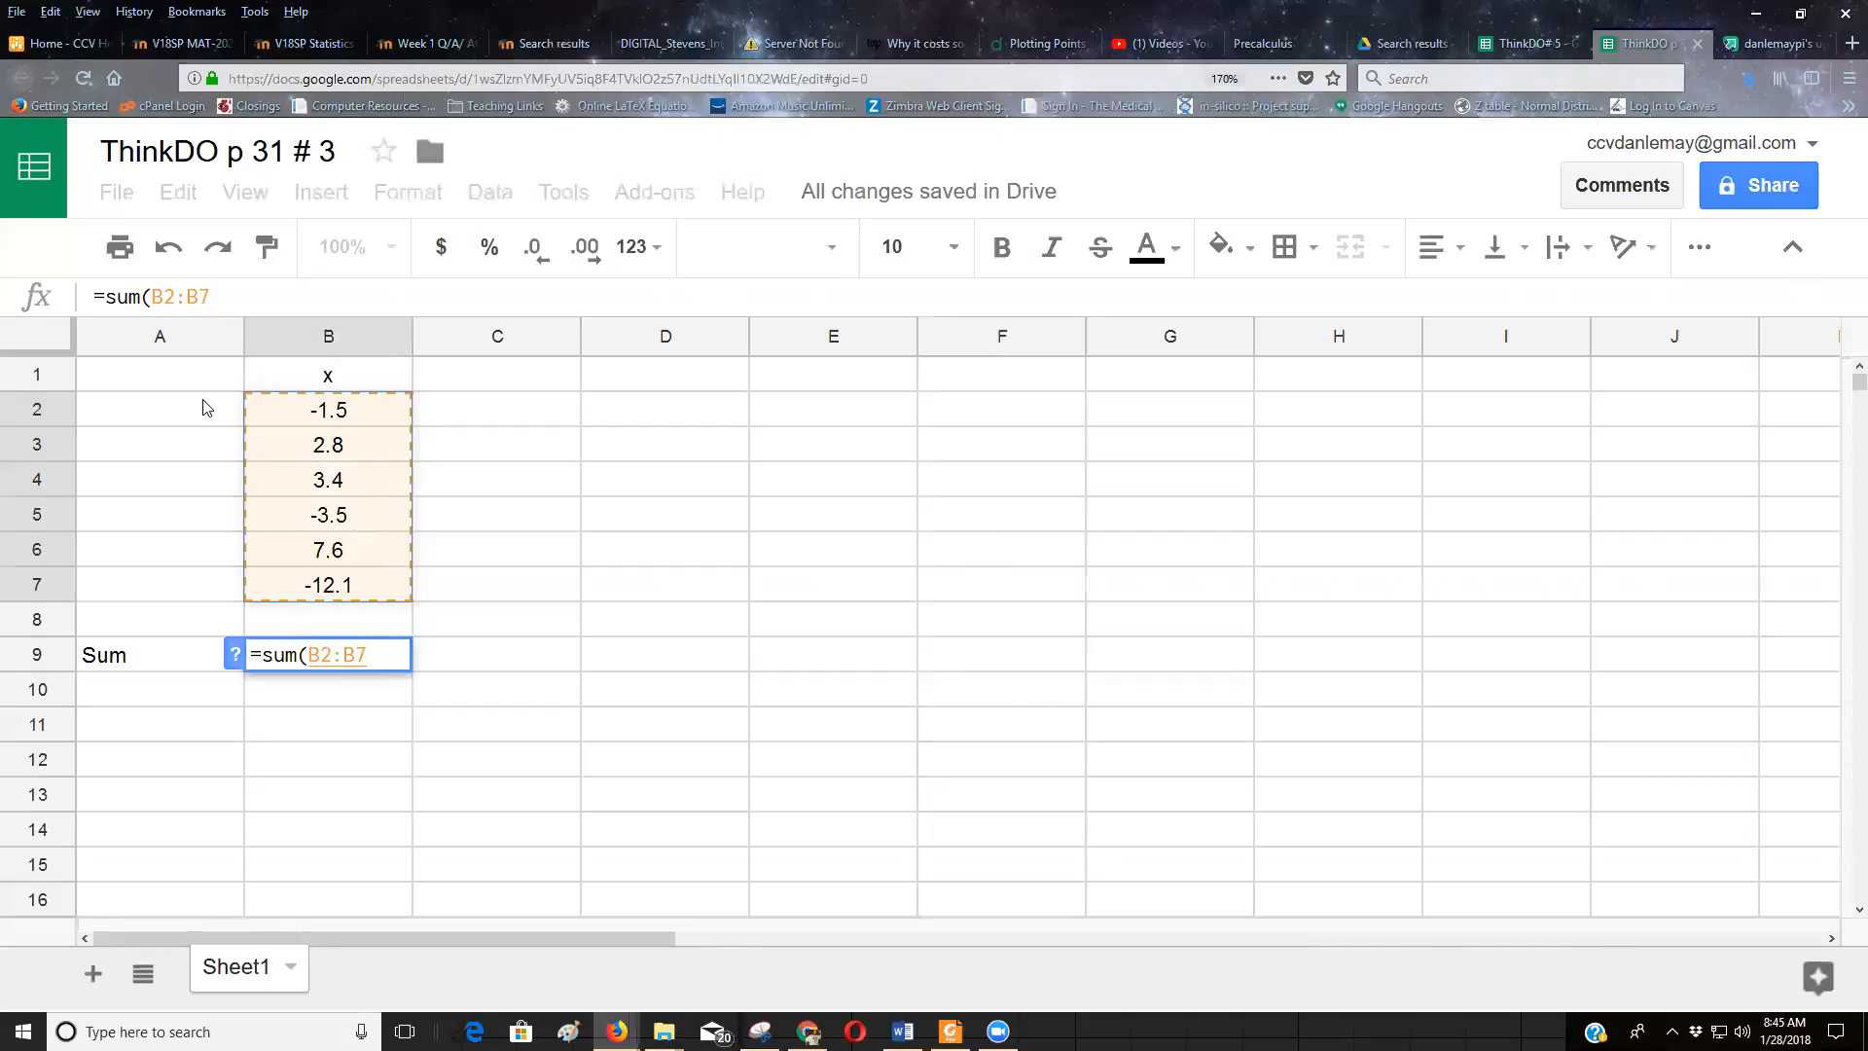
mouse_move(309, 423)
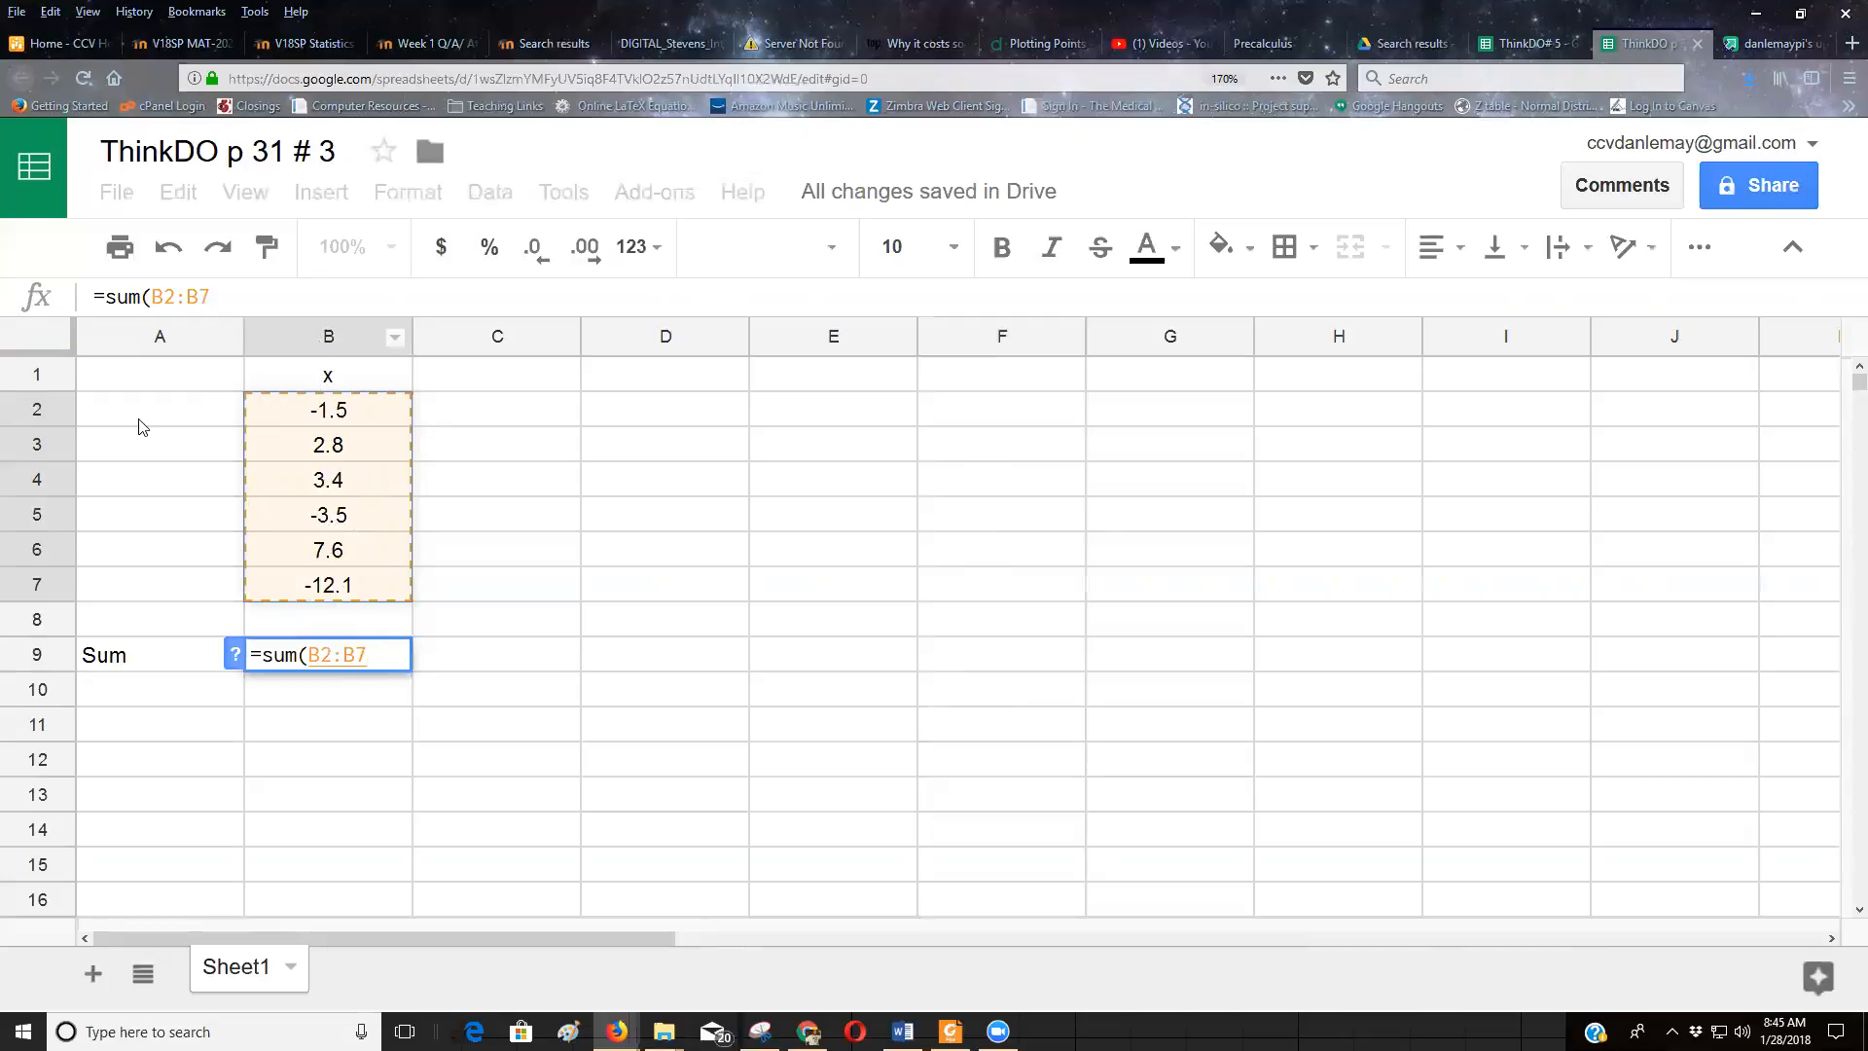
mouse_move(339, 423)
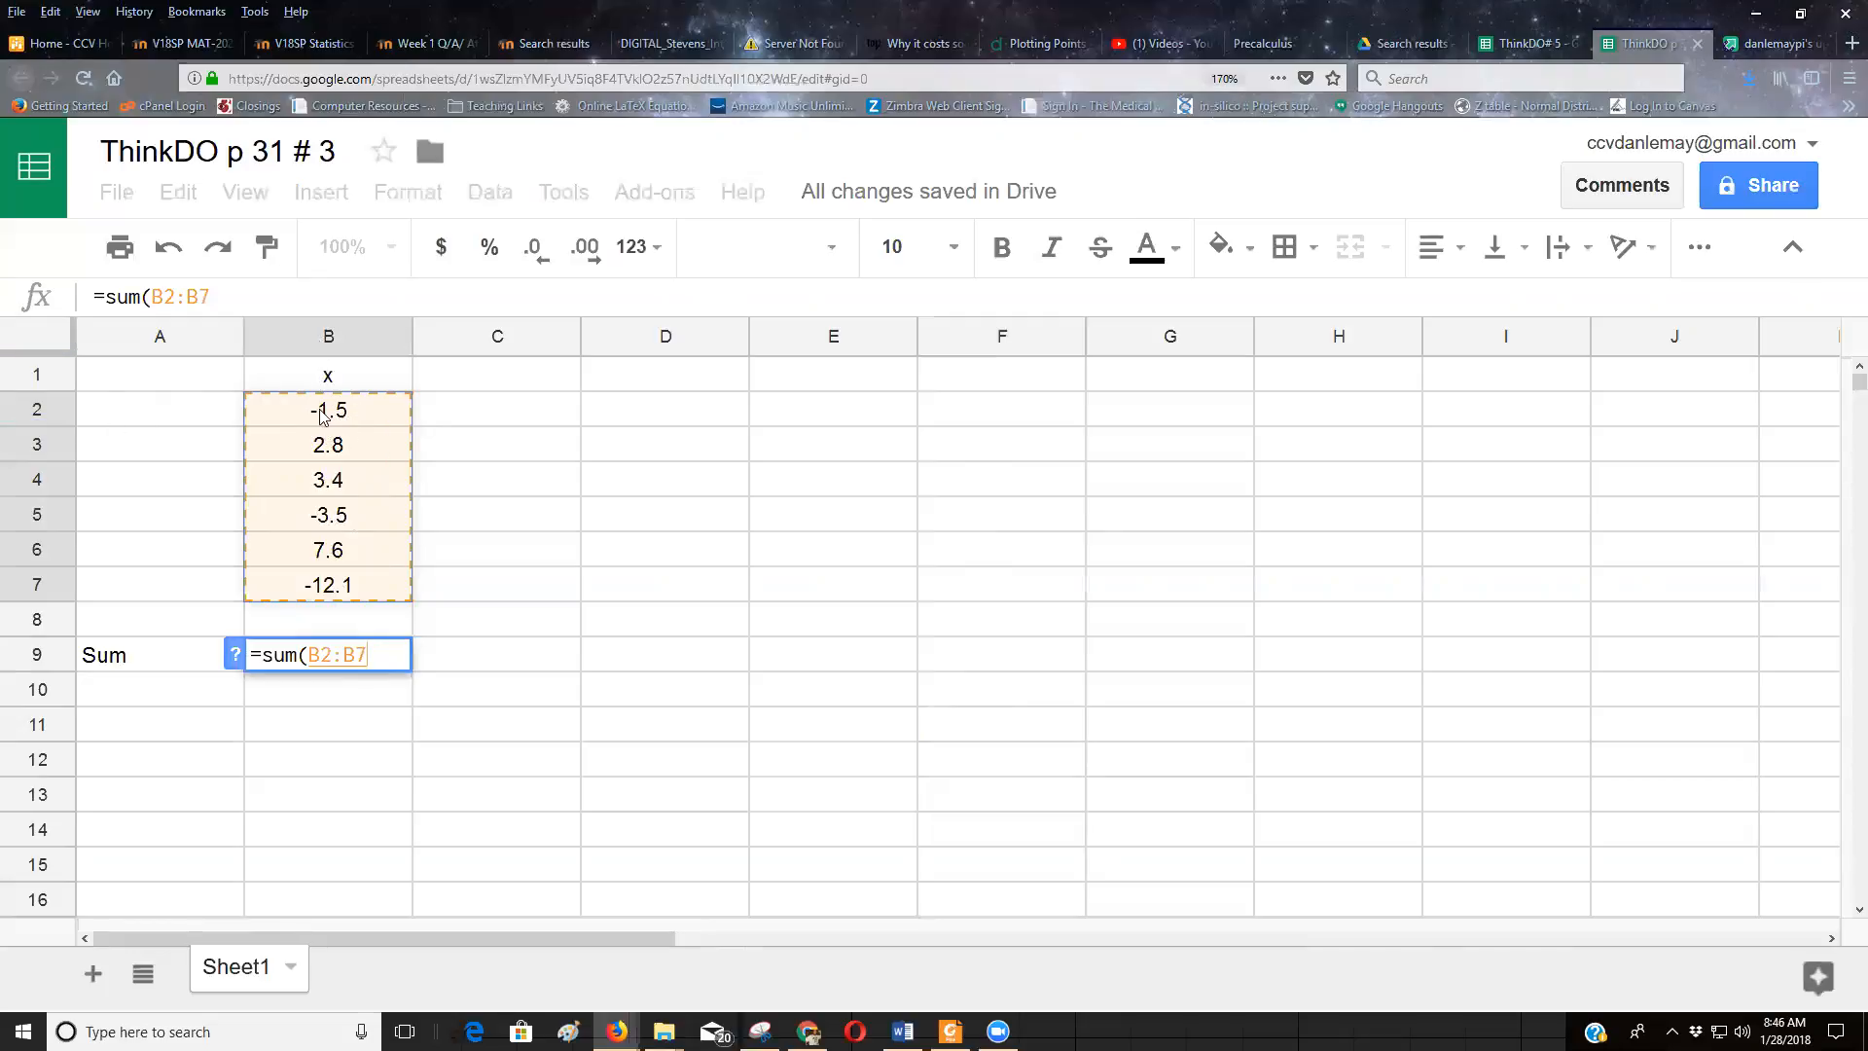
mouse_move(325, 654)
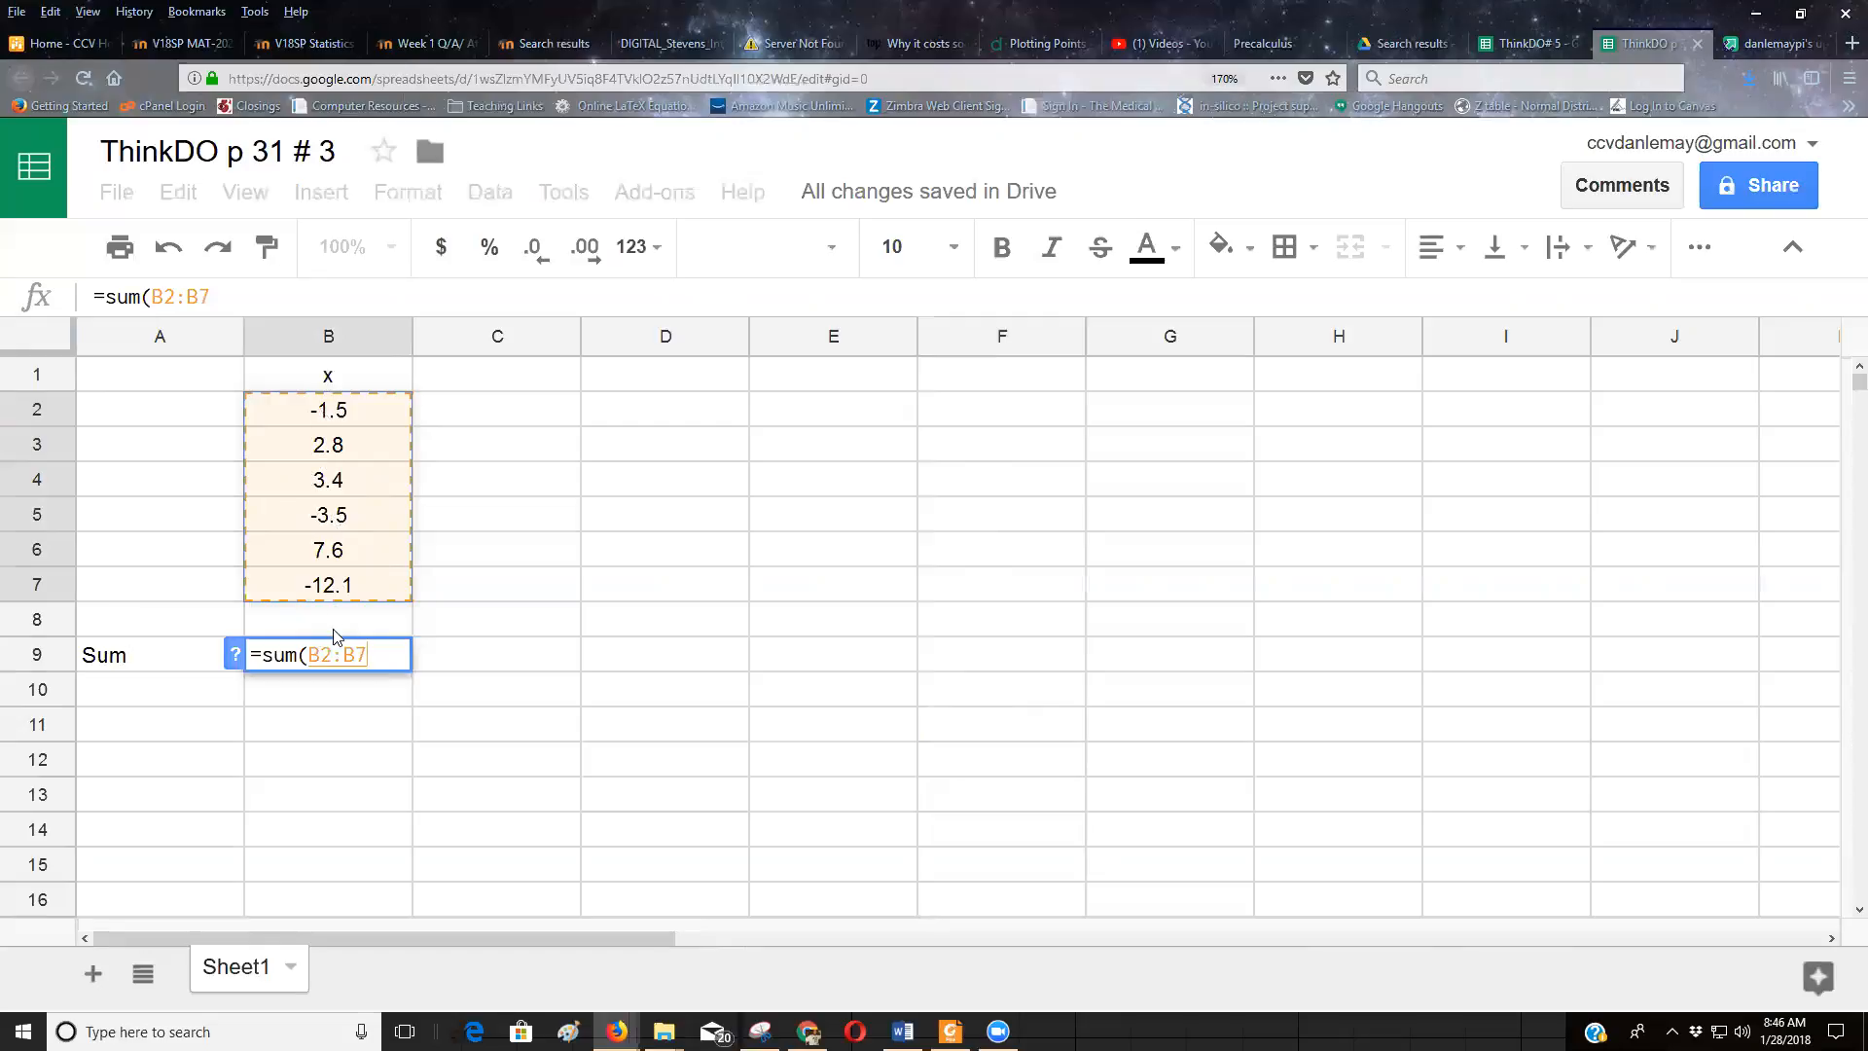
mouse_move(315, 667)
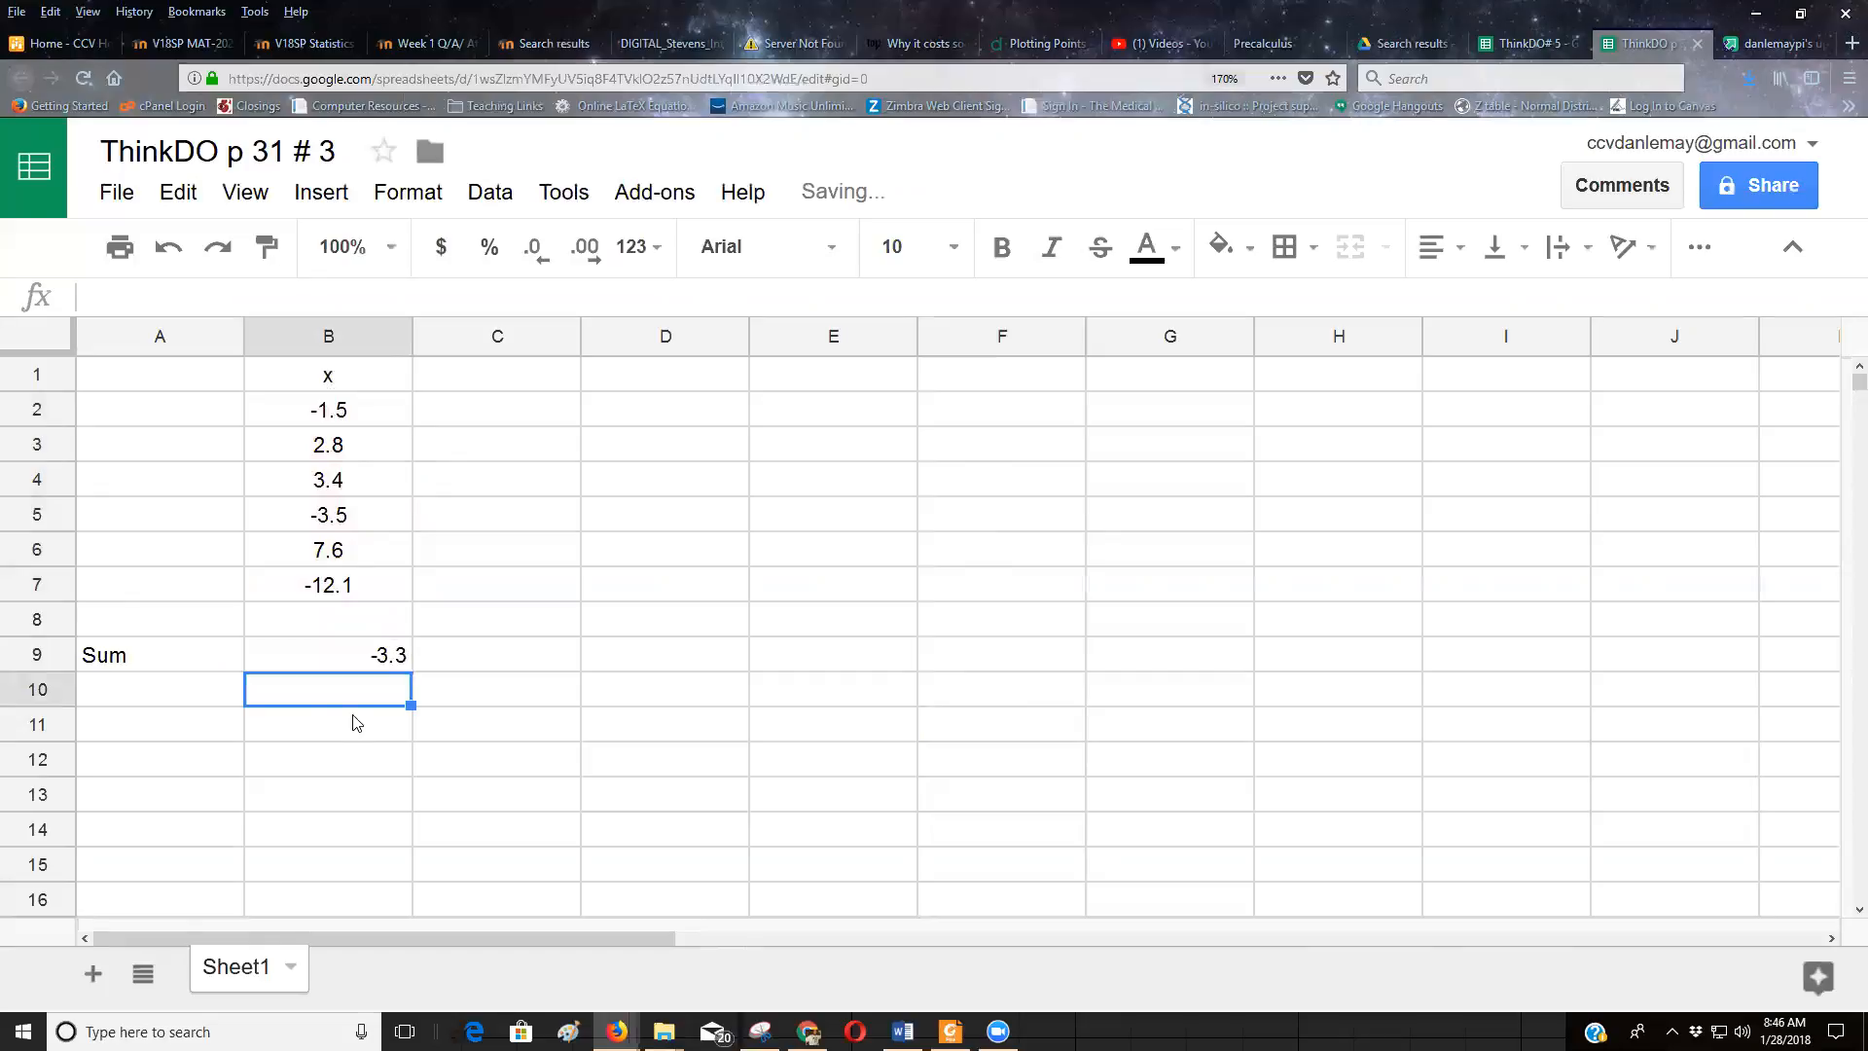
Step: Add a Mean label and enter =B9/6 beside it, giving -0.55
left_click(160, 689)
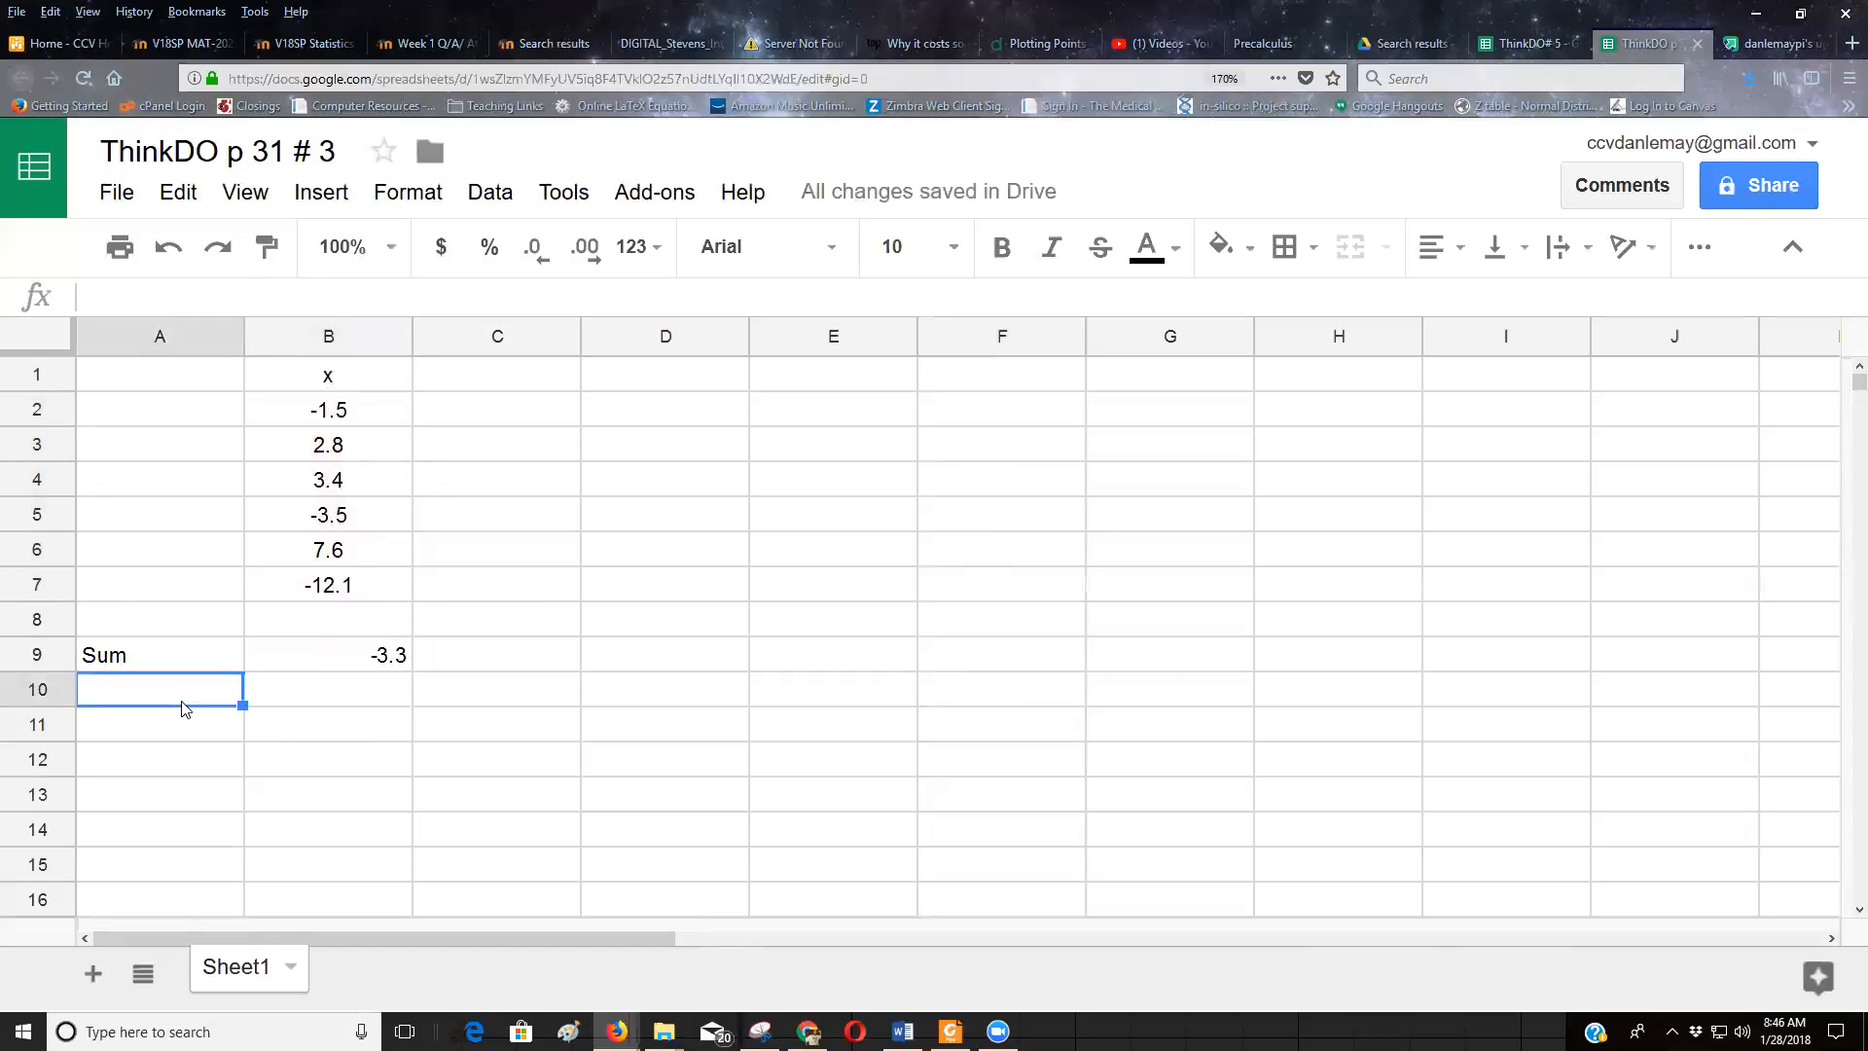
type("Mean")
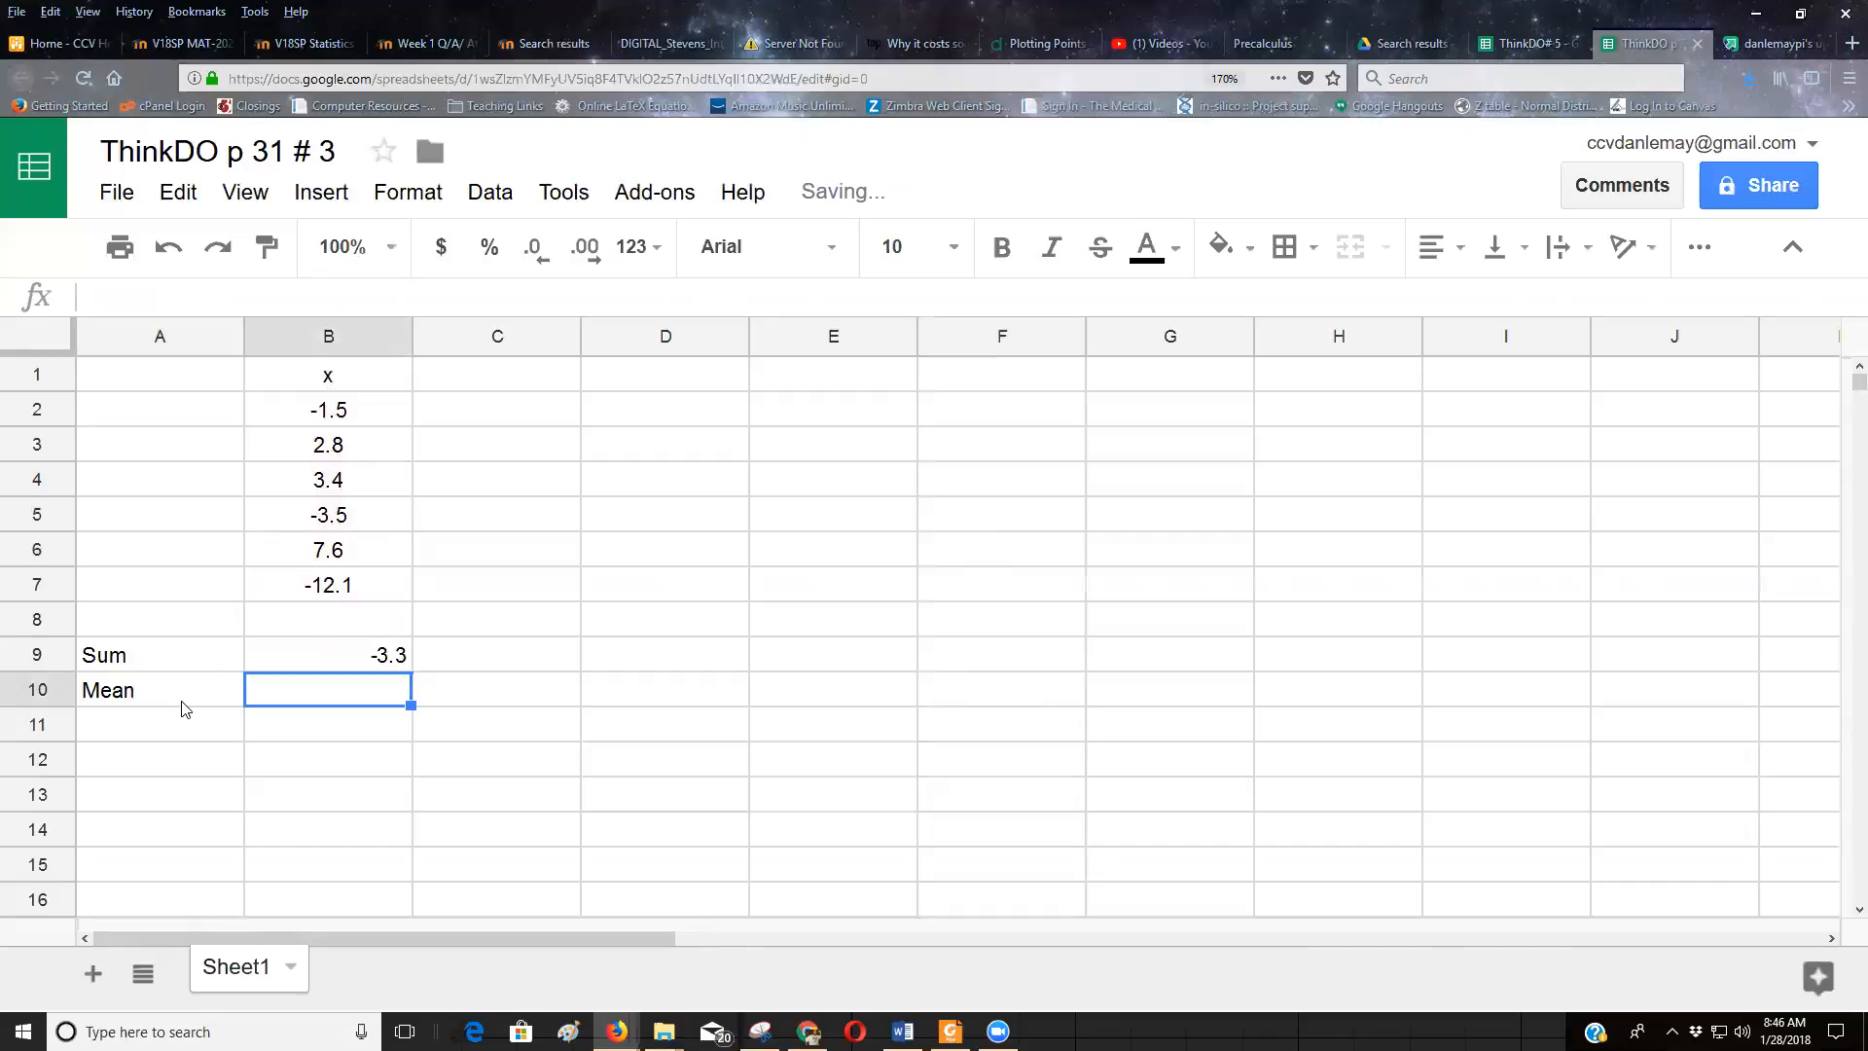
type("=B9")
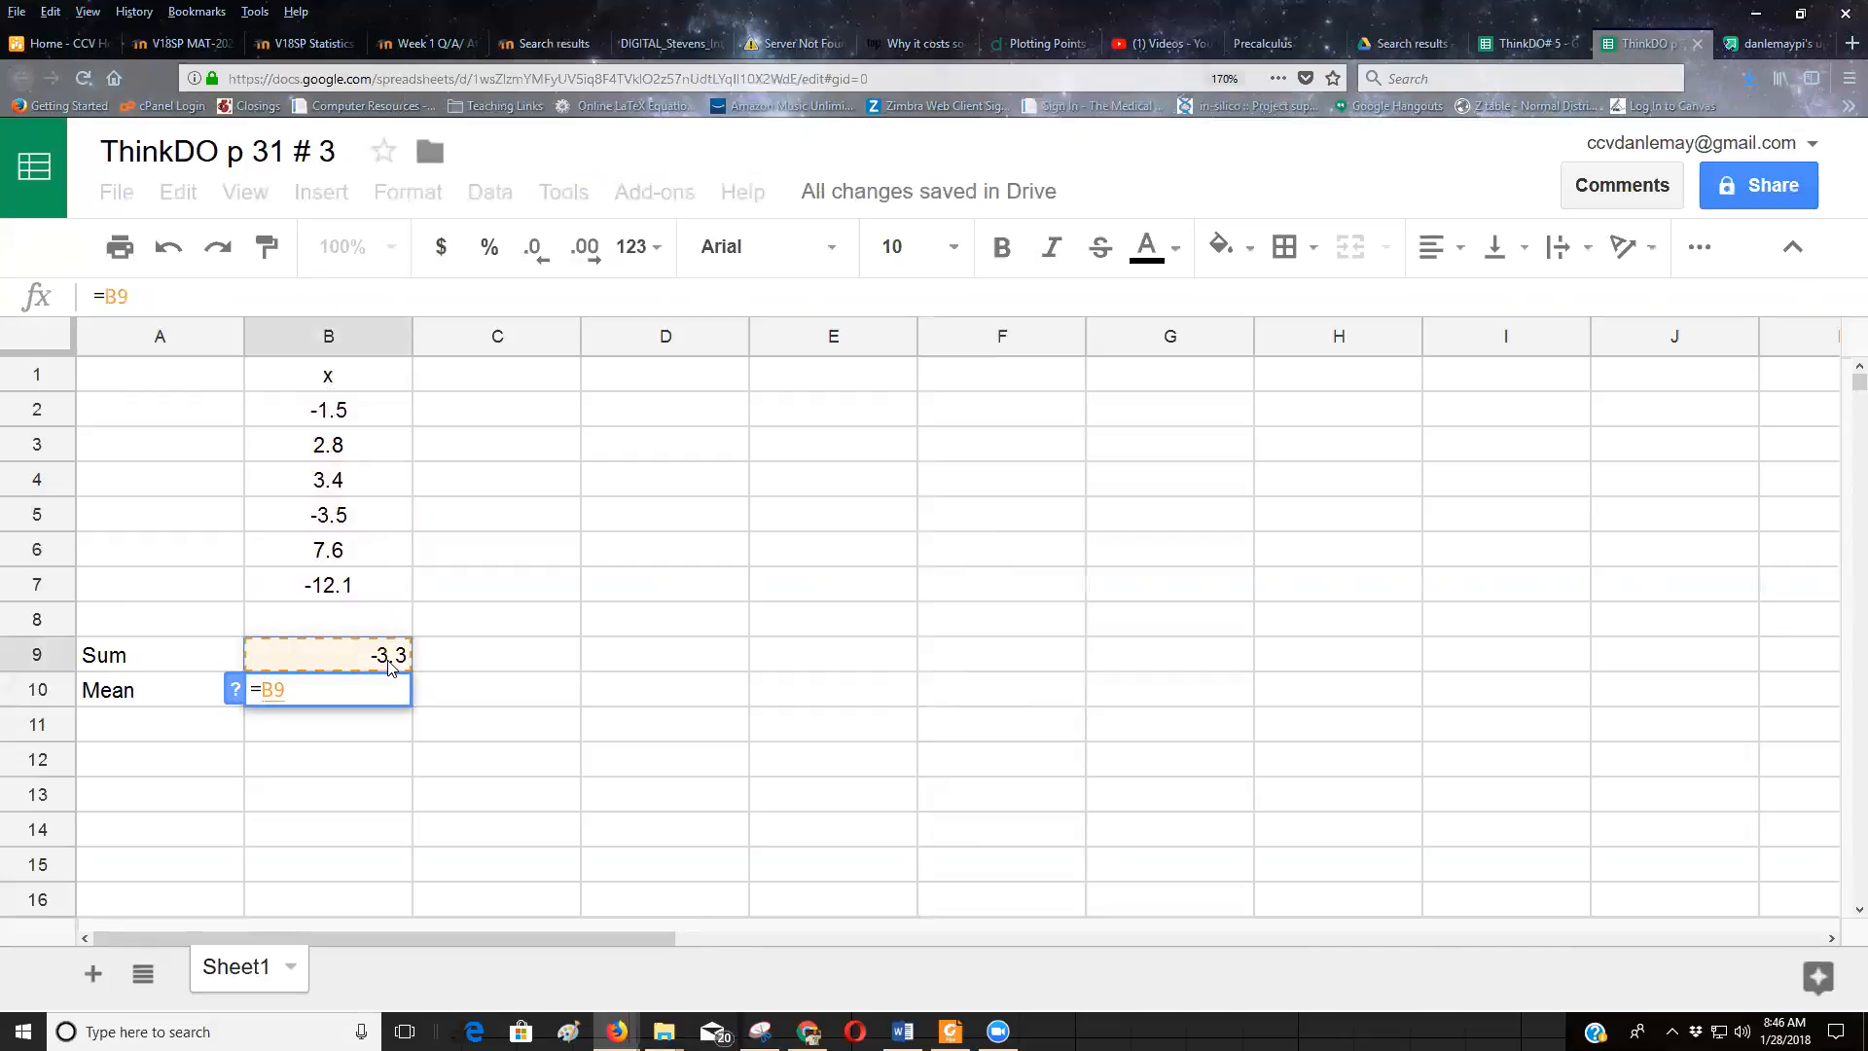
type("/")
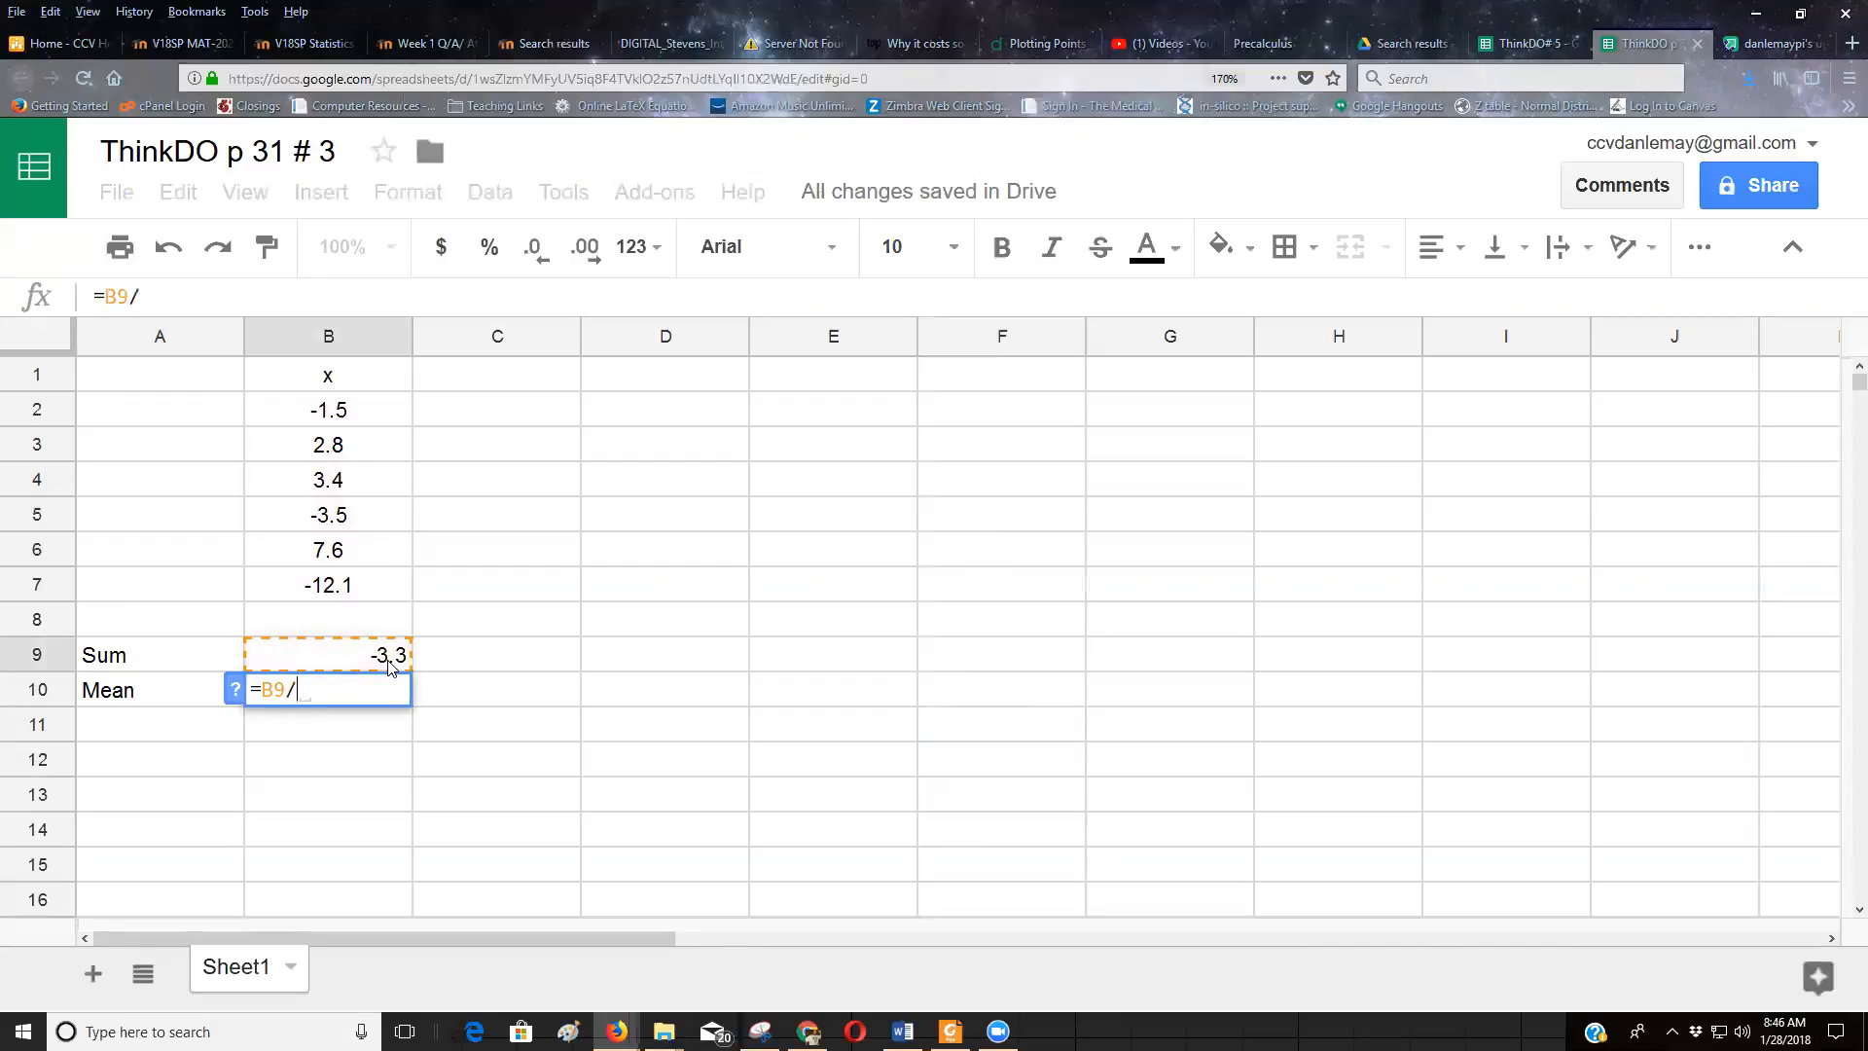
type("6")
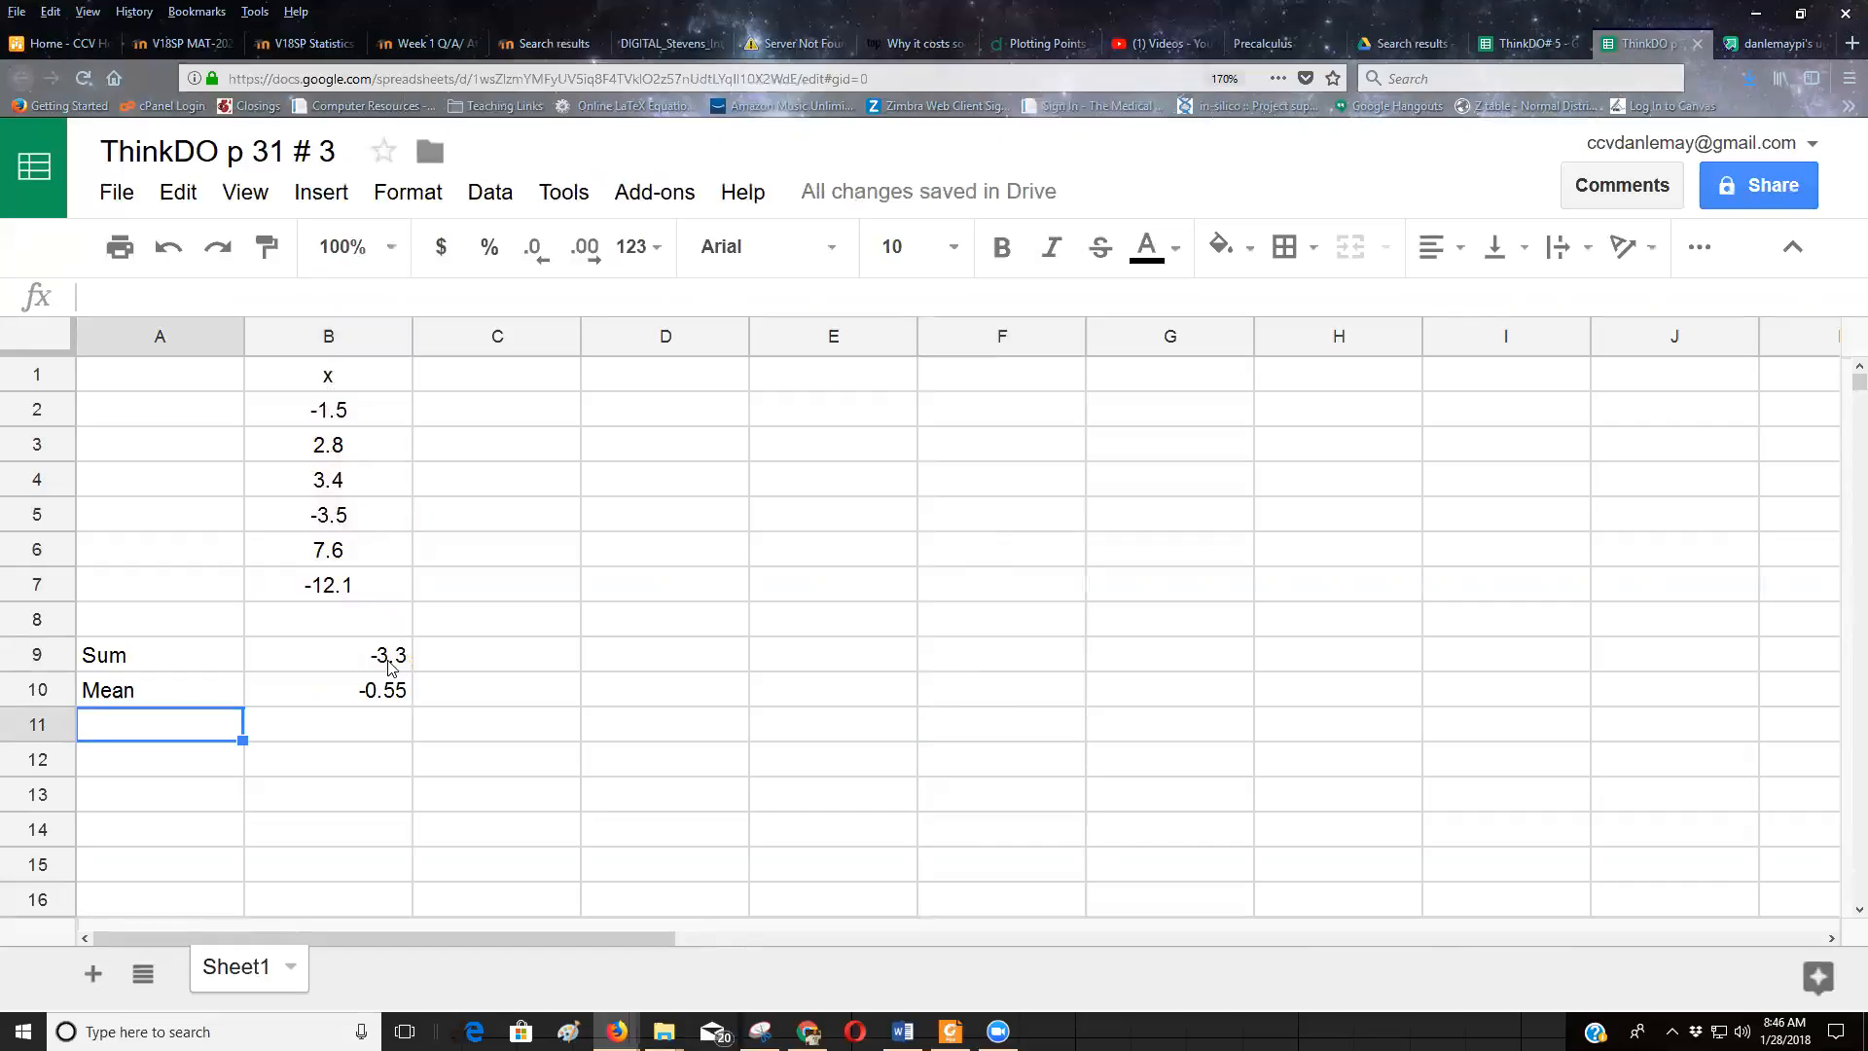
mouse_move(420, 655)
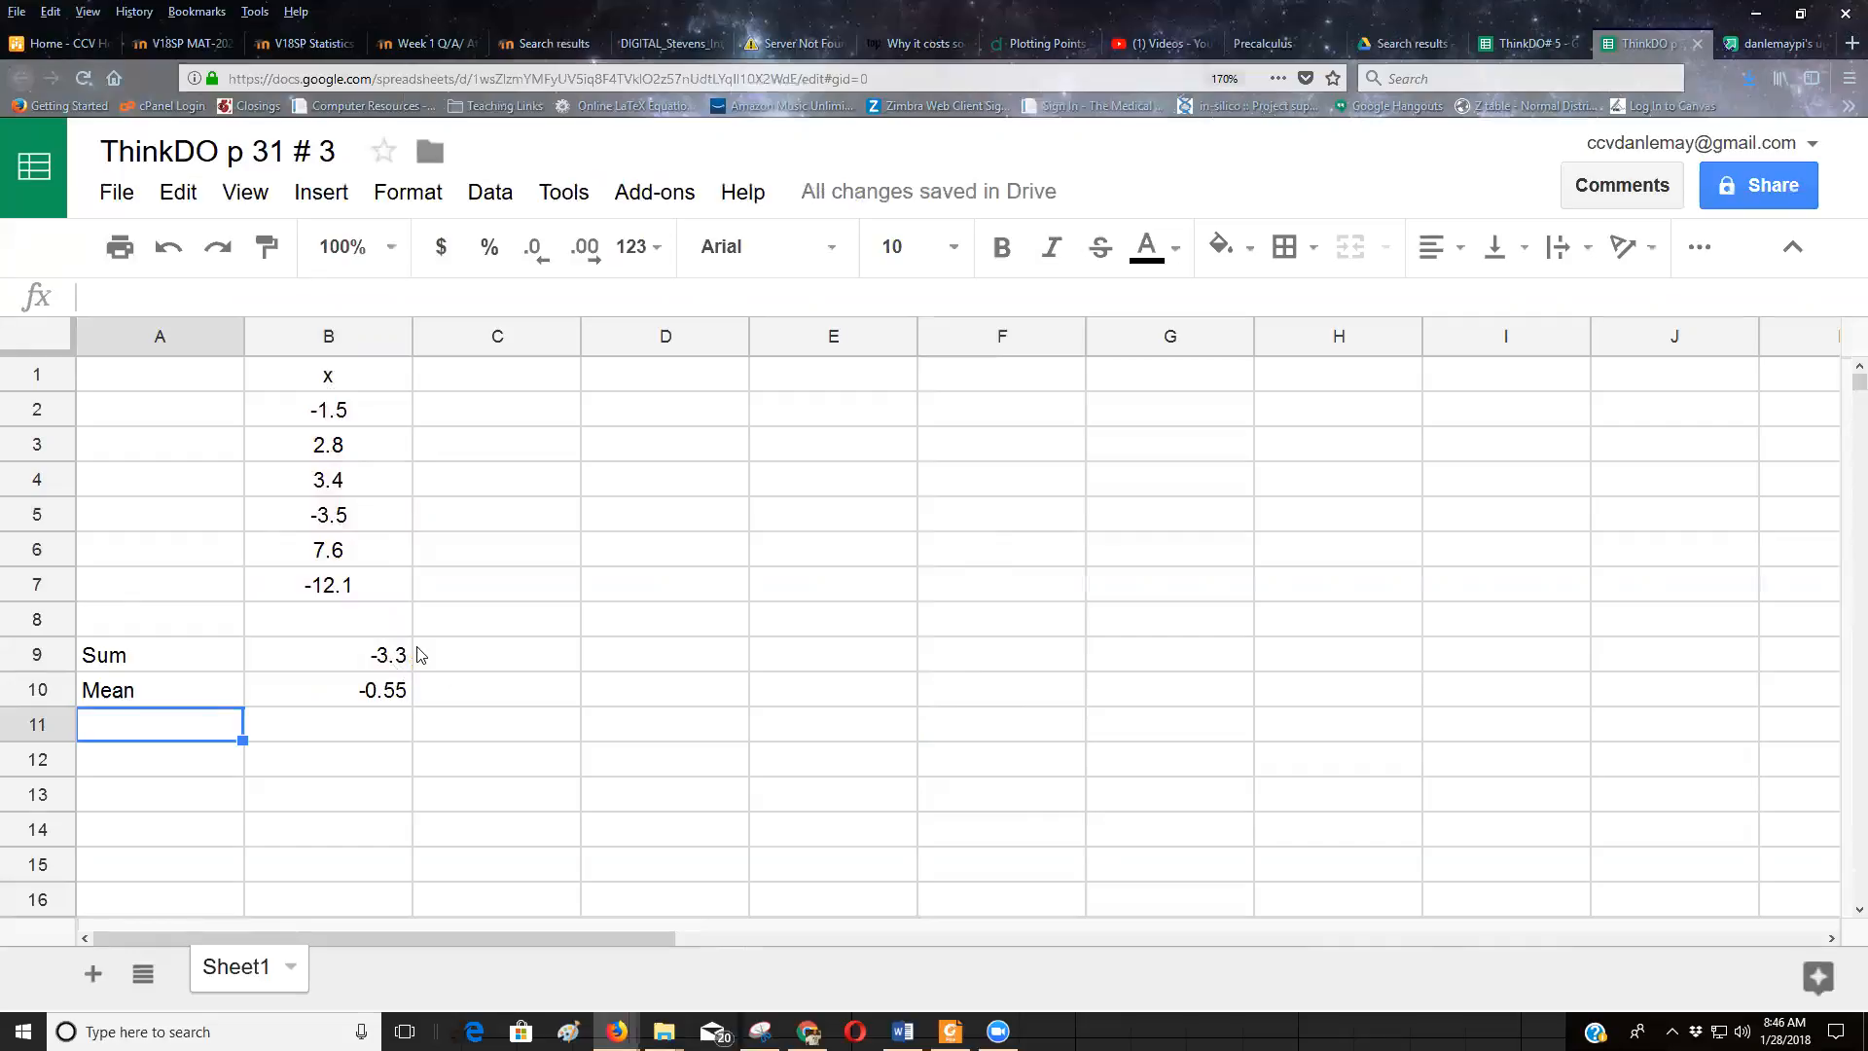
mouse_move(546, 605)
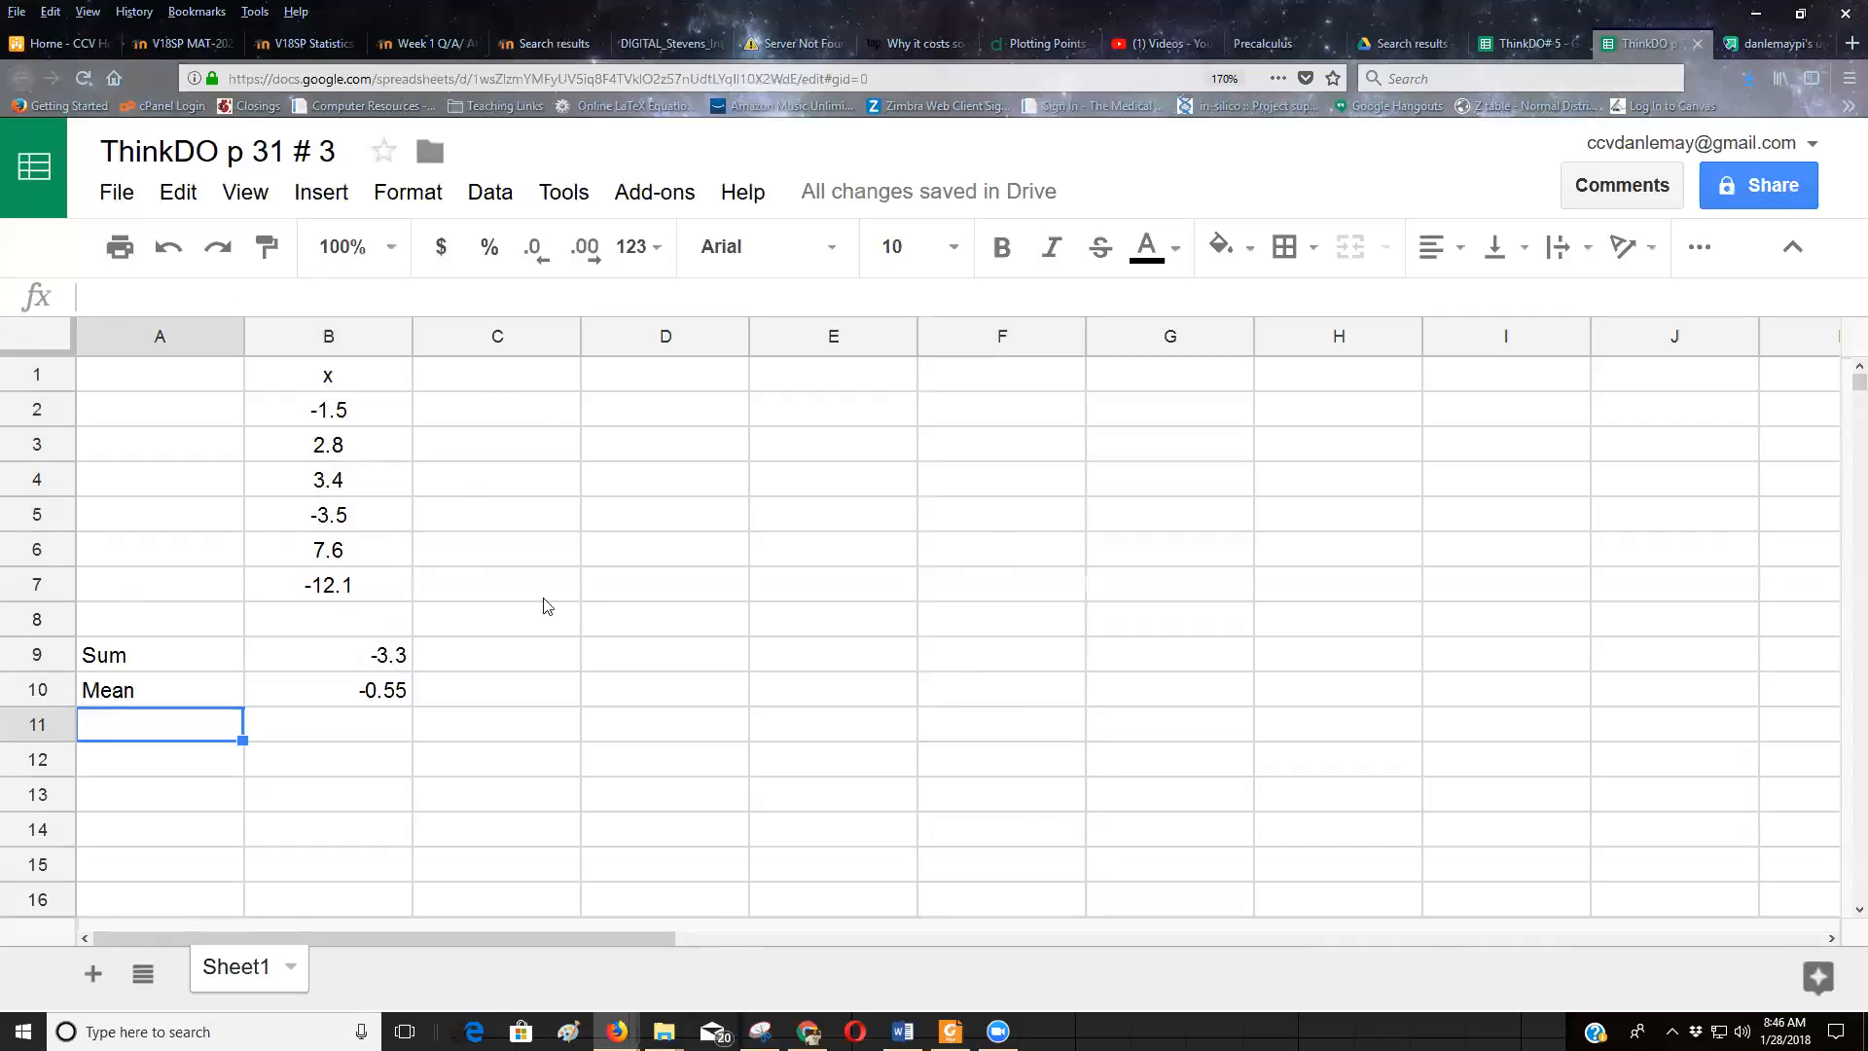
mouse_move(986, 851)
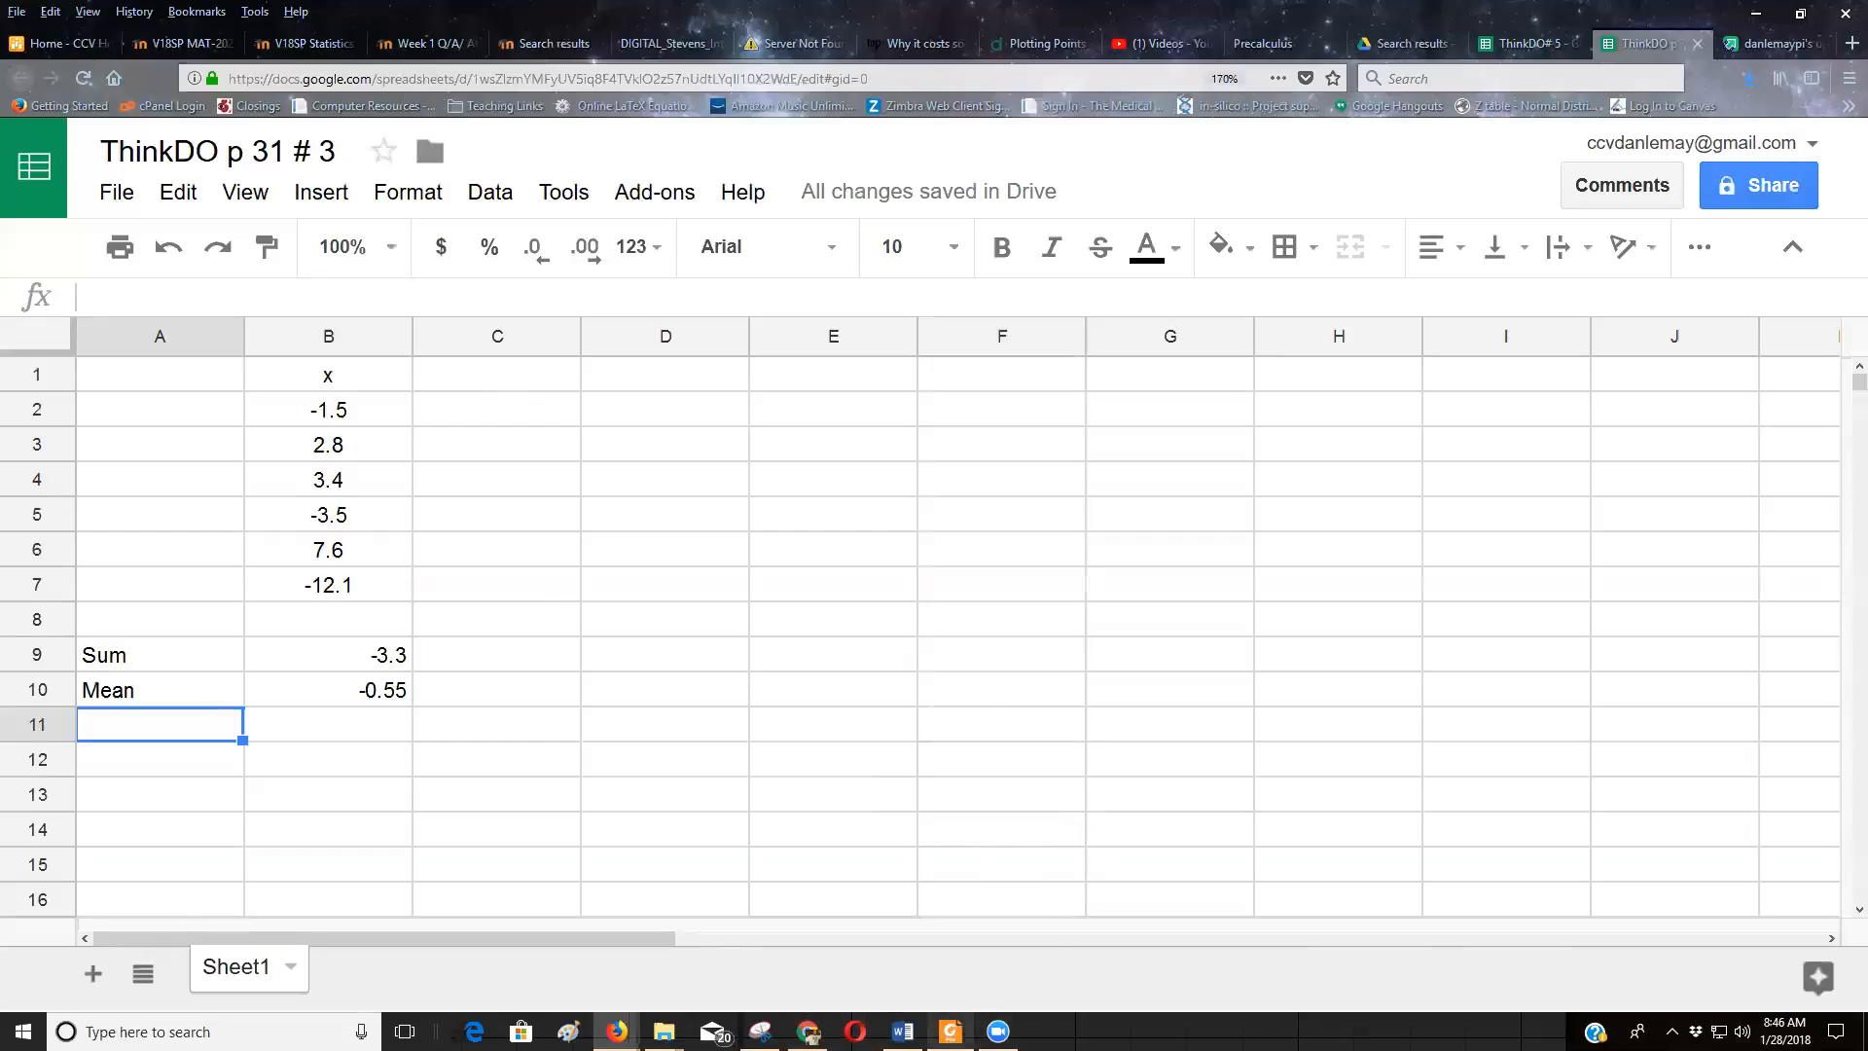
Step: Show the stats PDF's variance formulas in Foxit Reader at 200% zoom
left_click(949, 1032)
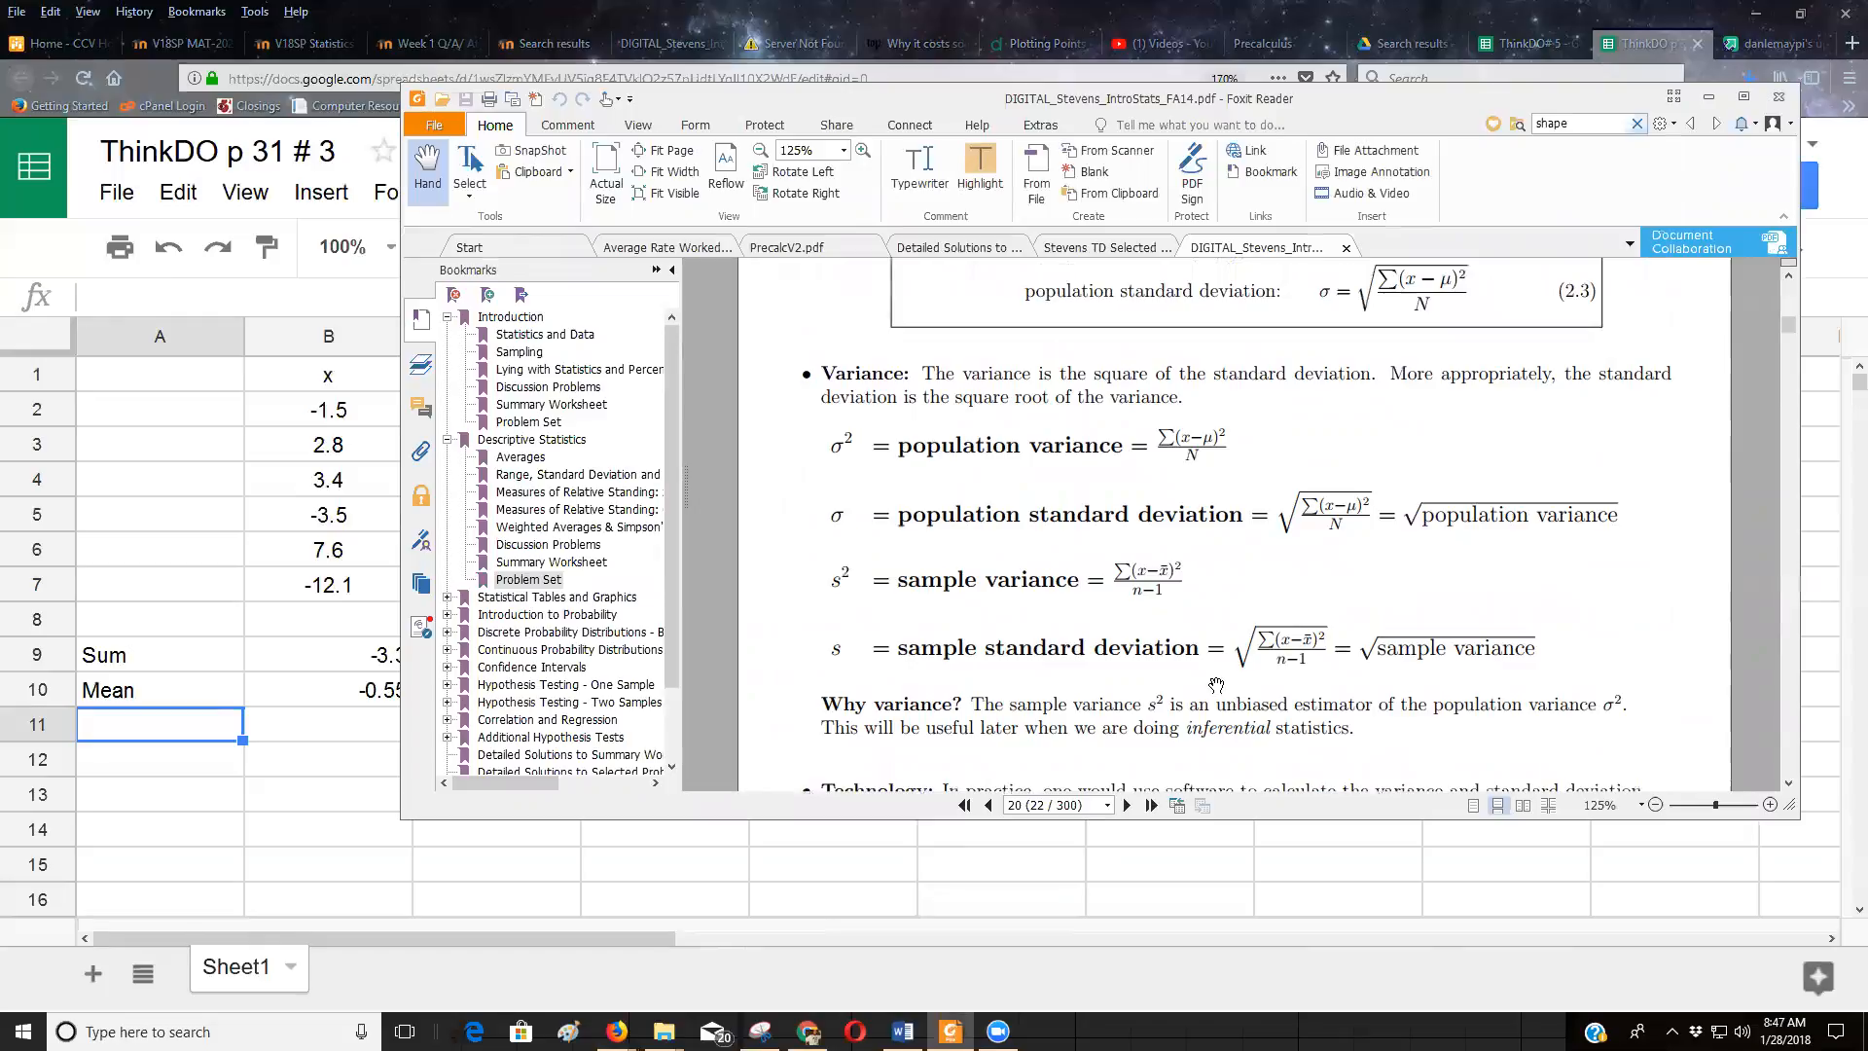
mouse_move(914, 477)
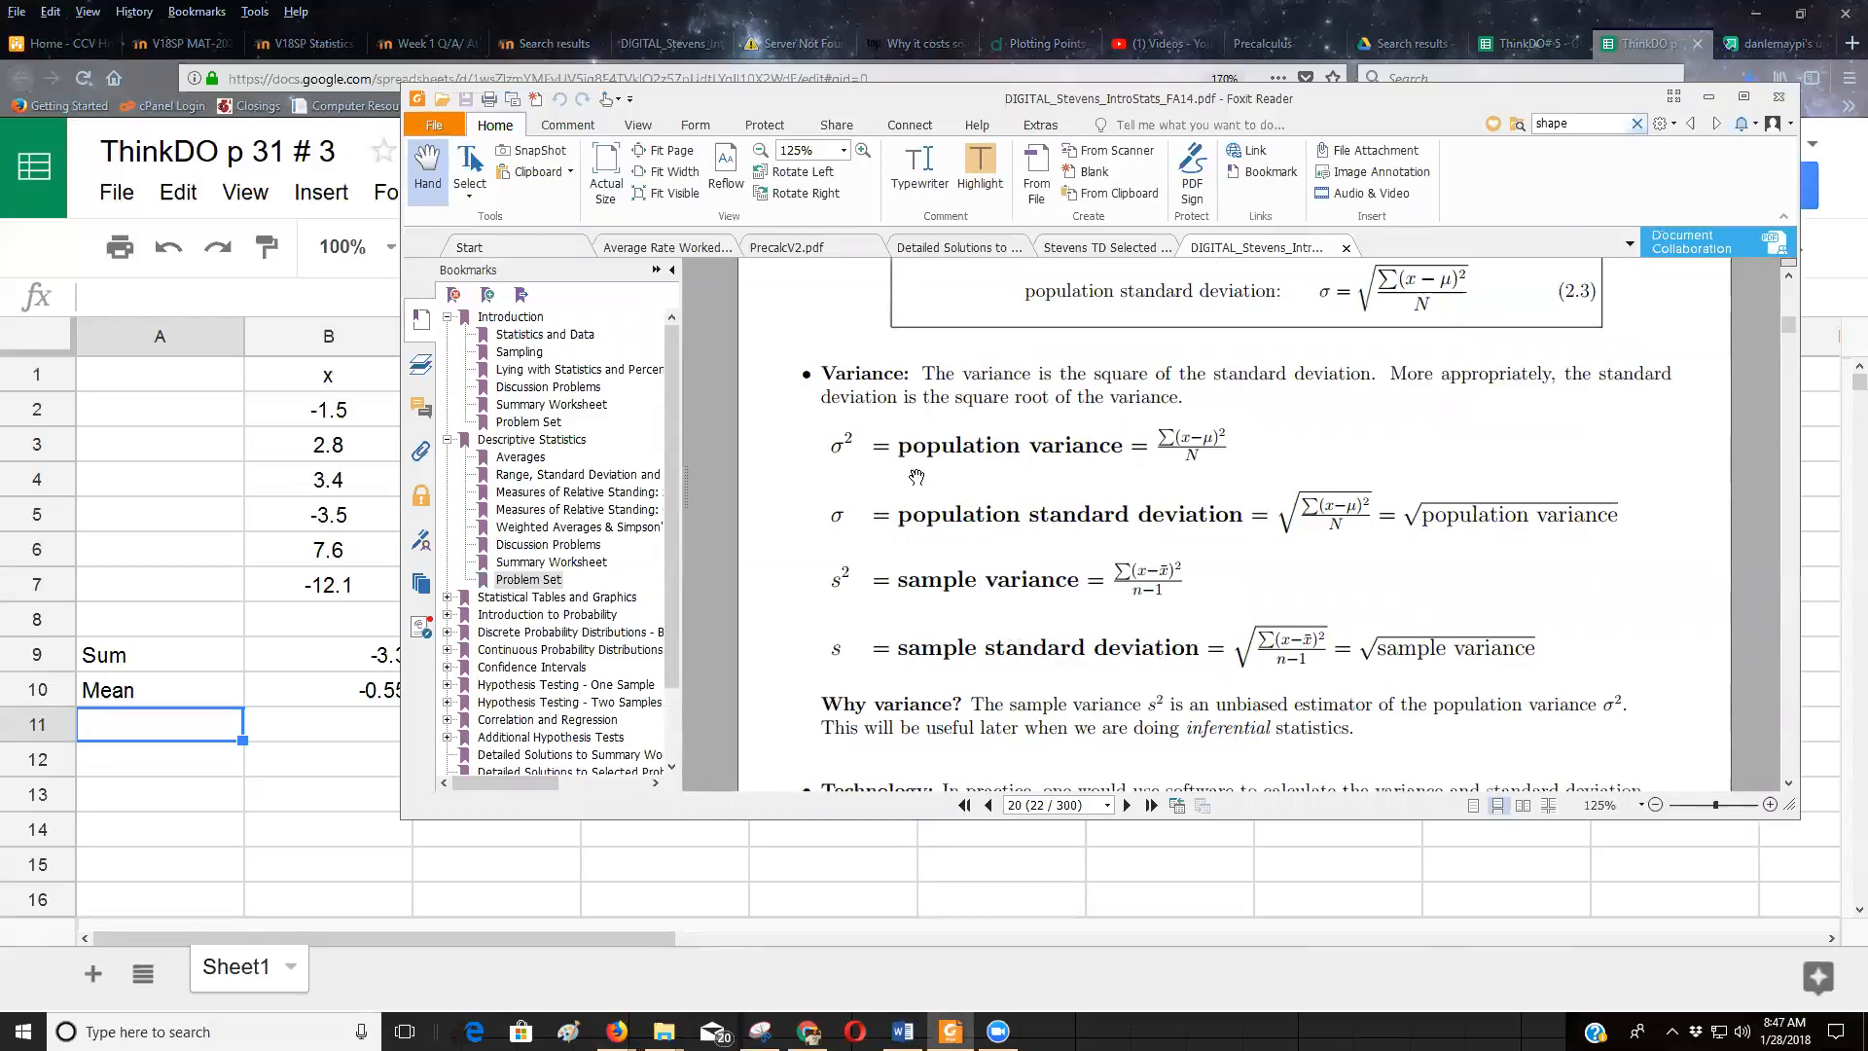
mouse_move(1094, 498)
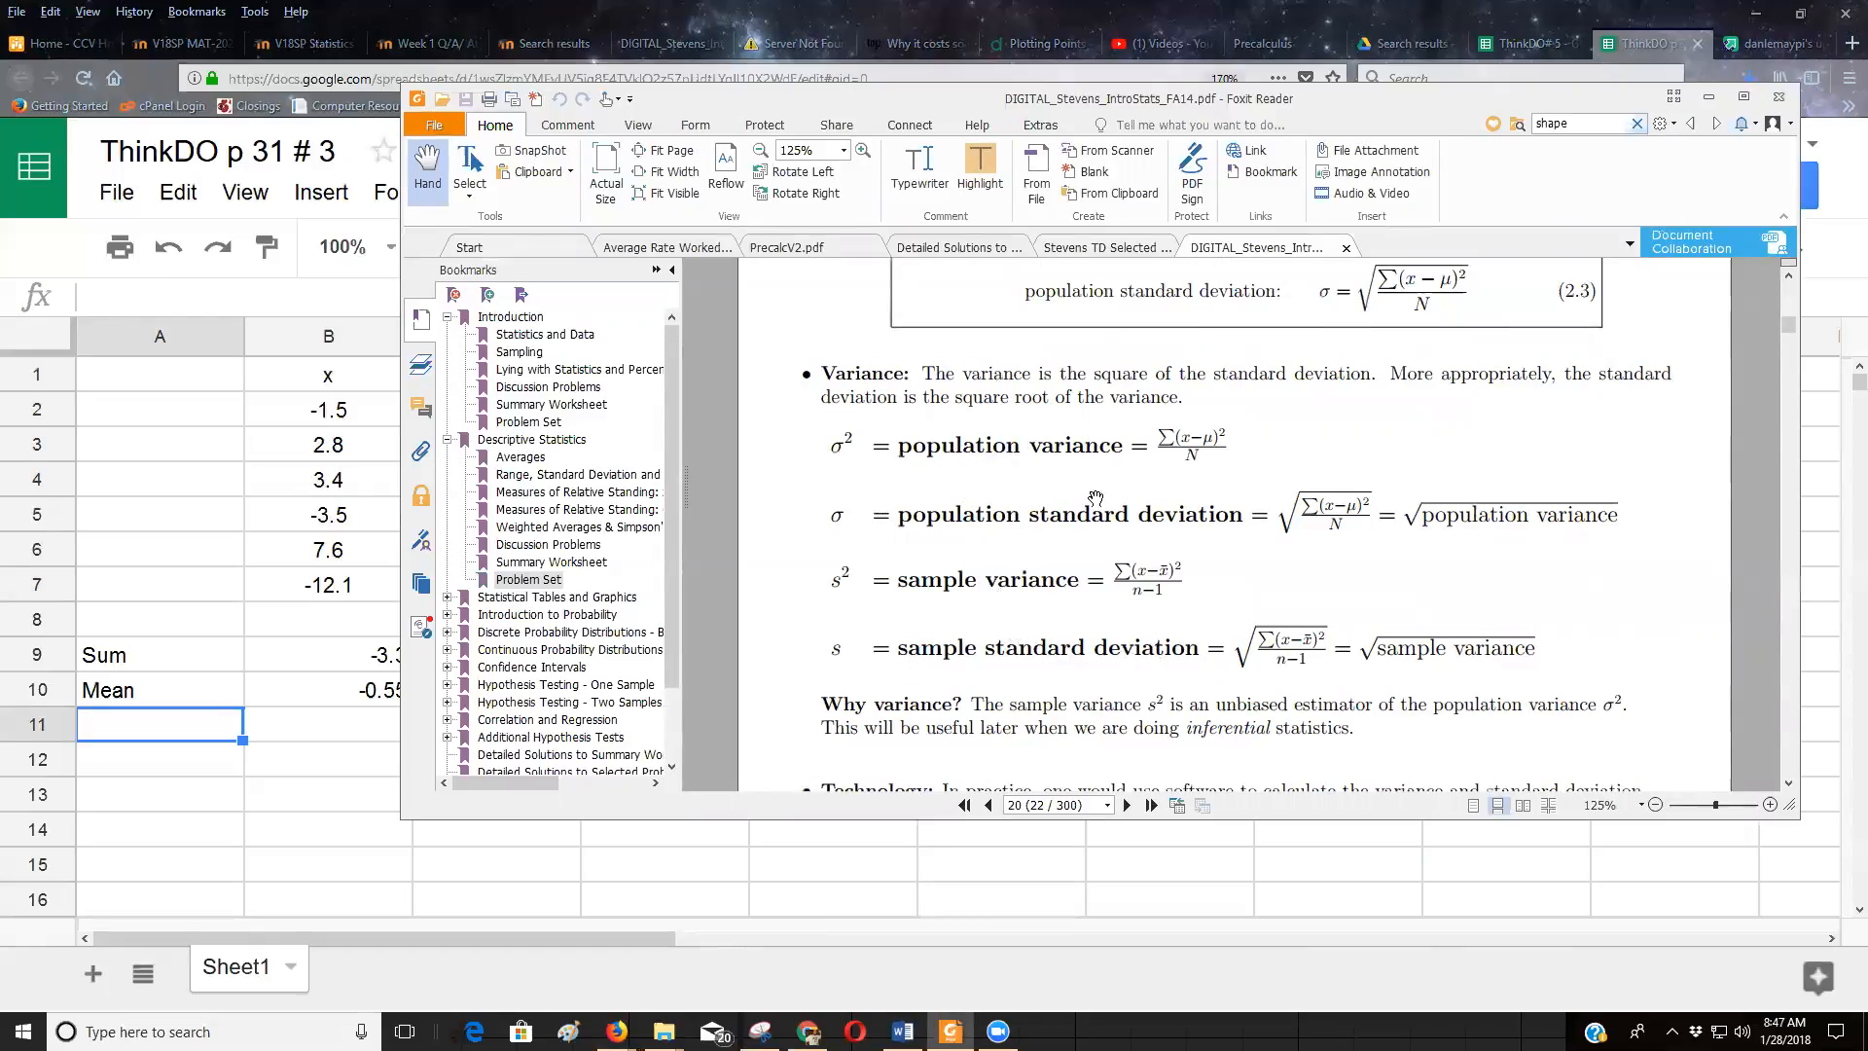
mouse_move(885, 500)
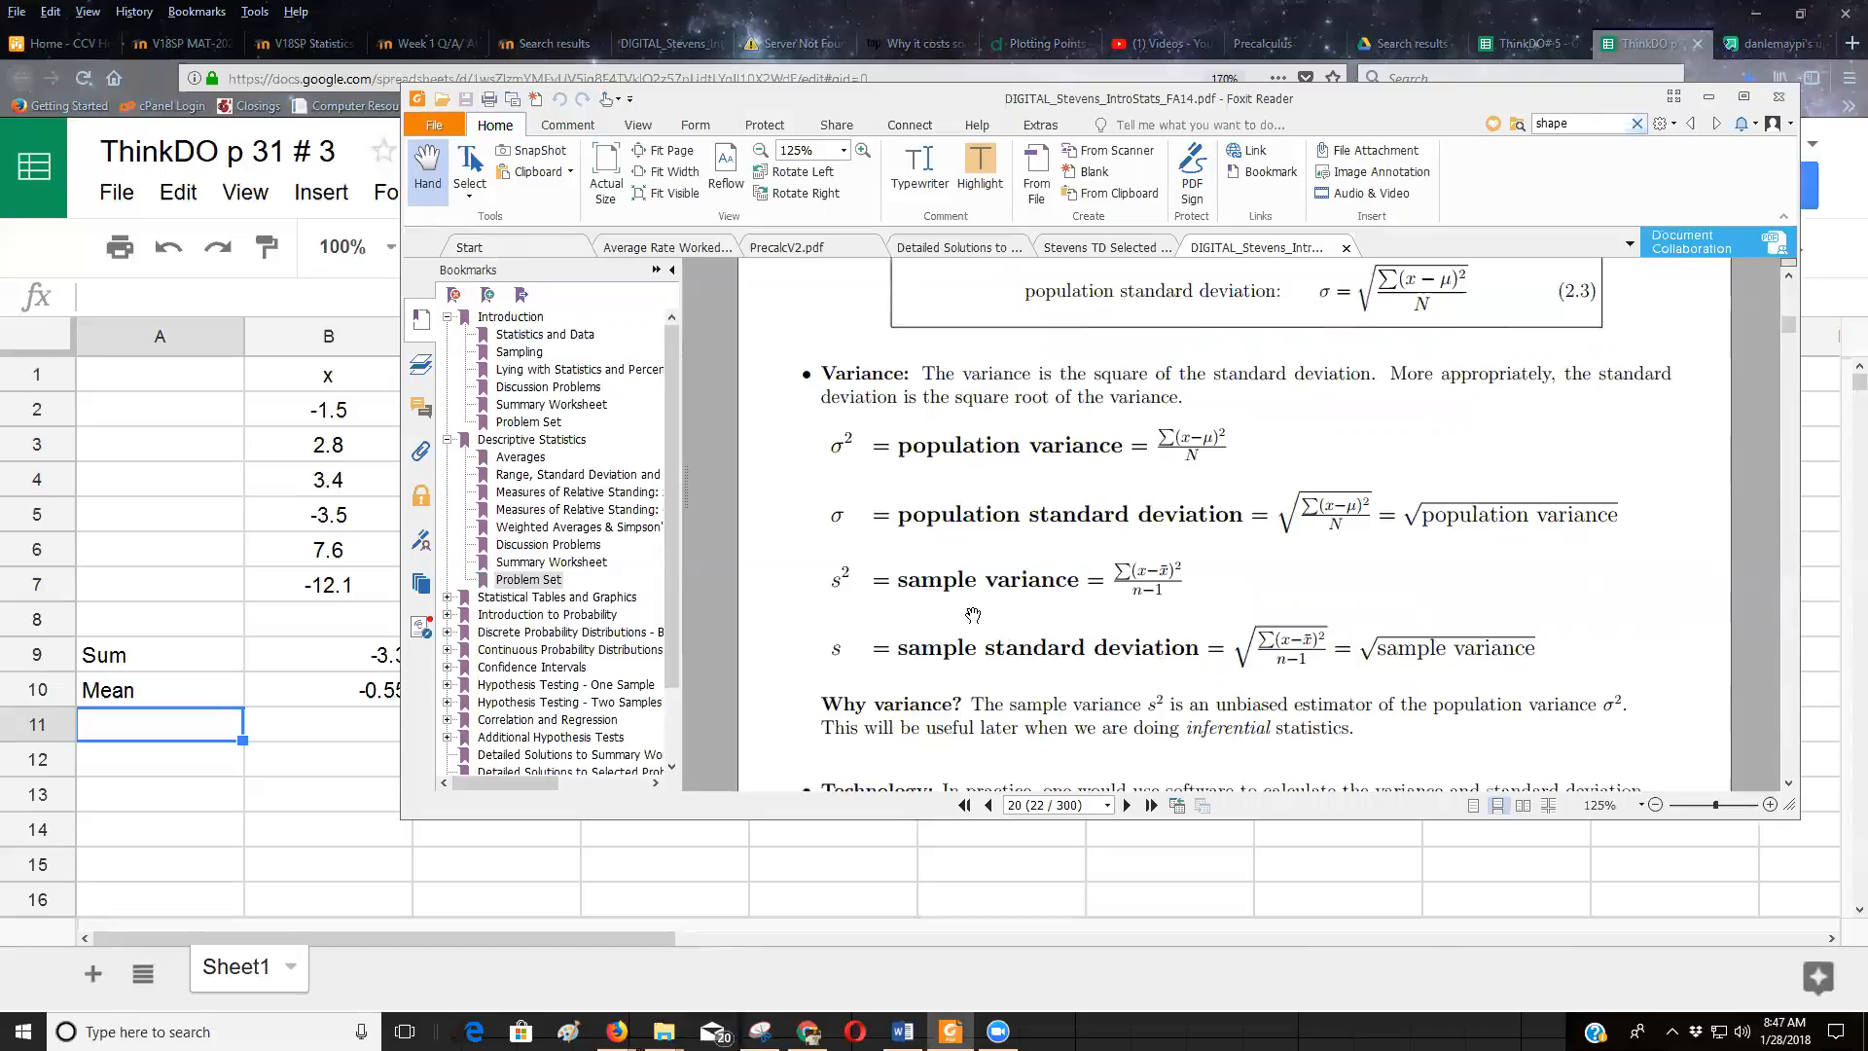
mouse_move(838, 677)
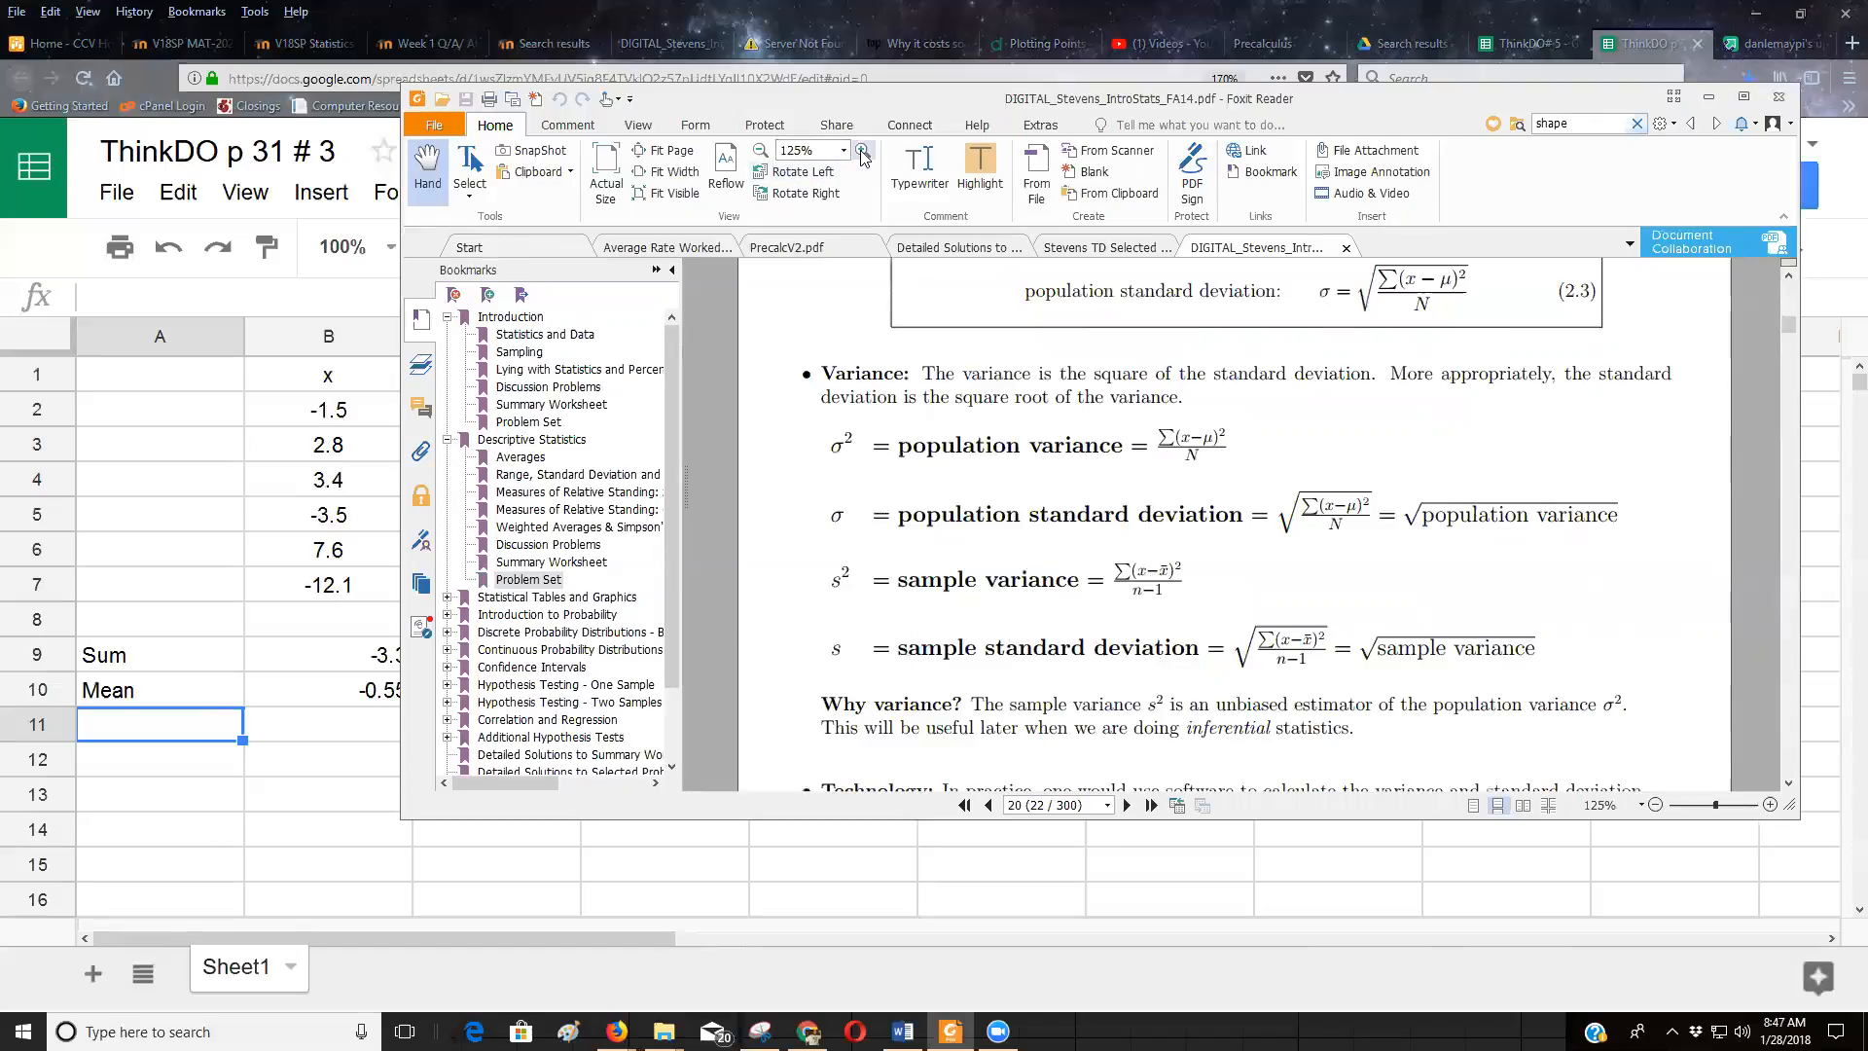
left_click(861, 156)
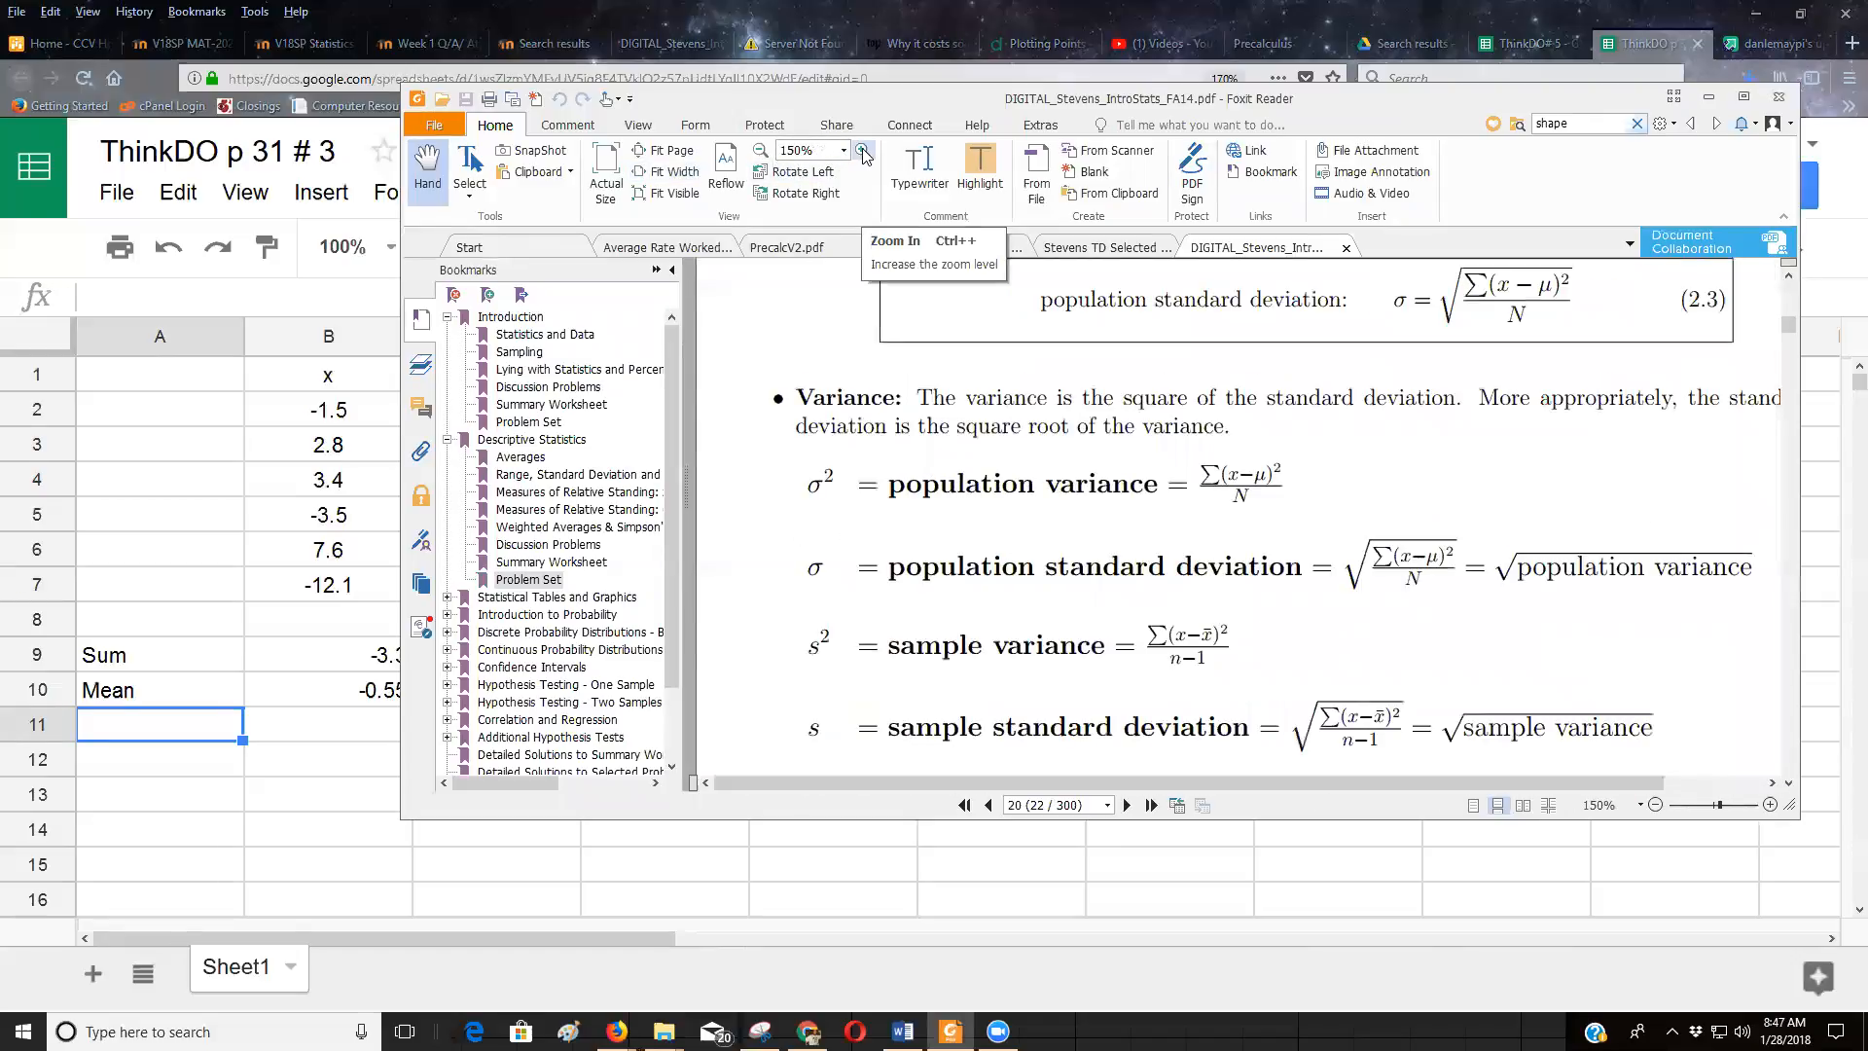
left_click(861, 150)
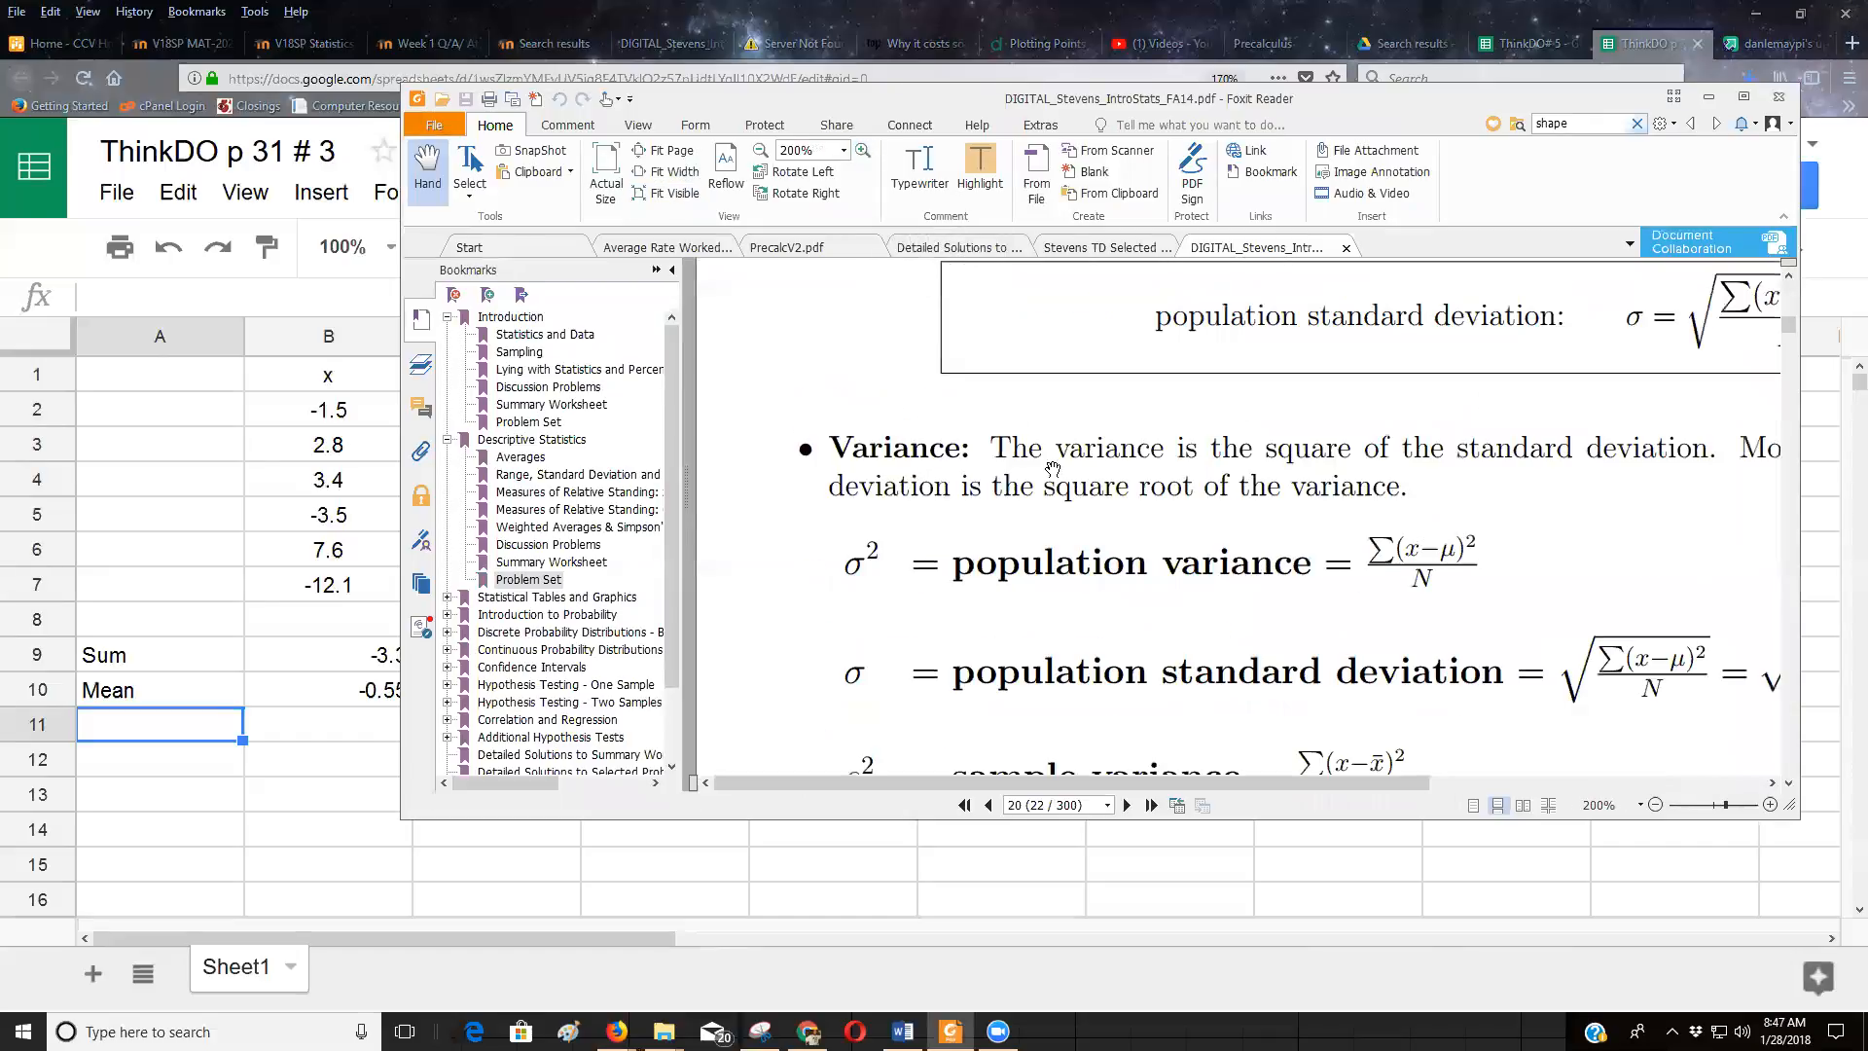
scroll("down", 3)
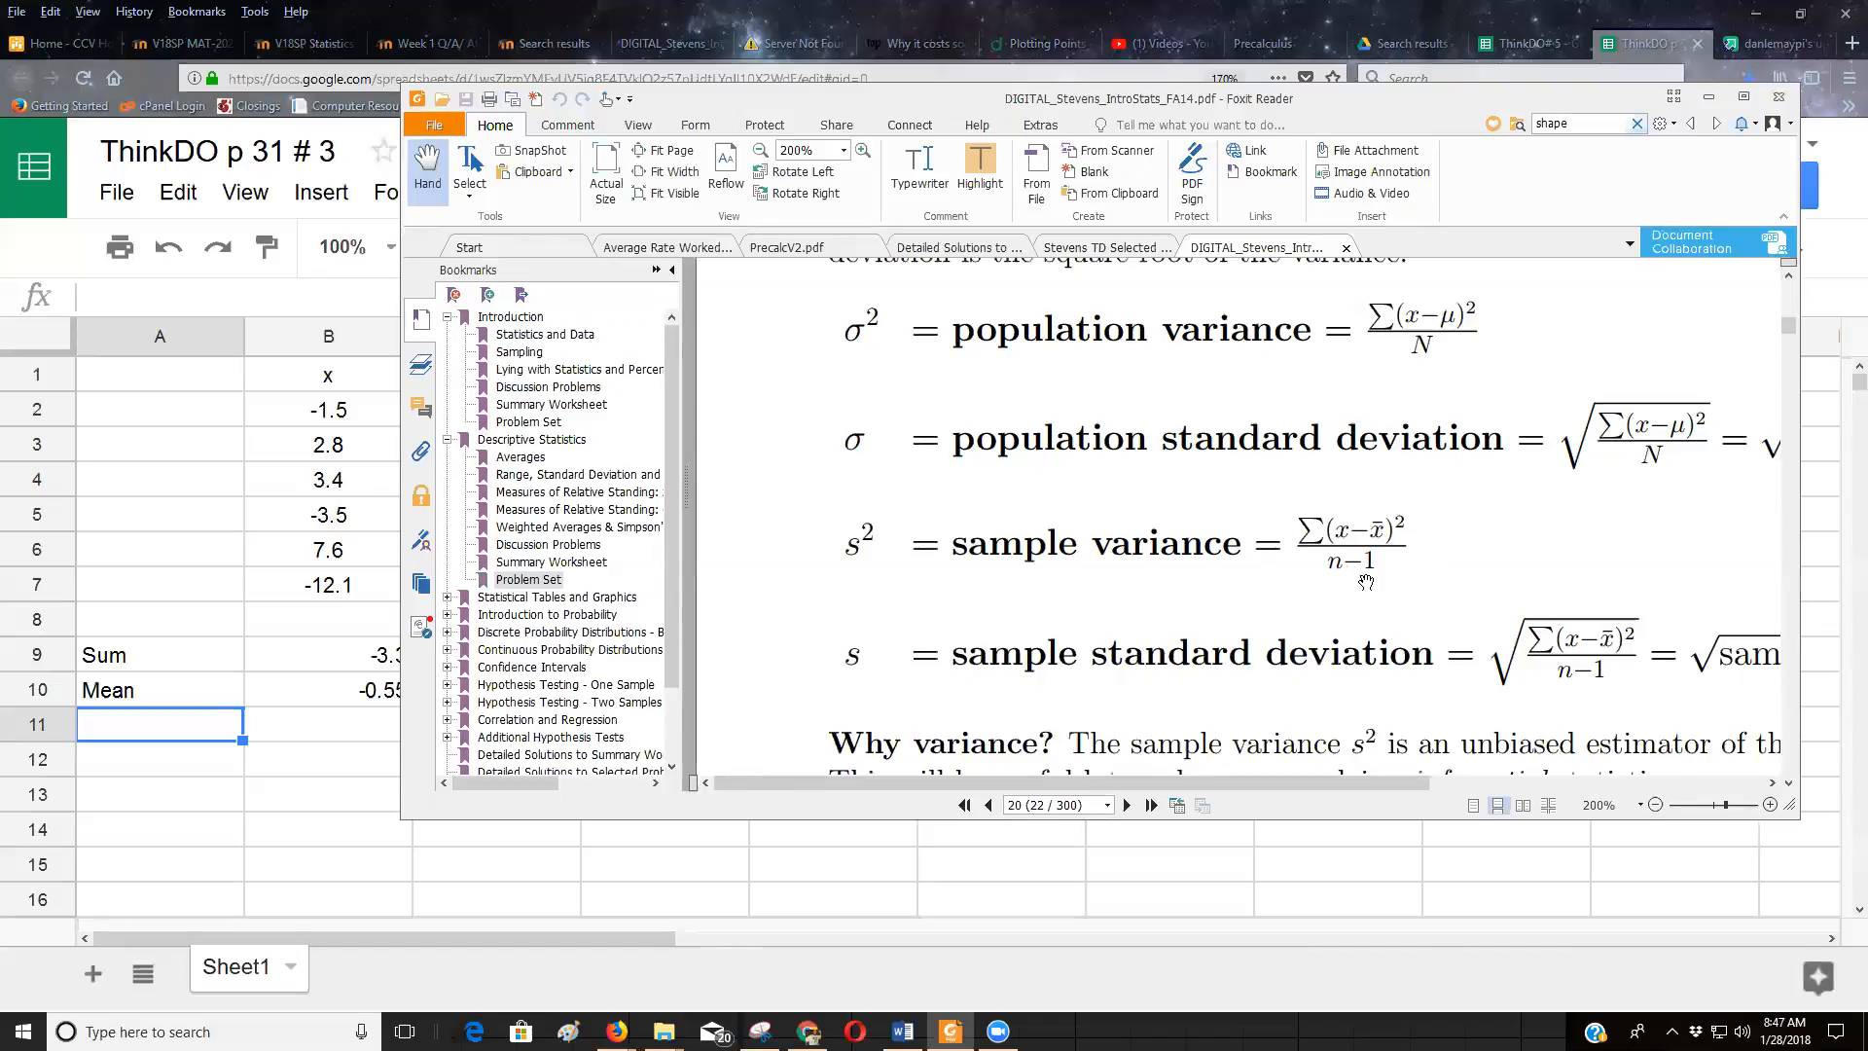
mouse_move(1337, 517)
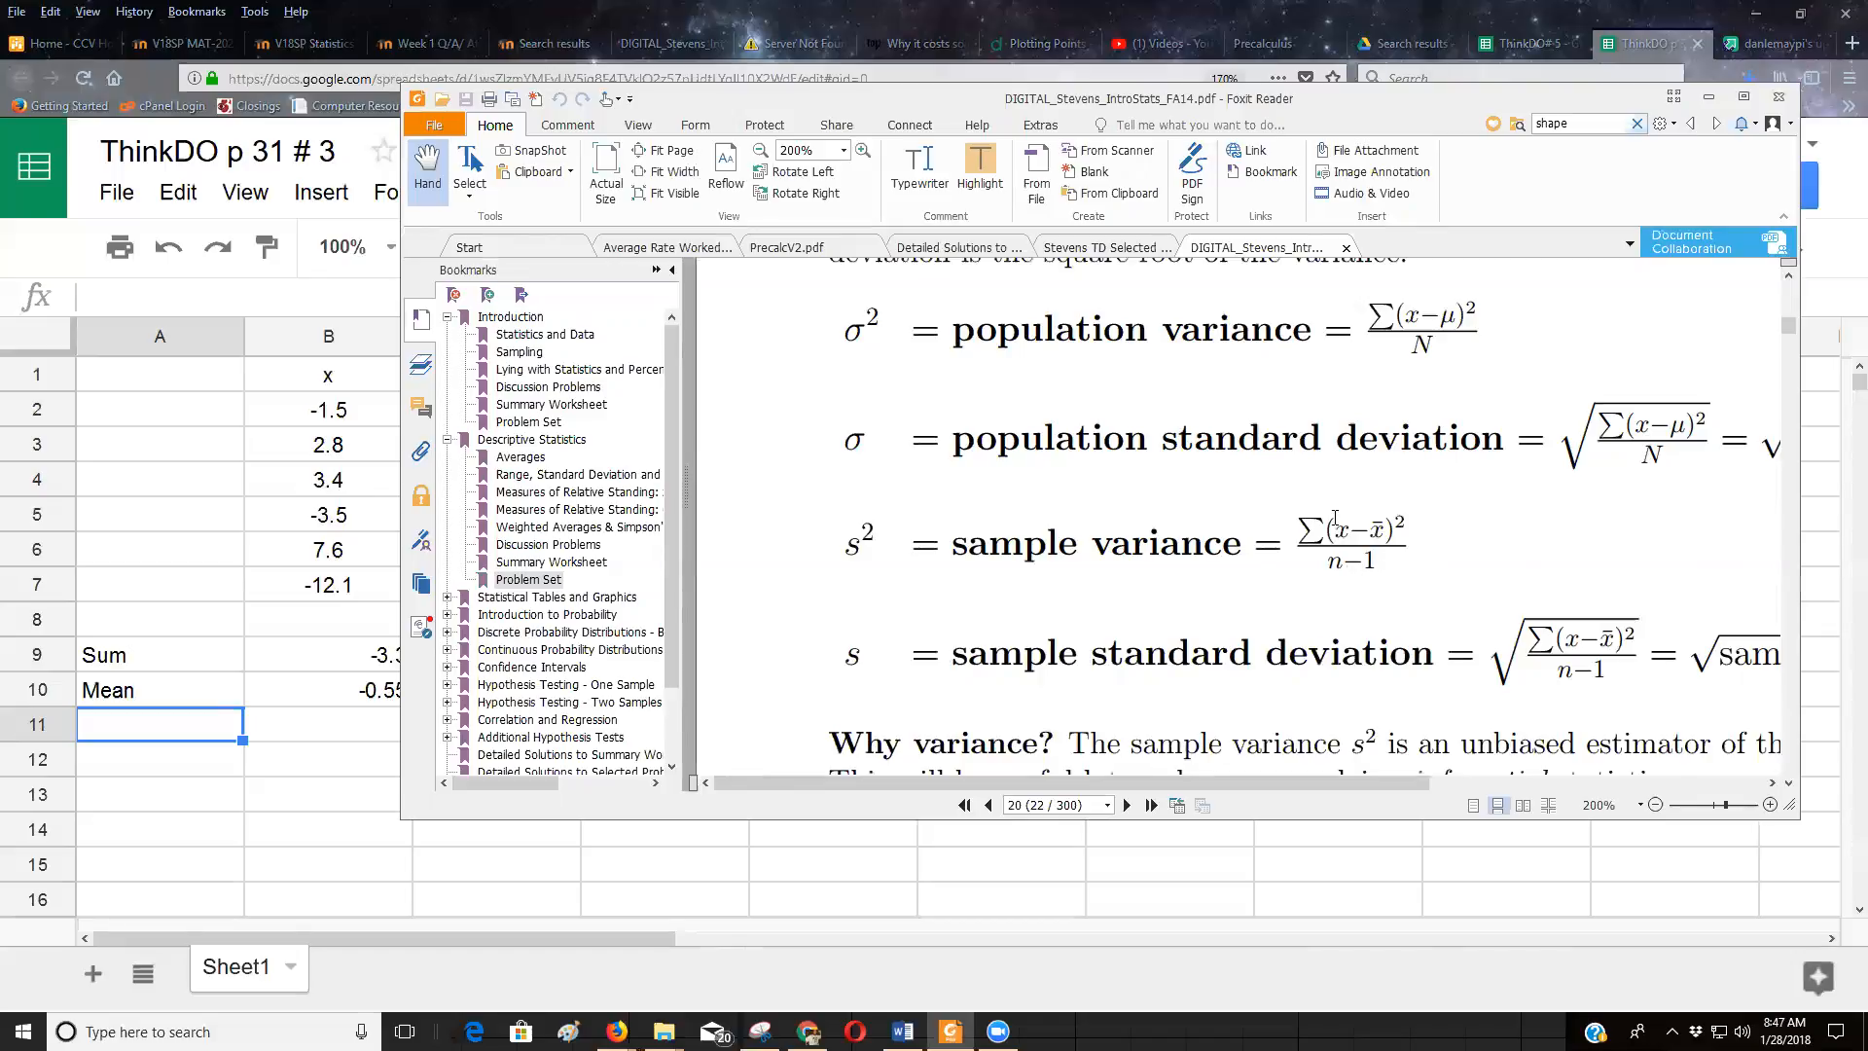
mouse_move(1475, 647)
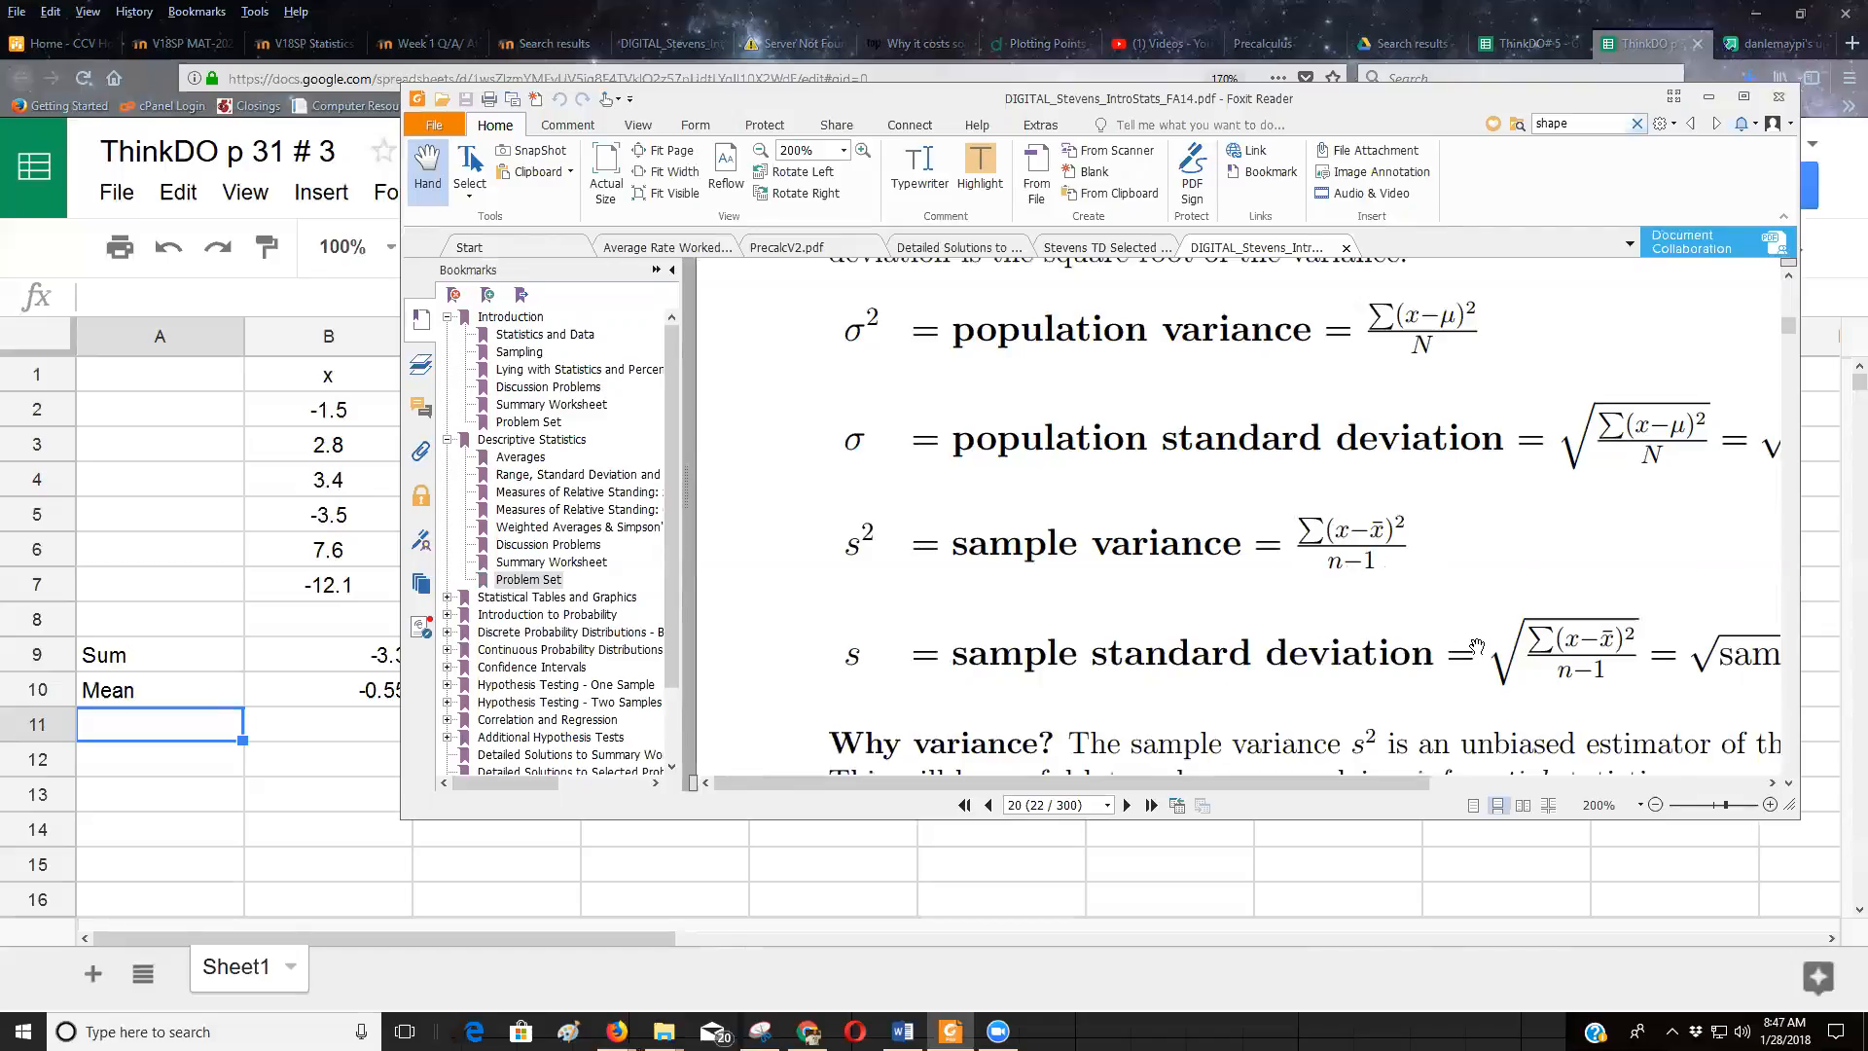
mouse_move(1221, 727)
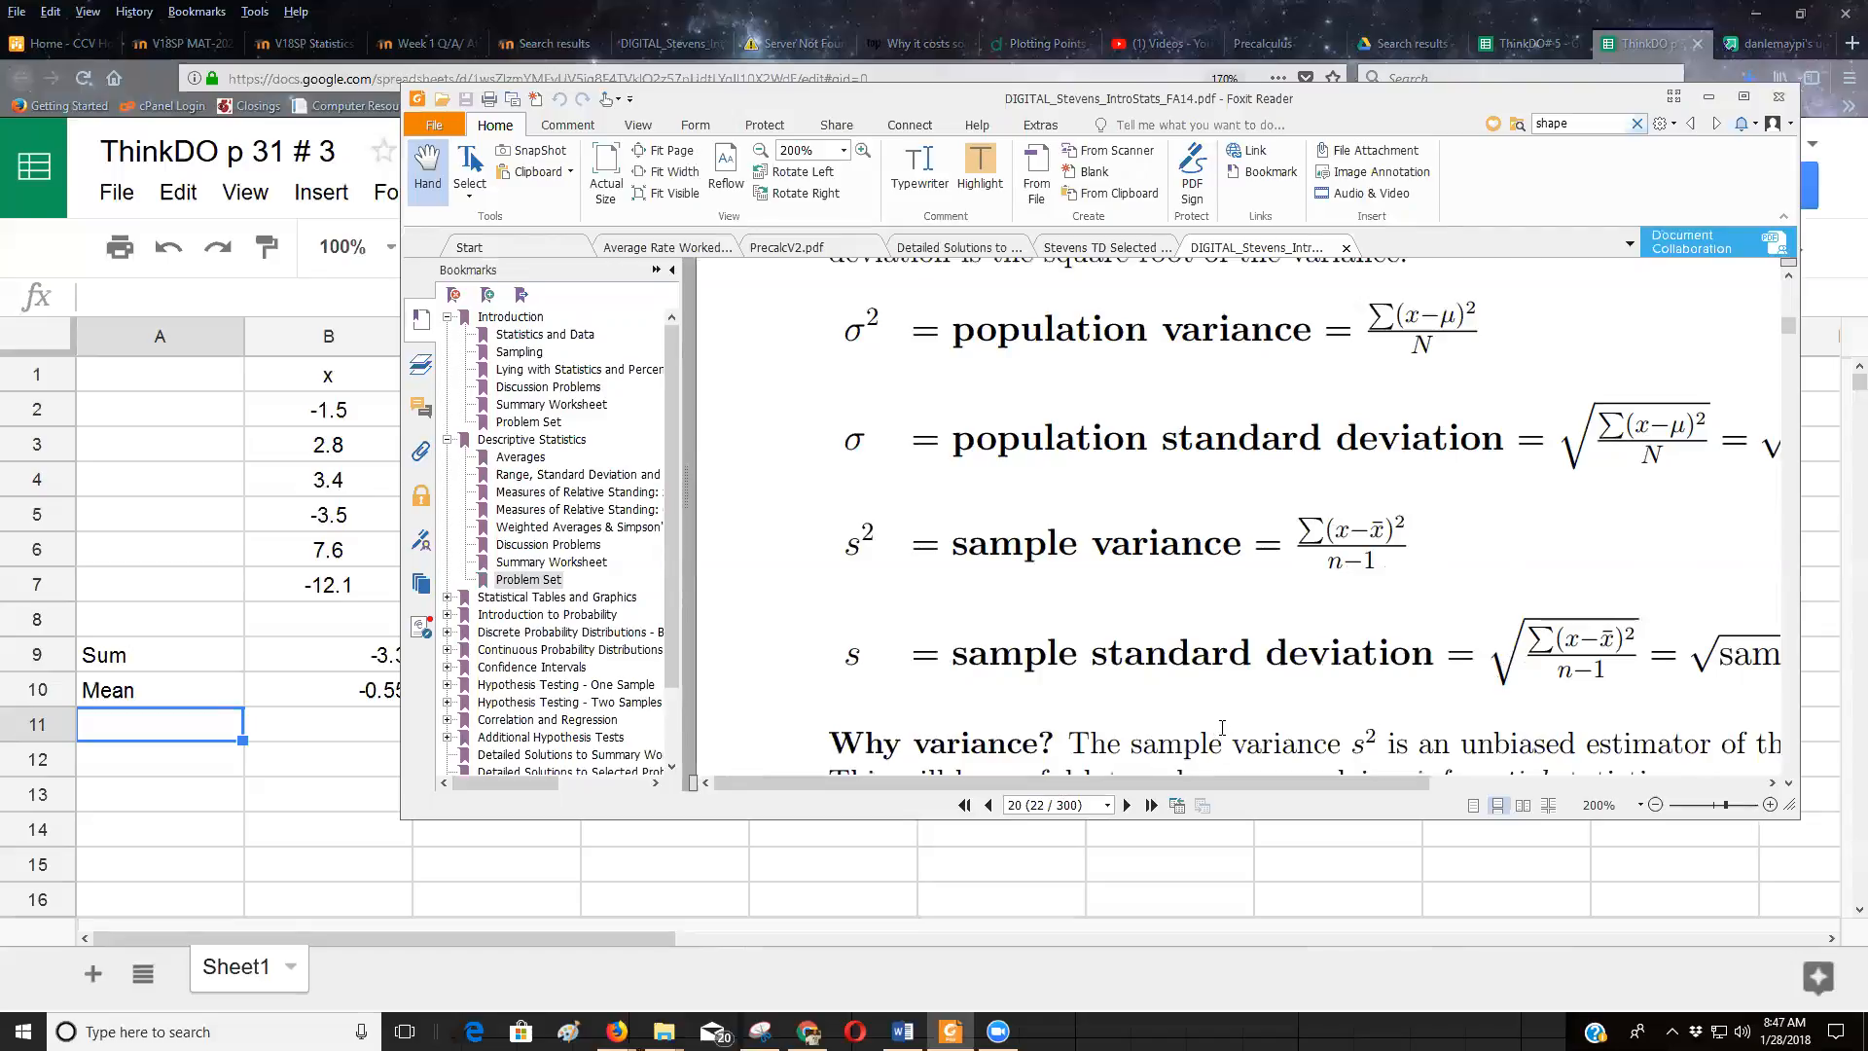
mouse_move(954, 542)
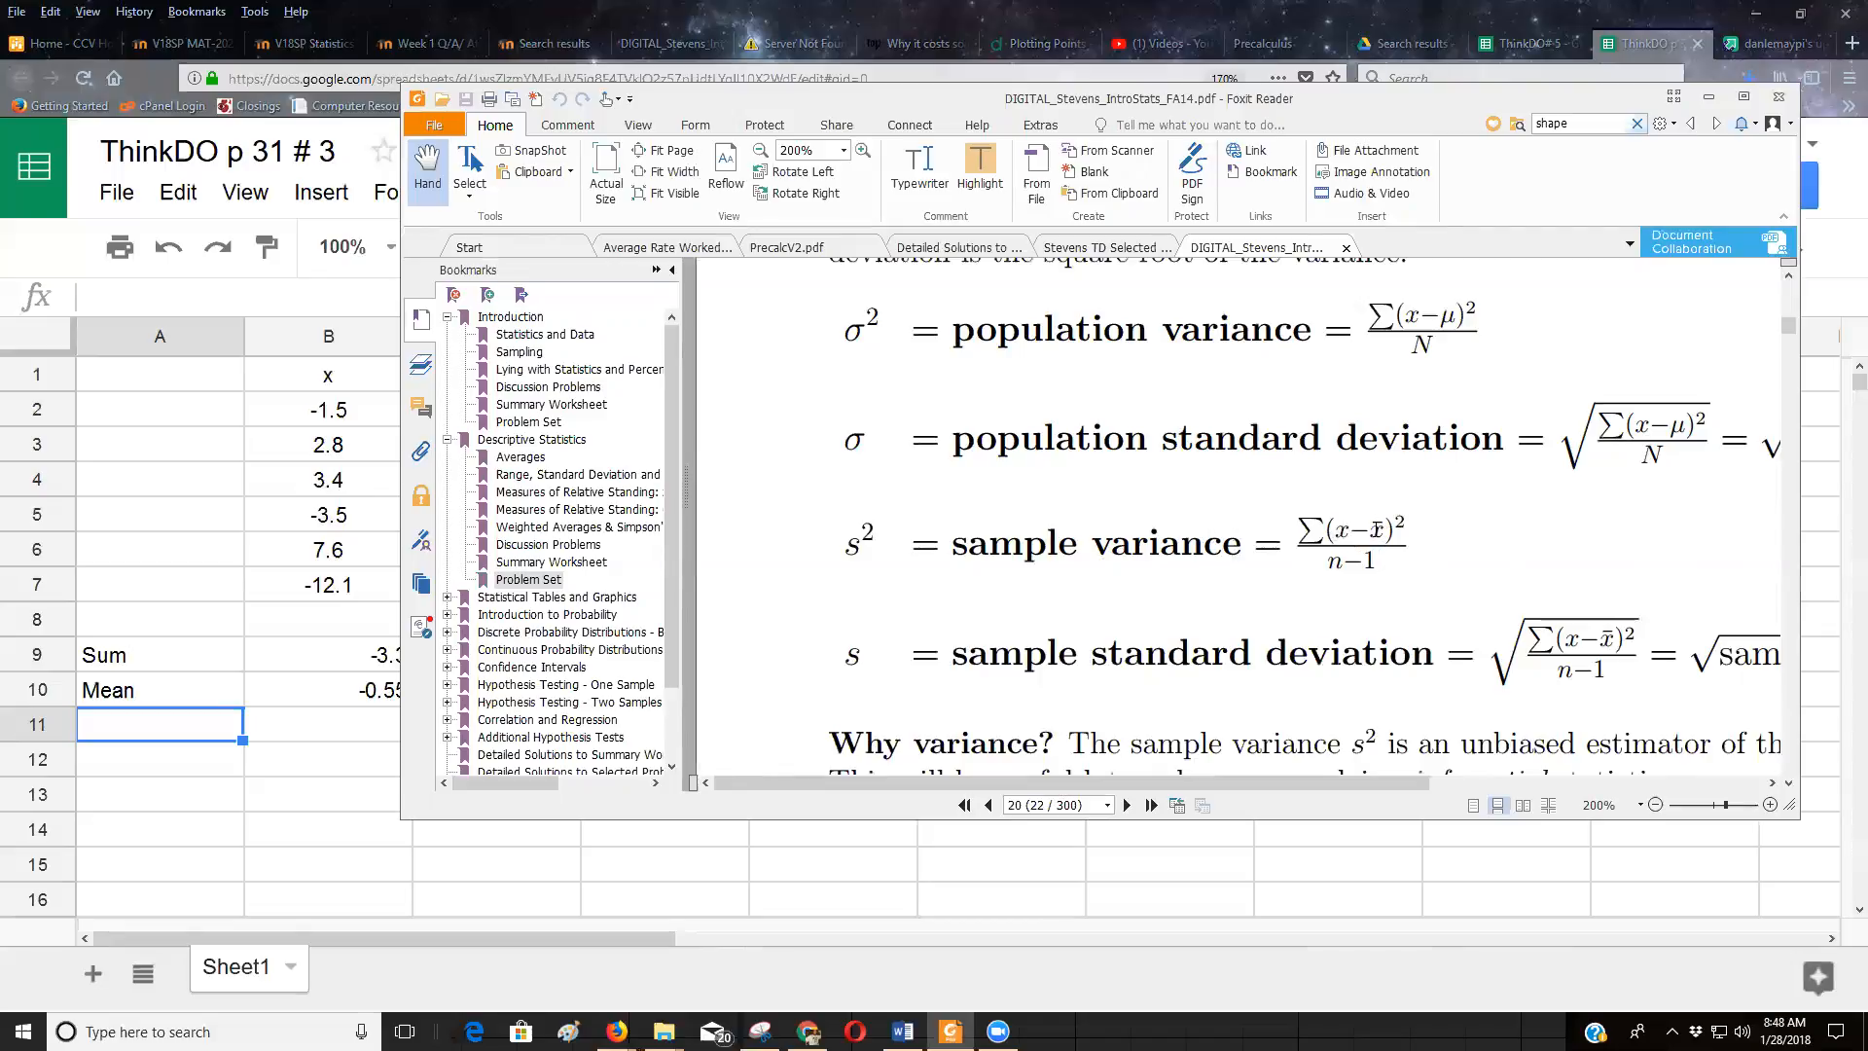
mouse_move(125, 532)
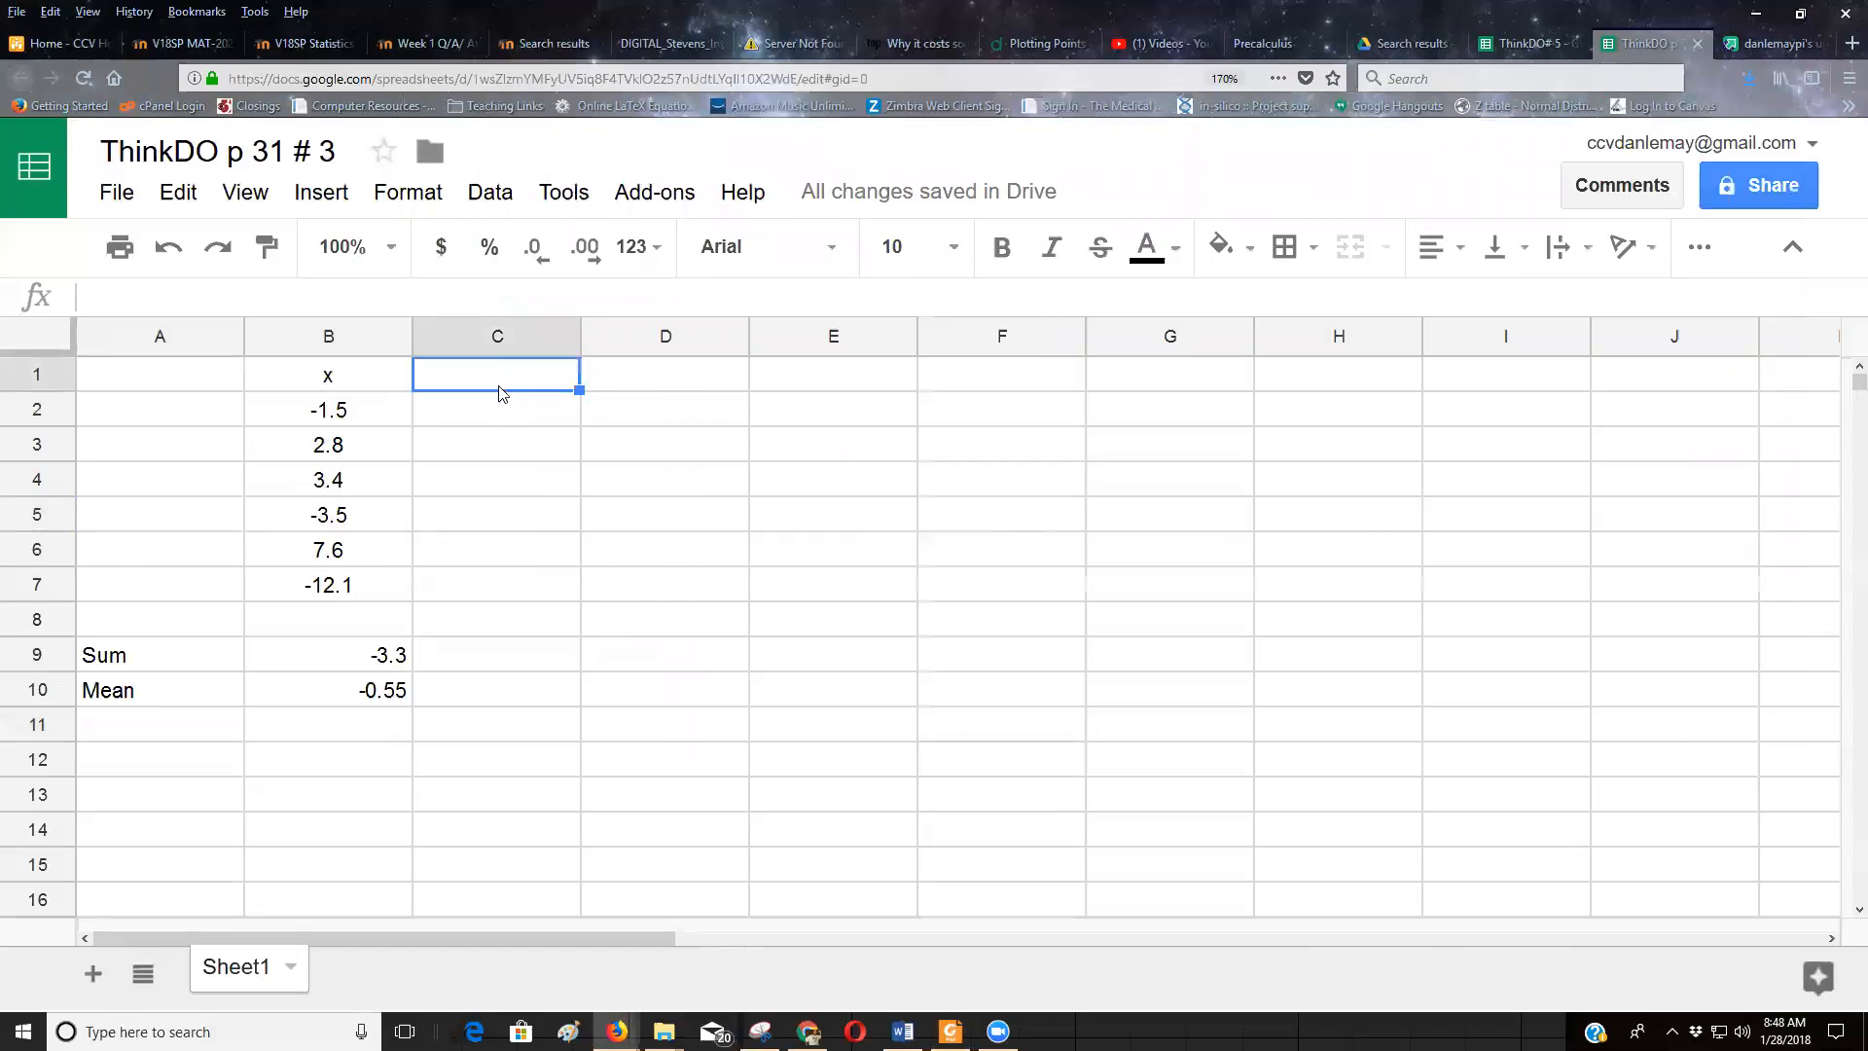
Step: Head column C 'x-xbar' and enter =B2--0.55 in C2, giving -0.95
type("x")
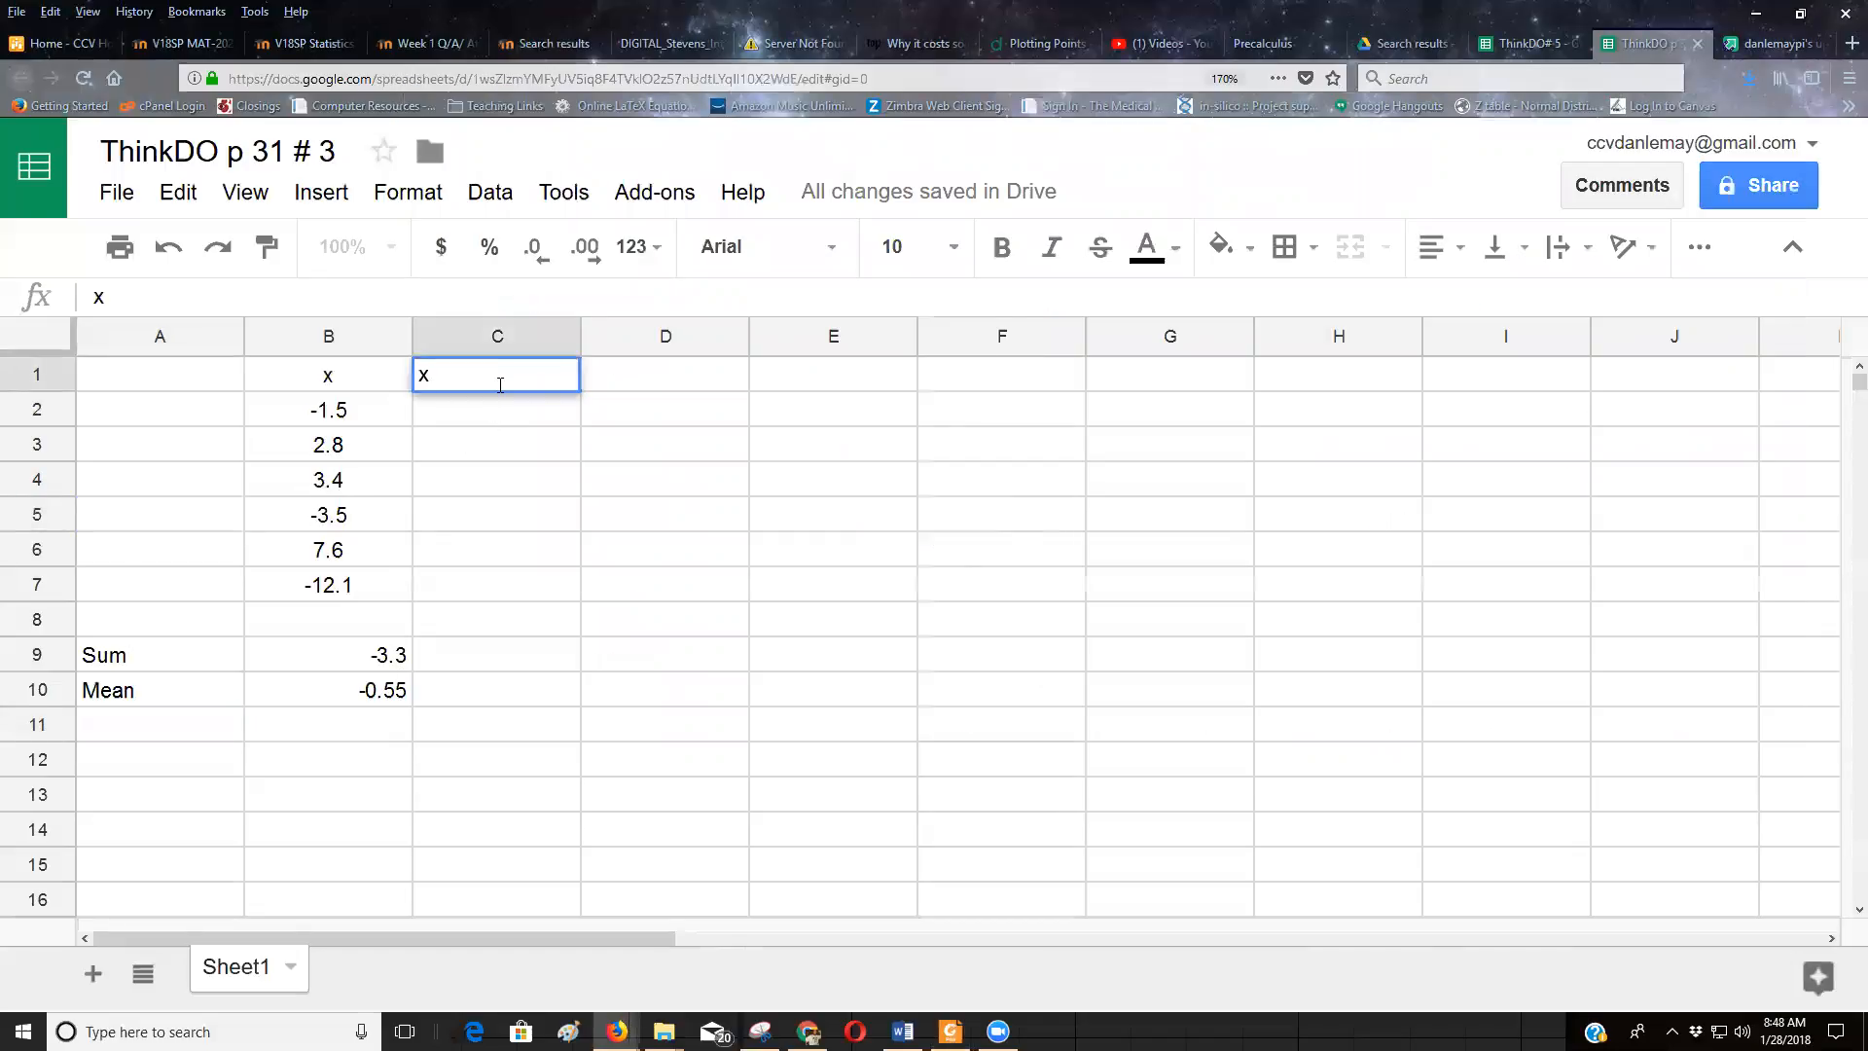
type("-xbar")
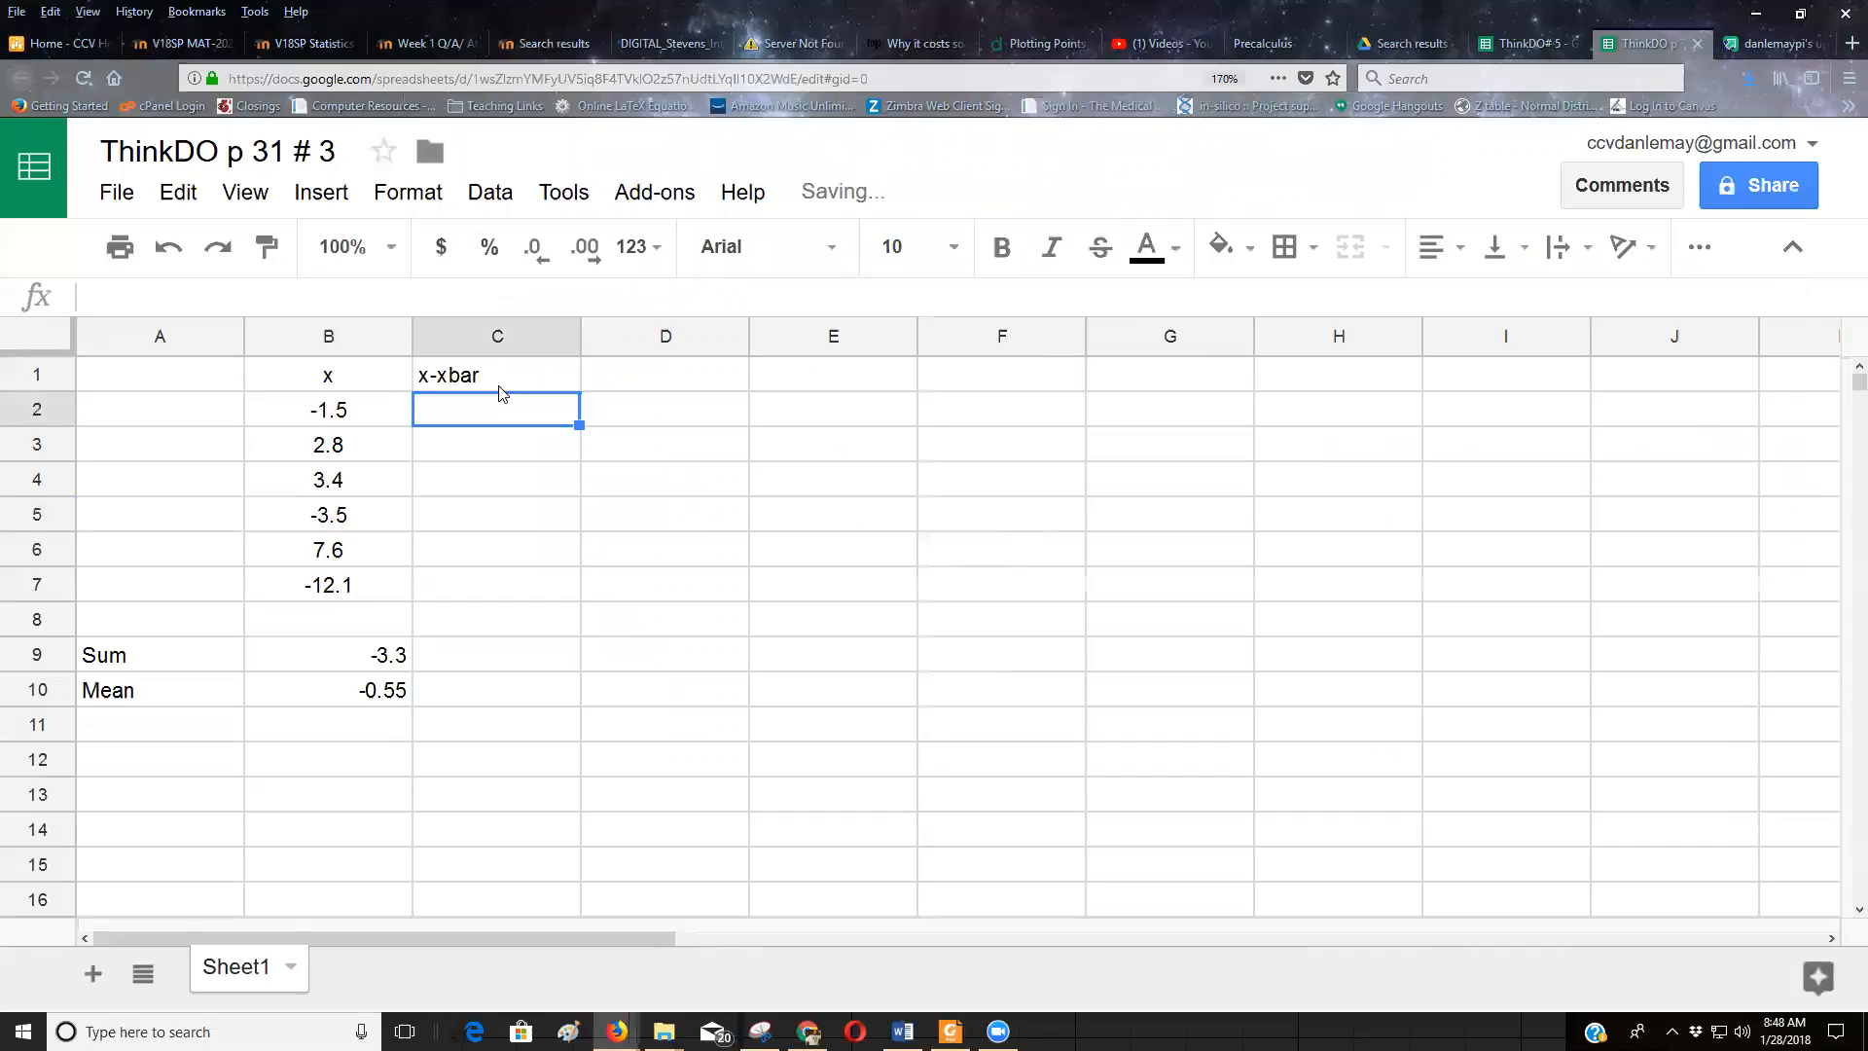
type("=")
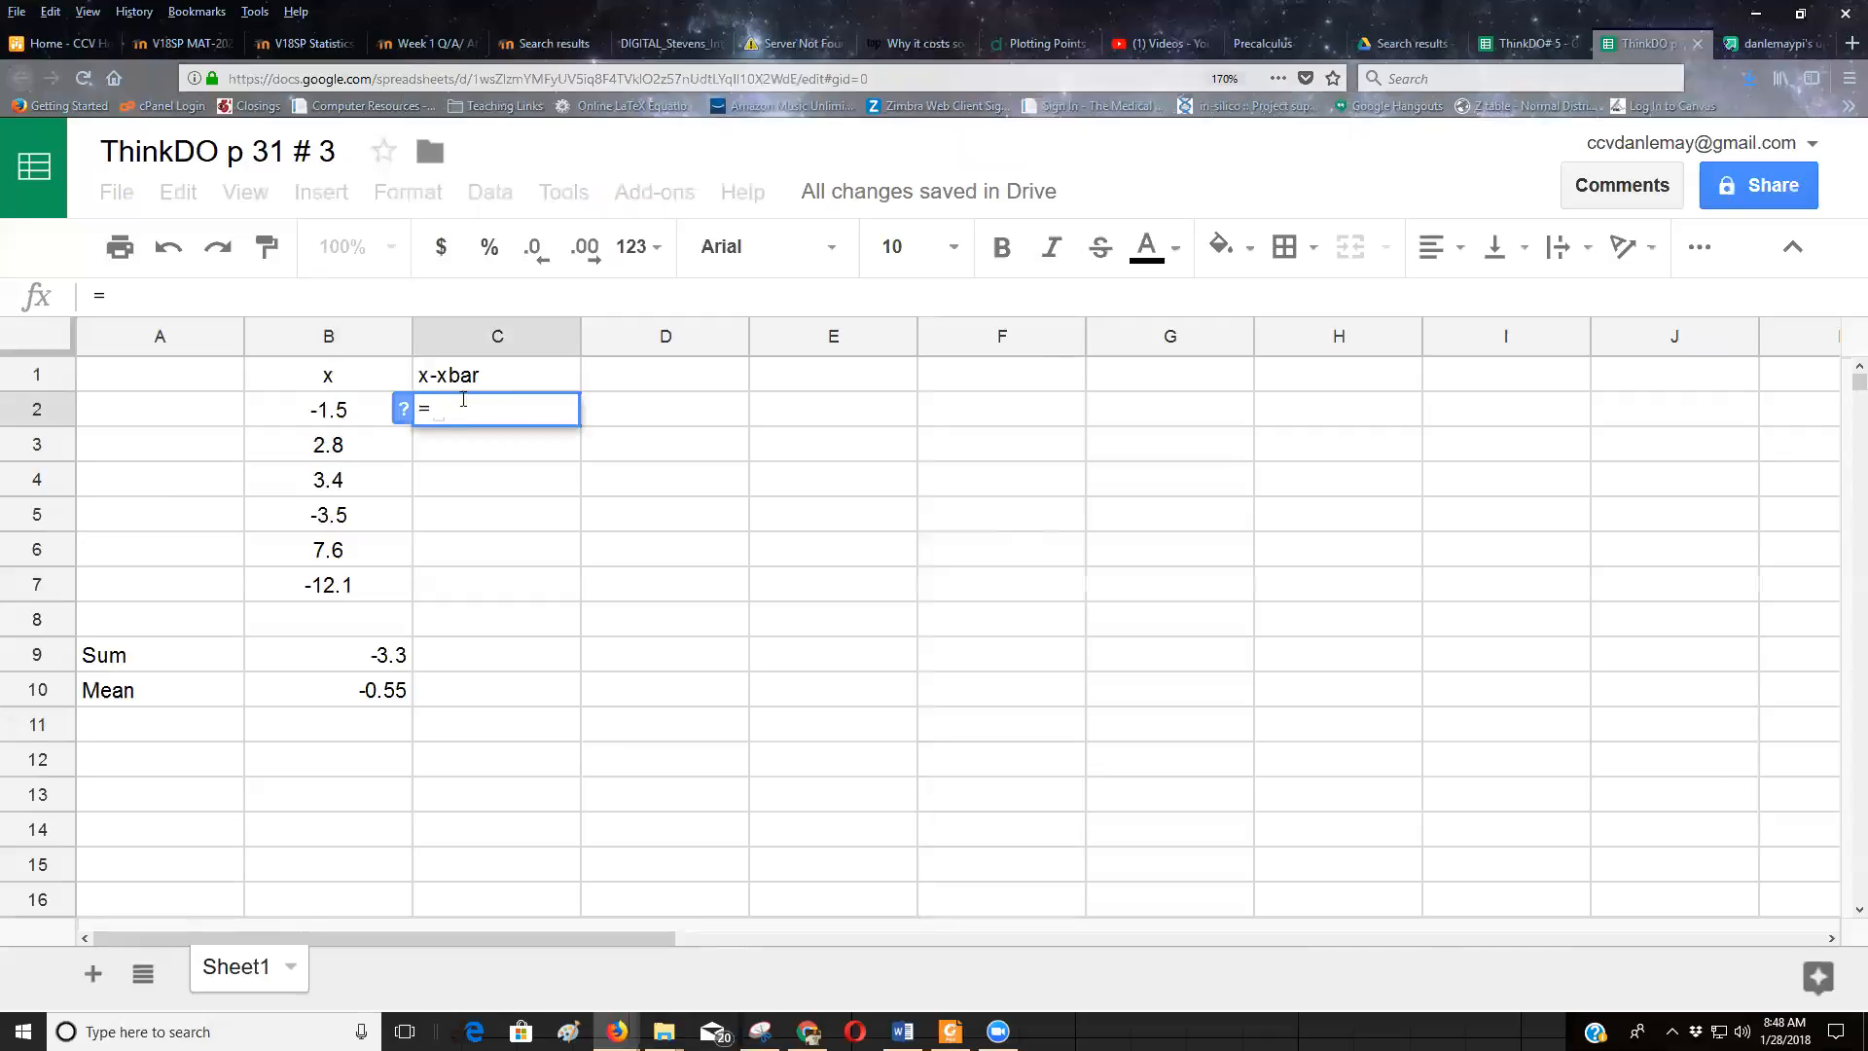
left_click(328, 409)
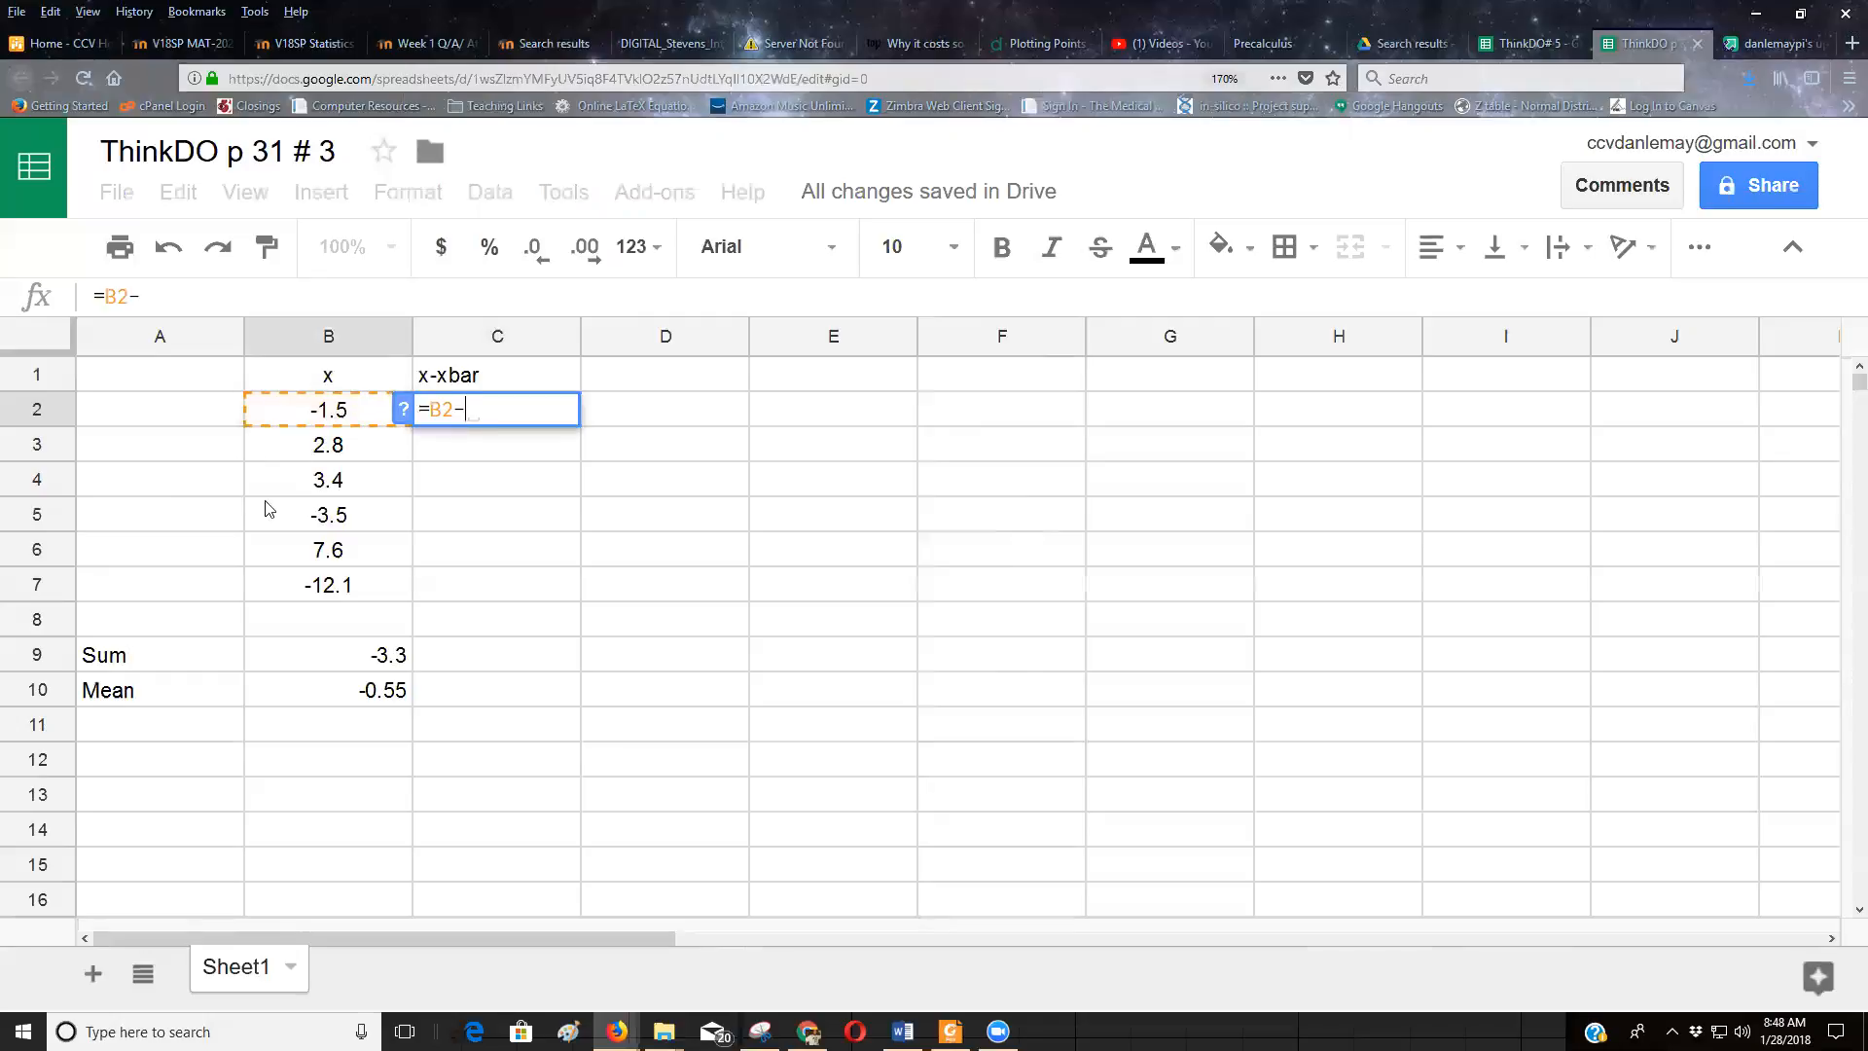
mouse_move(270, 706)
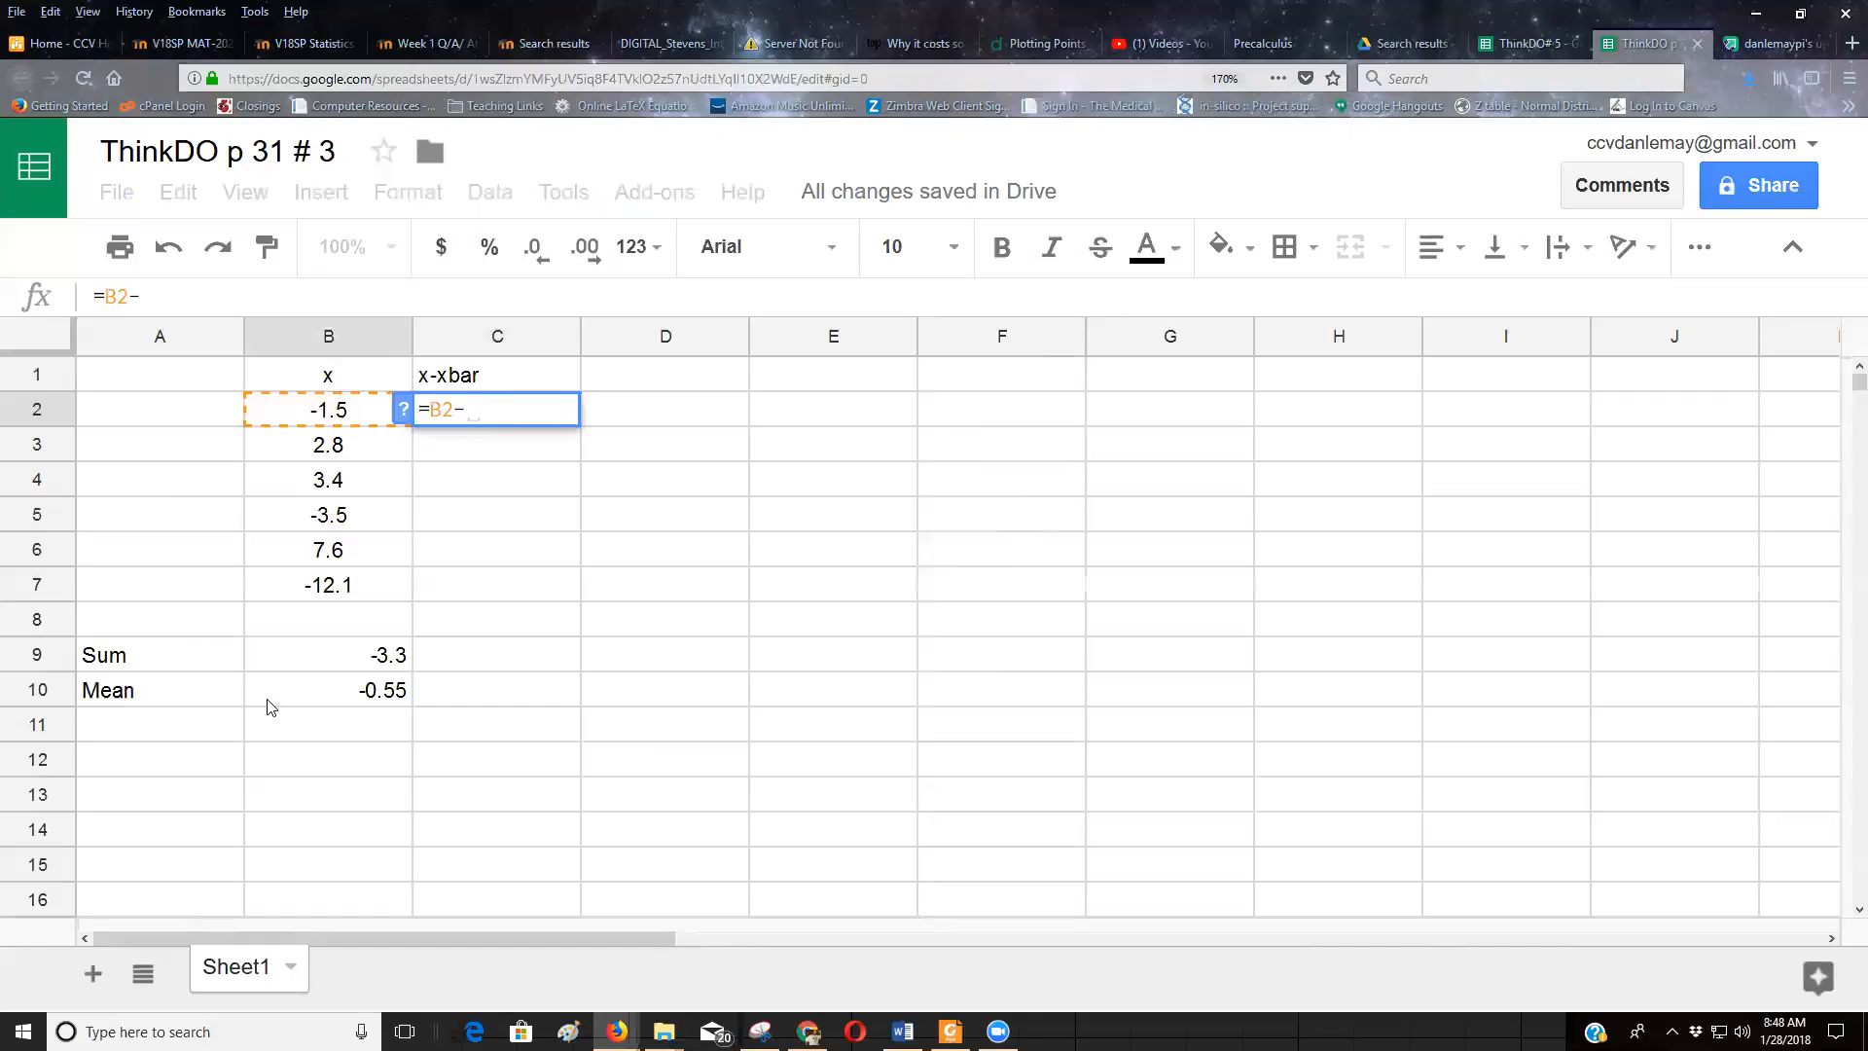
mouse_move(286, 705)
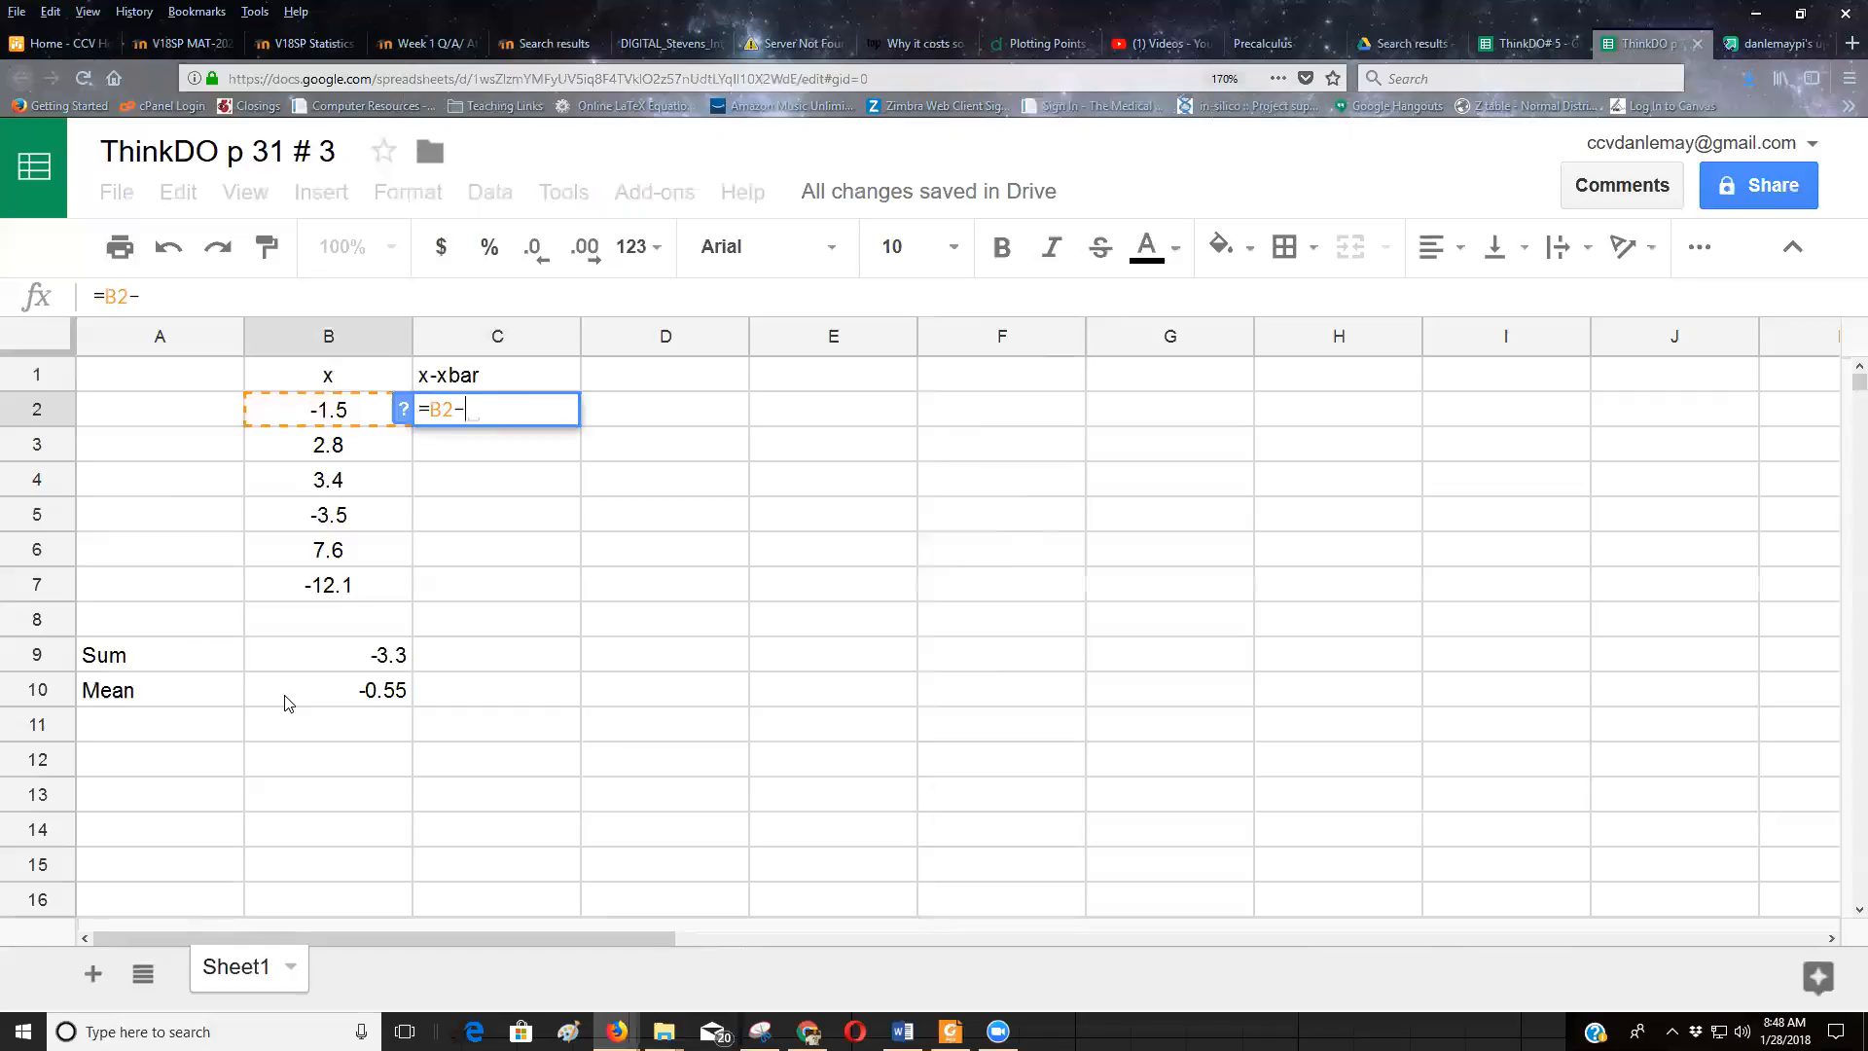
type("-")
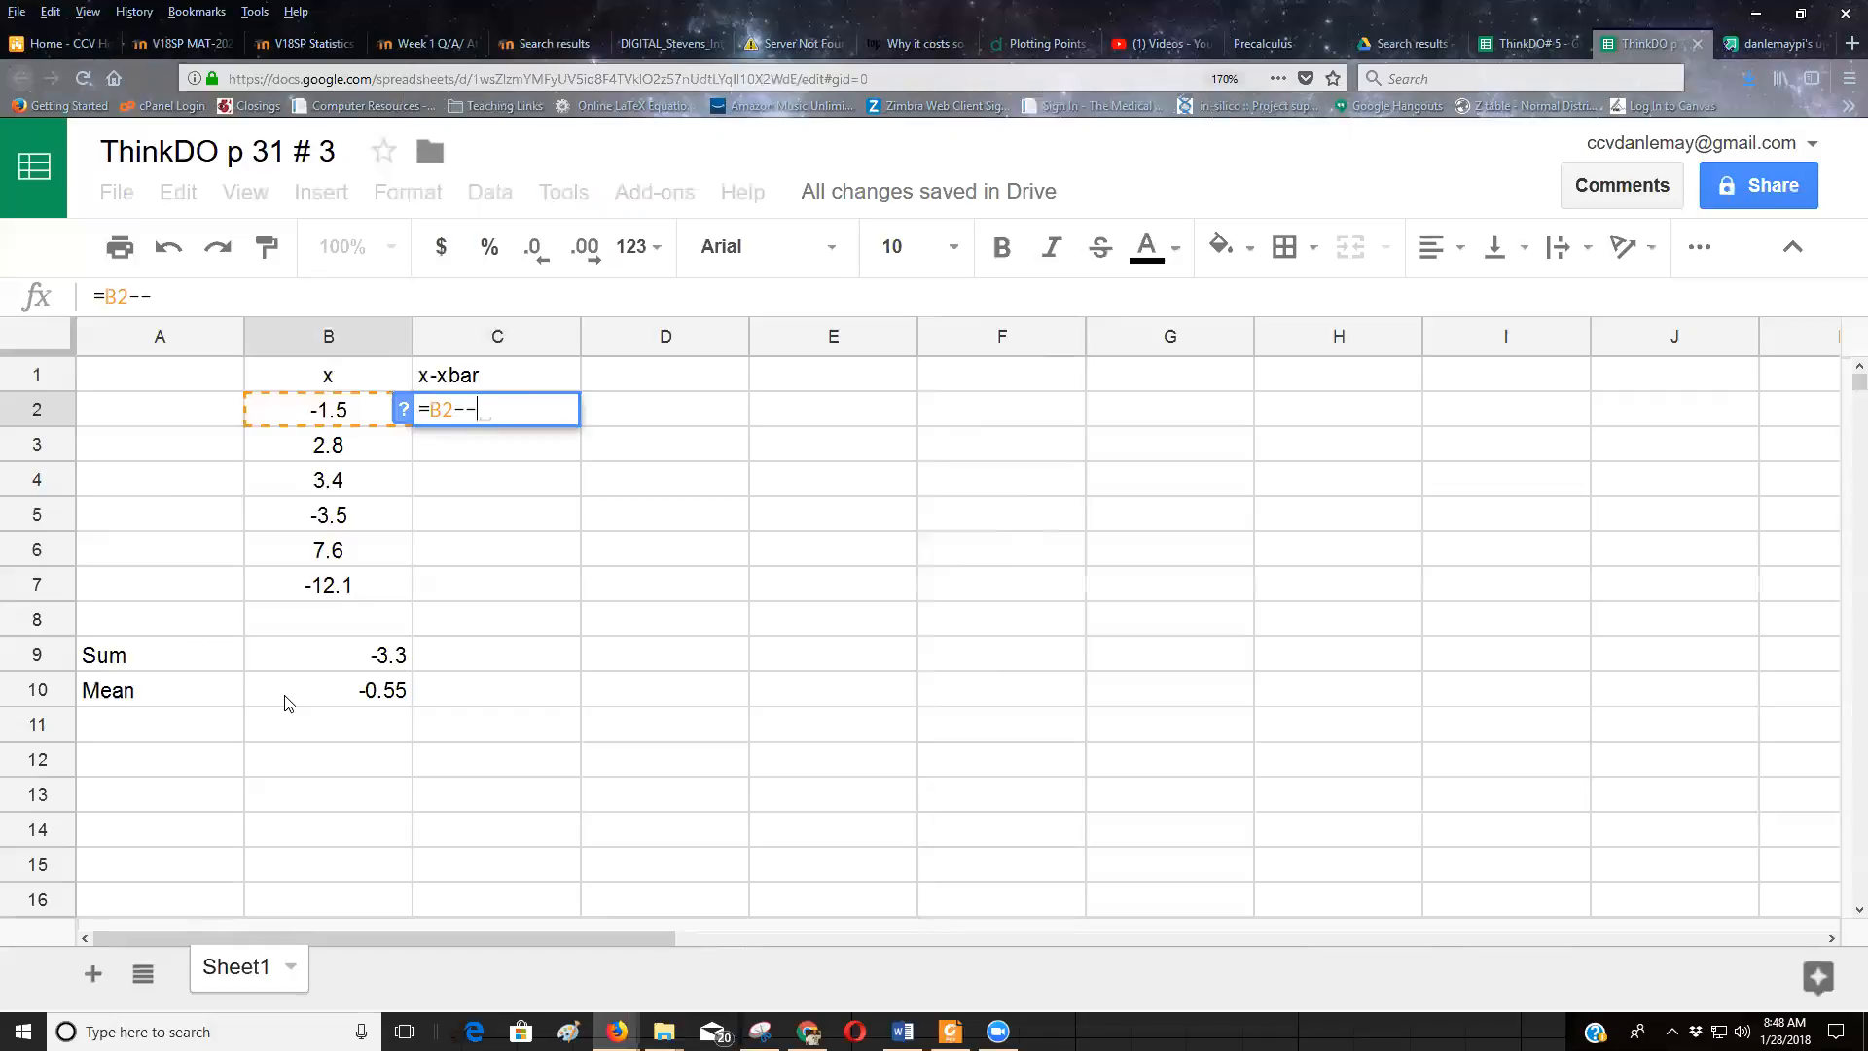
type("0")
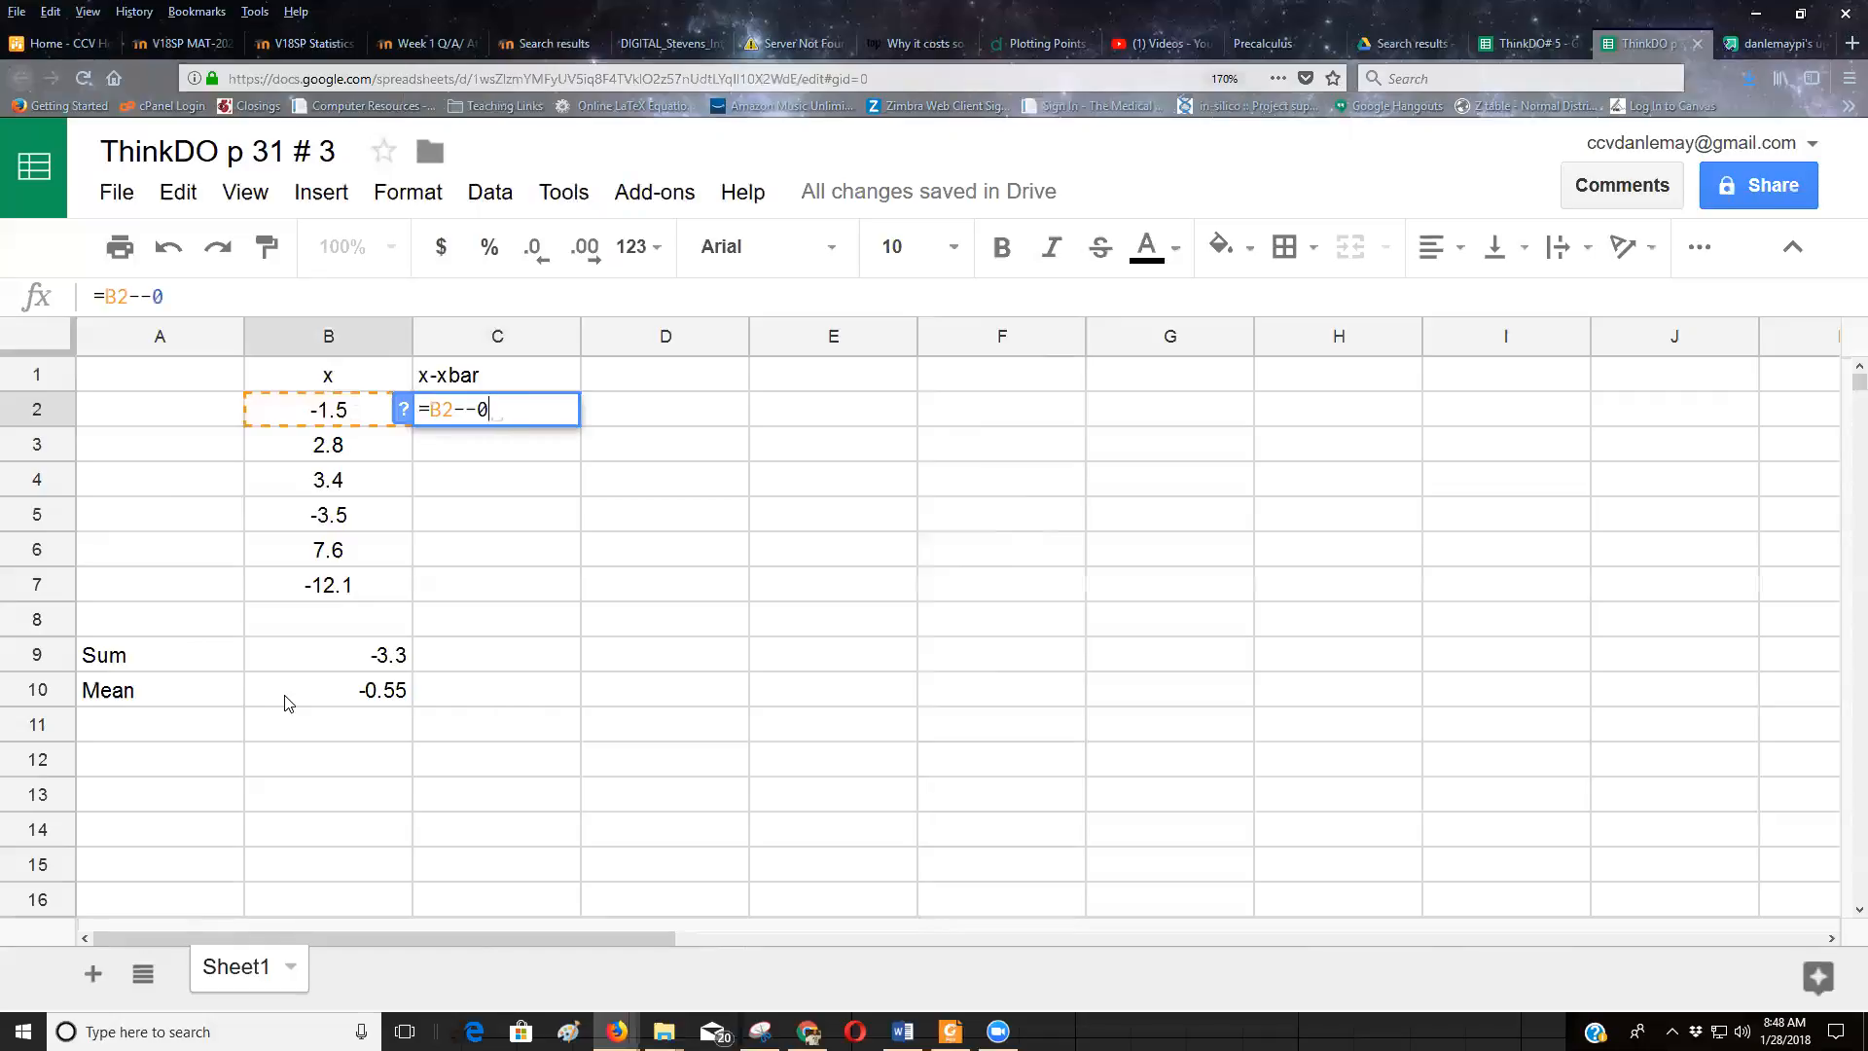
type(".55")
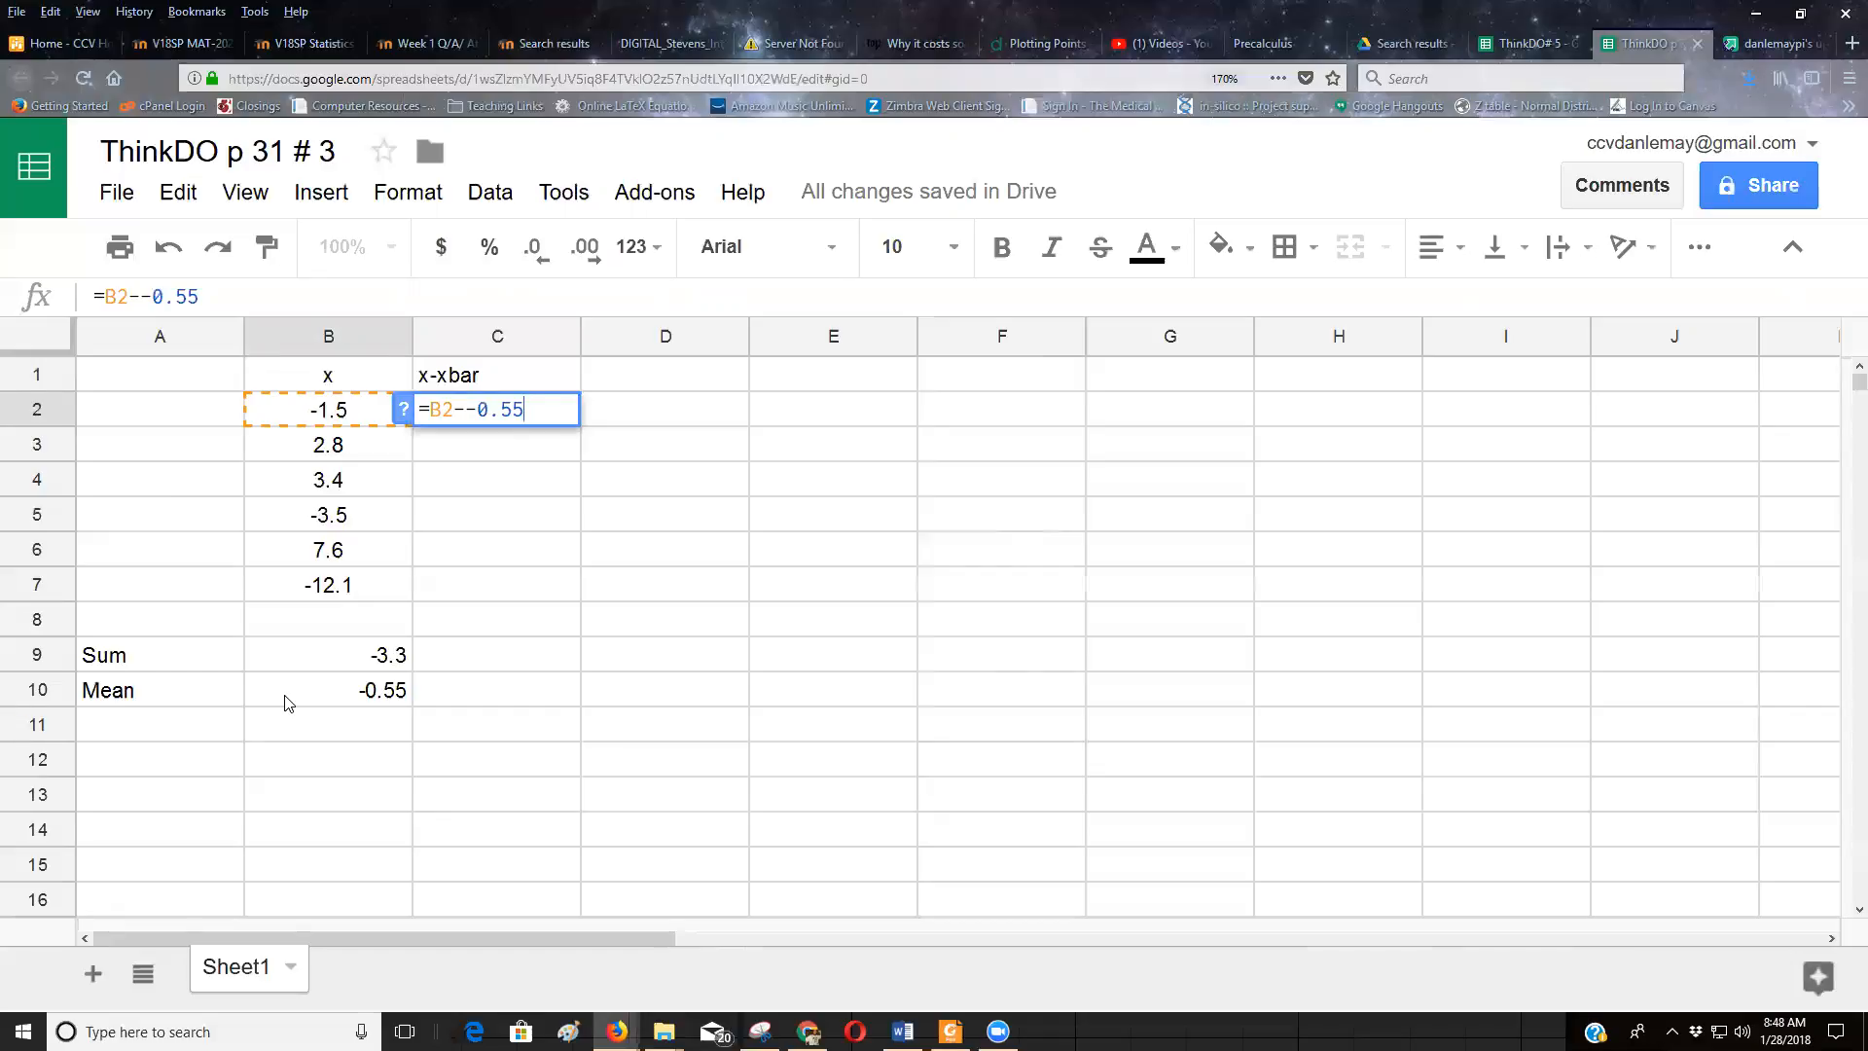
key("enter")
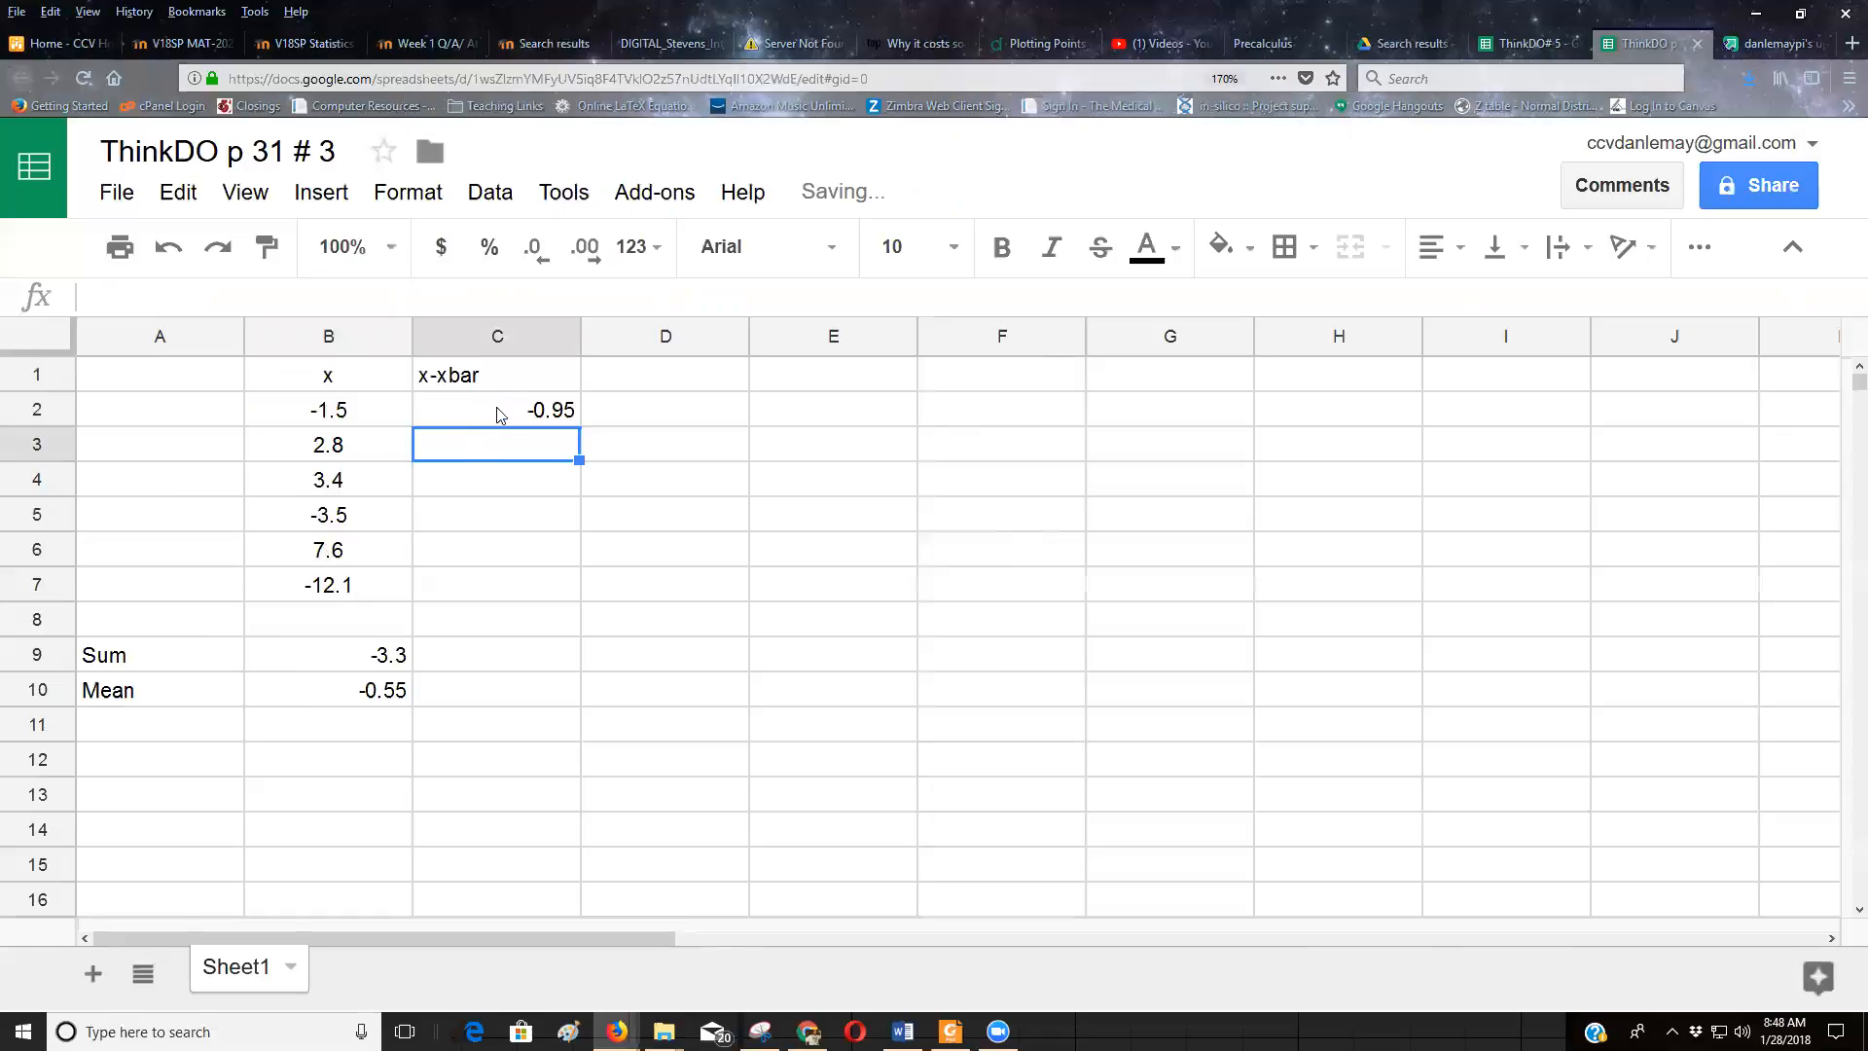
Step: Fill the C2 deviation formula down to C7 and check the copied row 5 formula
left_click(497, 409)
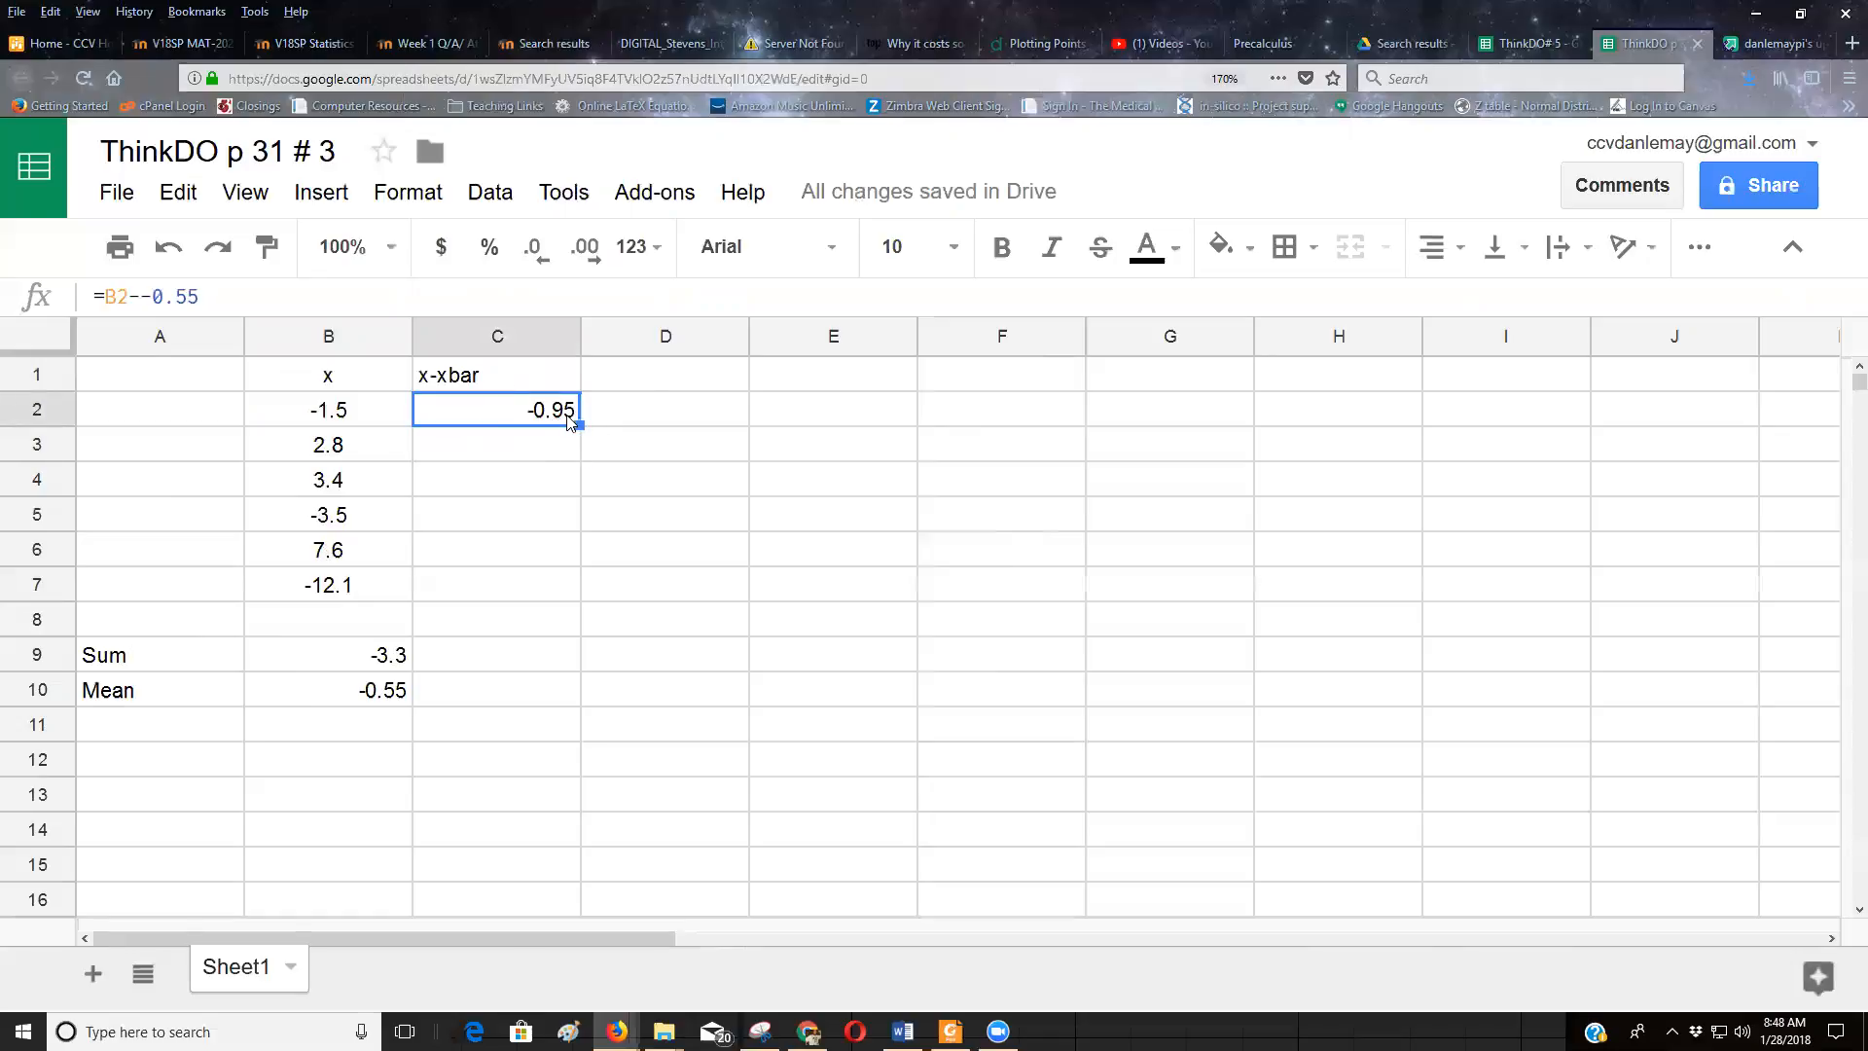
mouse_move(530, 417)
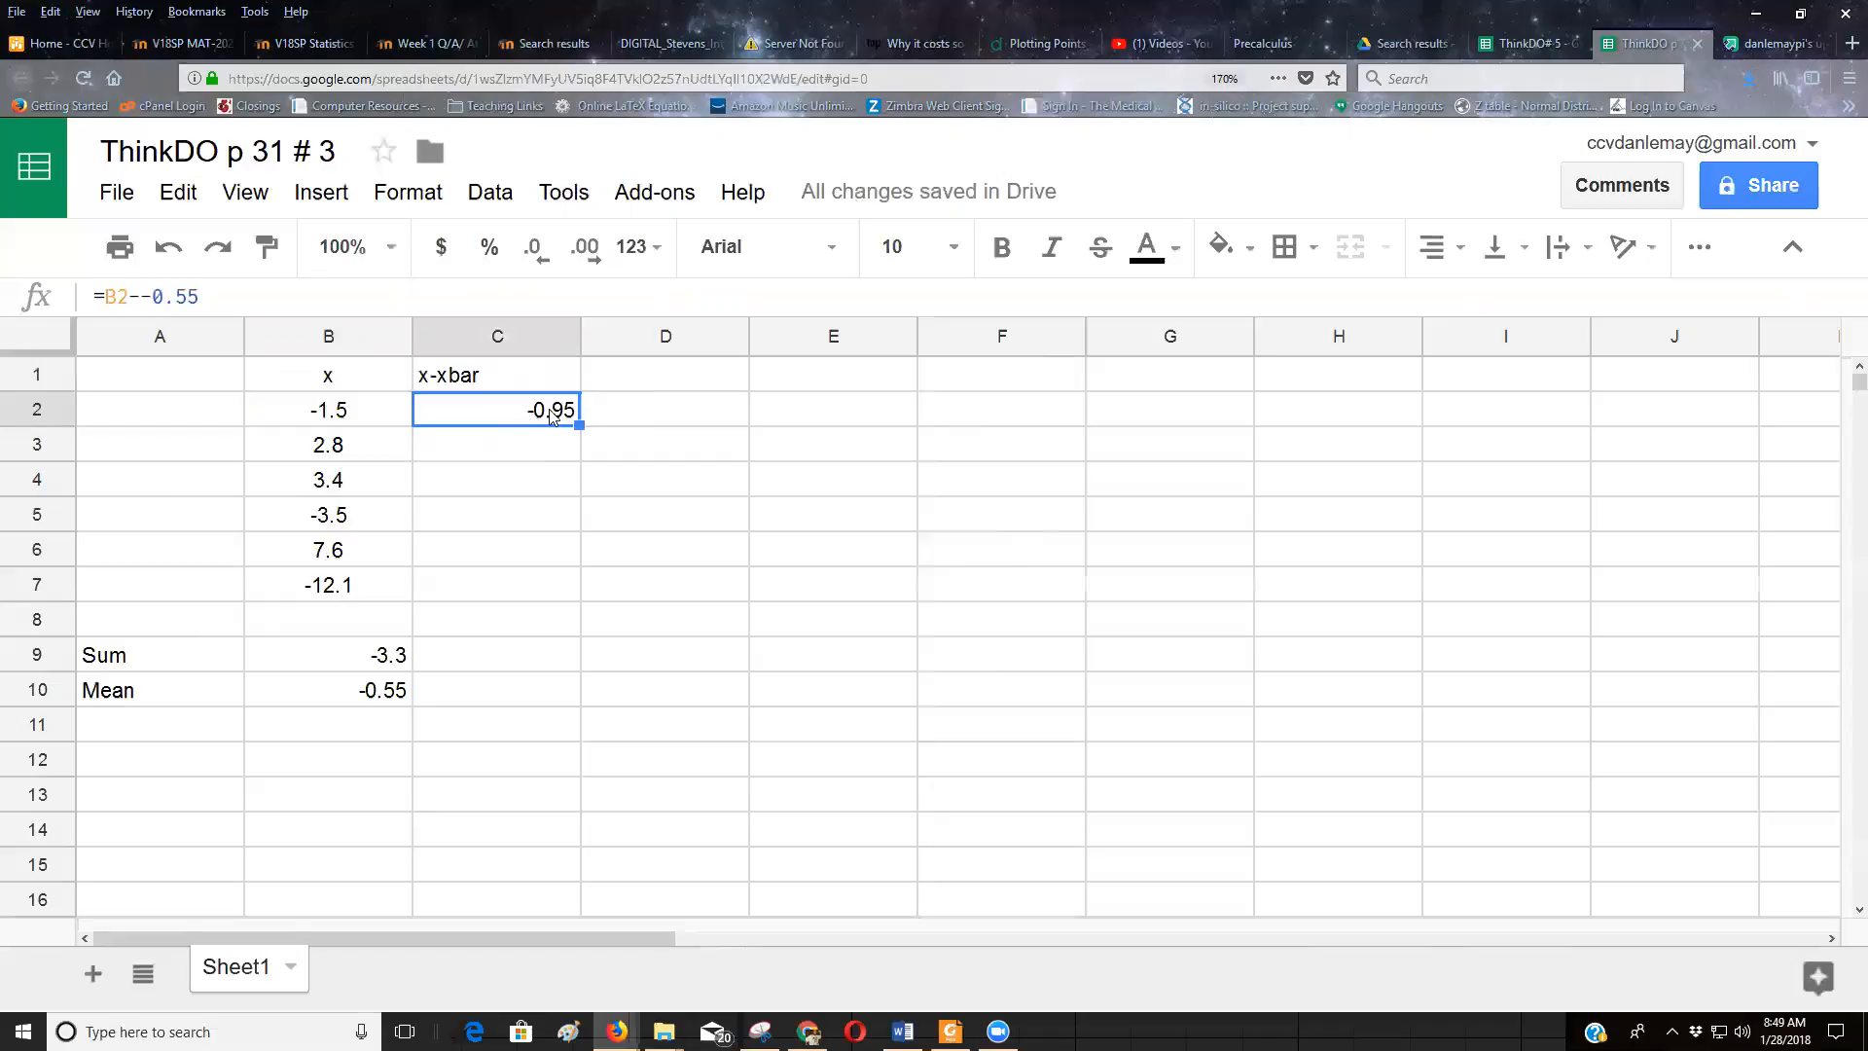
mouse_move(510, 411)
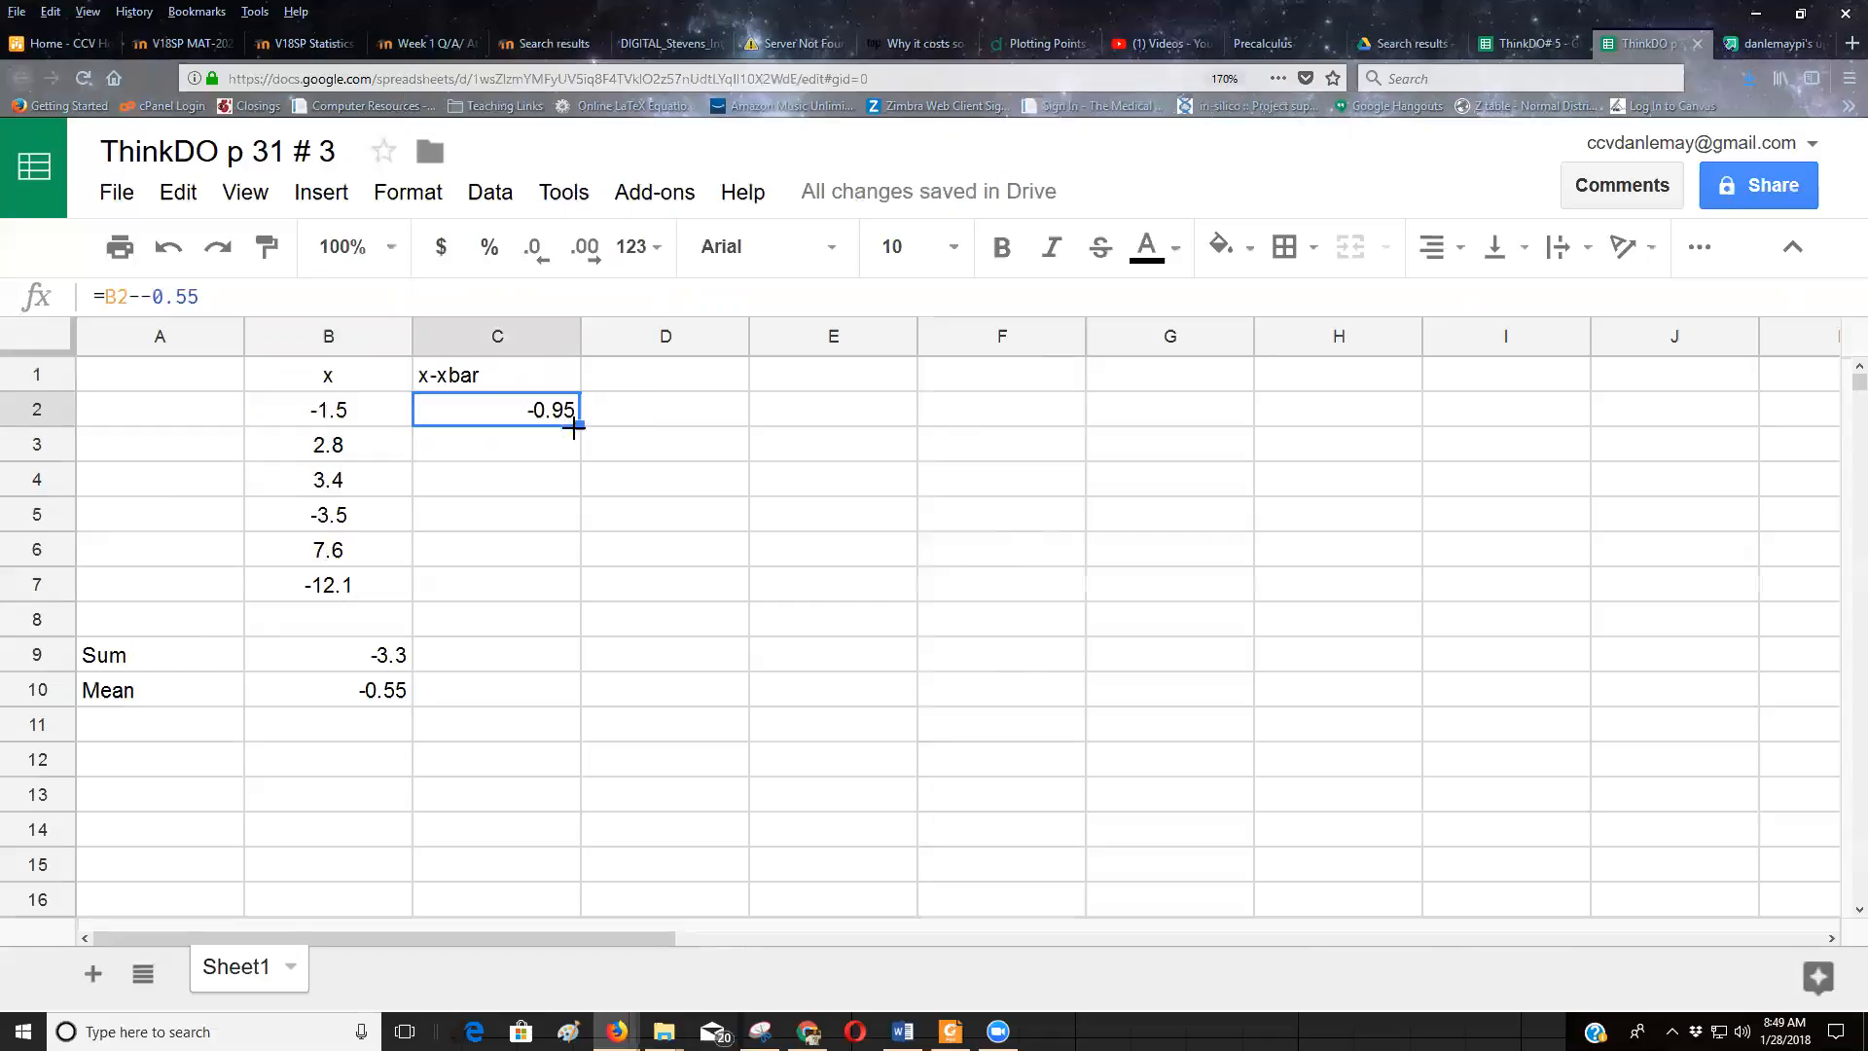
left_click_drag(578, 426, 578, 566)
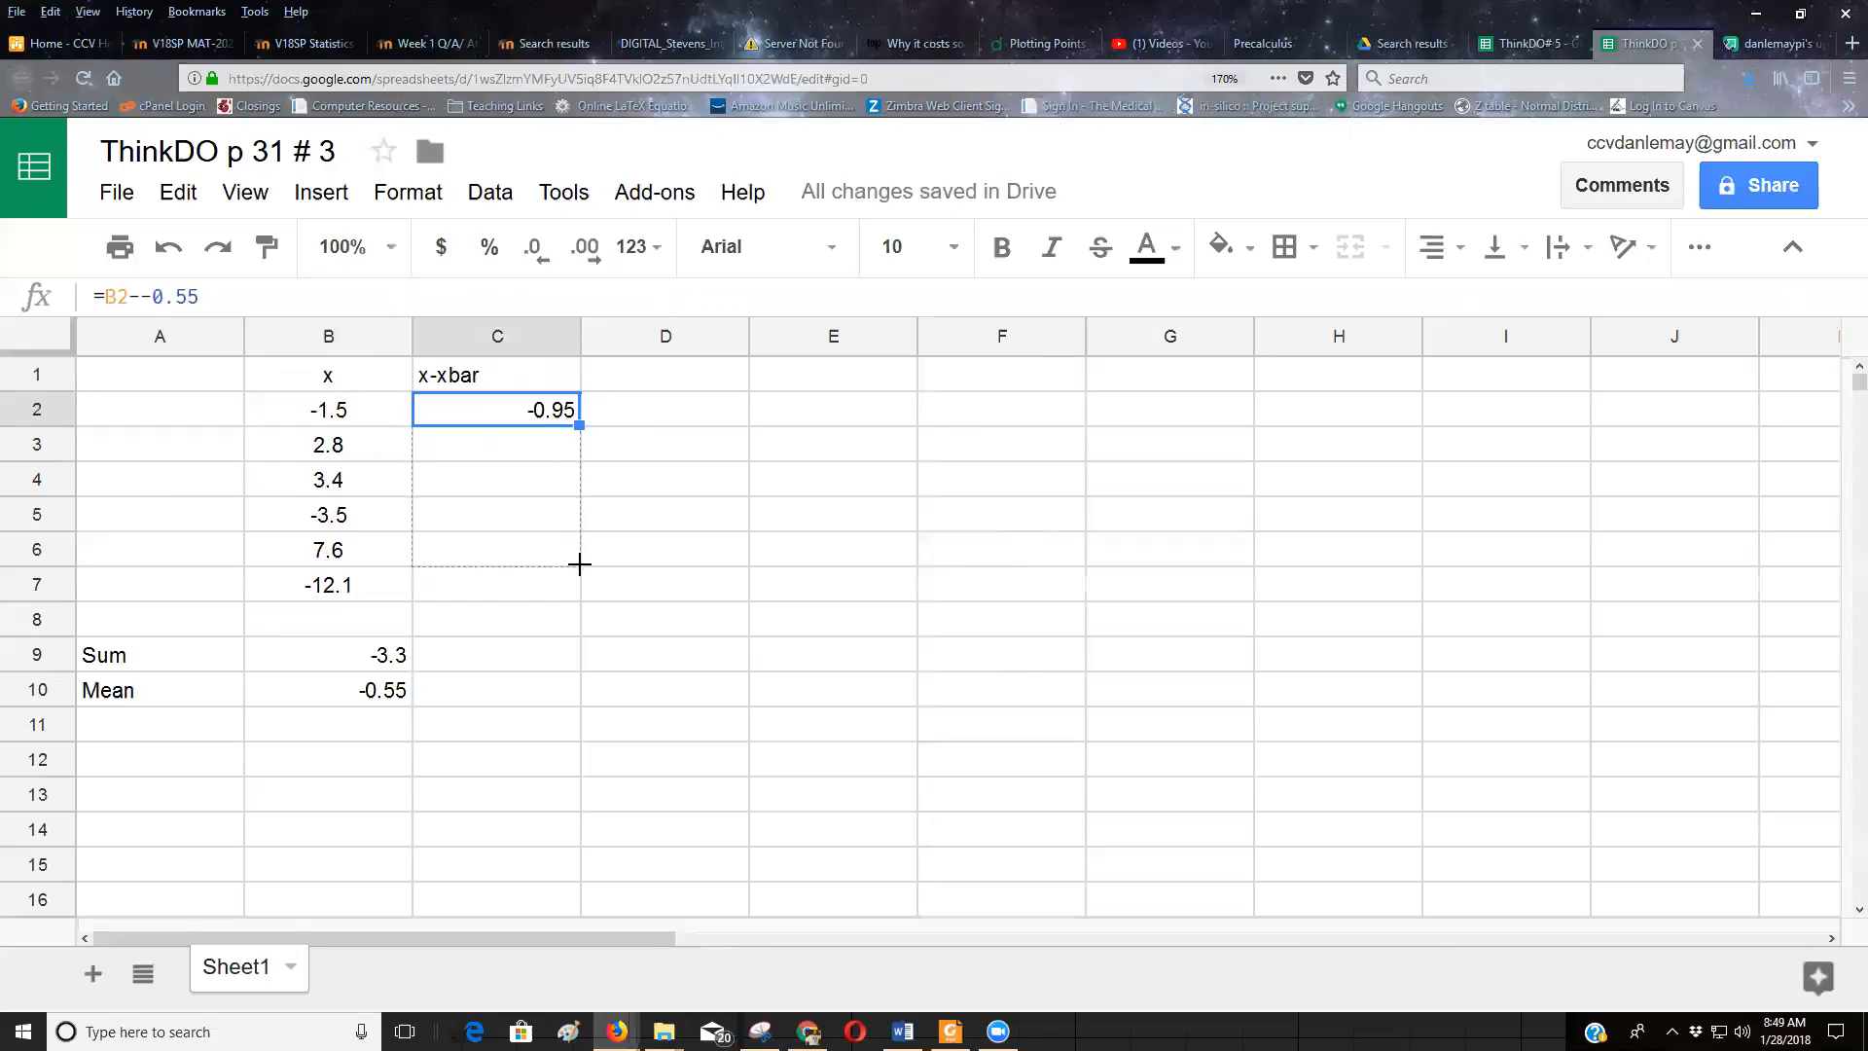
left_click_drag(579, 424, 579, 598)
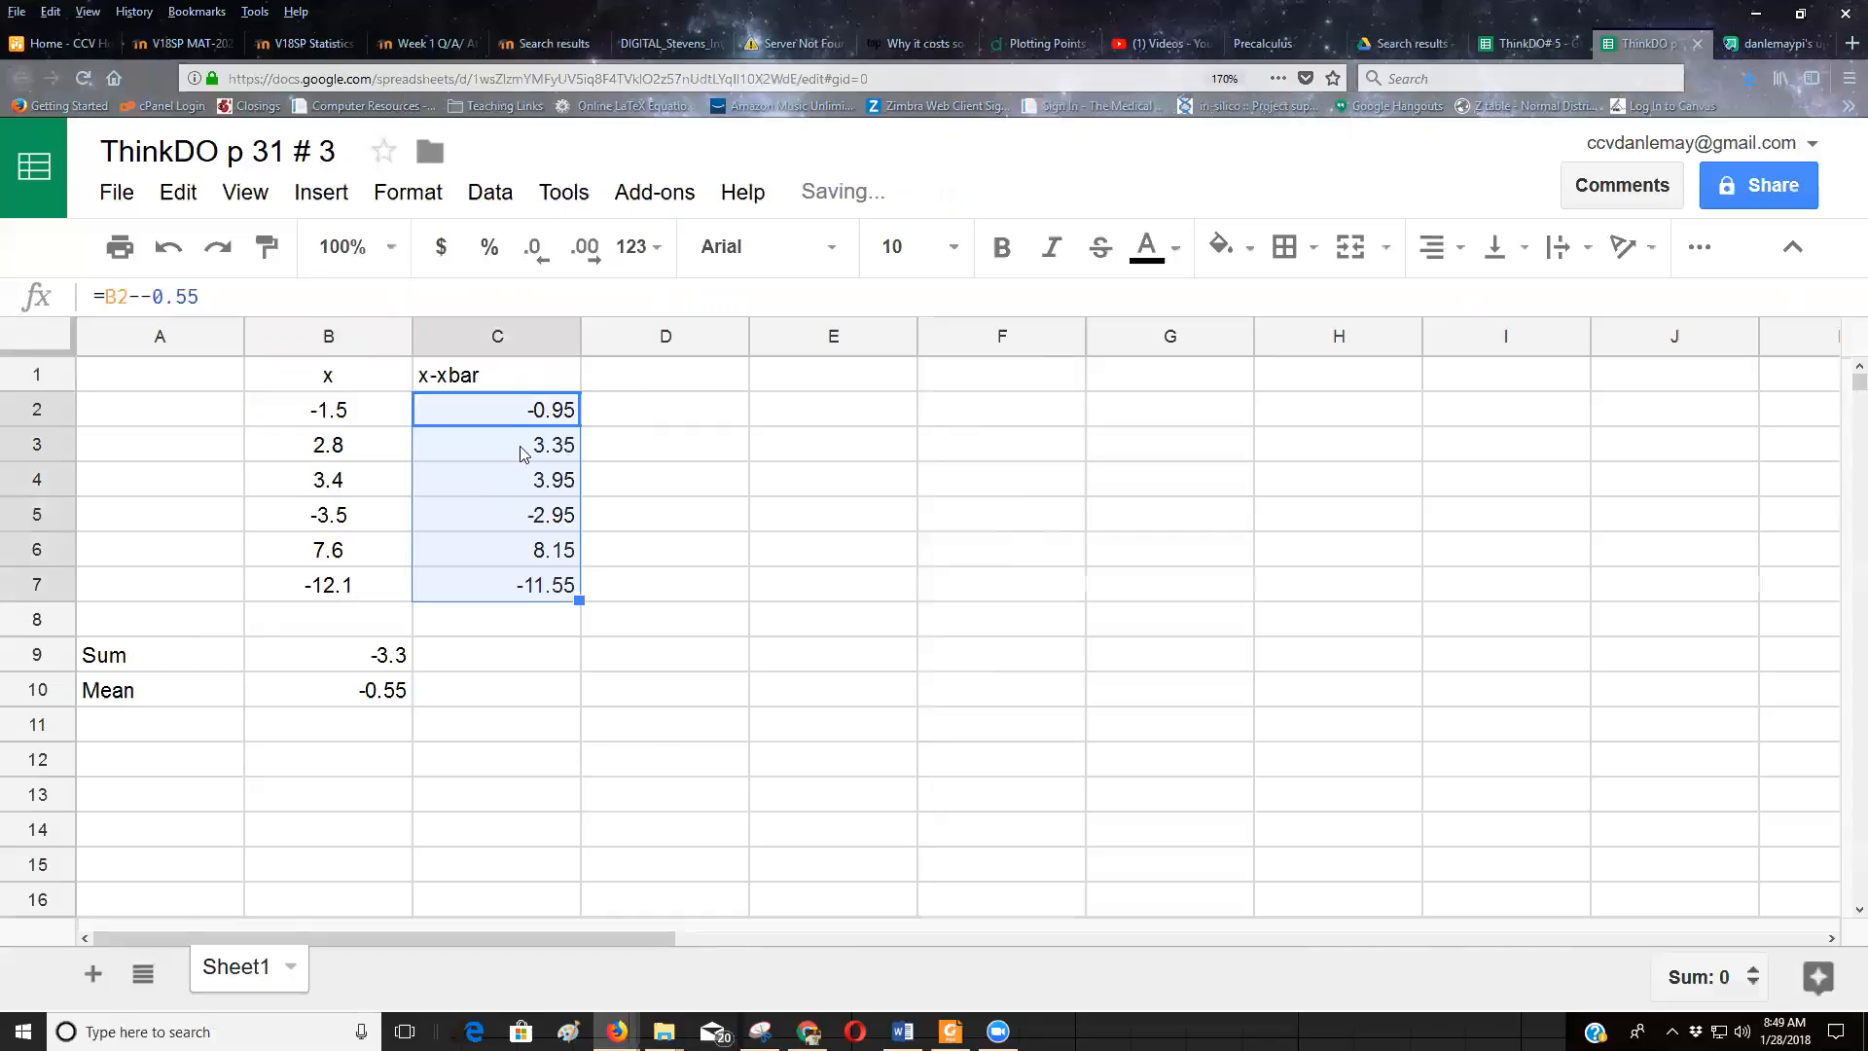
double_click(497, 445)
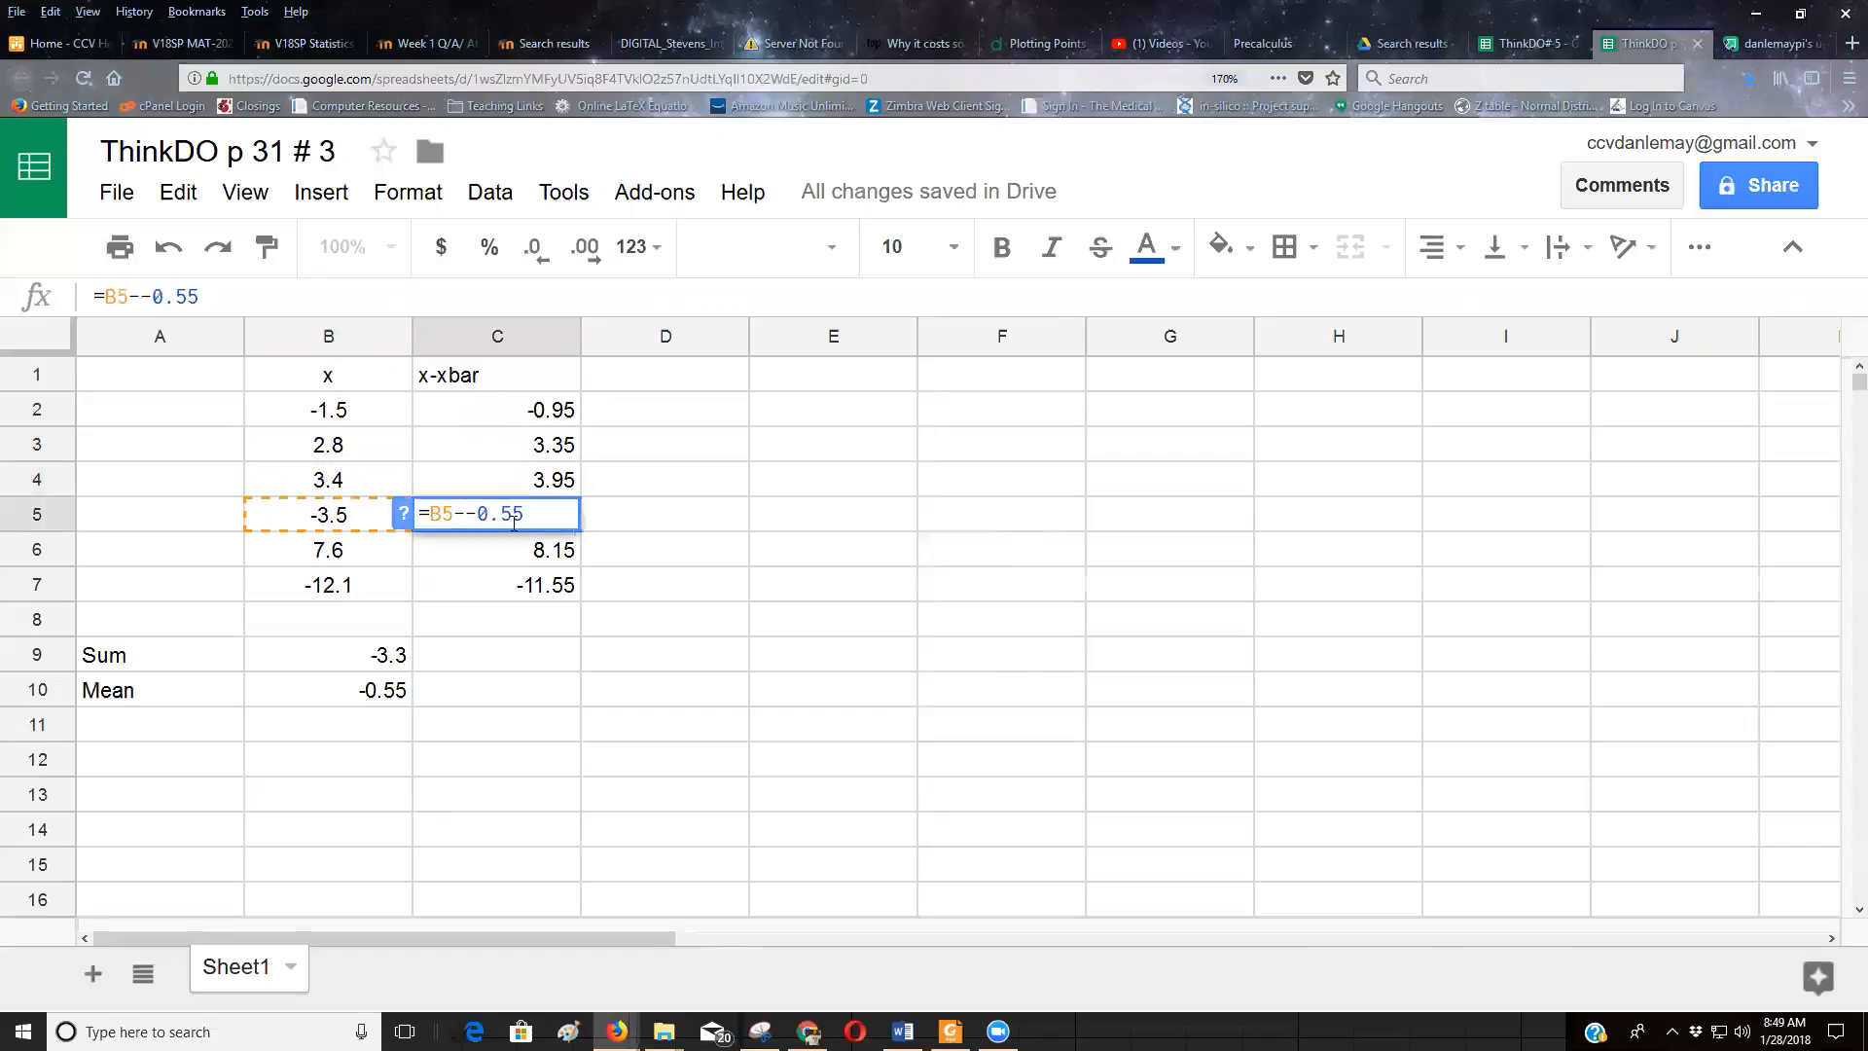
key("enter")
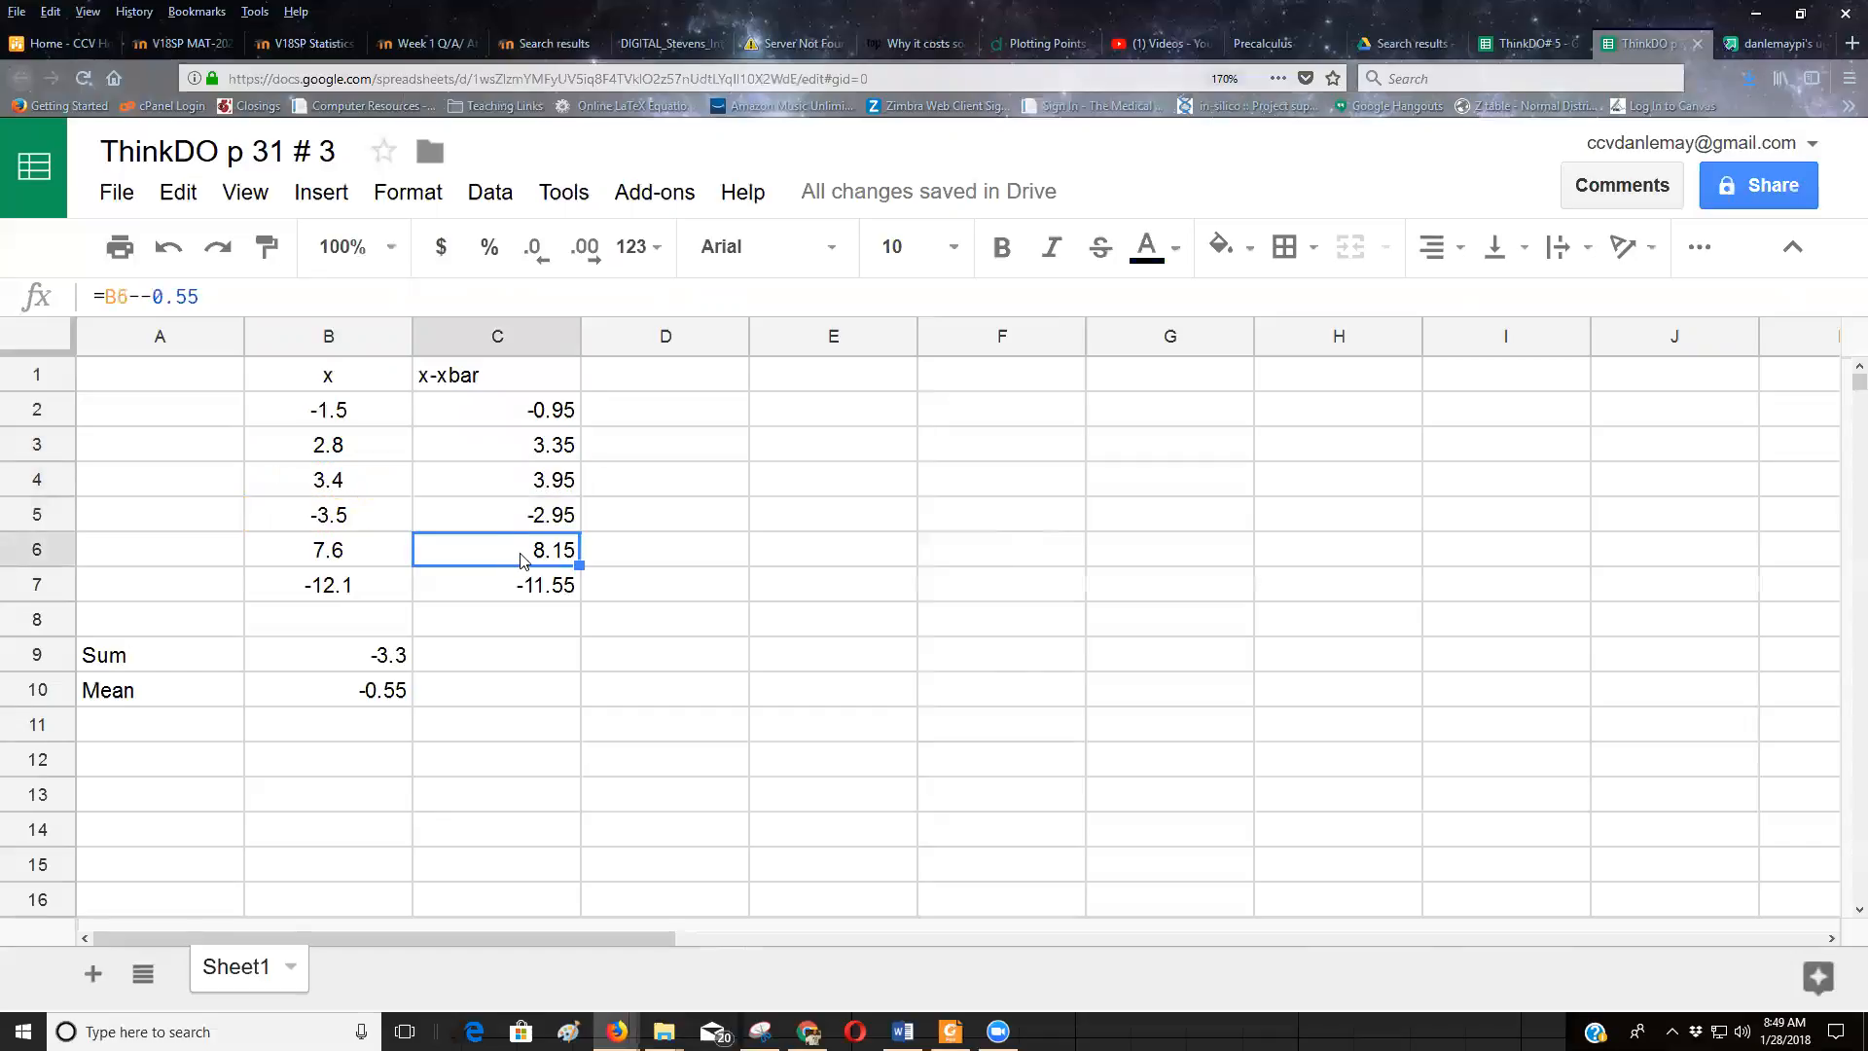
left_click(663, 619)
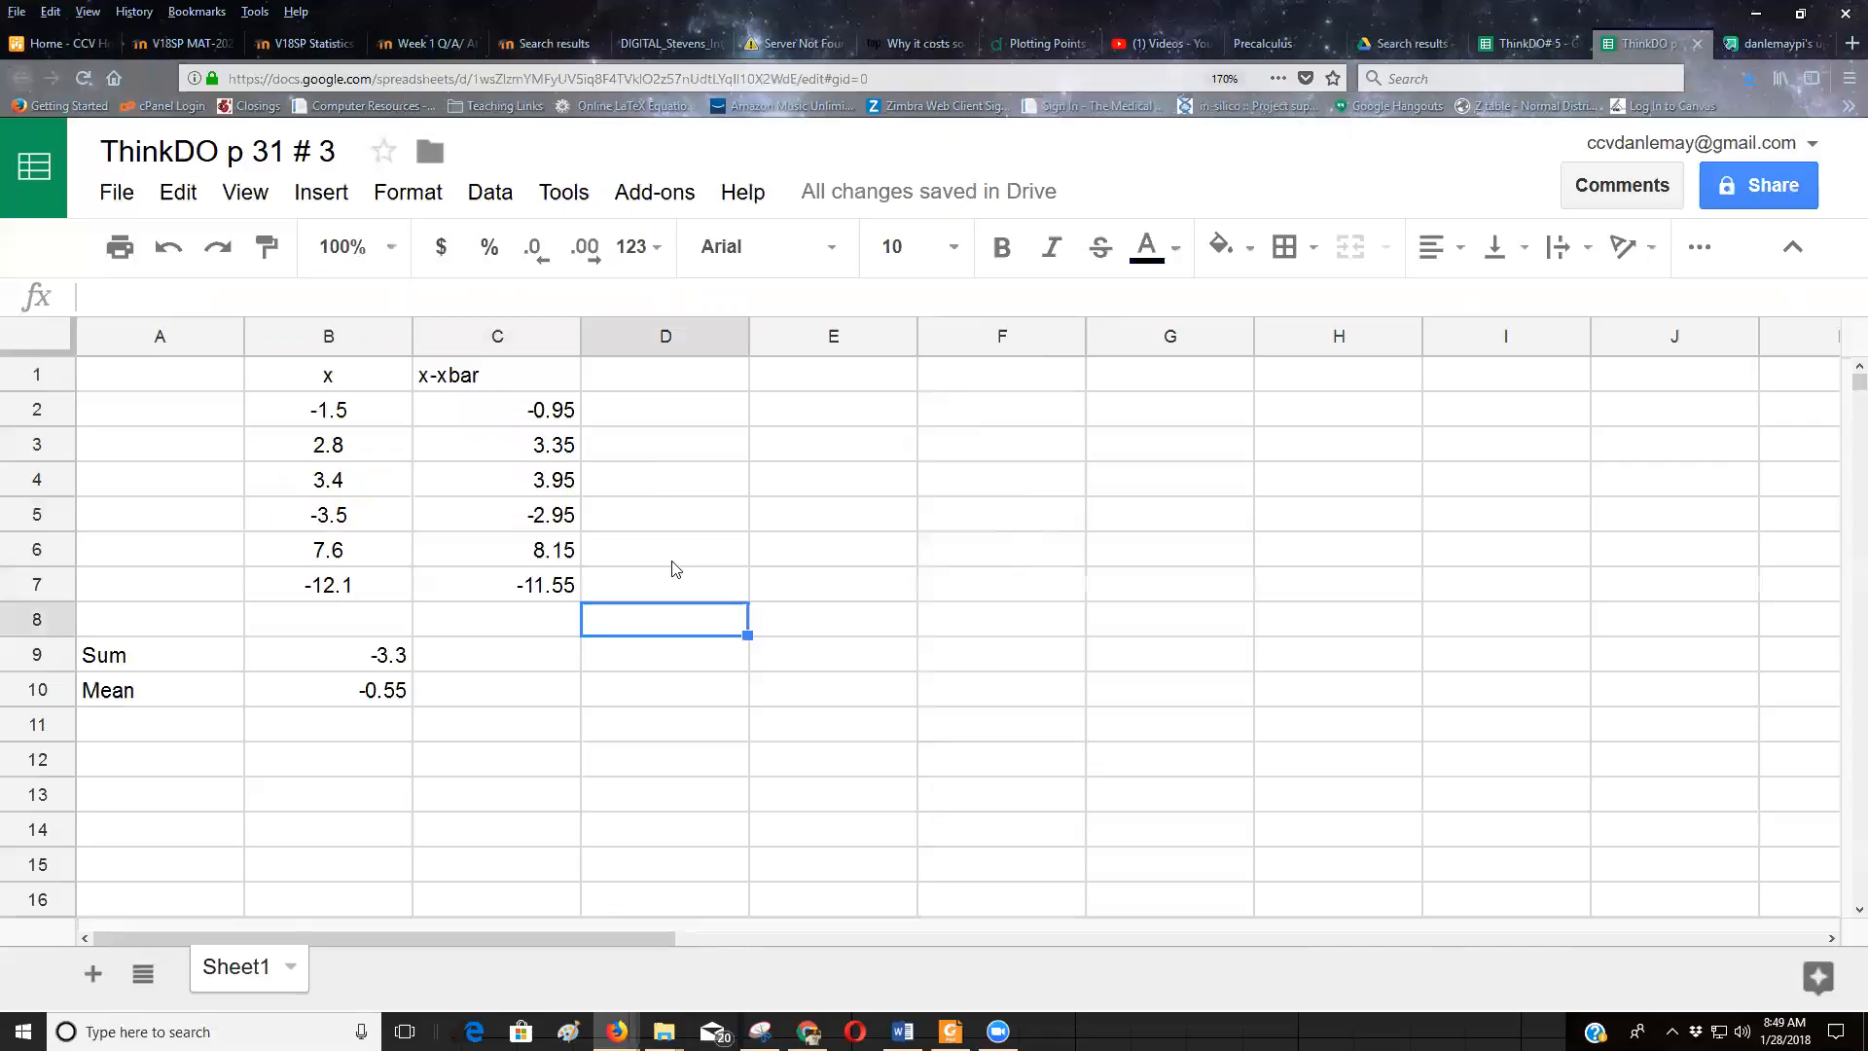
left_click(664, 373)
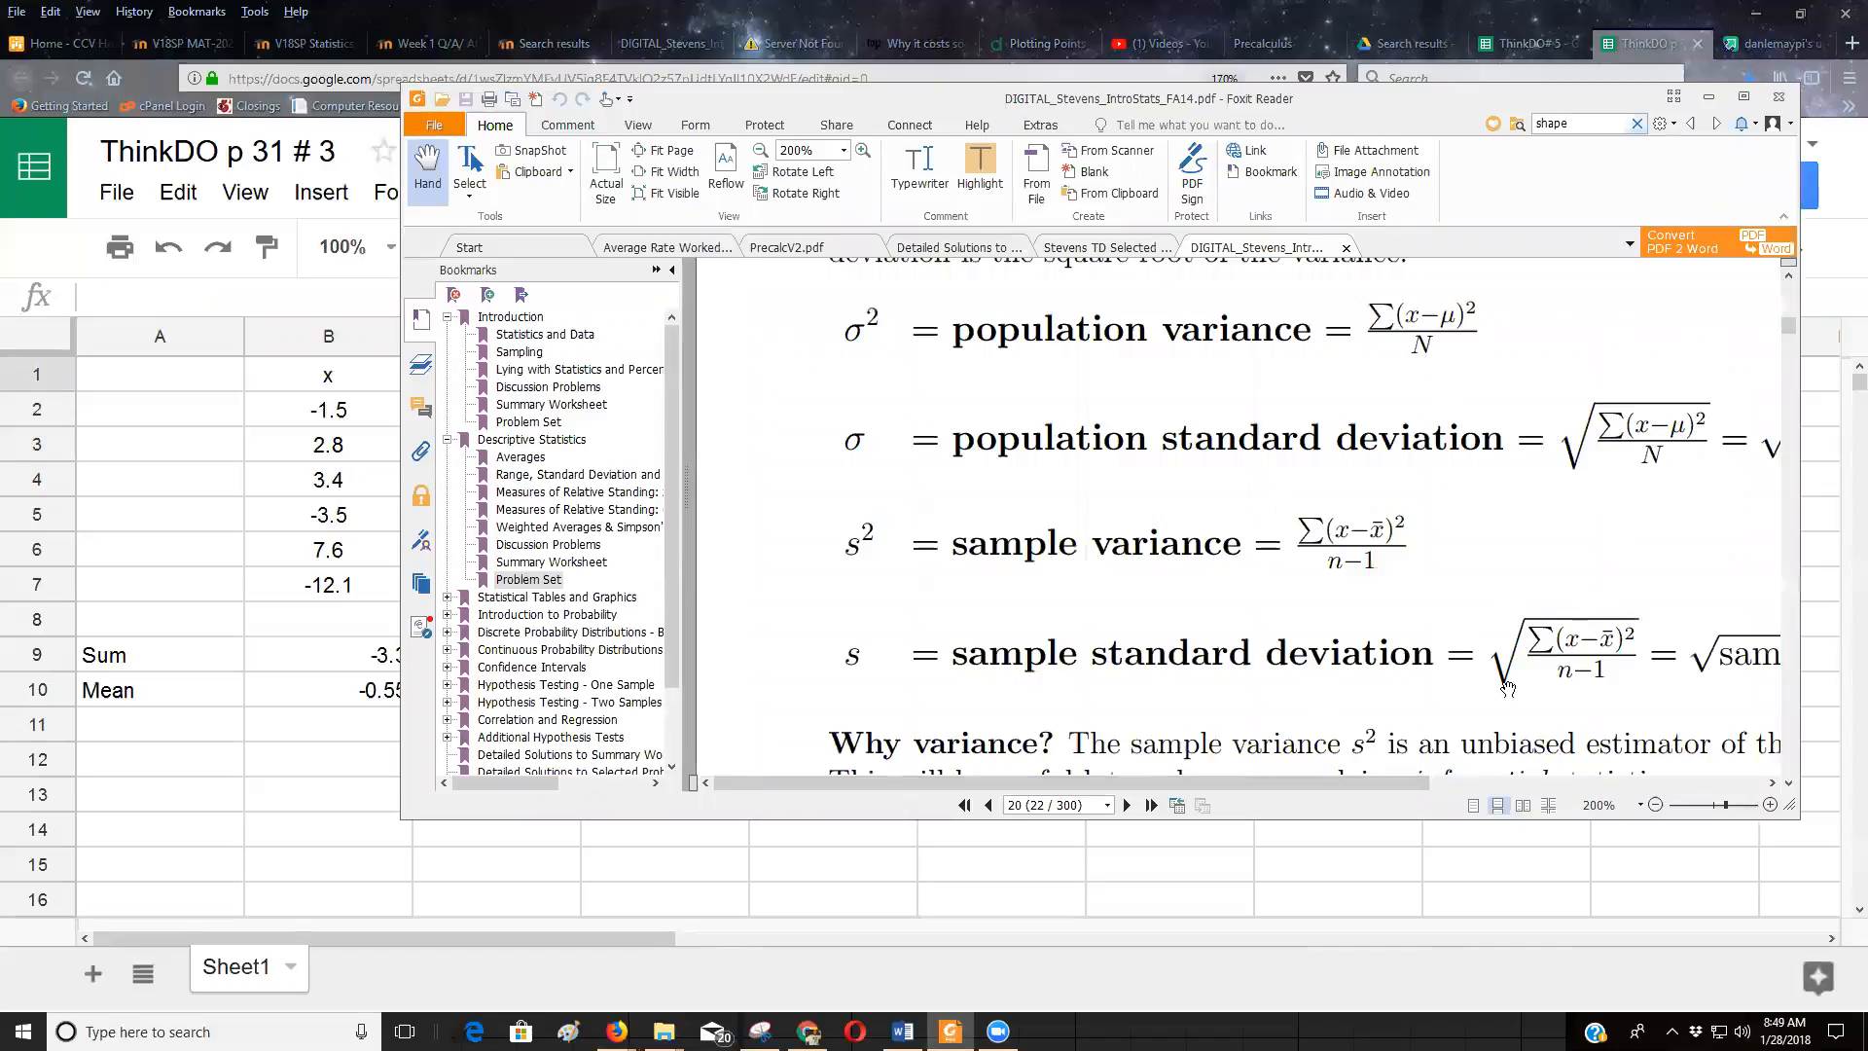
mouse_move(286, 715)
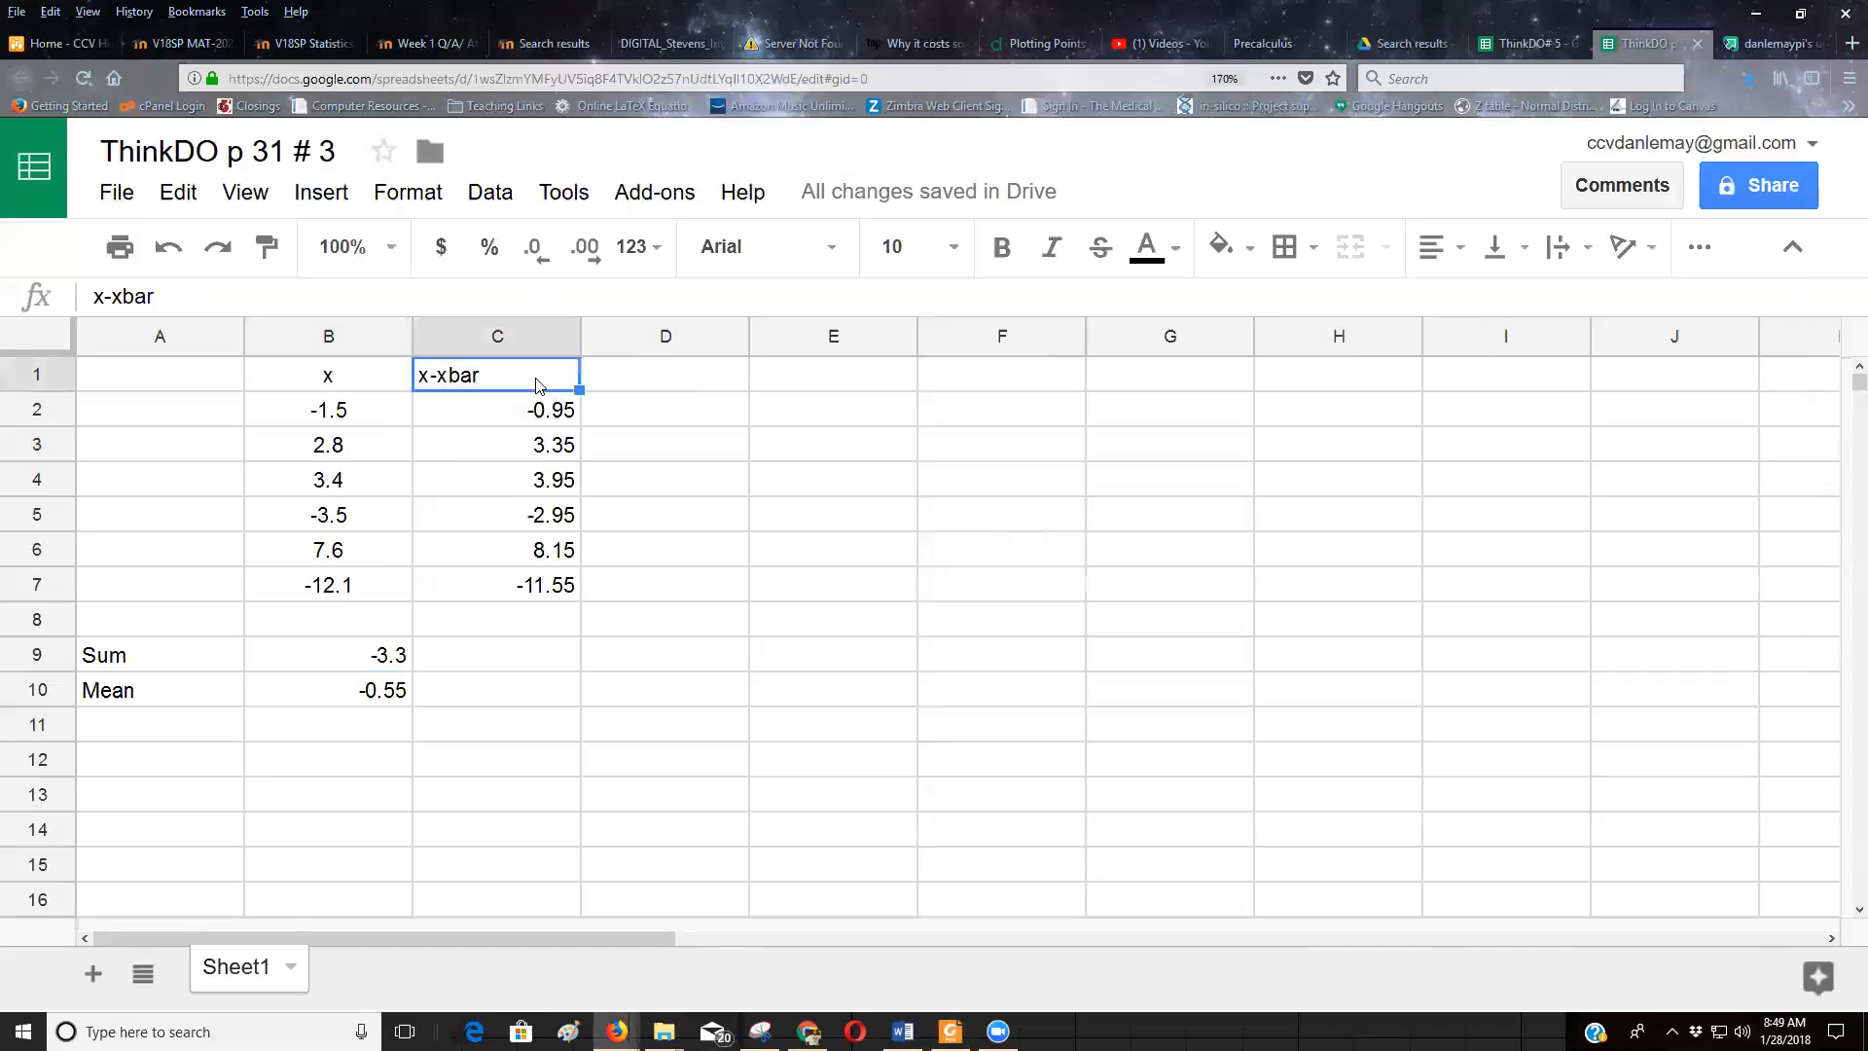
Step: Type the heading '(x-xbar)^2' into D1
double_click(497, 373)
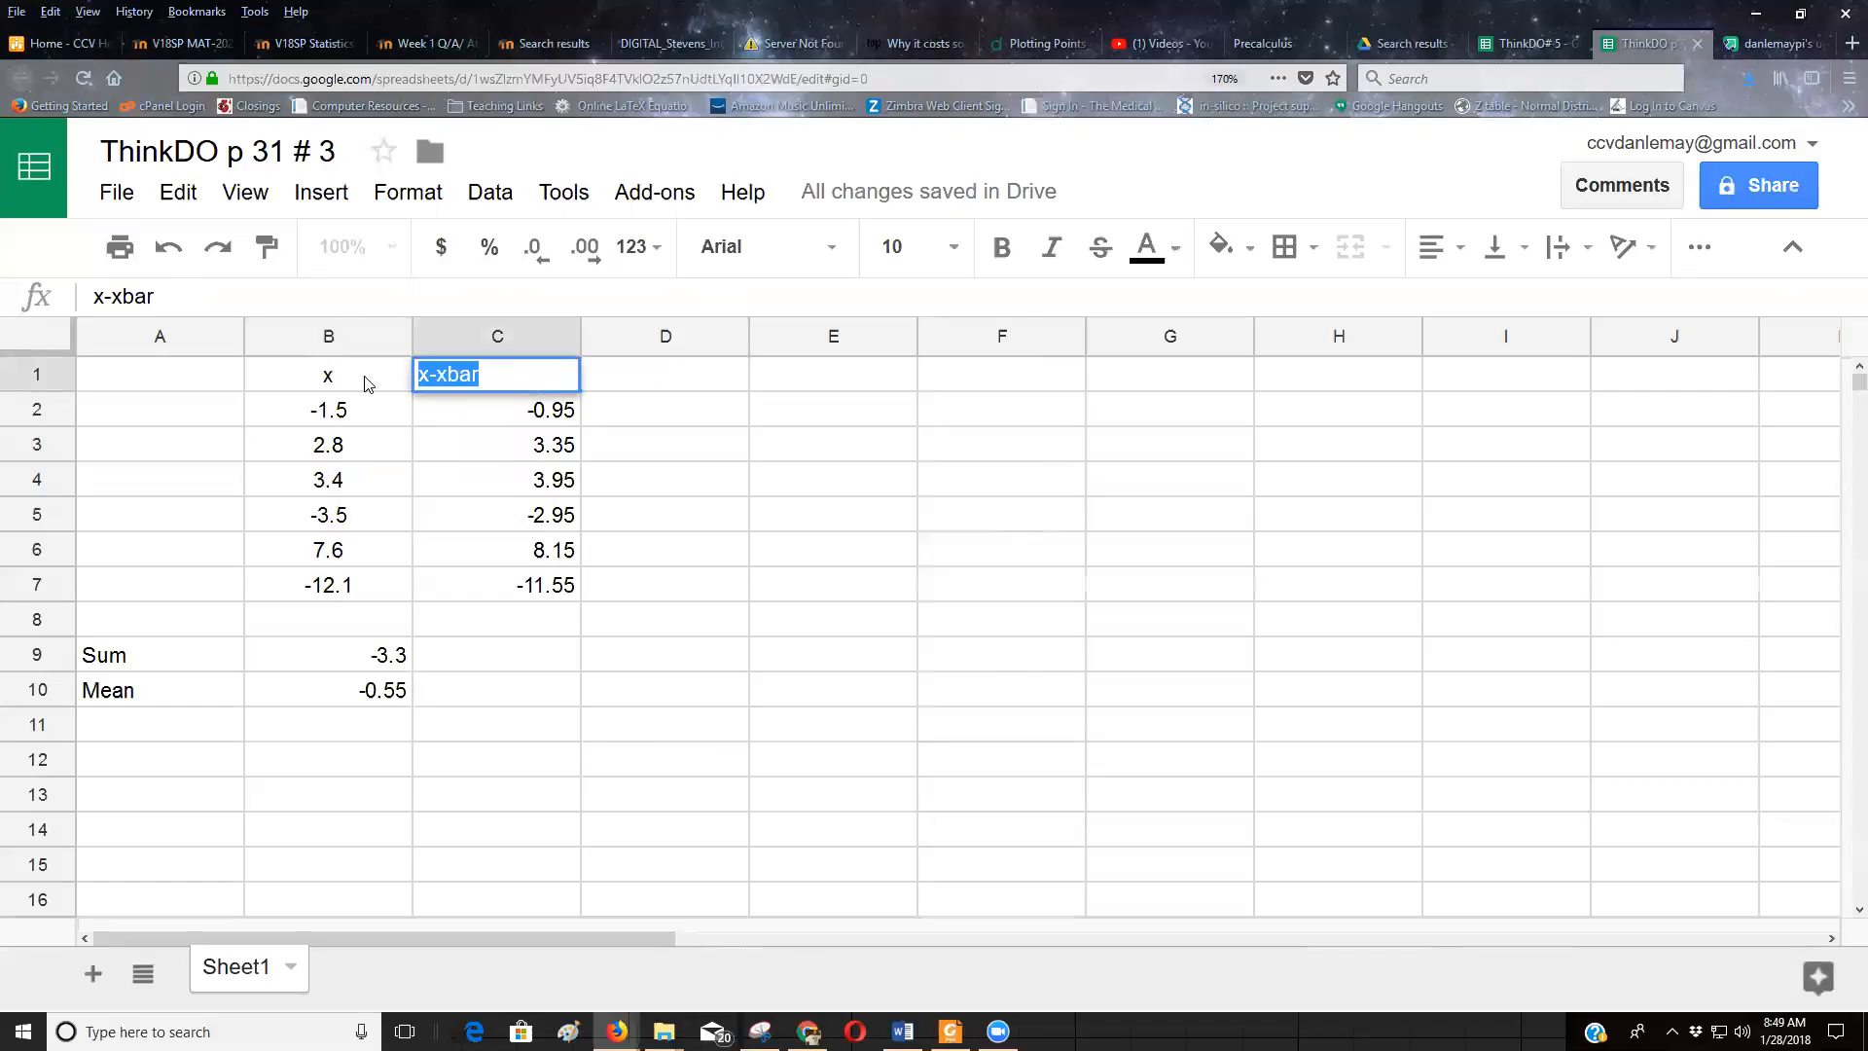
left_click(665, 373)
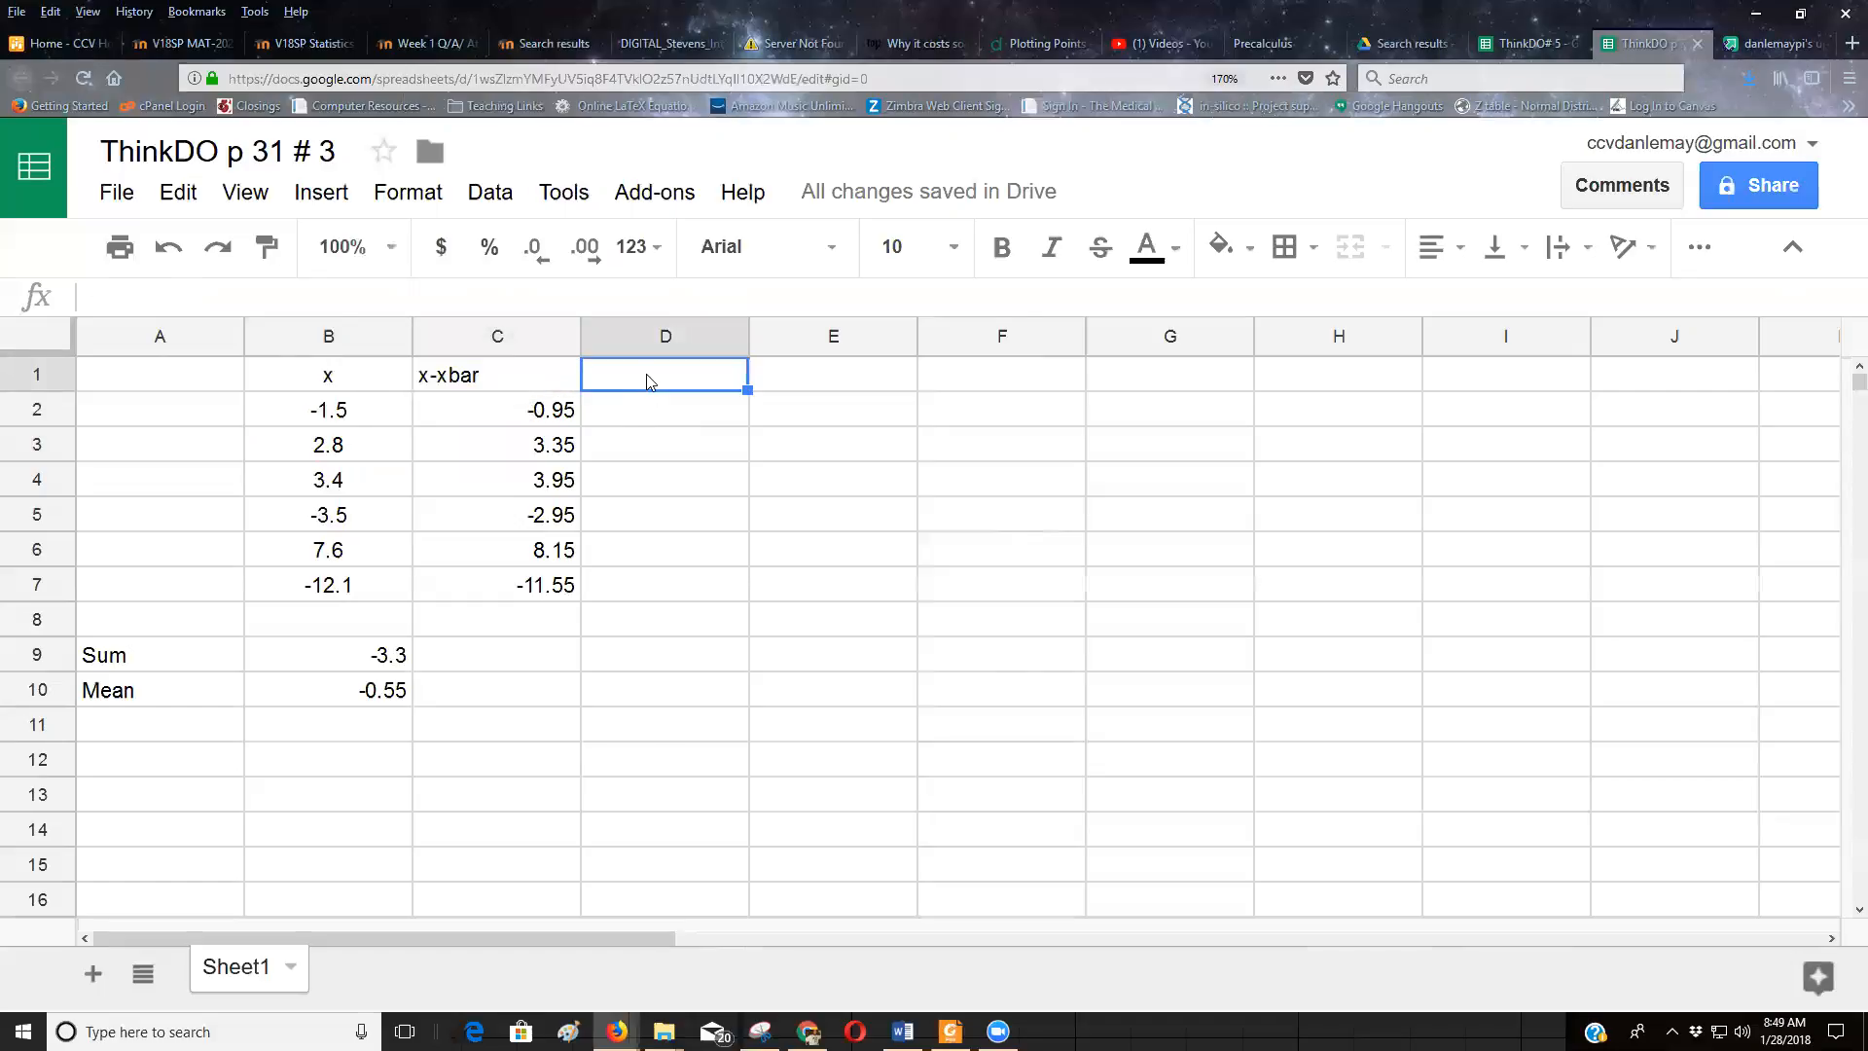
type("(")
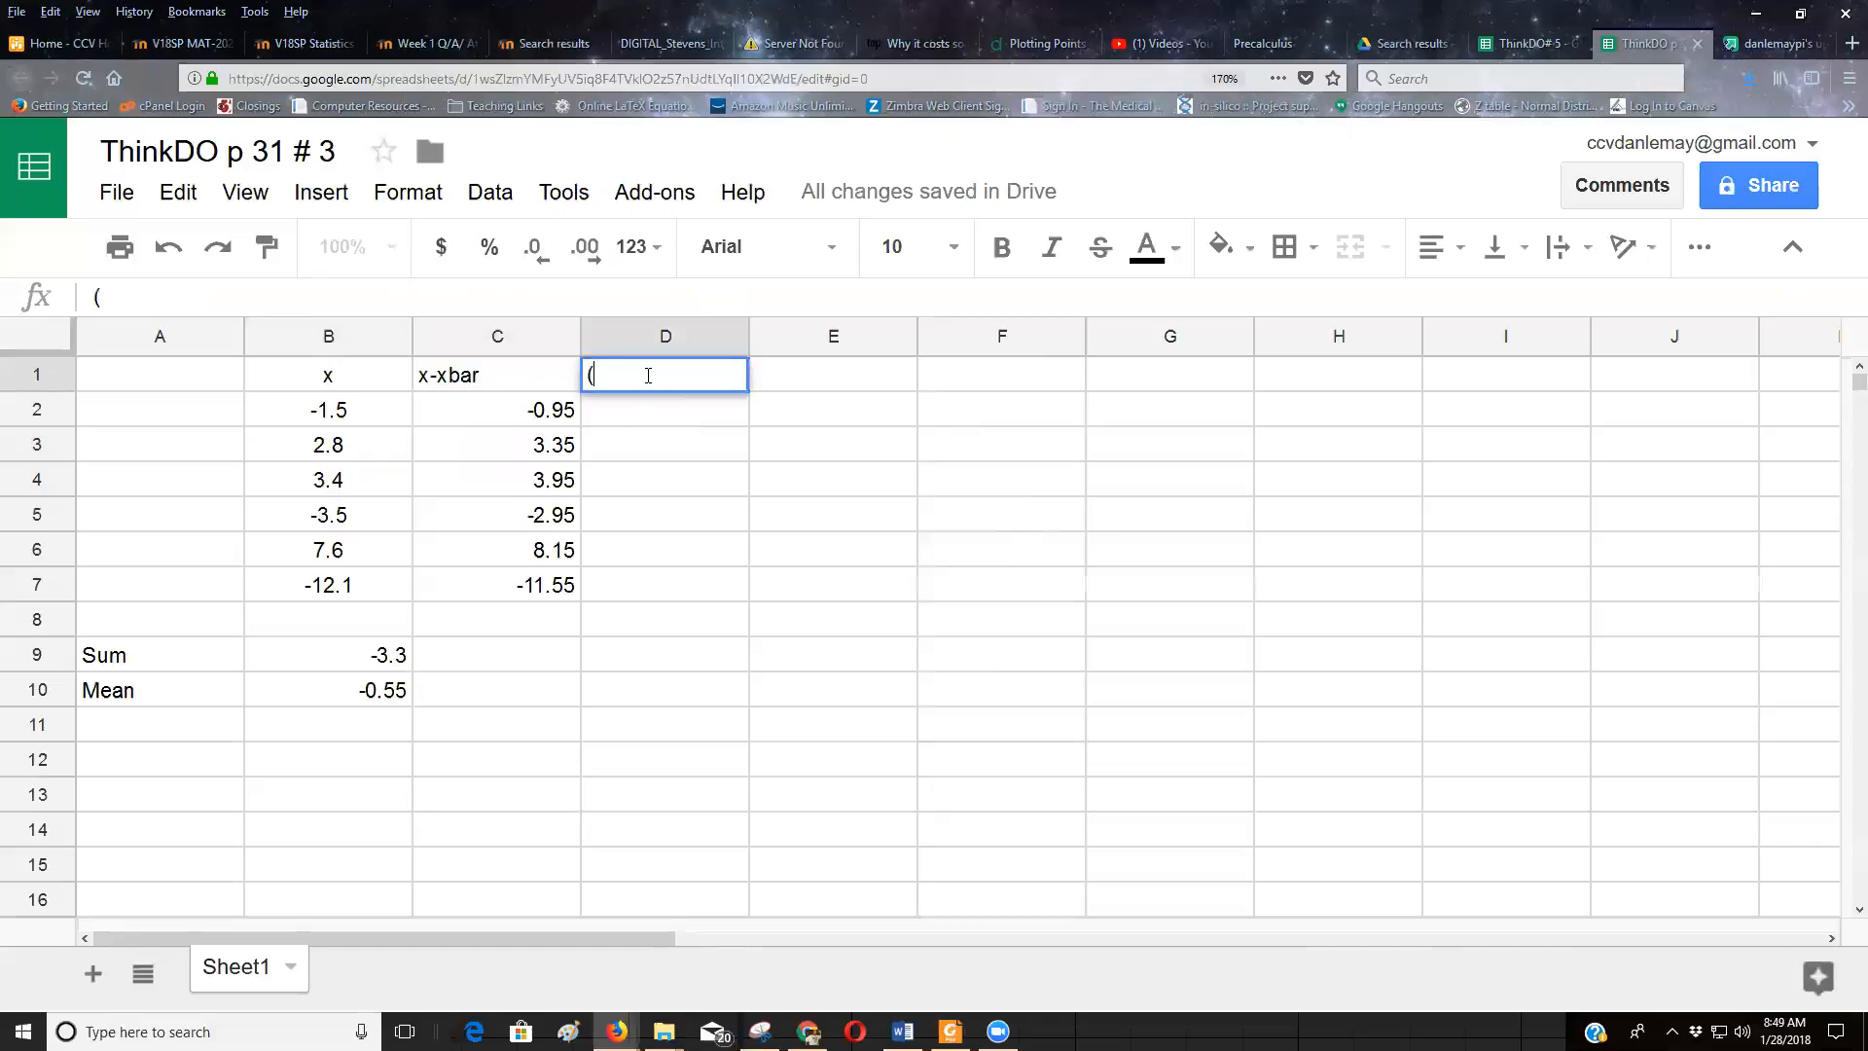
type("x-xbar)^")
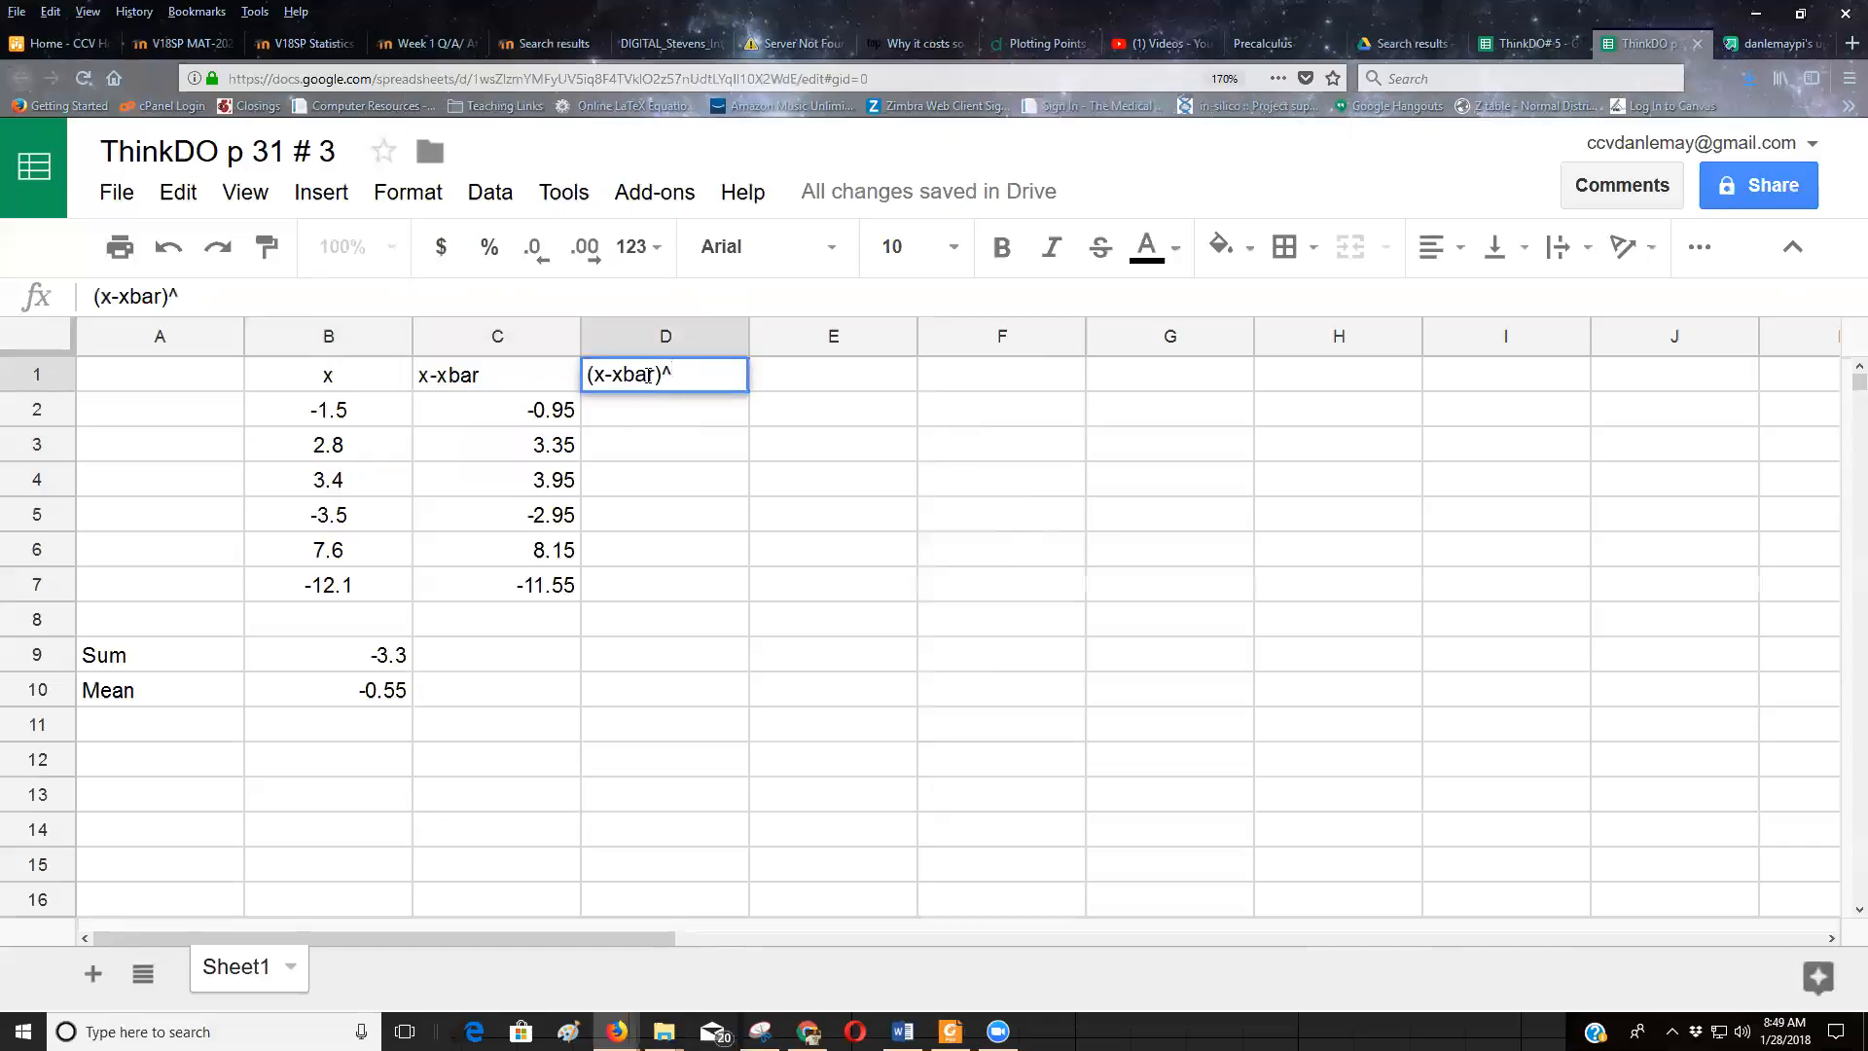
type("2")
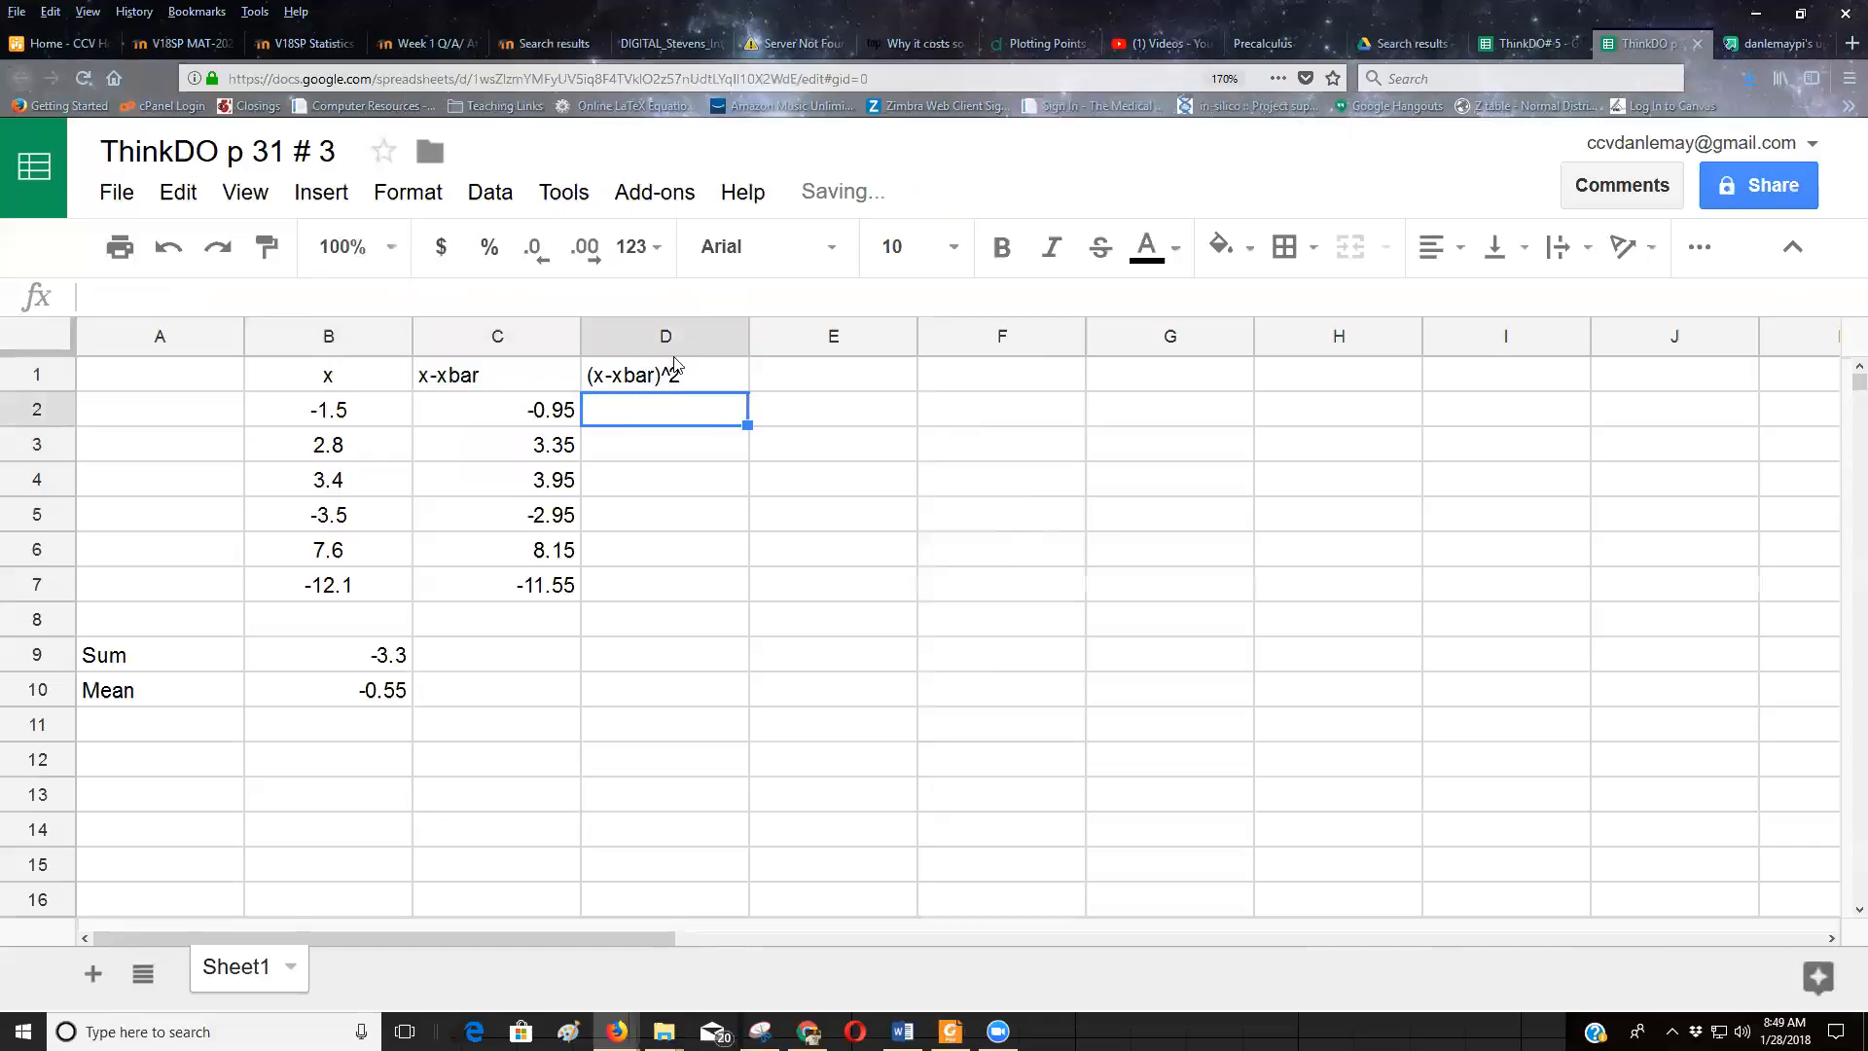
mouse_move(652, 432)
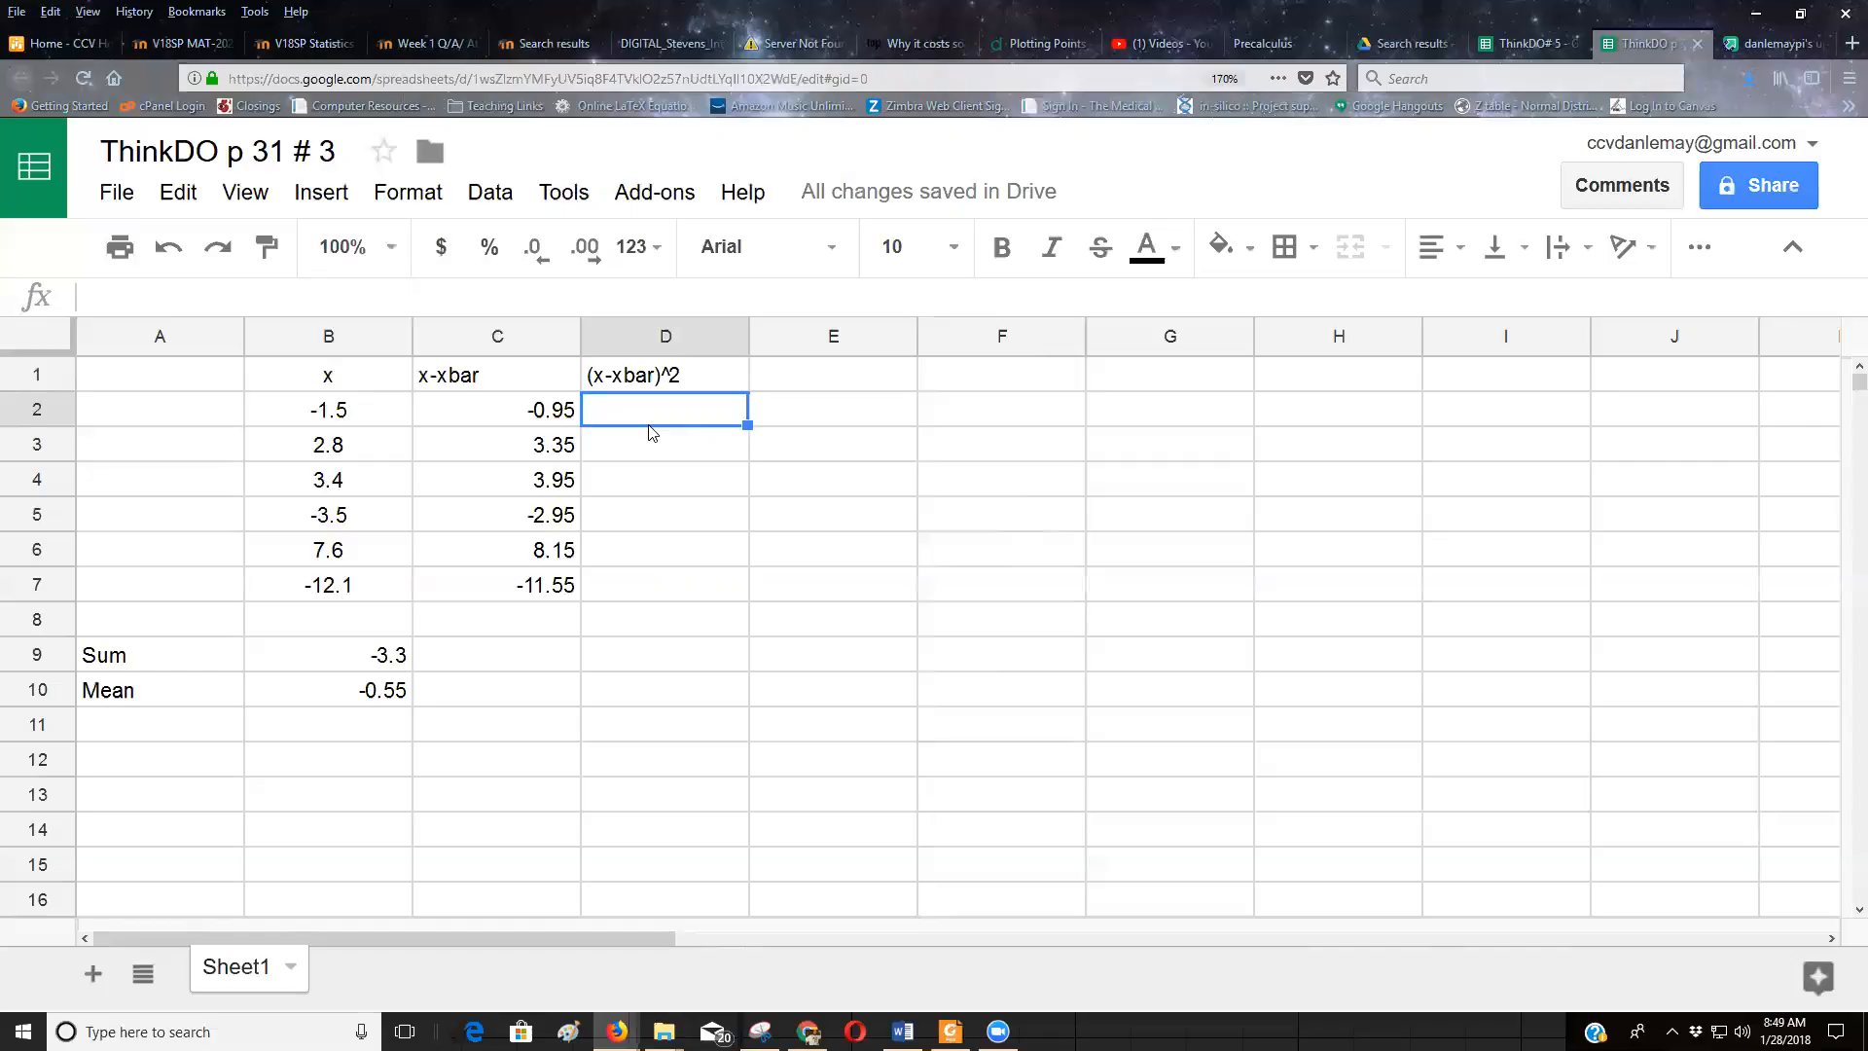
Step: Enter =C2^2 in D2, giving 0.9025, and select it for filling down
type("=")
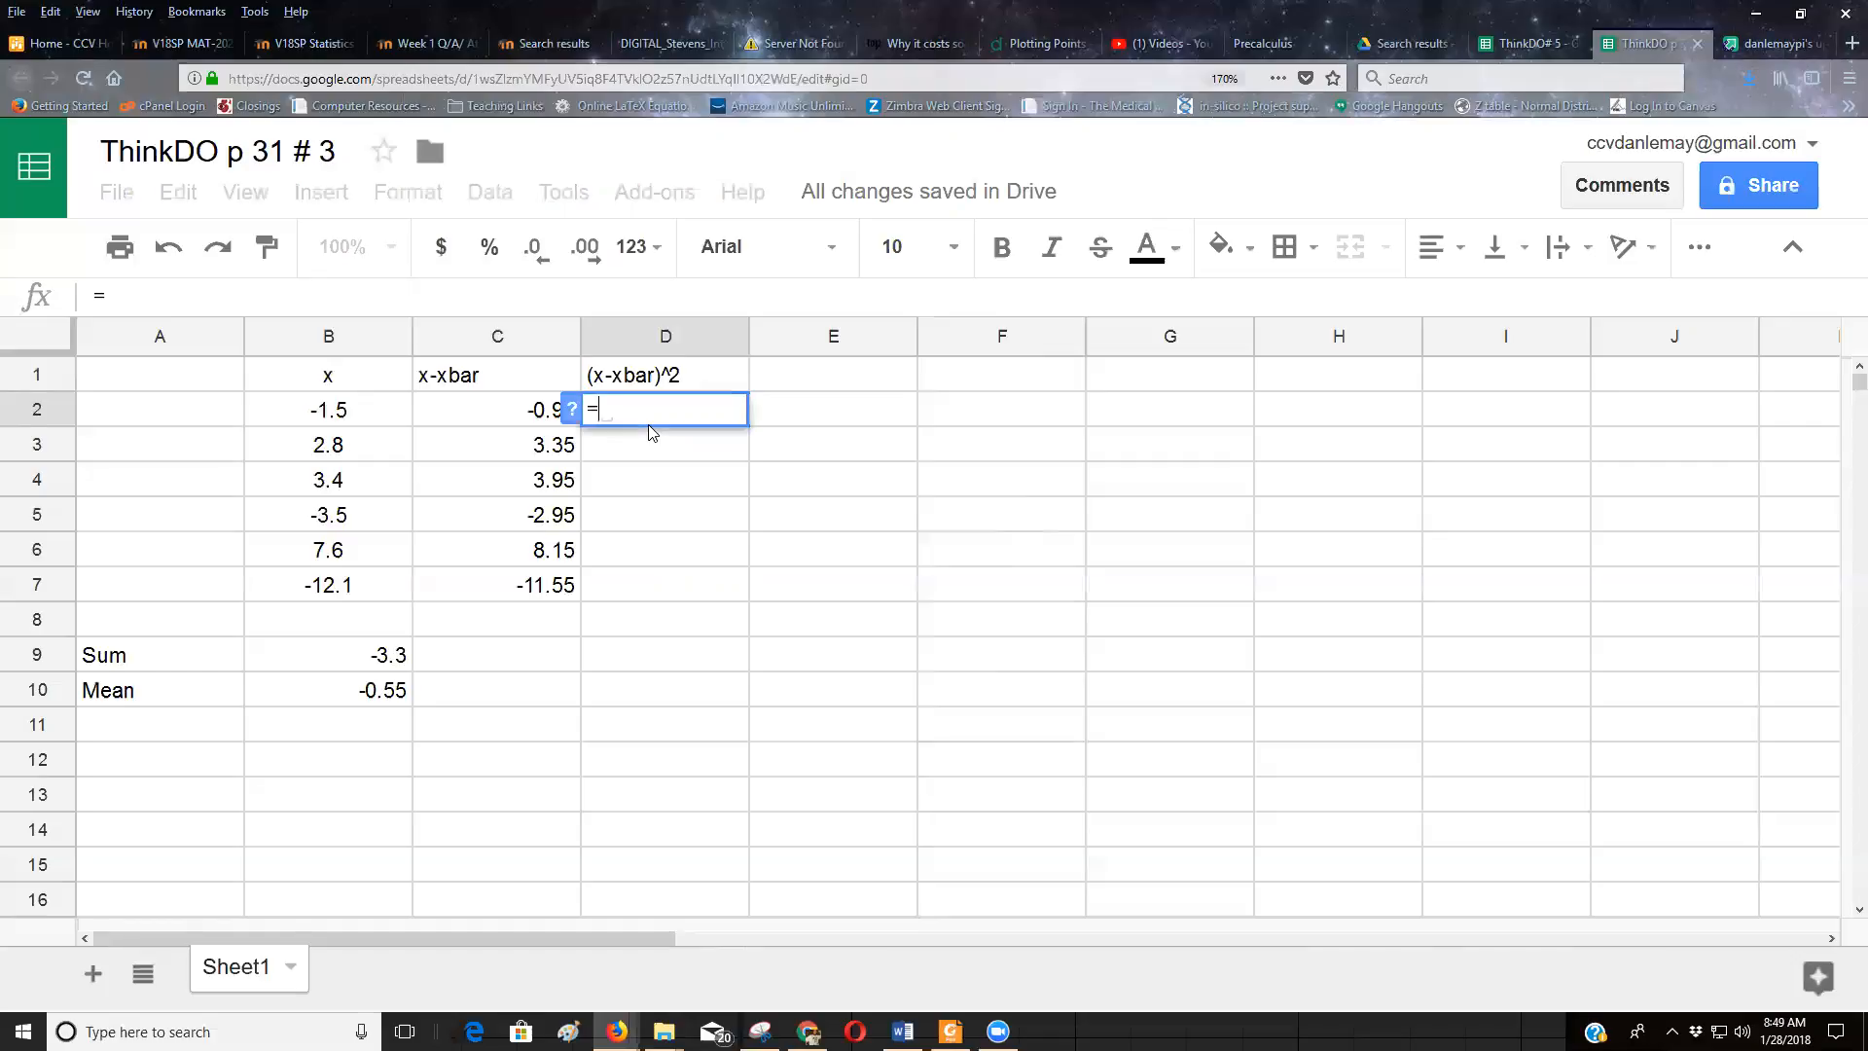
mouse_move(515, 426)
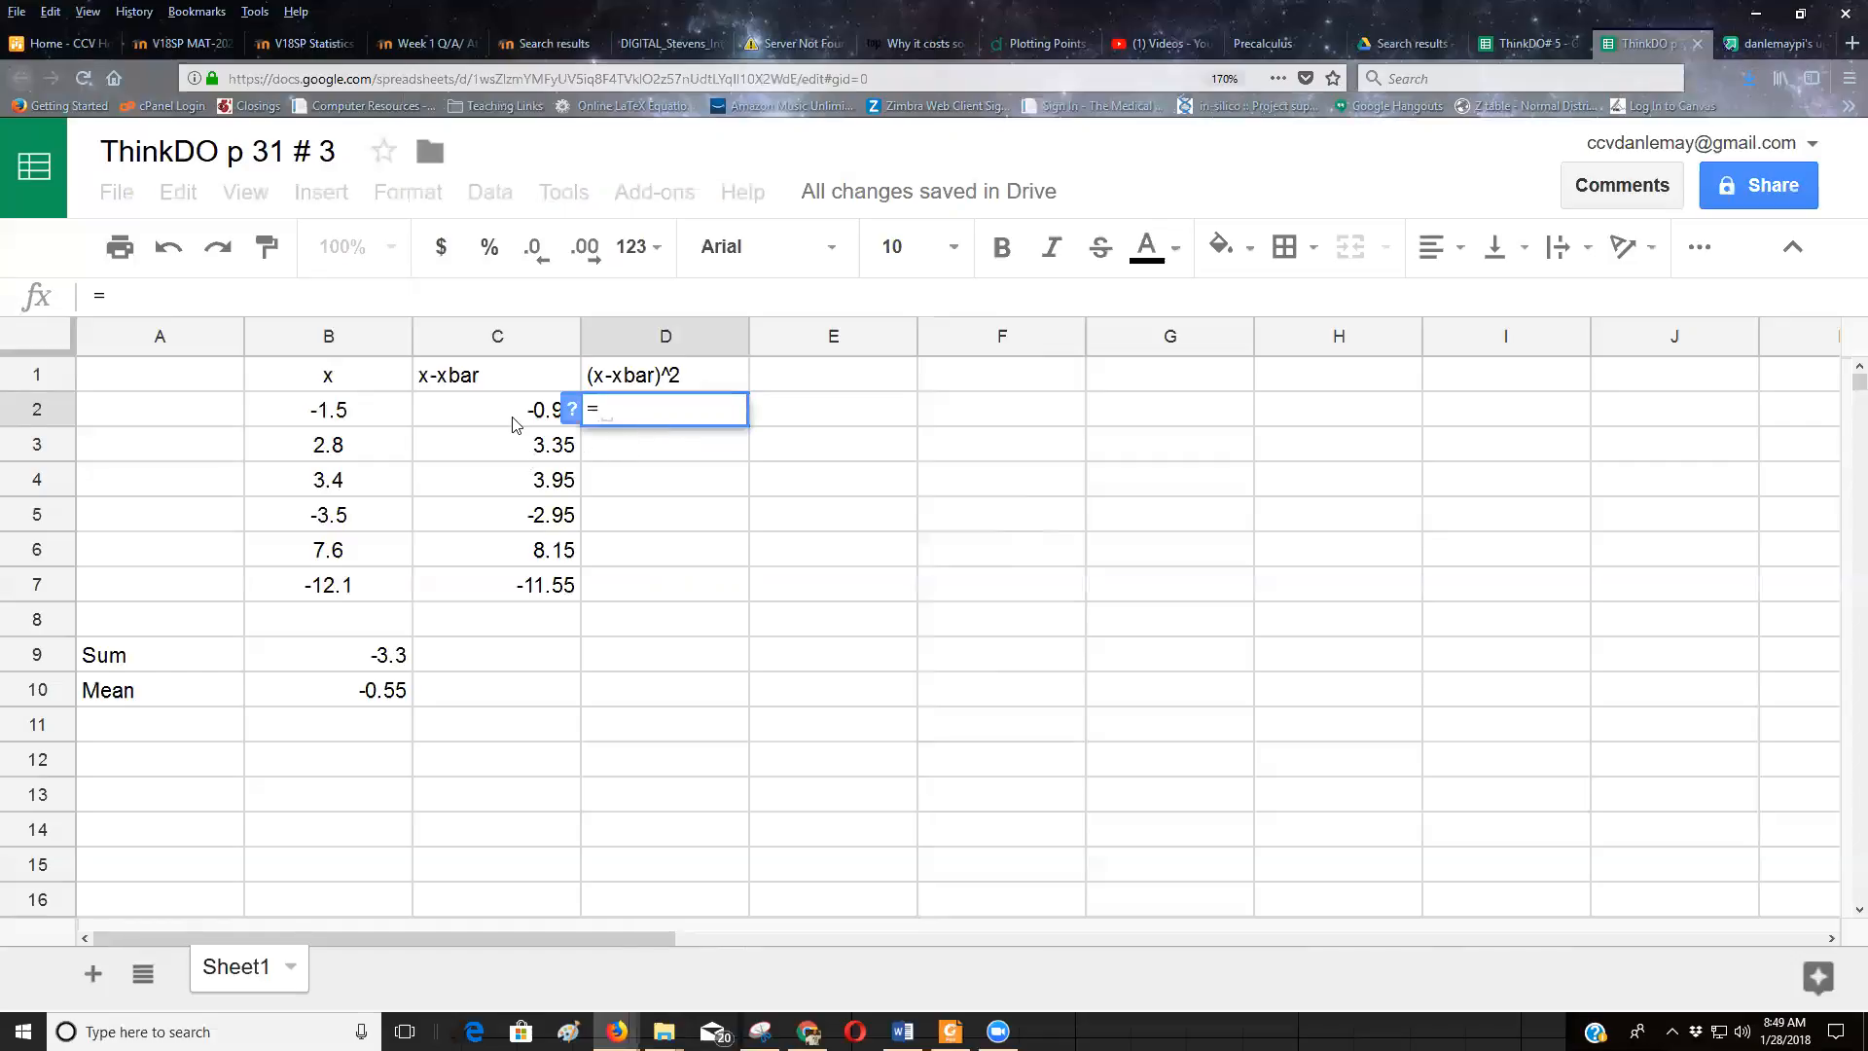
left_click(498, 409)
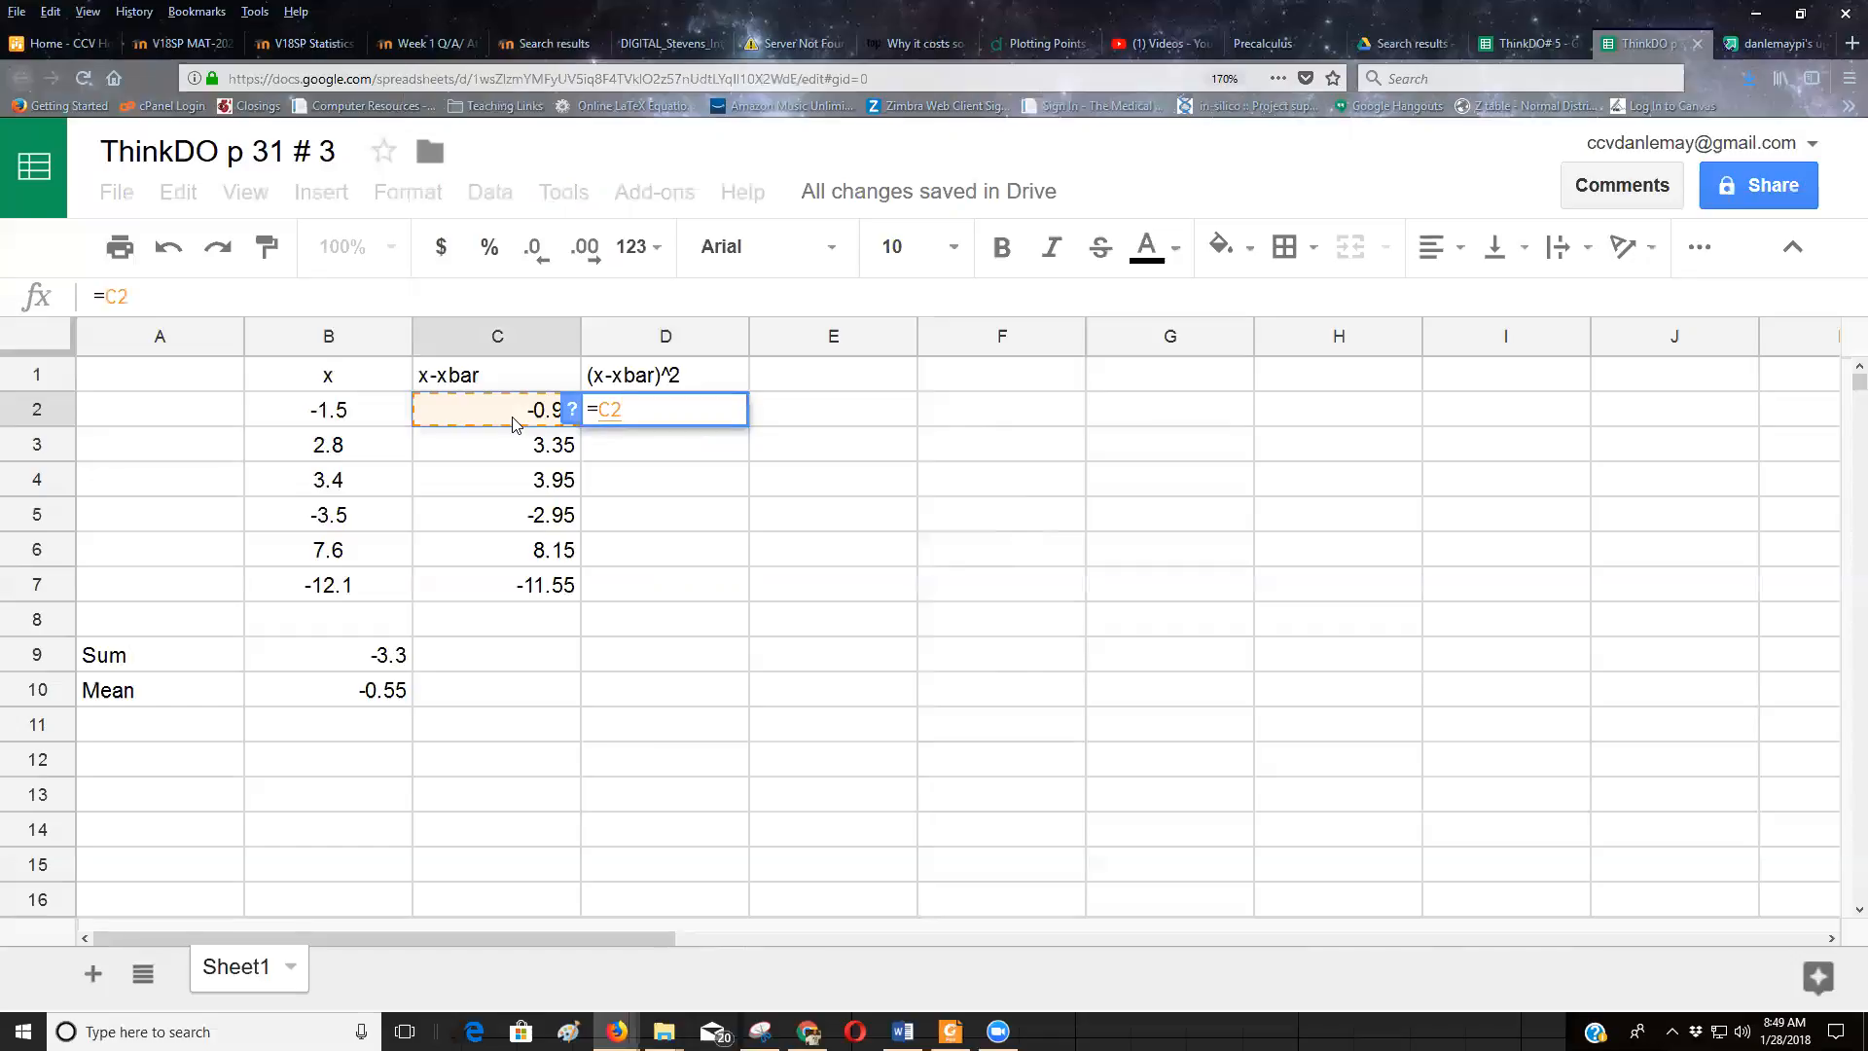
type("^")
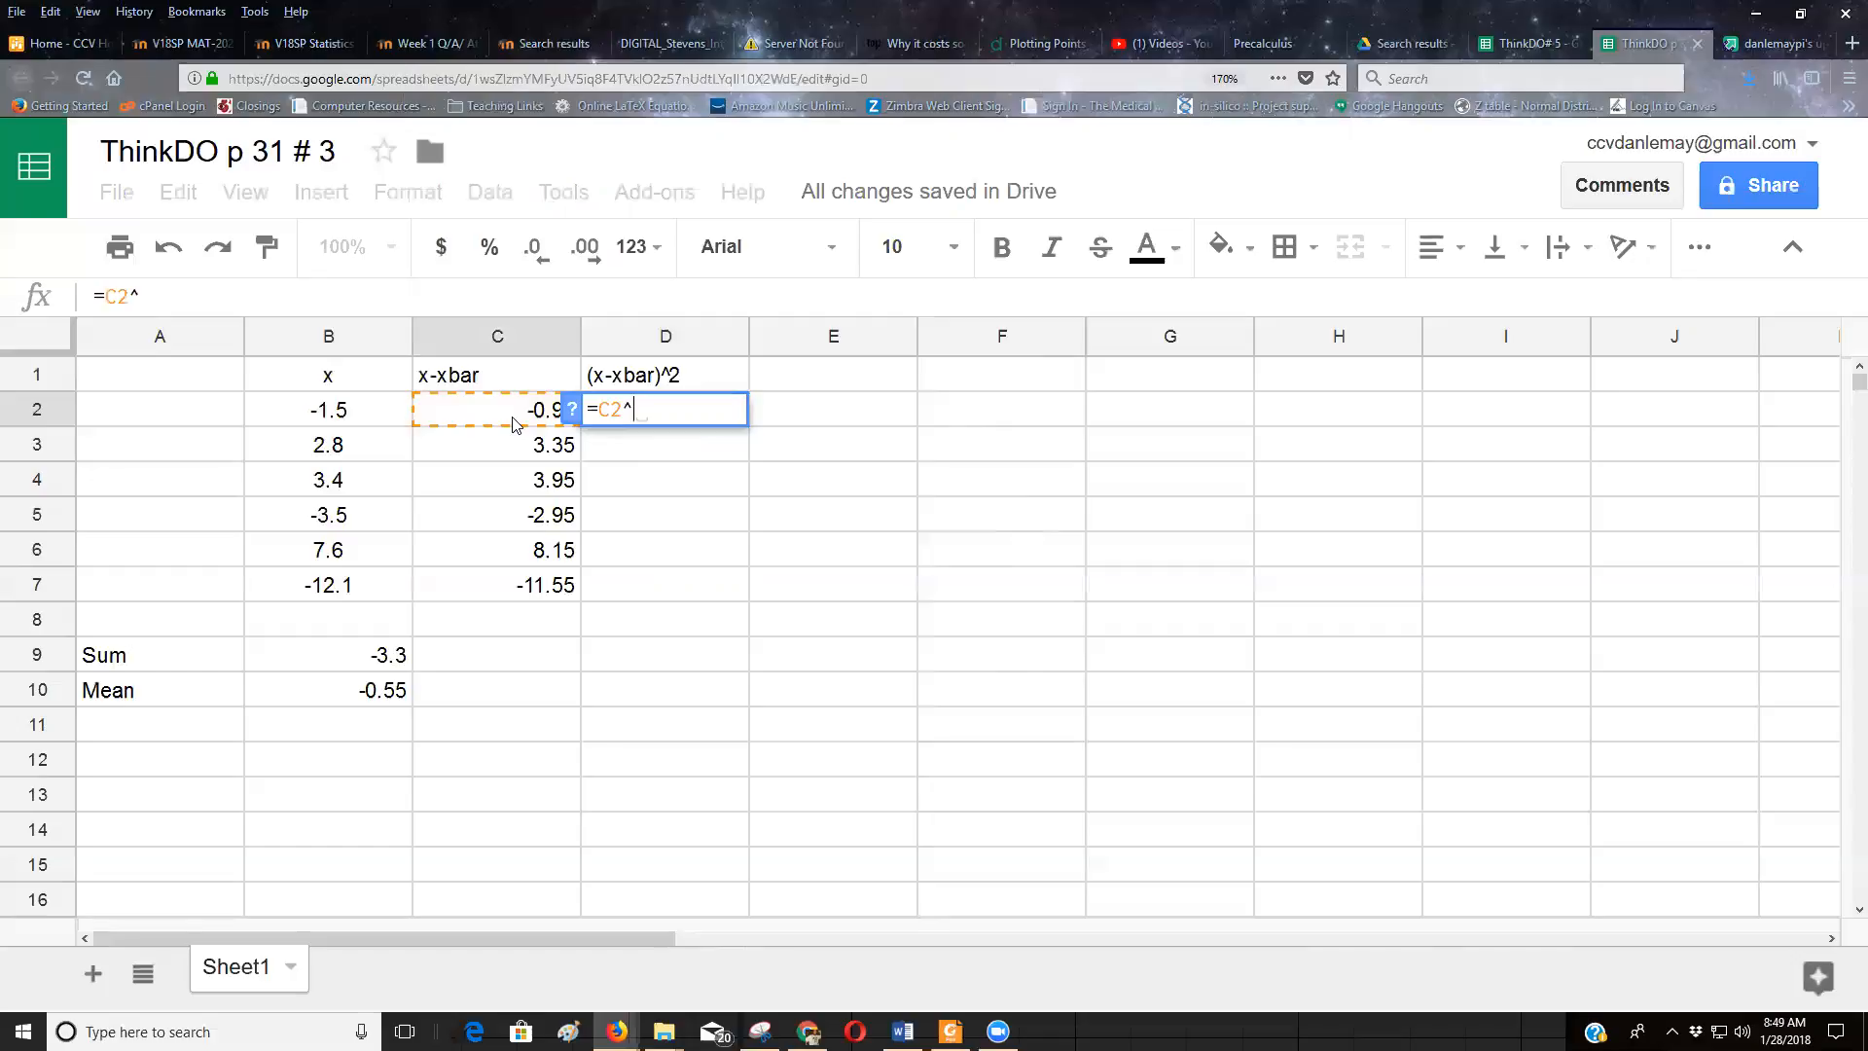
key("enter")
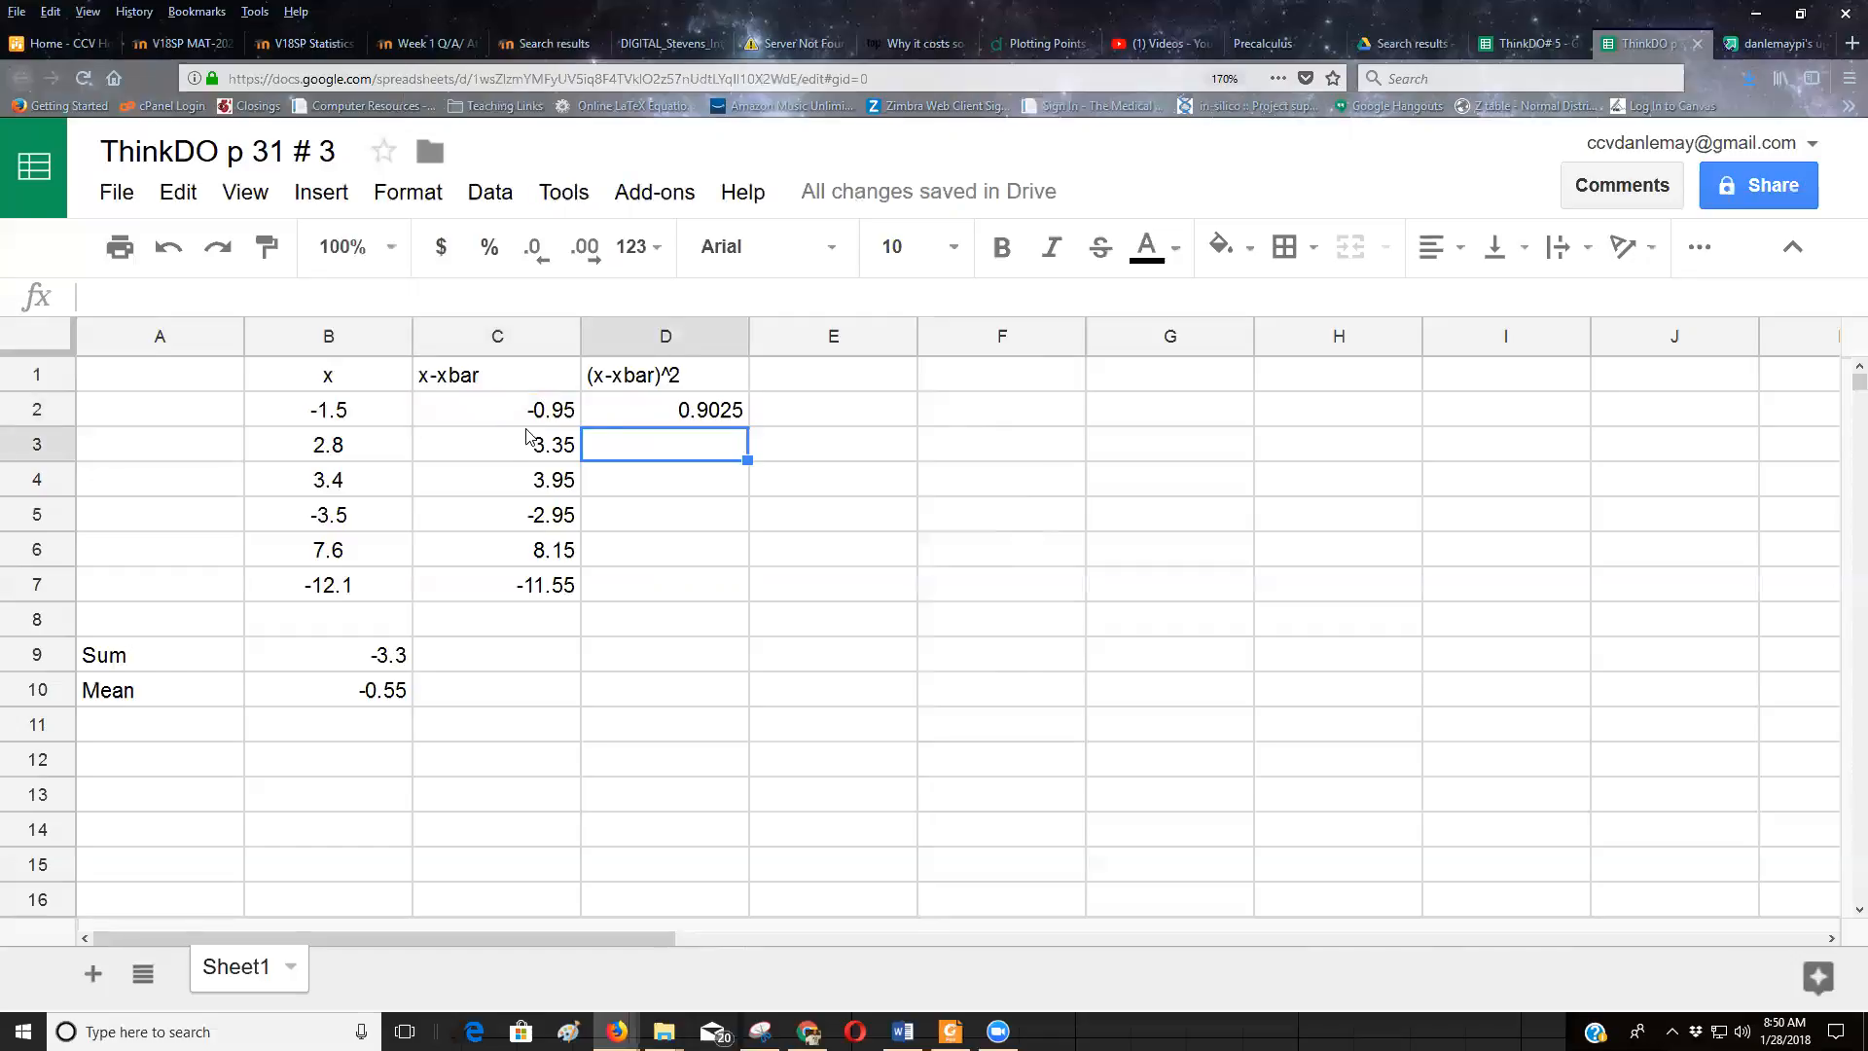
left_click(665, 409)
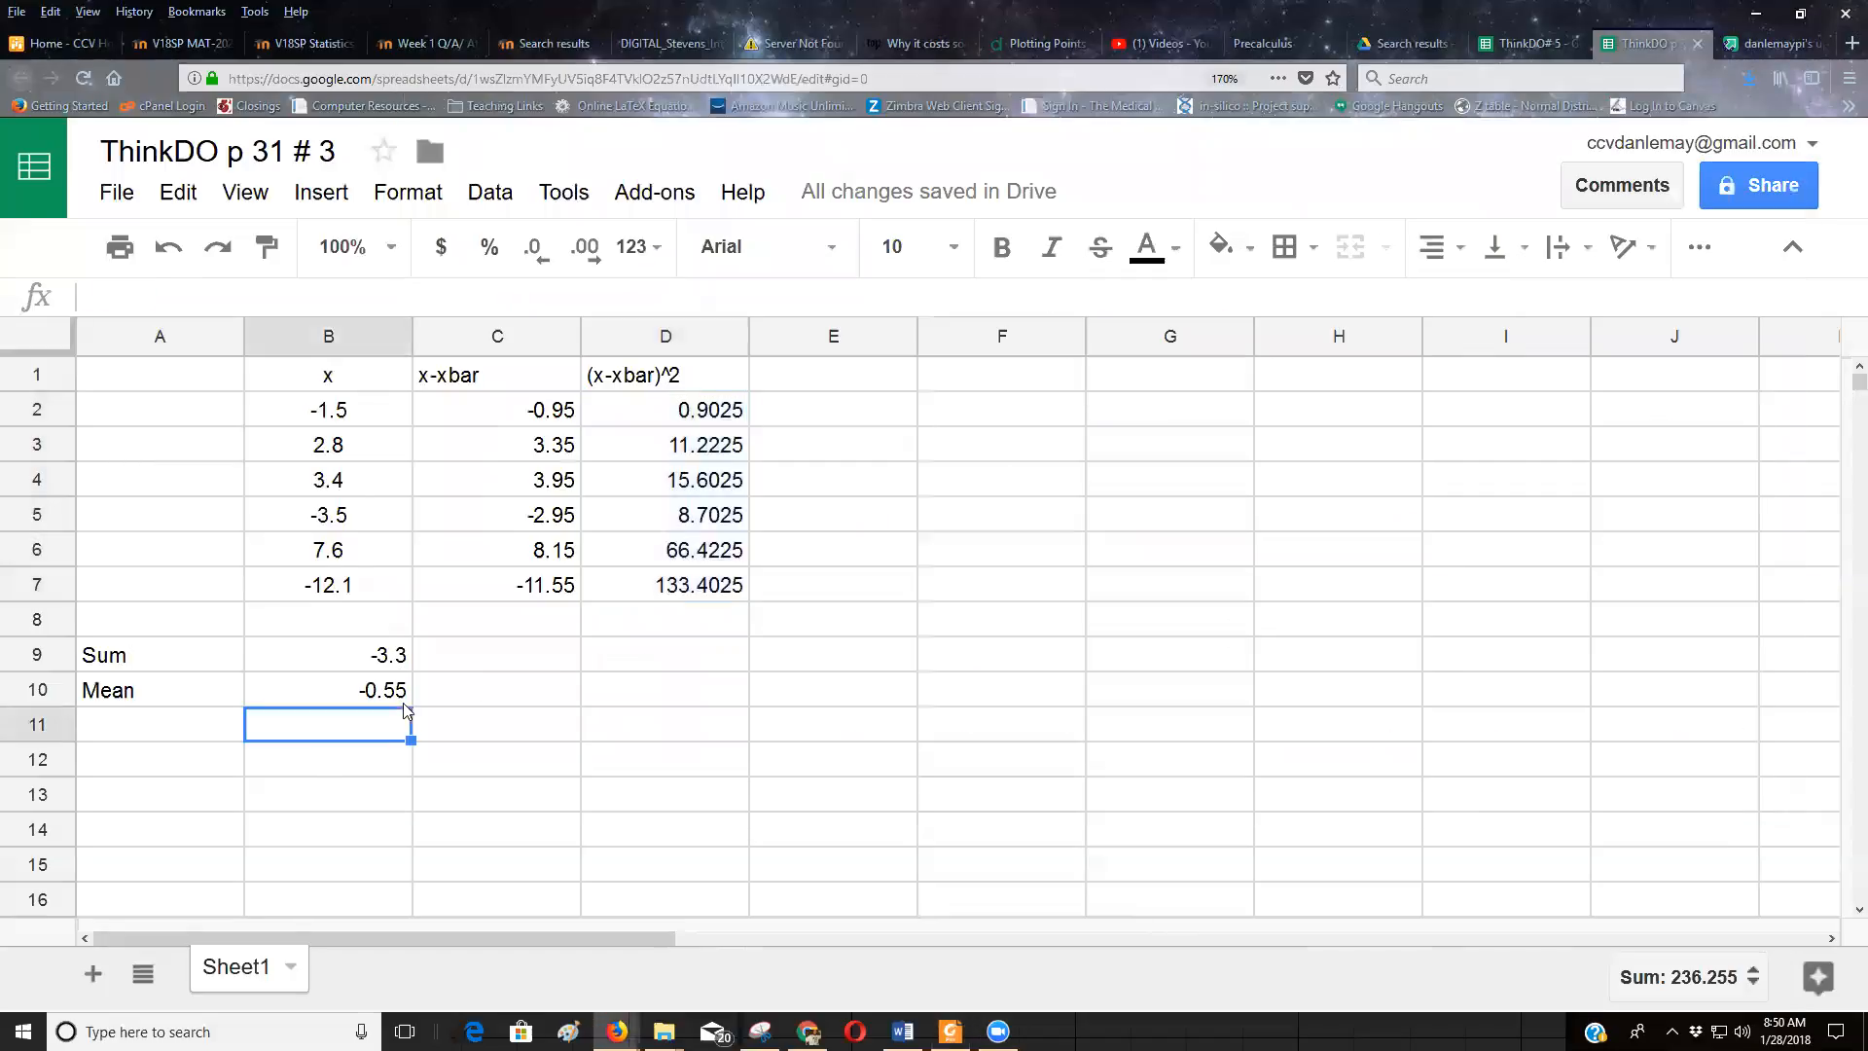
Step: Type 'Sum' in C8 and enter a SUM of D2:D7 in D8
left_click(495, 618)
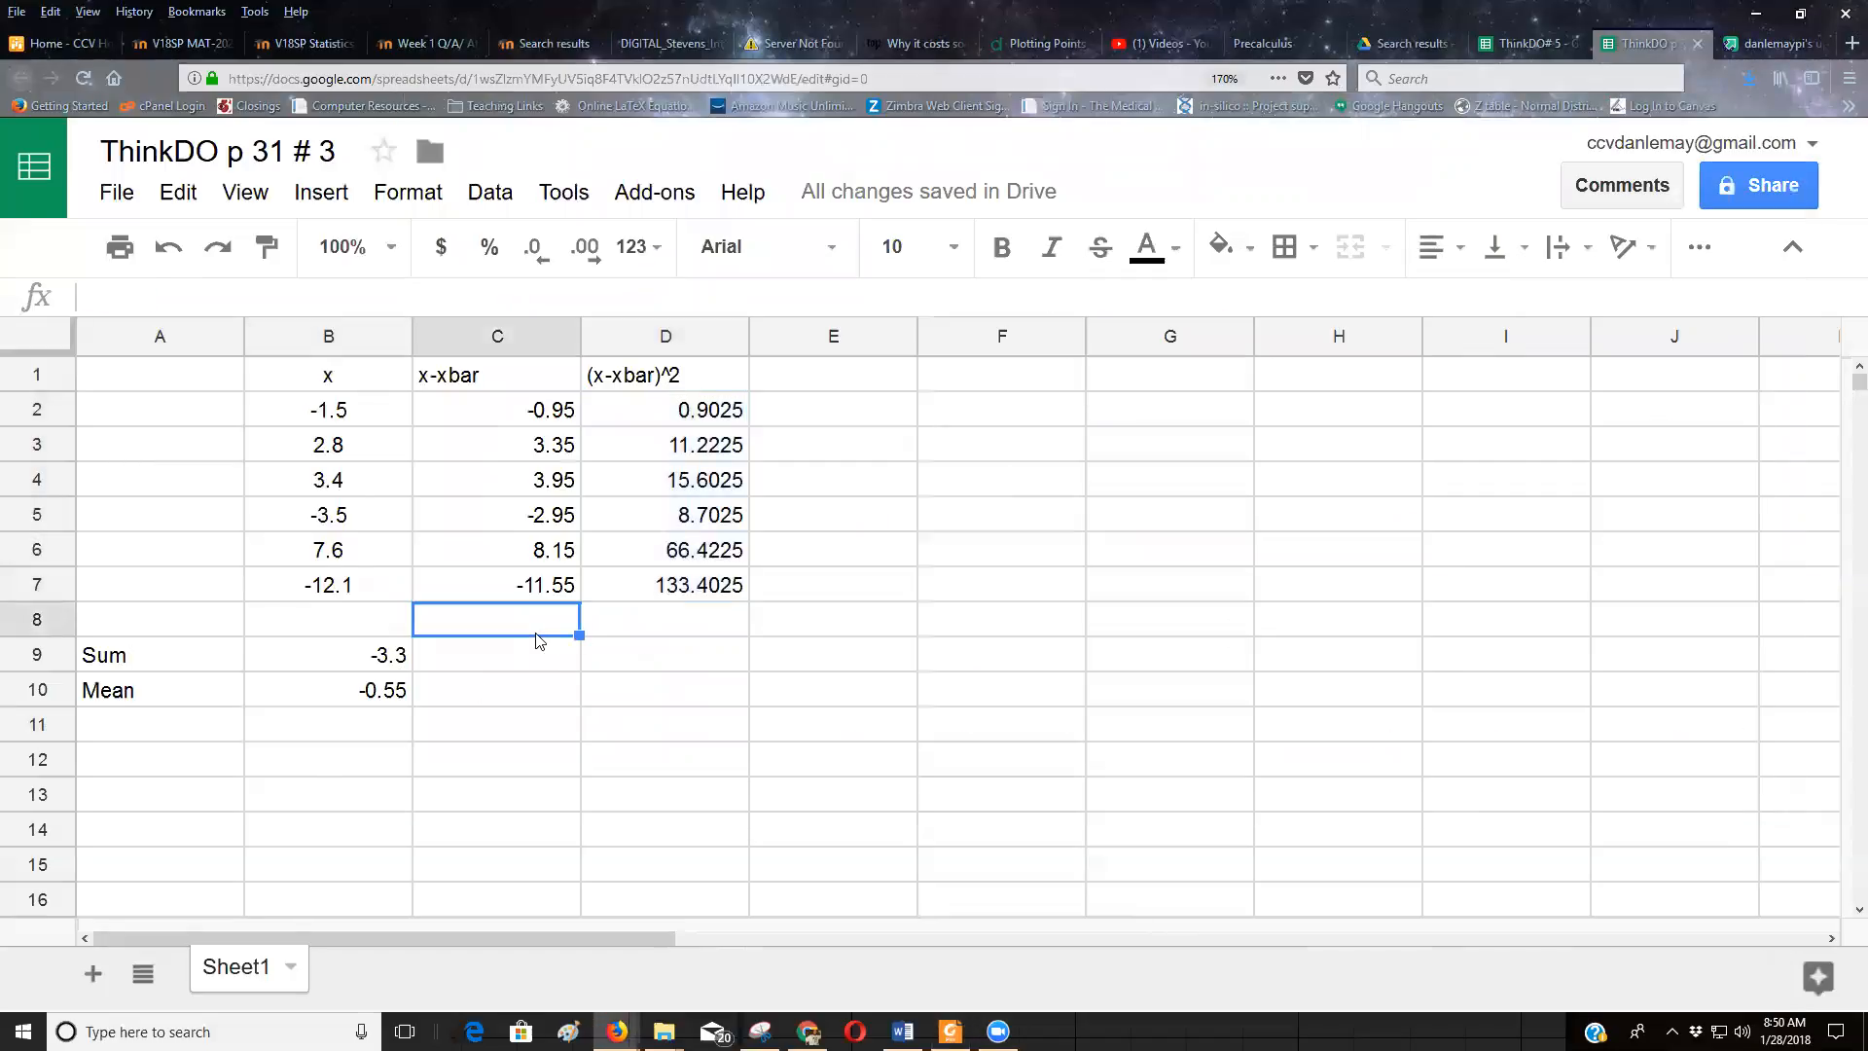
type("Sum")
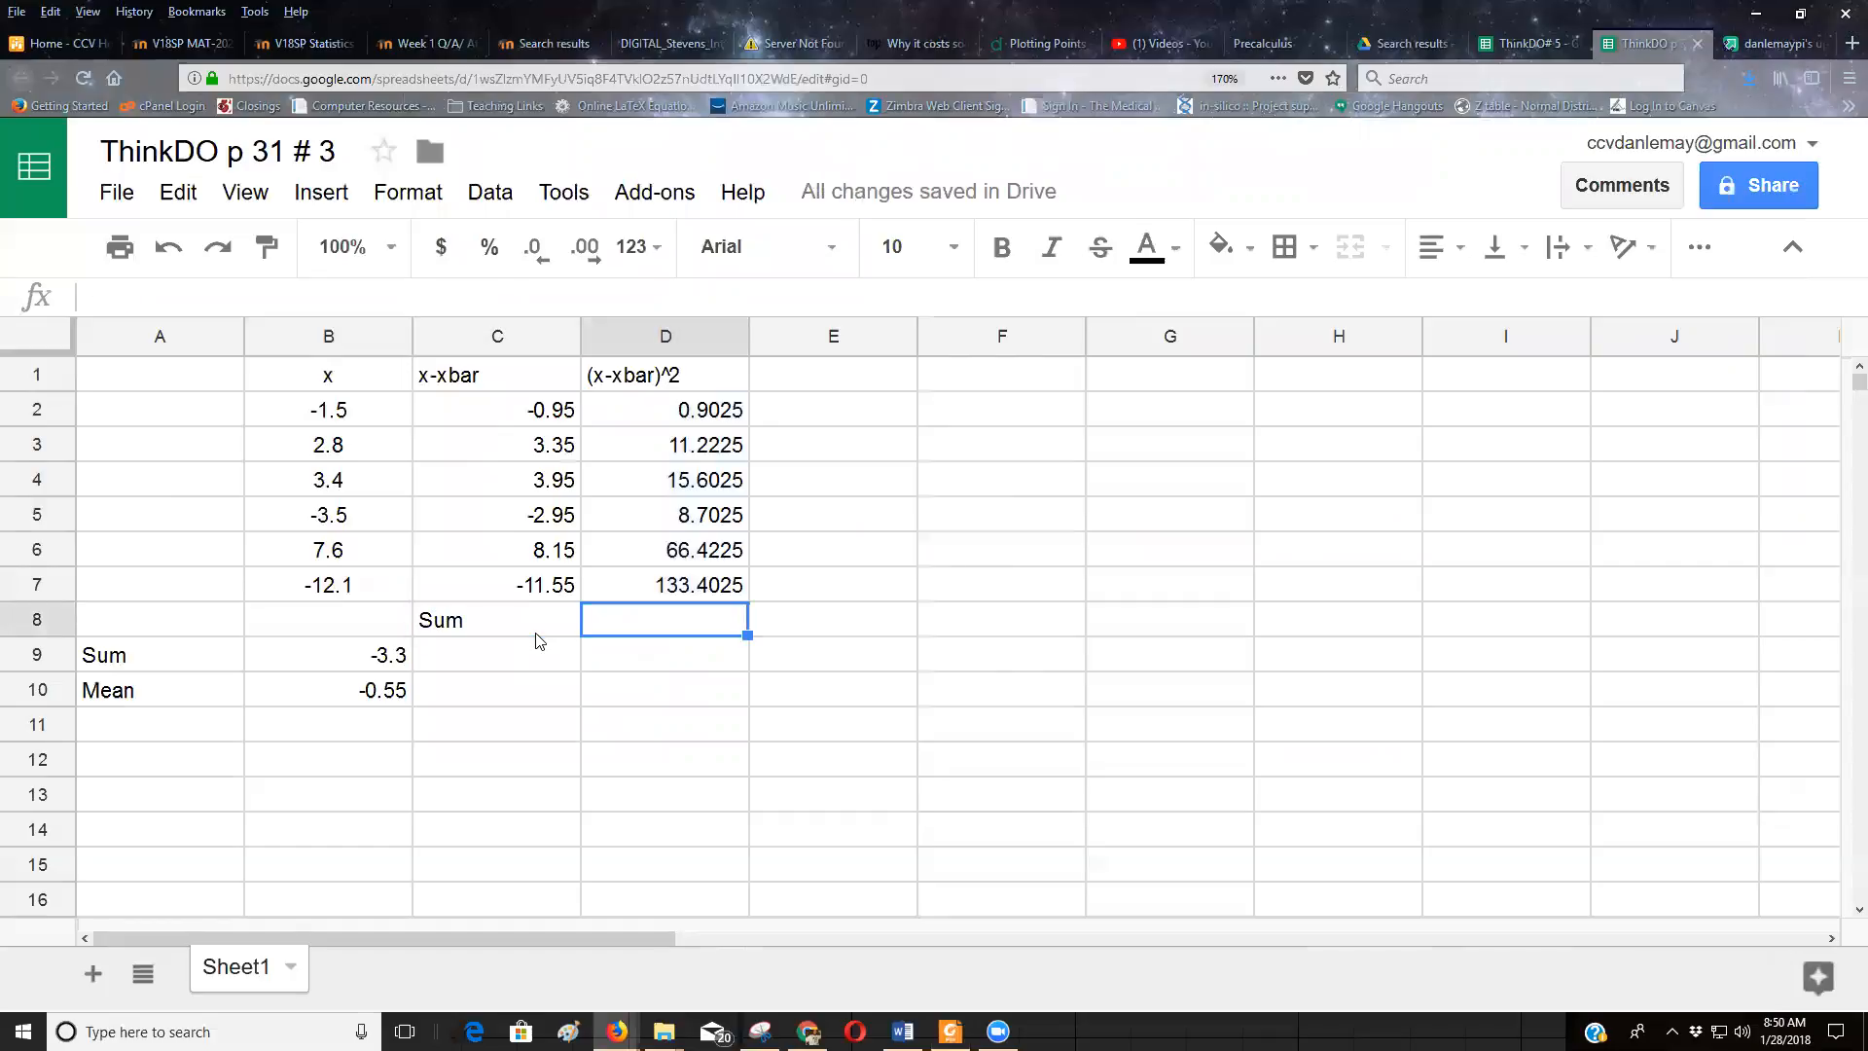
type("=")
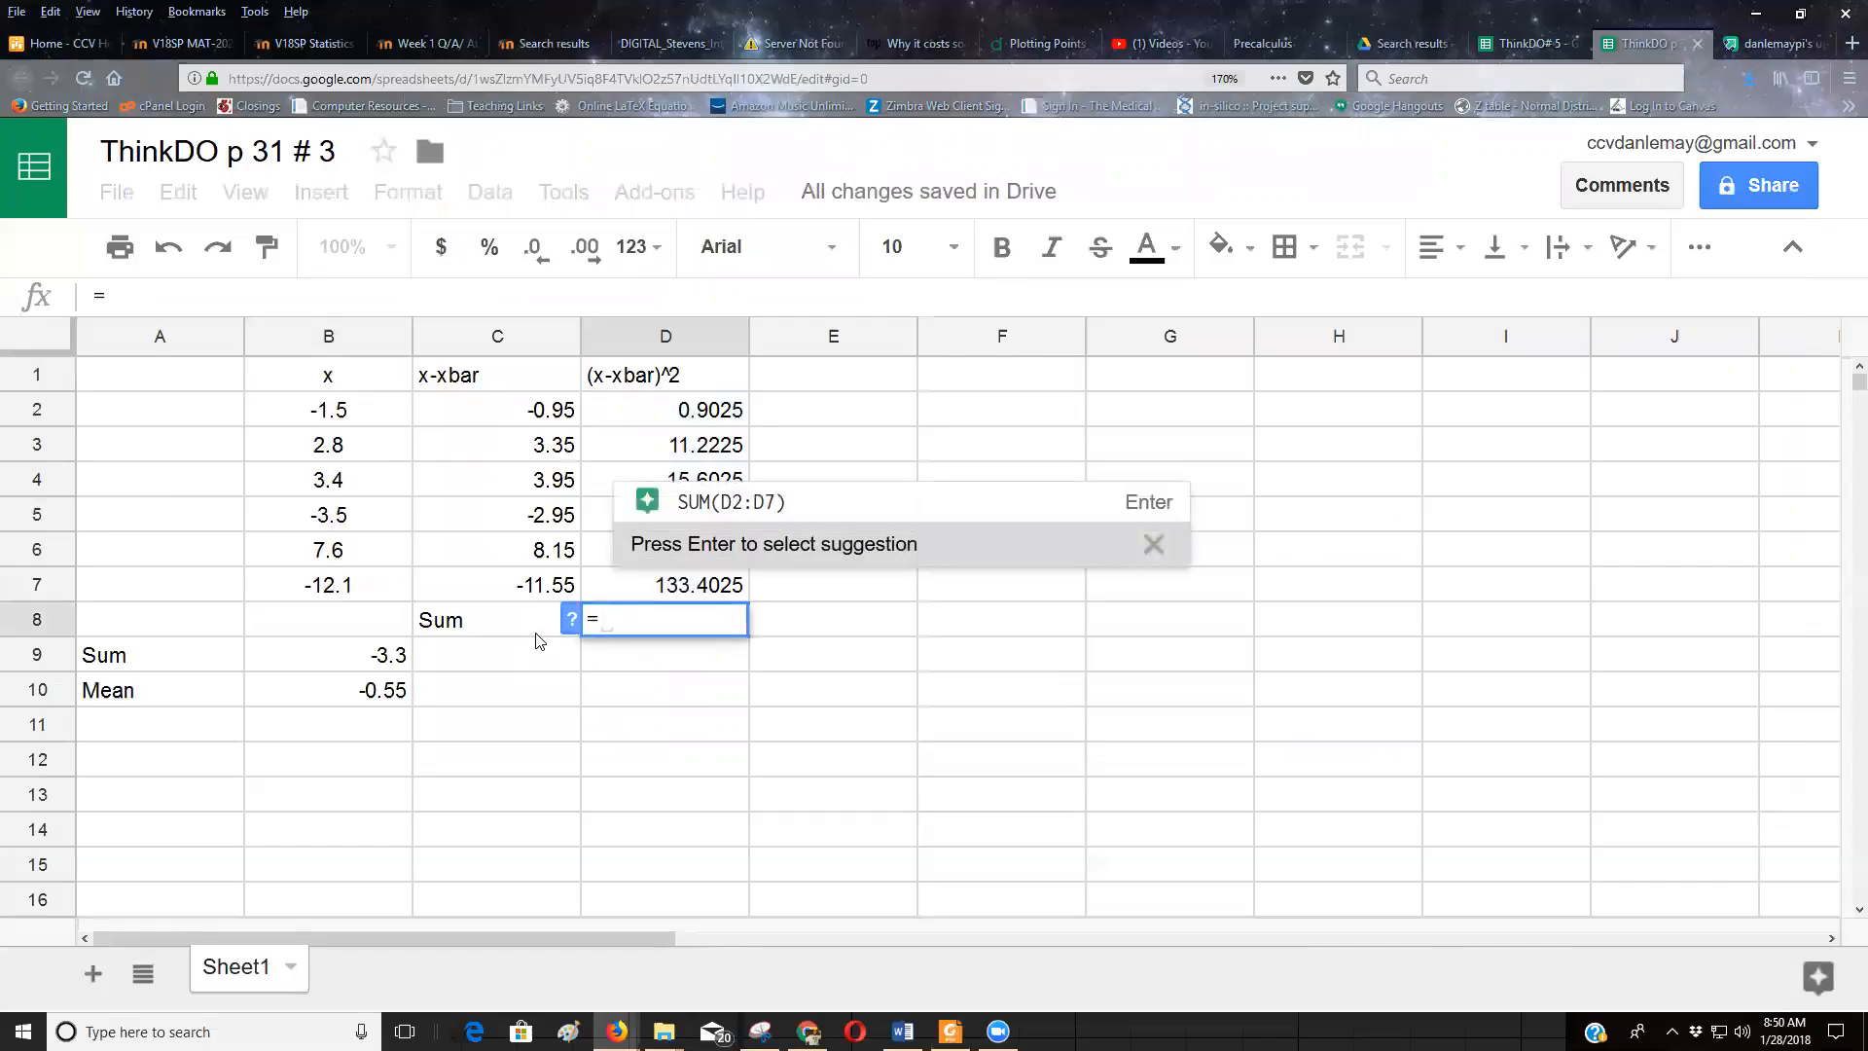
type("sum()")
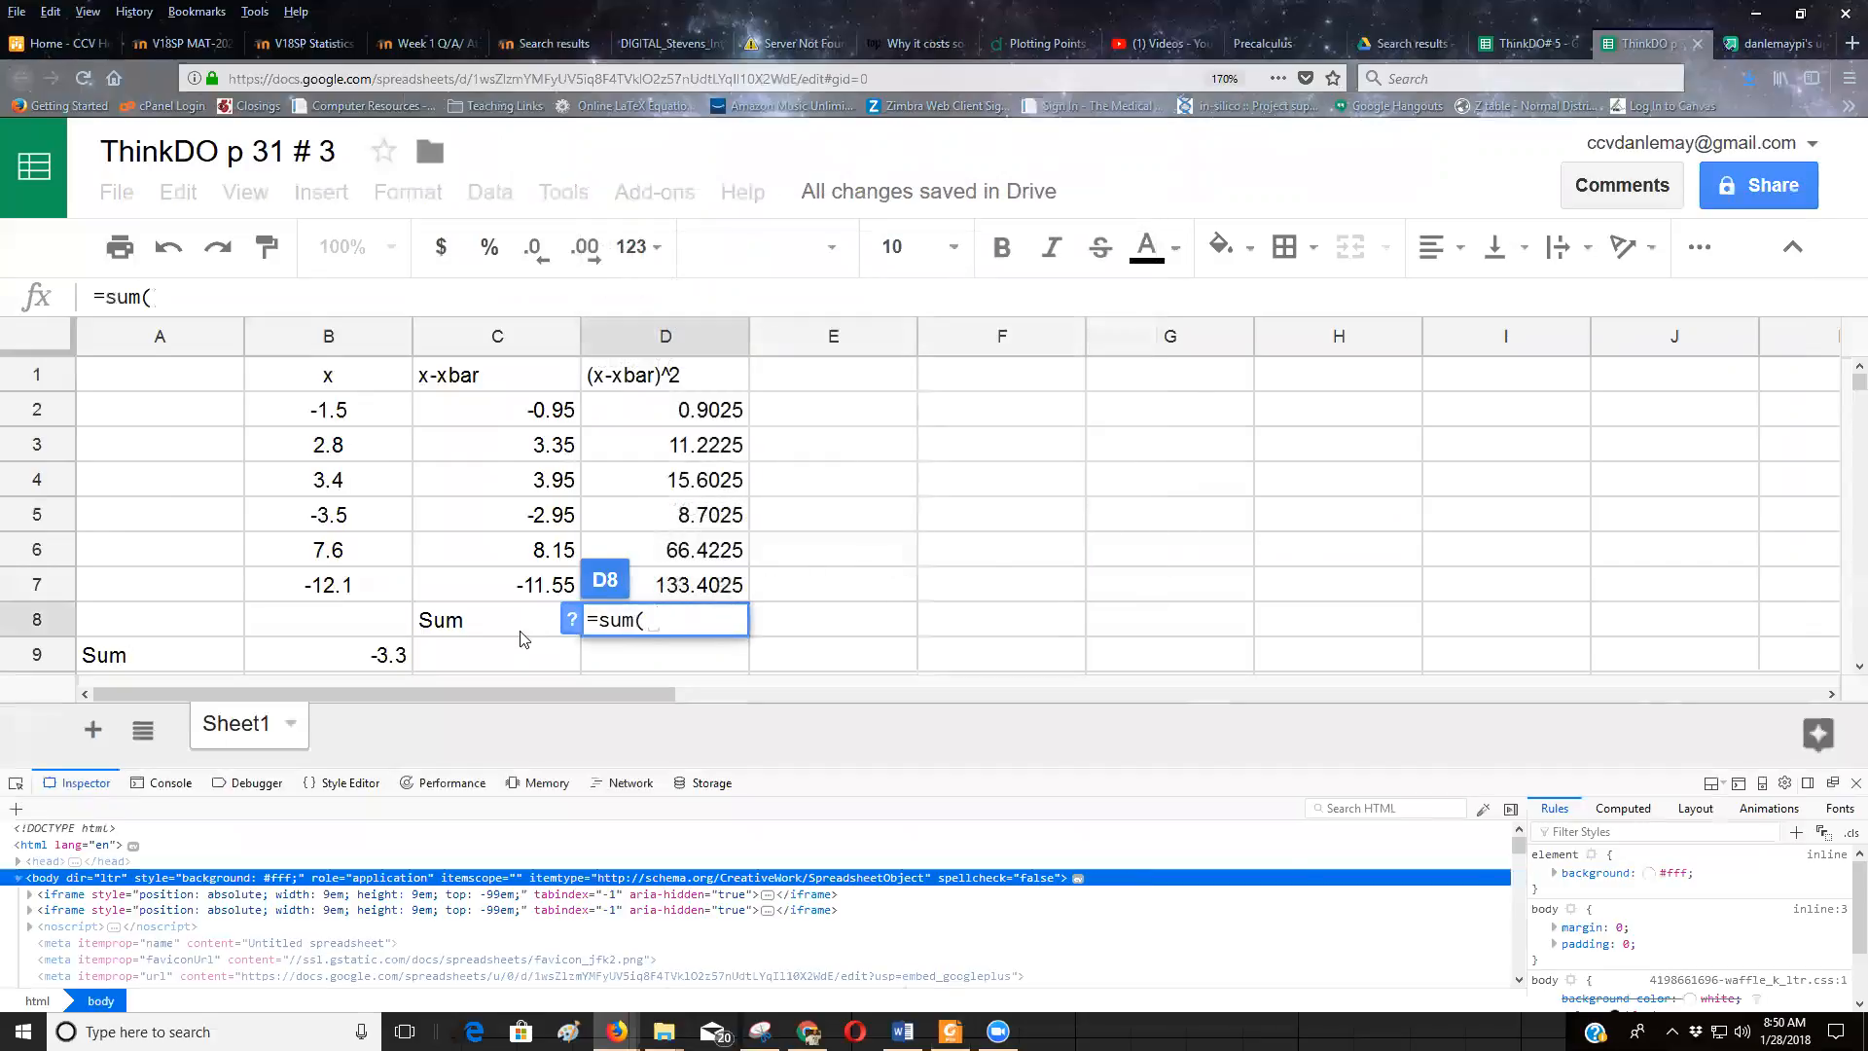
left_click_drag(665, 409, 665, 445)
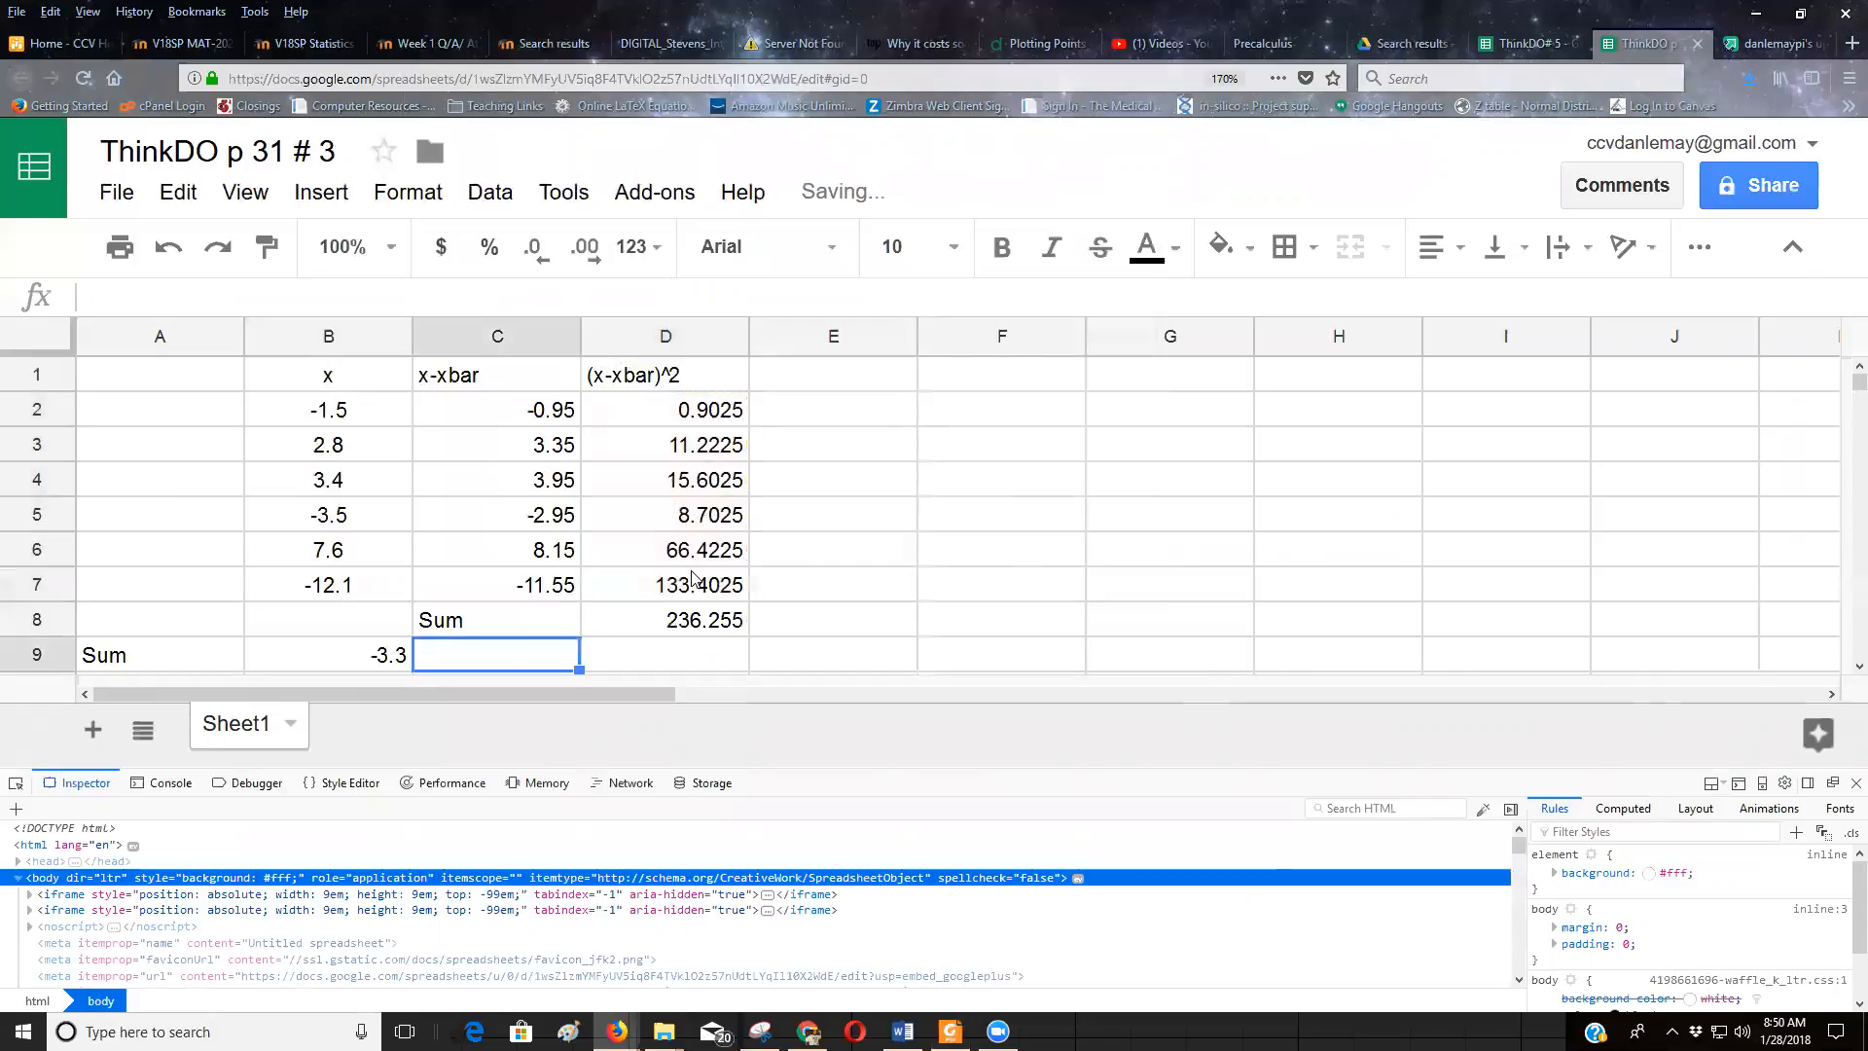
Step: Label C9 'Variance', fixing the misspelling, and enter =D8/5 in D9
type("V")
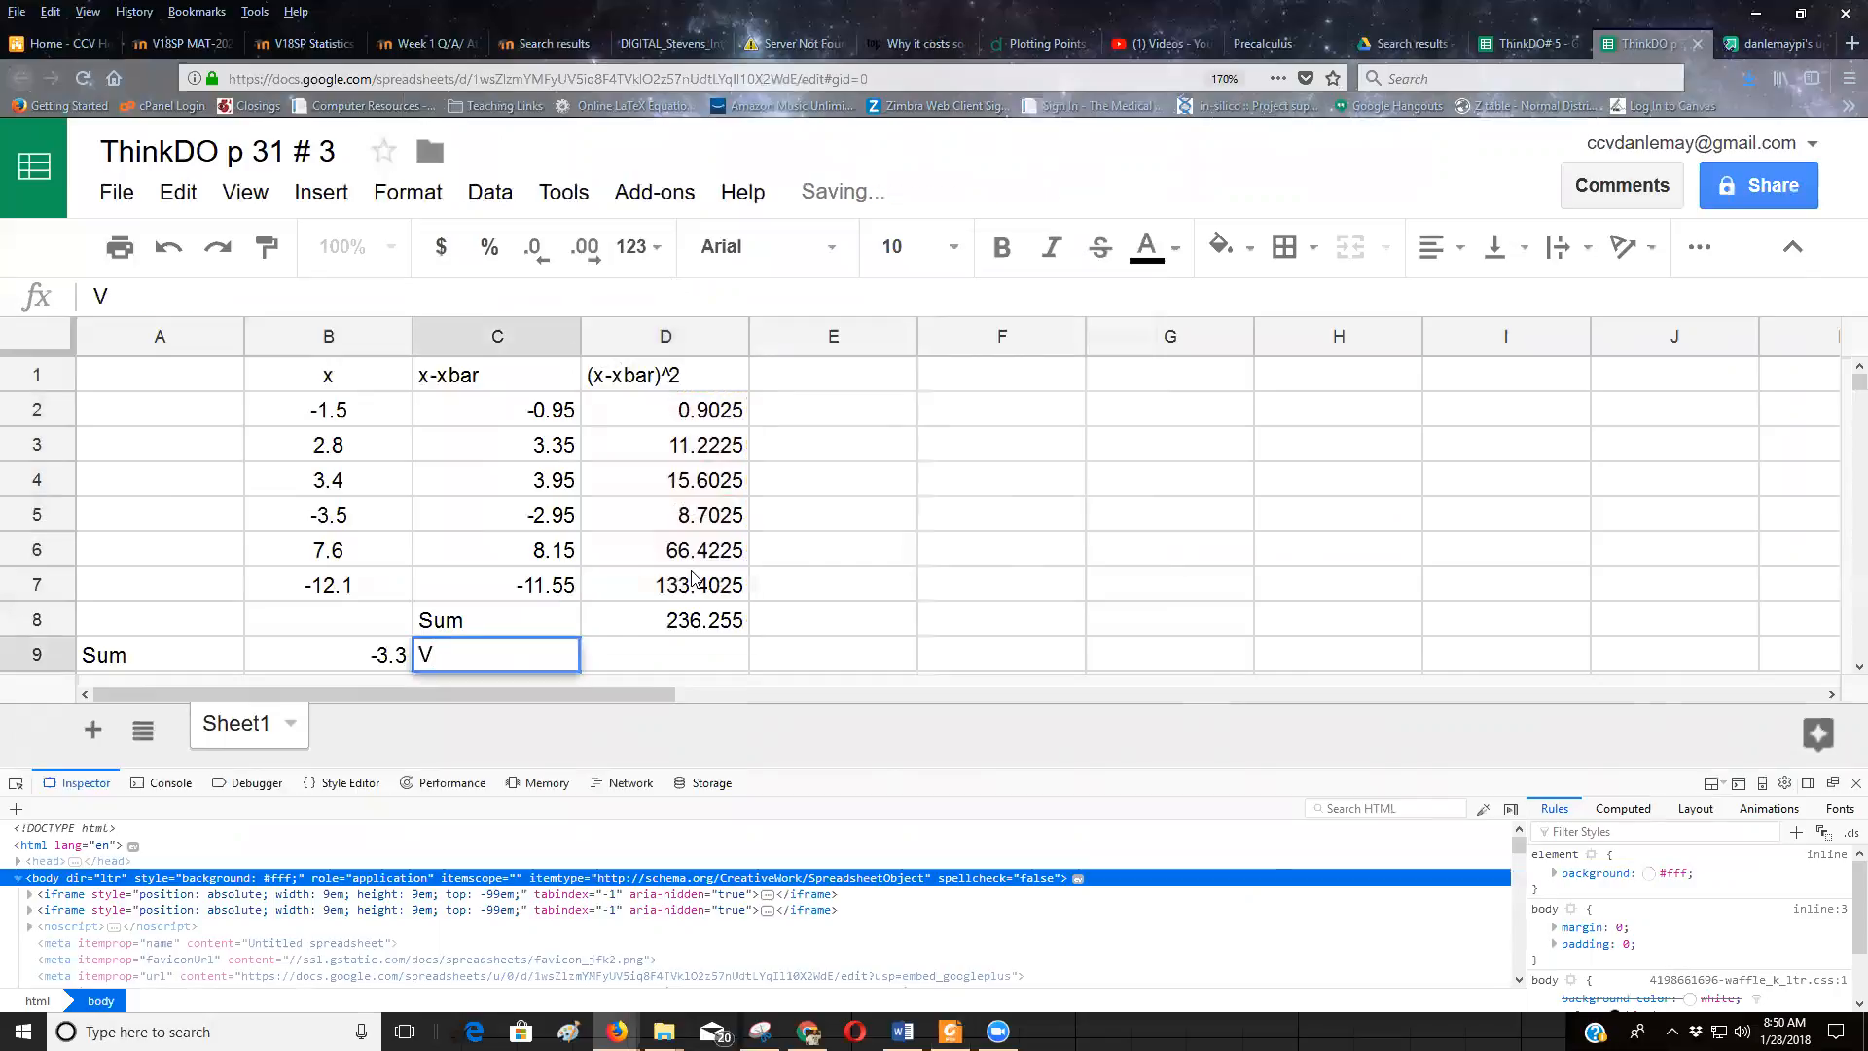
type("arience")
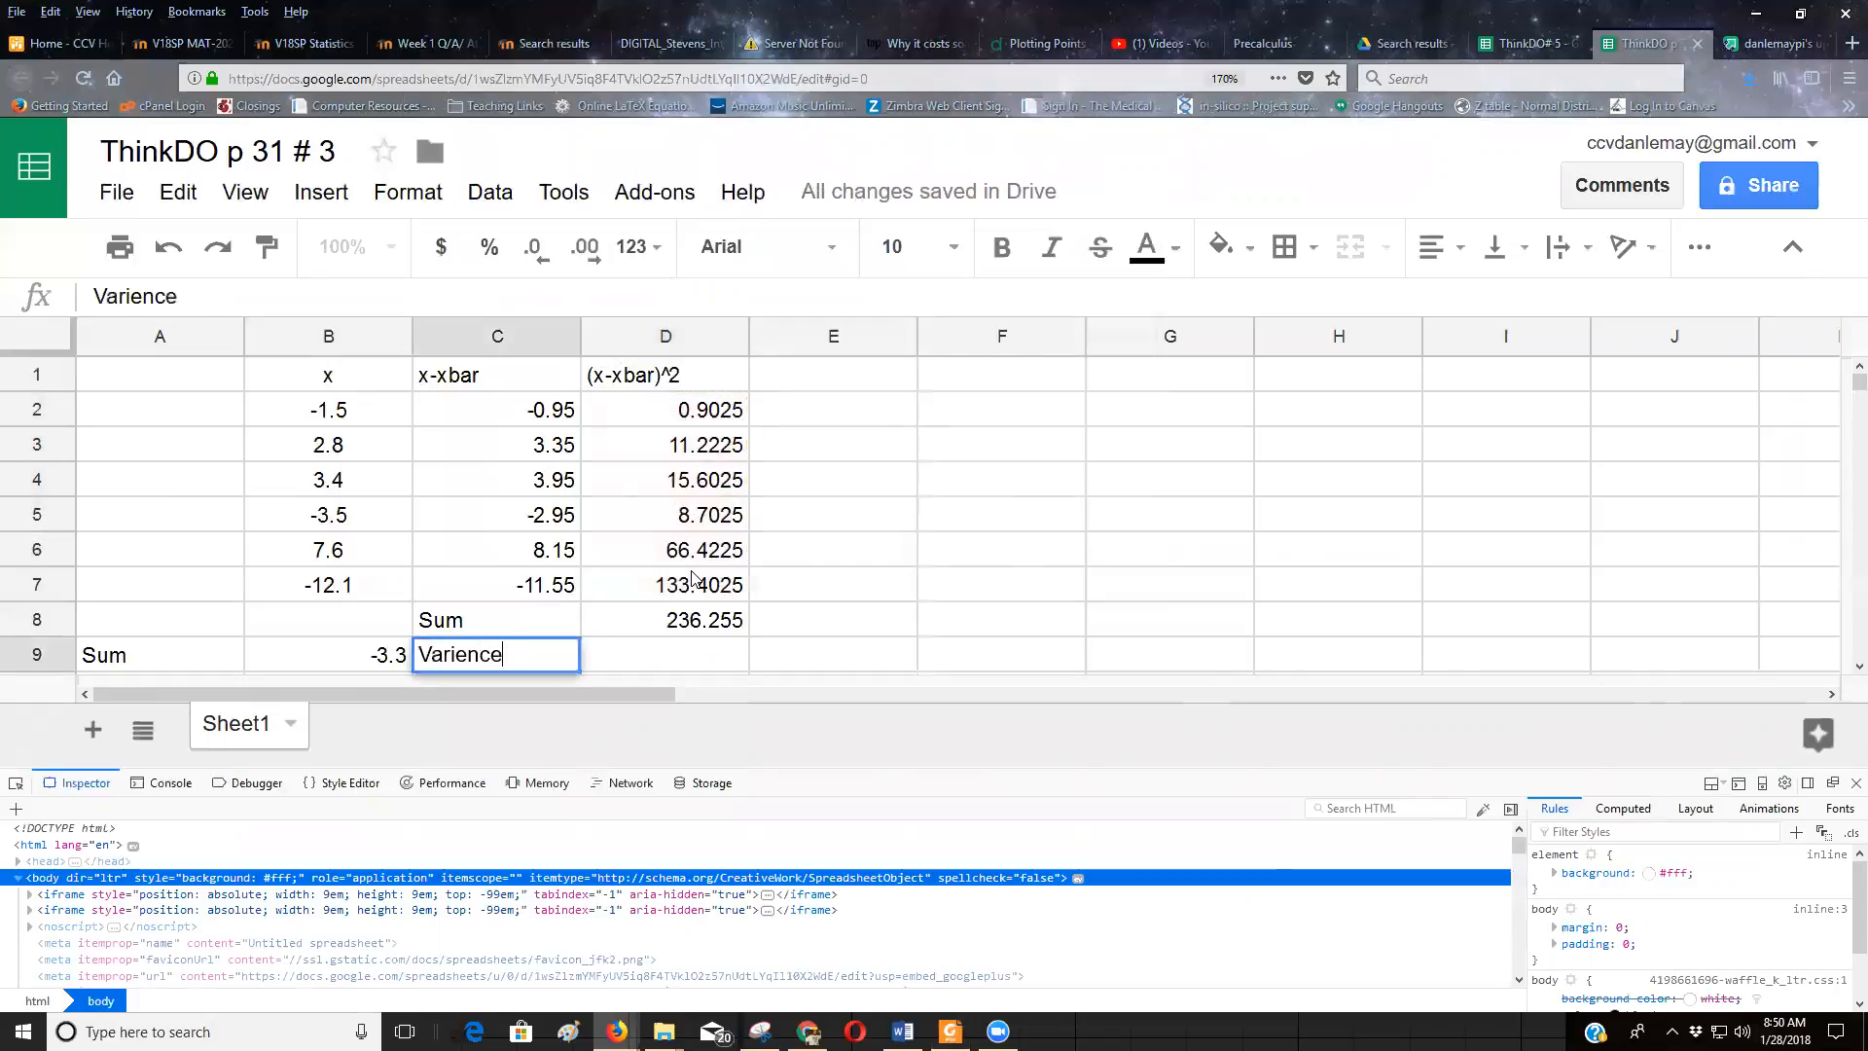
key("BackSpace")
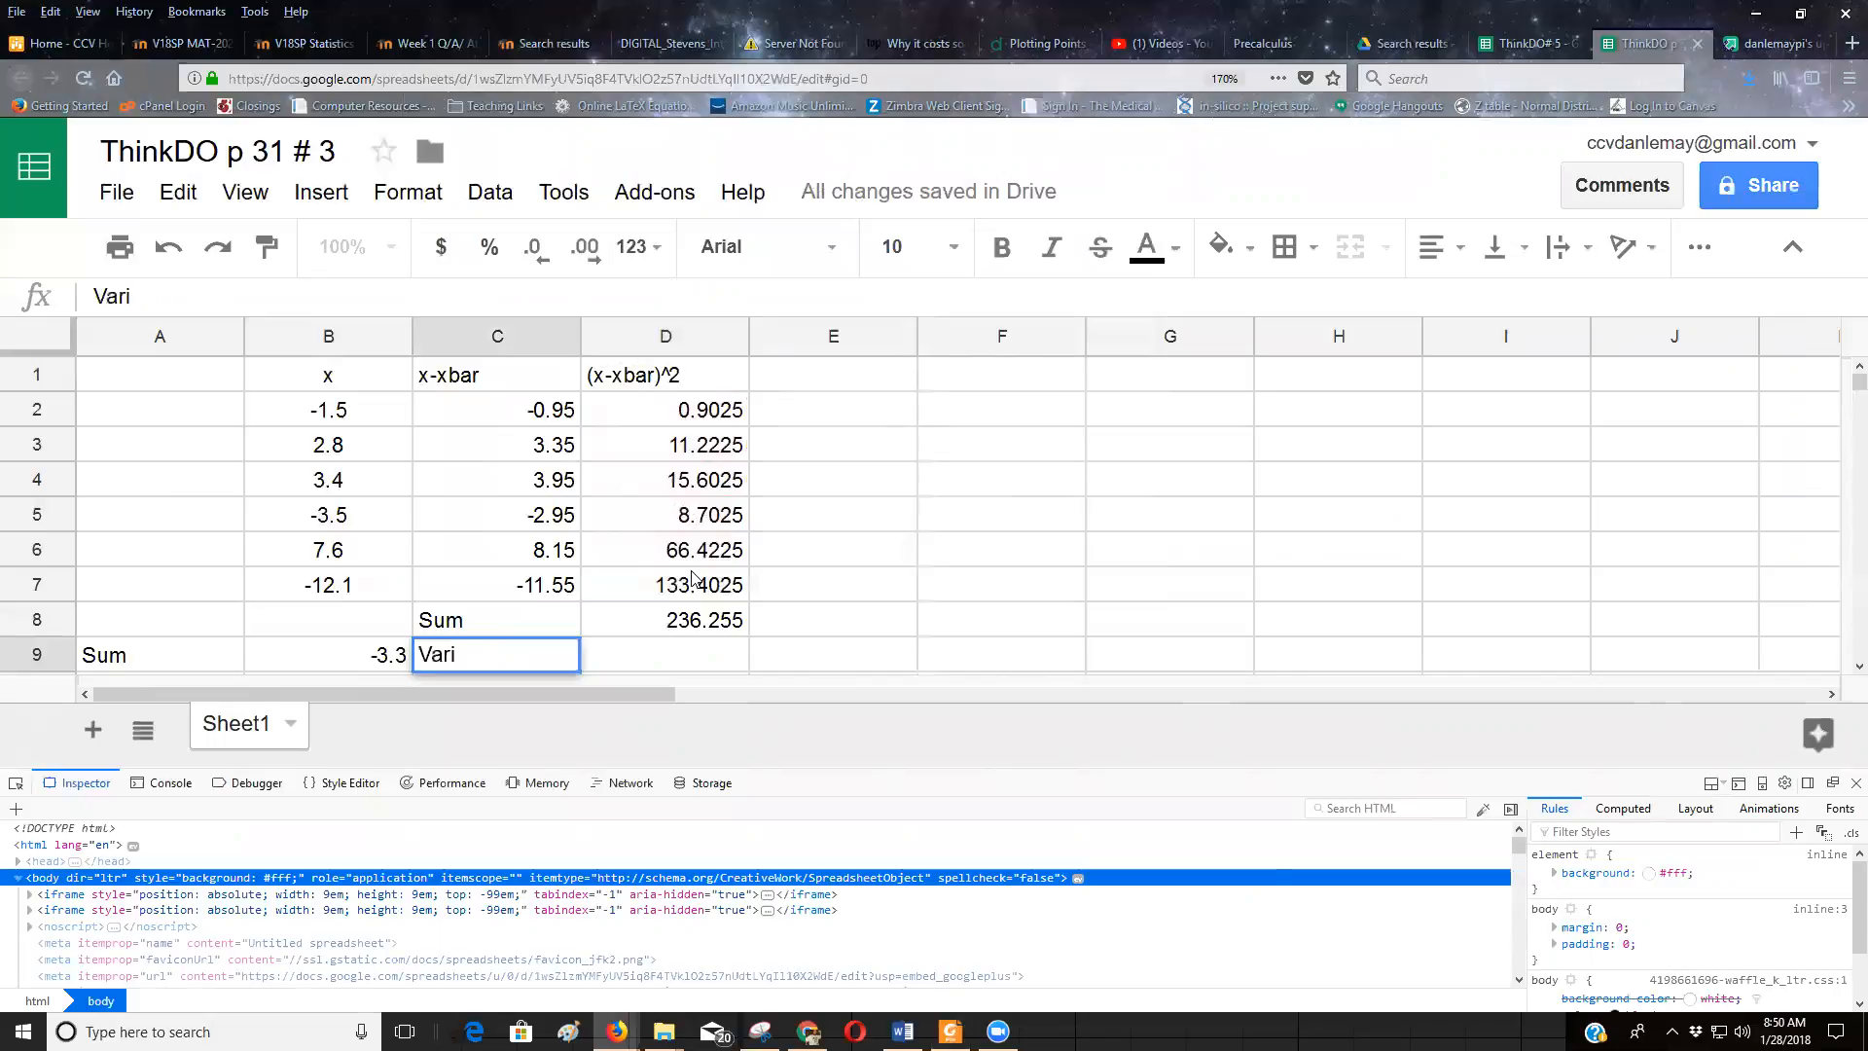
type("ance")
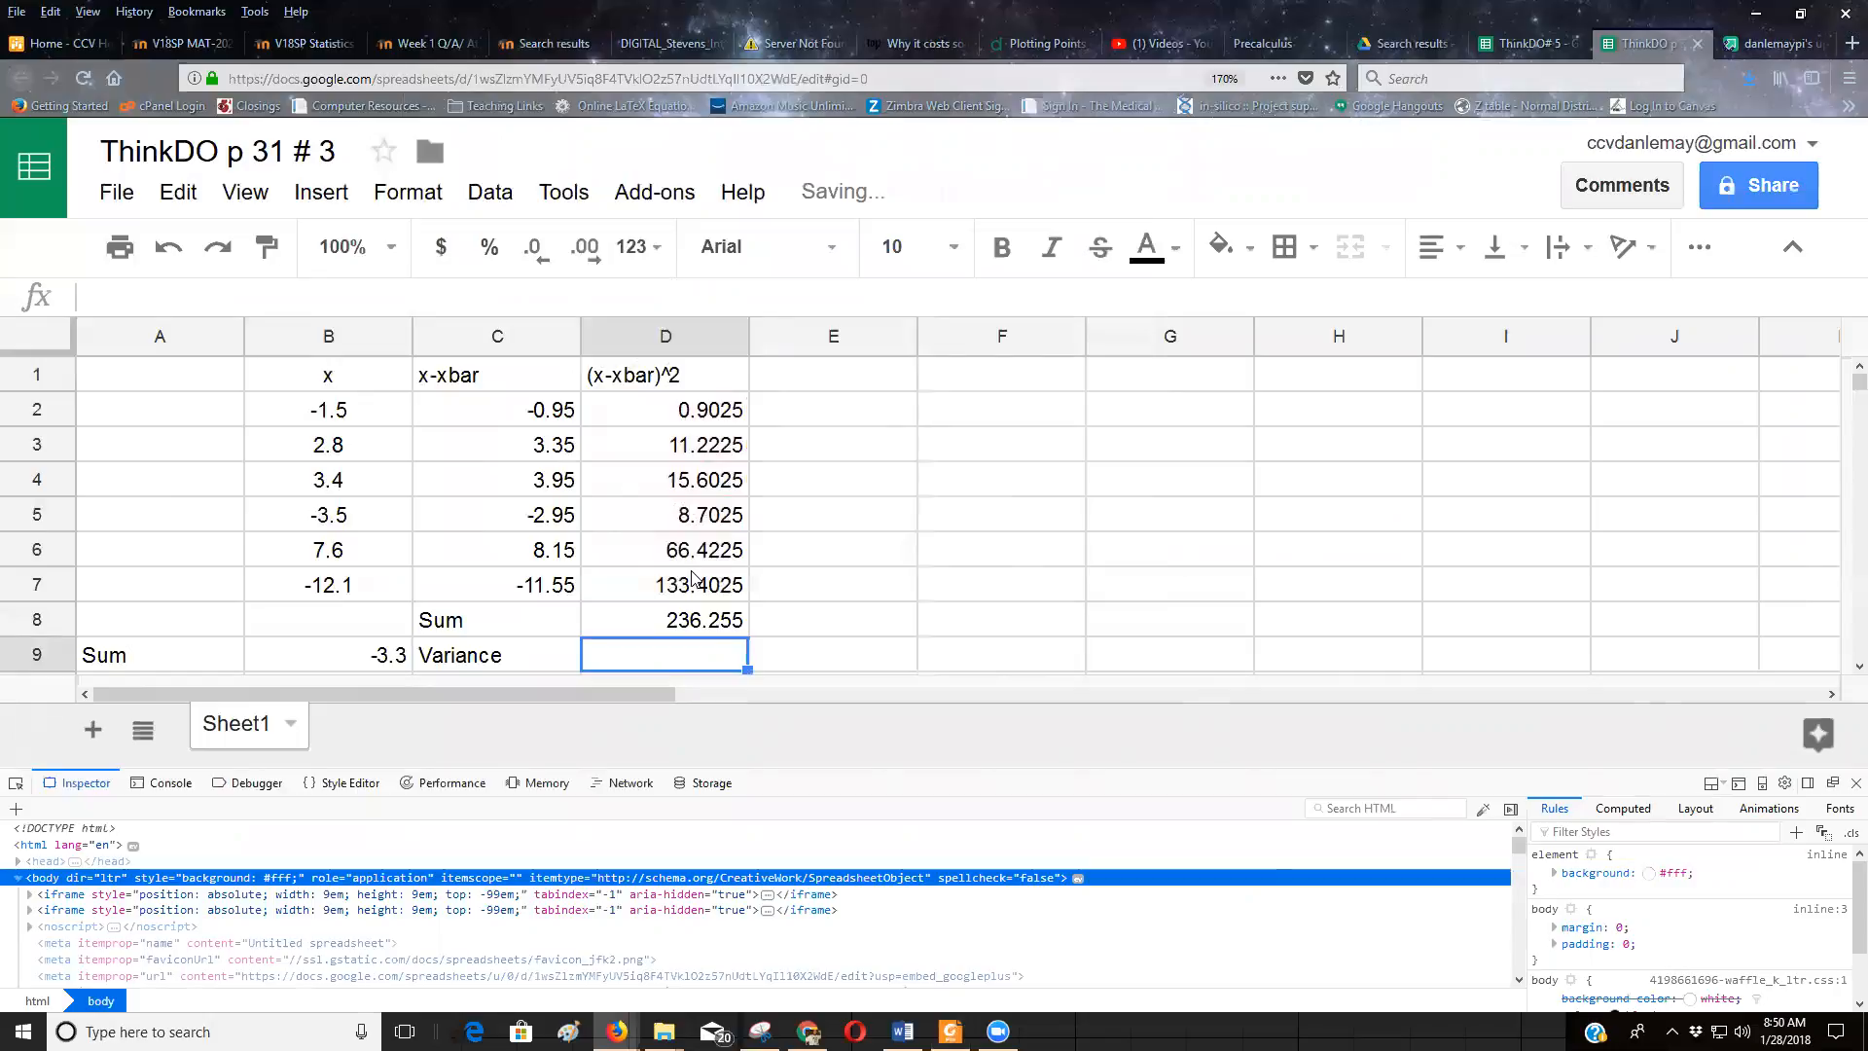
type("=D8")
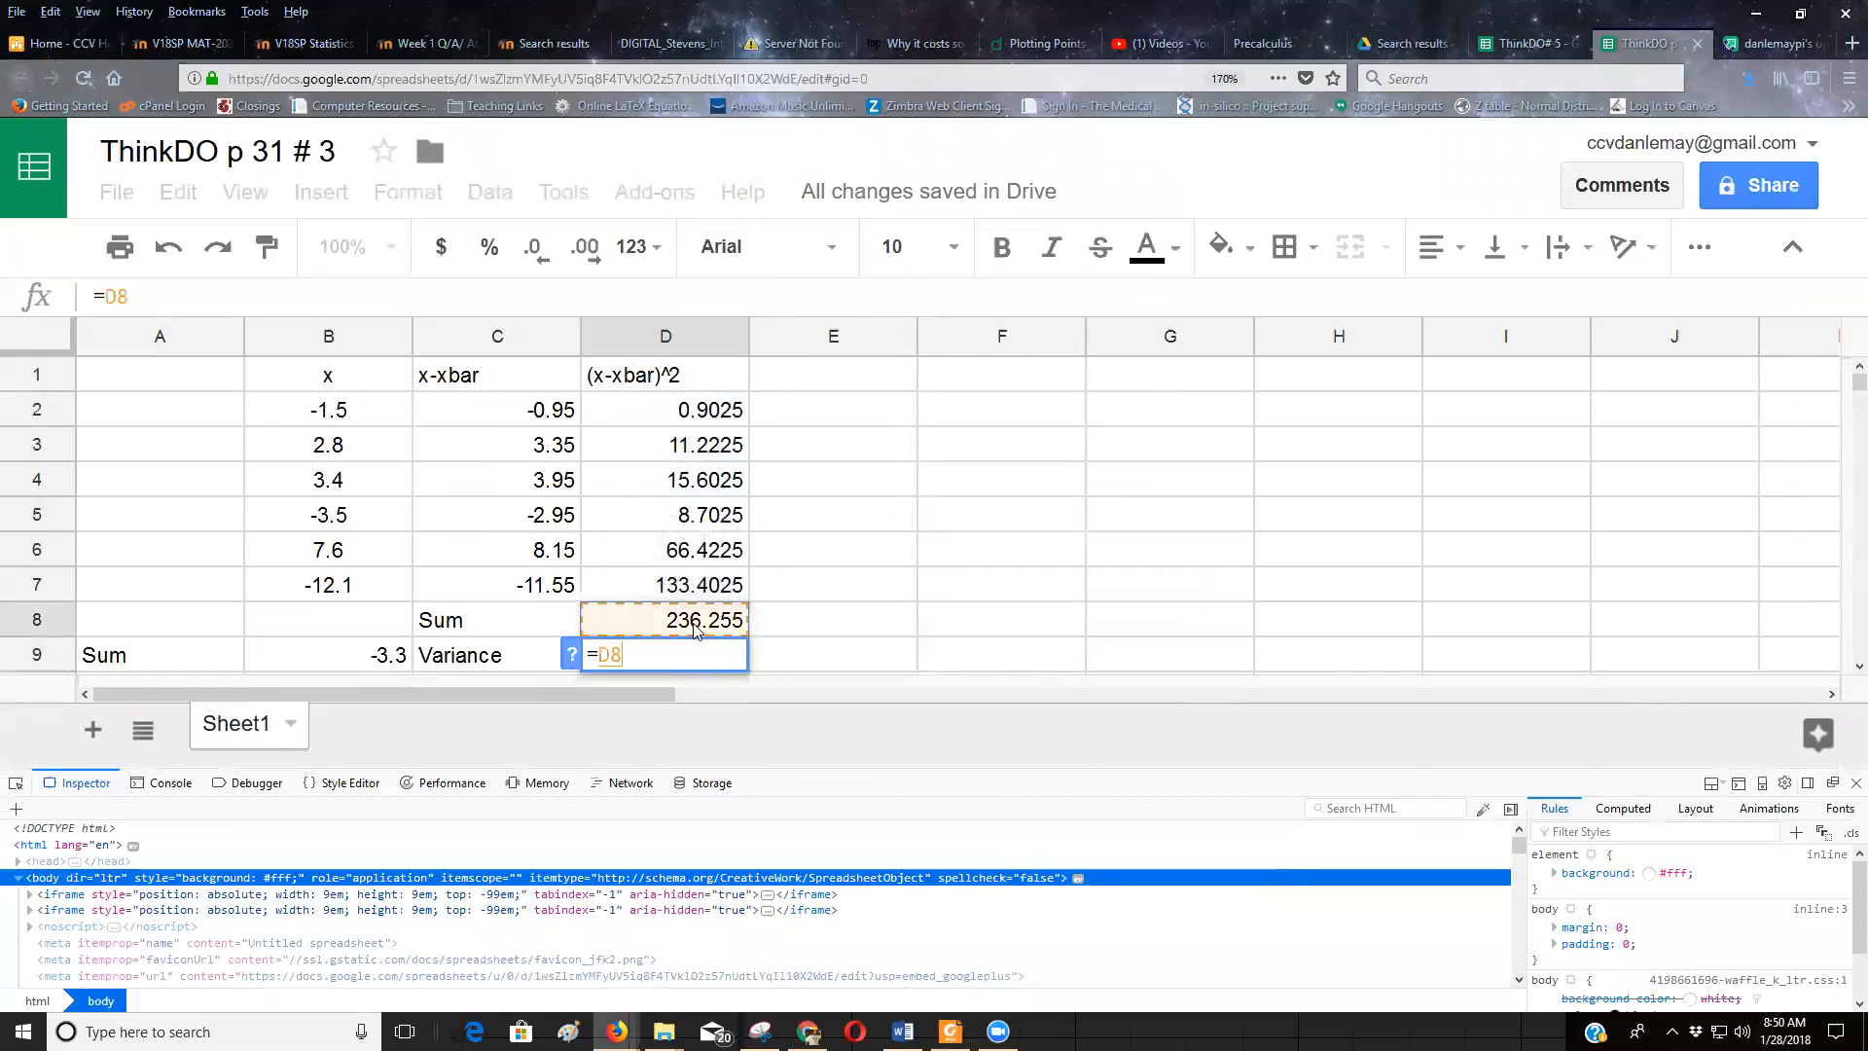
type("/")
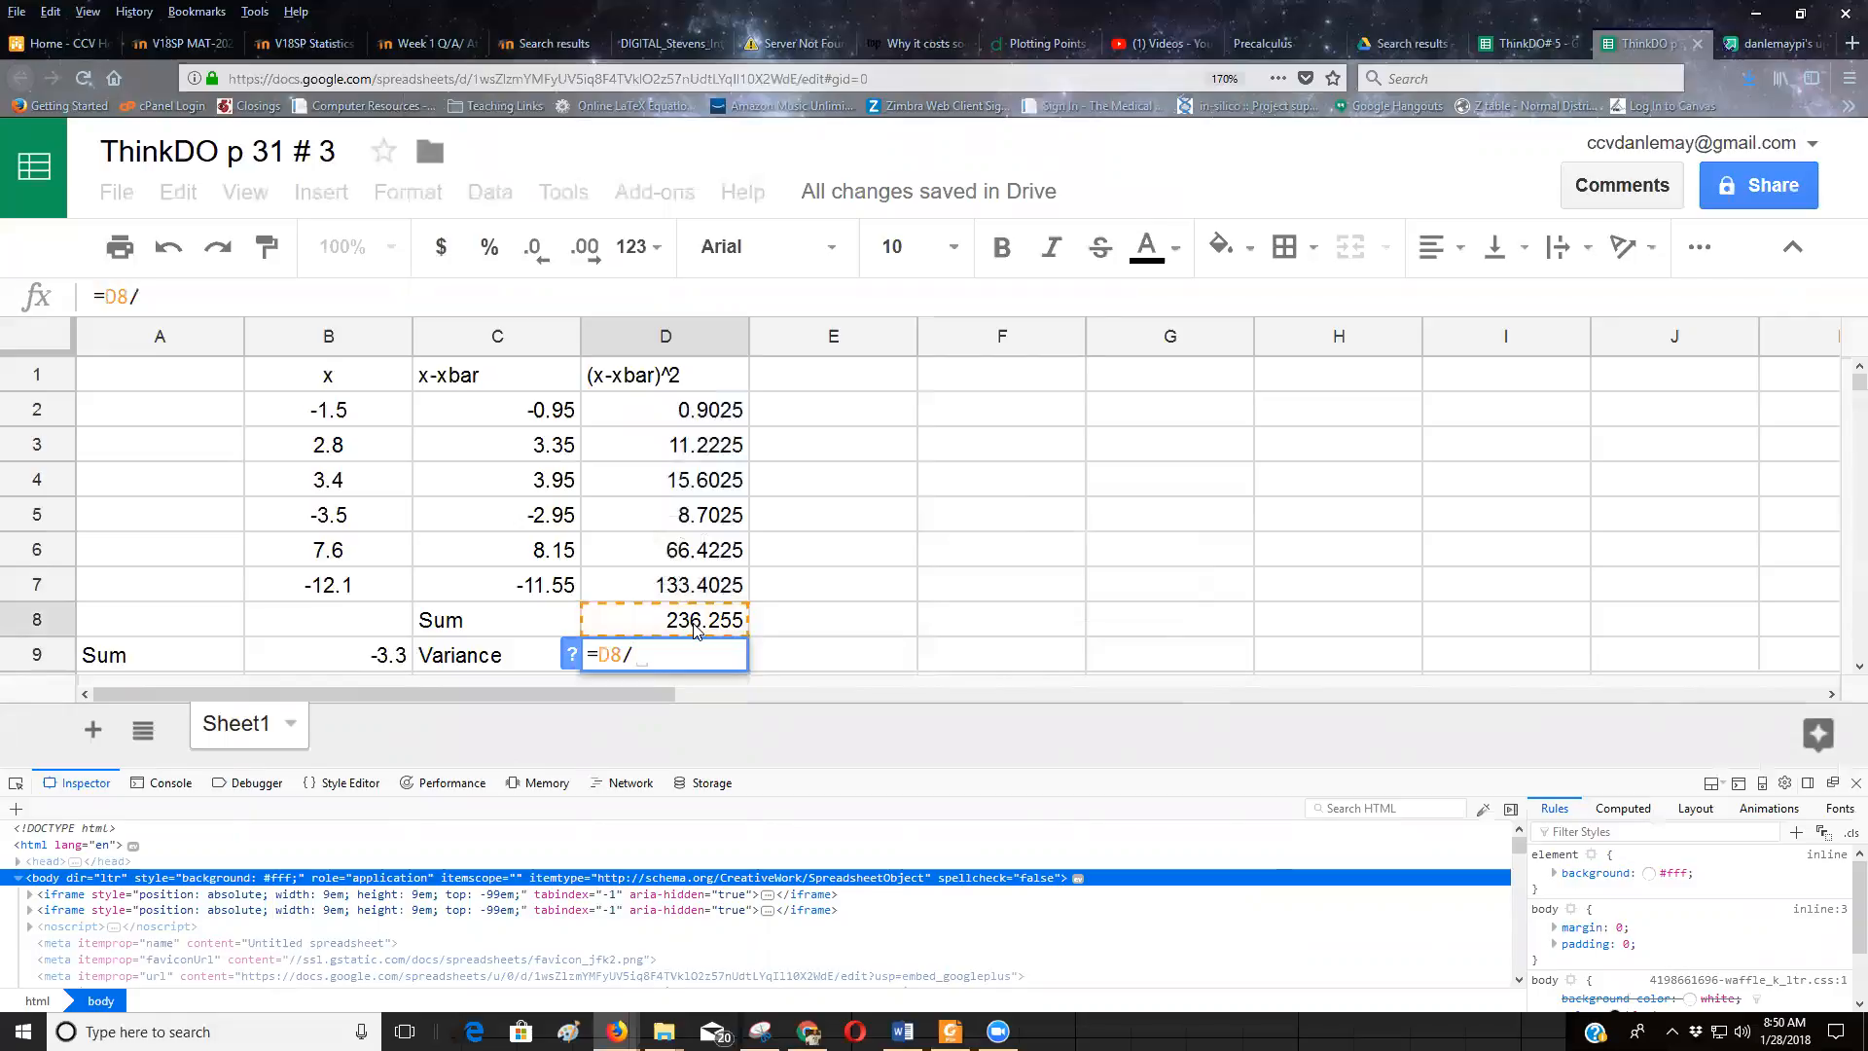
type("5")
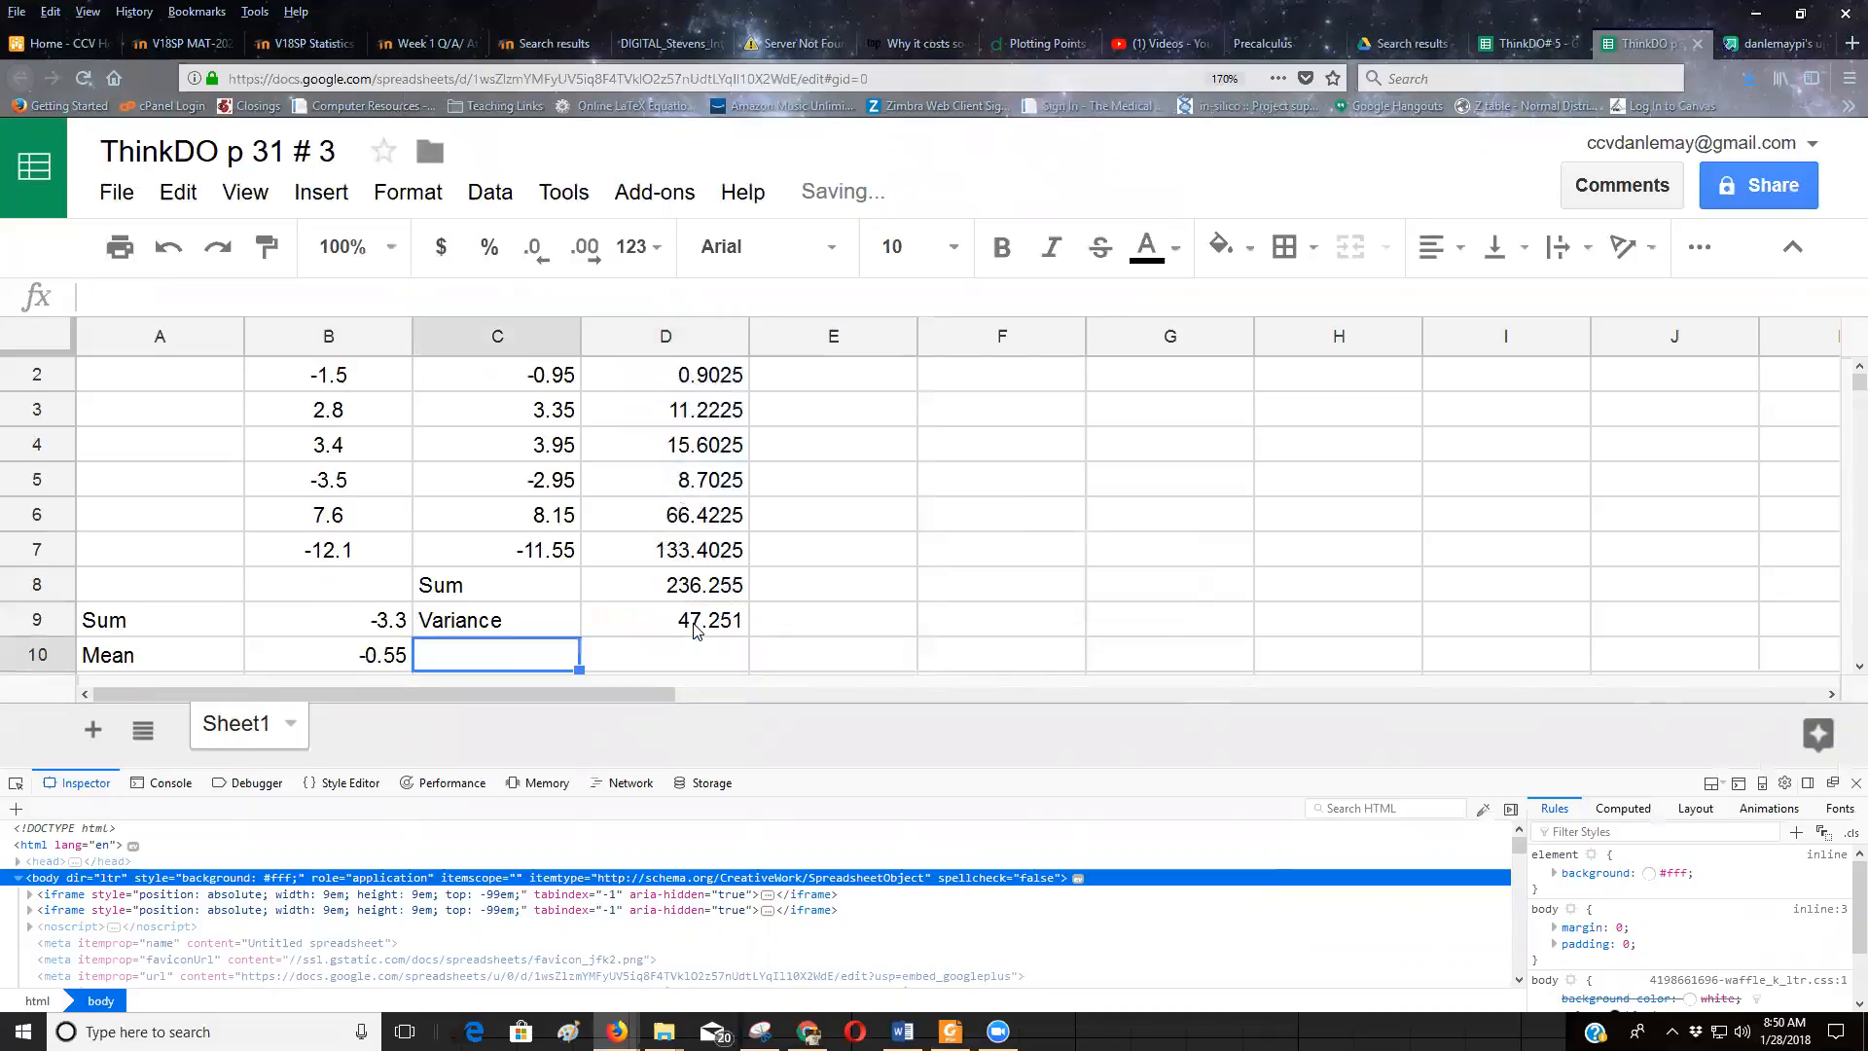
Step: Label C10 'Std dev' and enter =sqrt(D9) in D10, giving 6.873936281
type("ST")
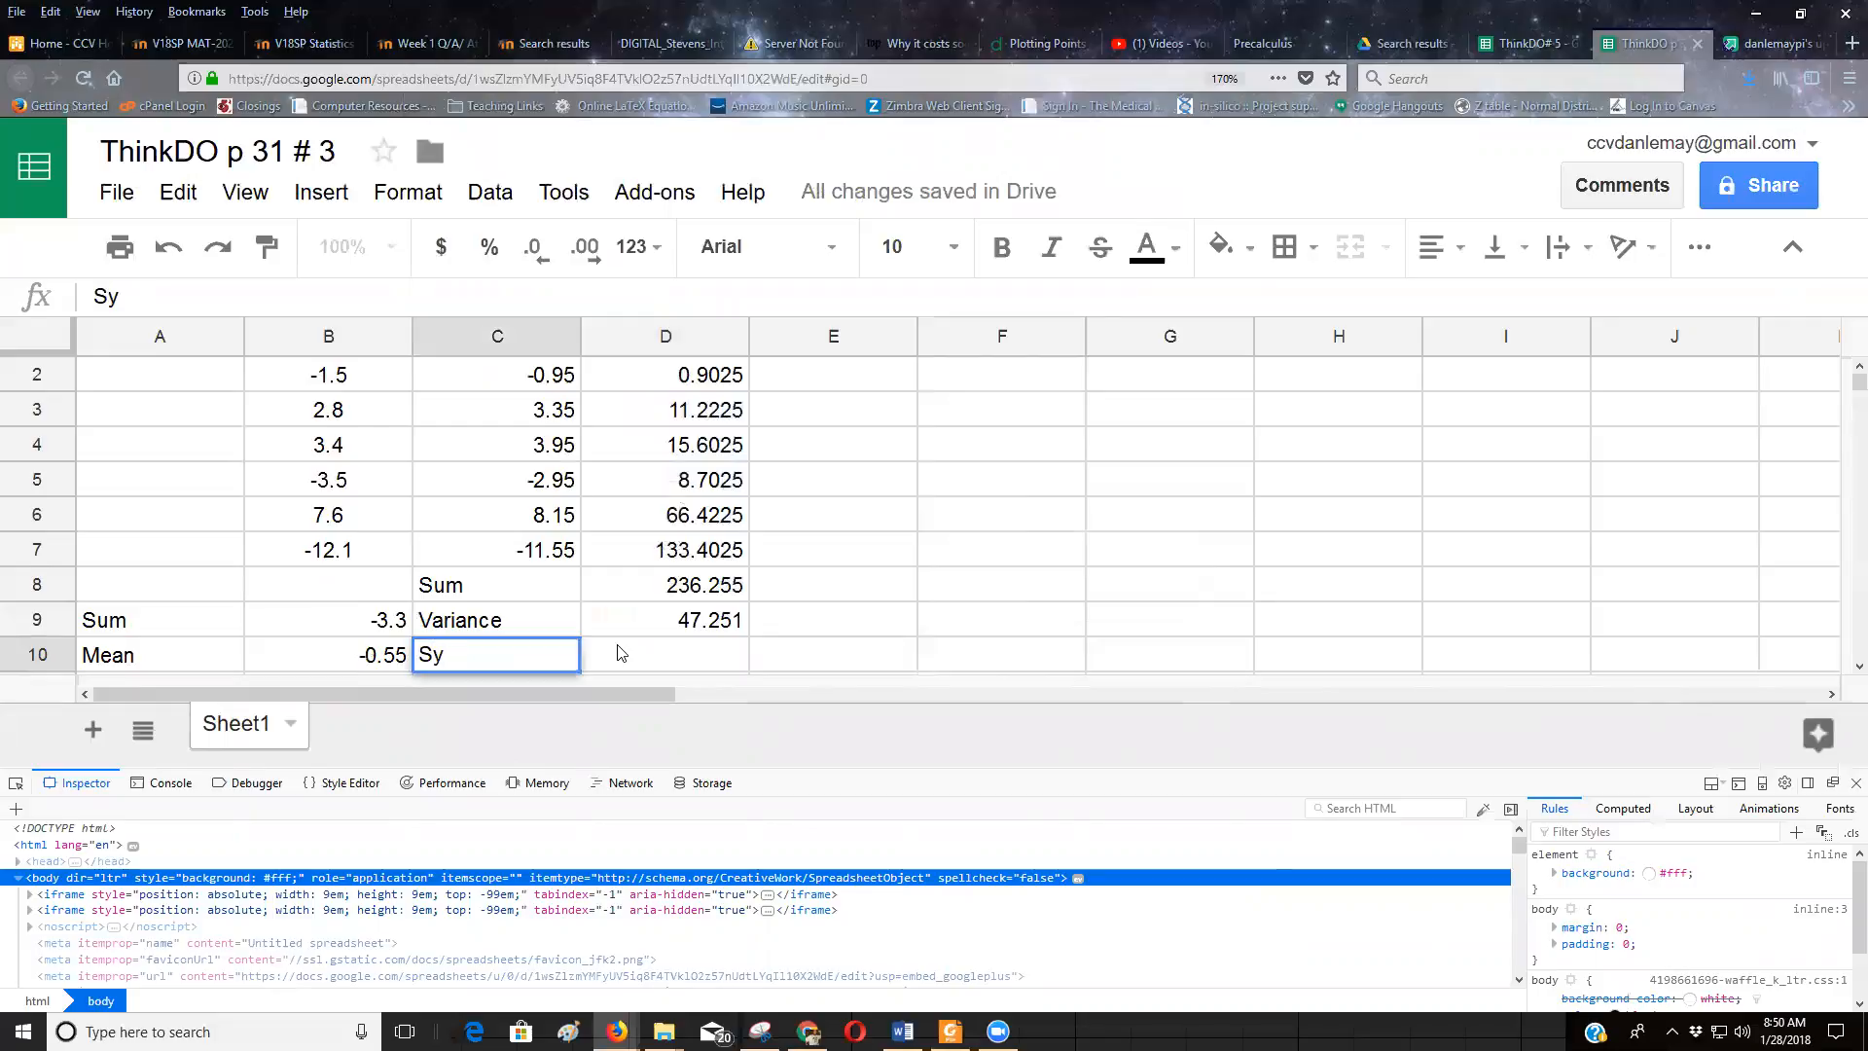
type("Std dev")
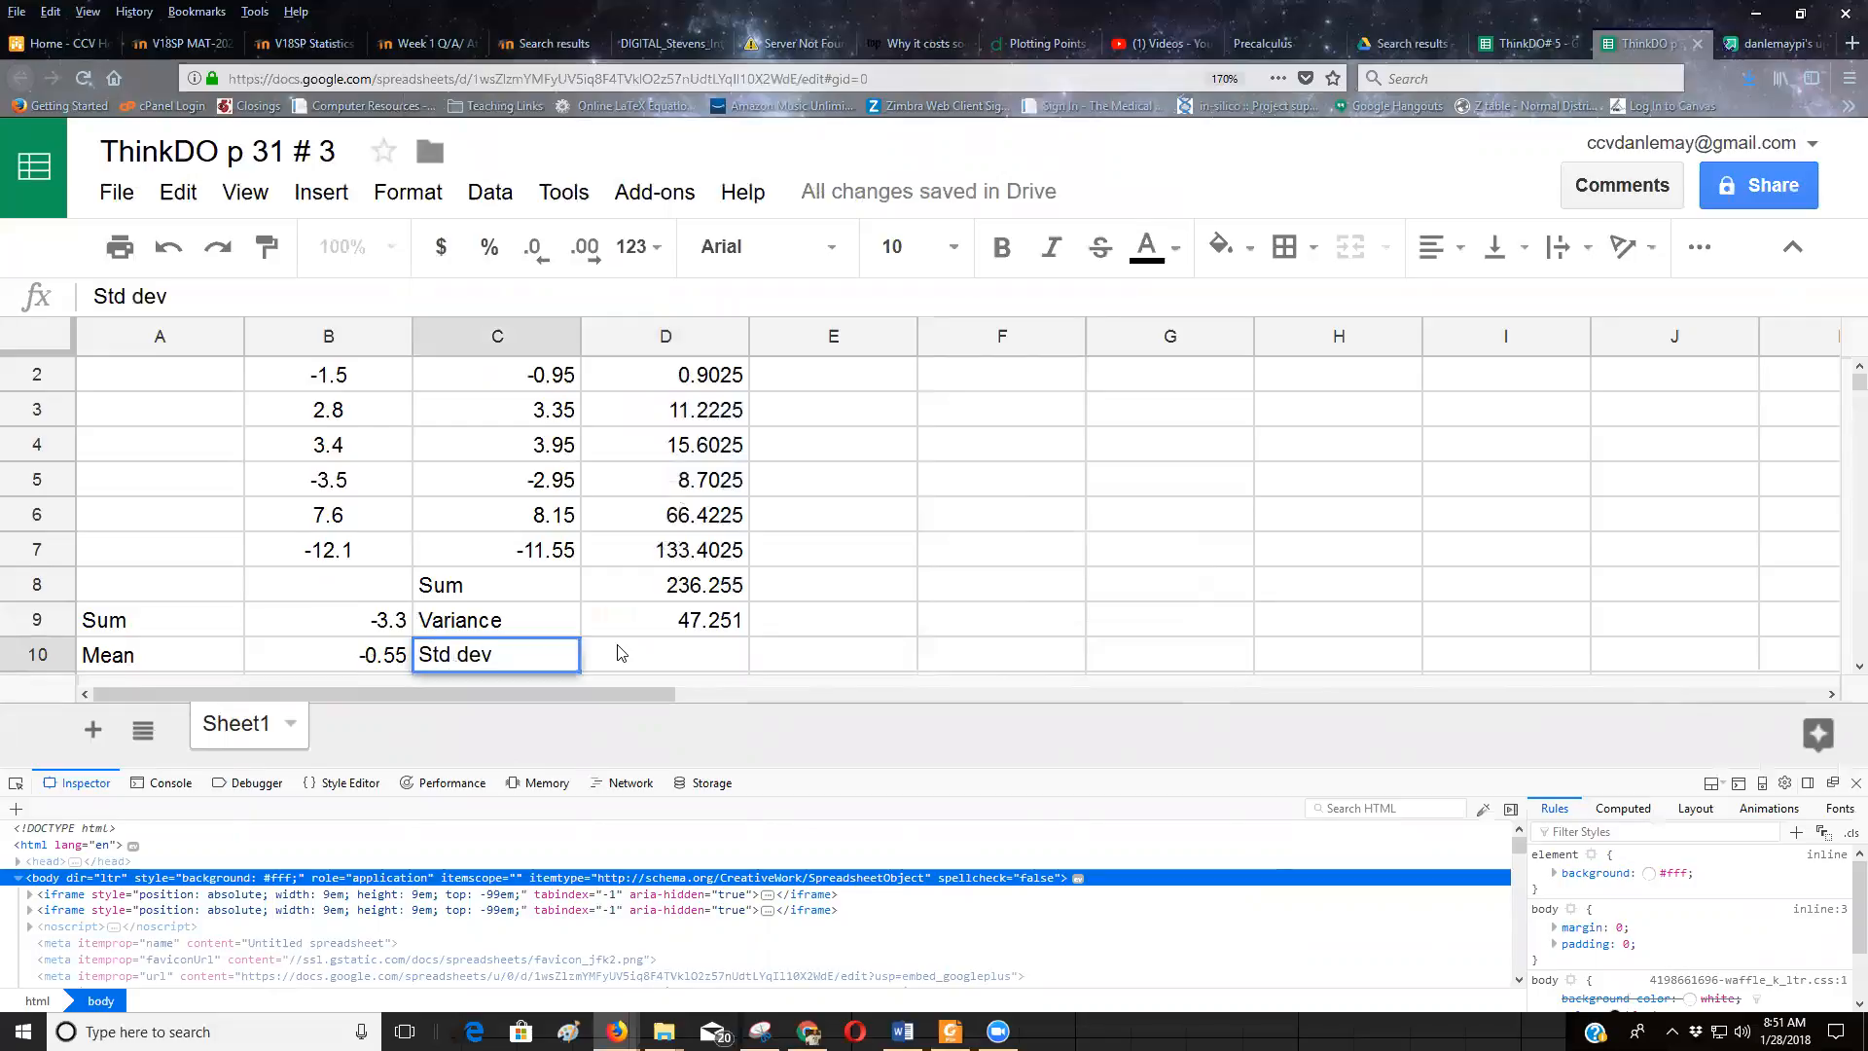
left_click(664, 653)
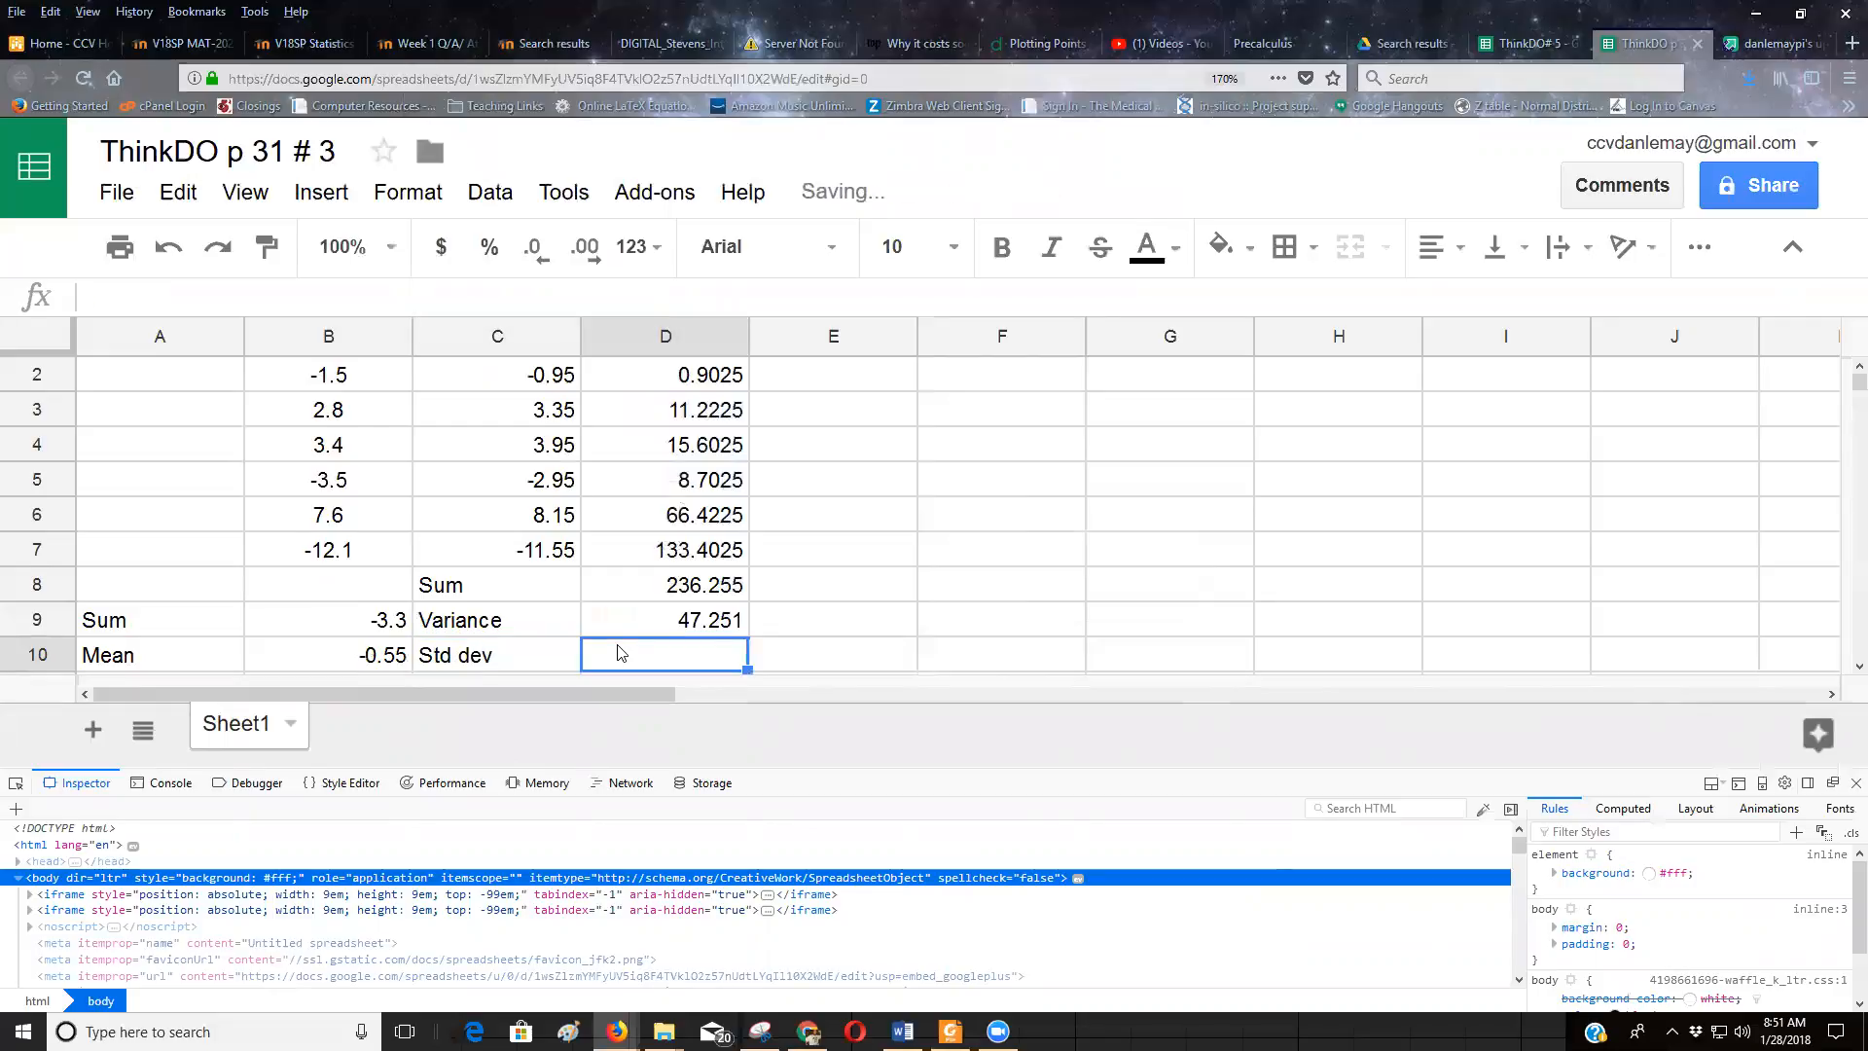
type("=s")
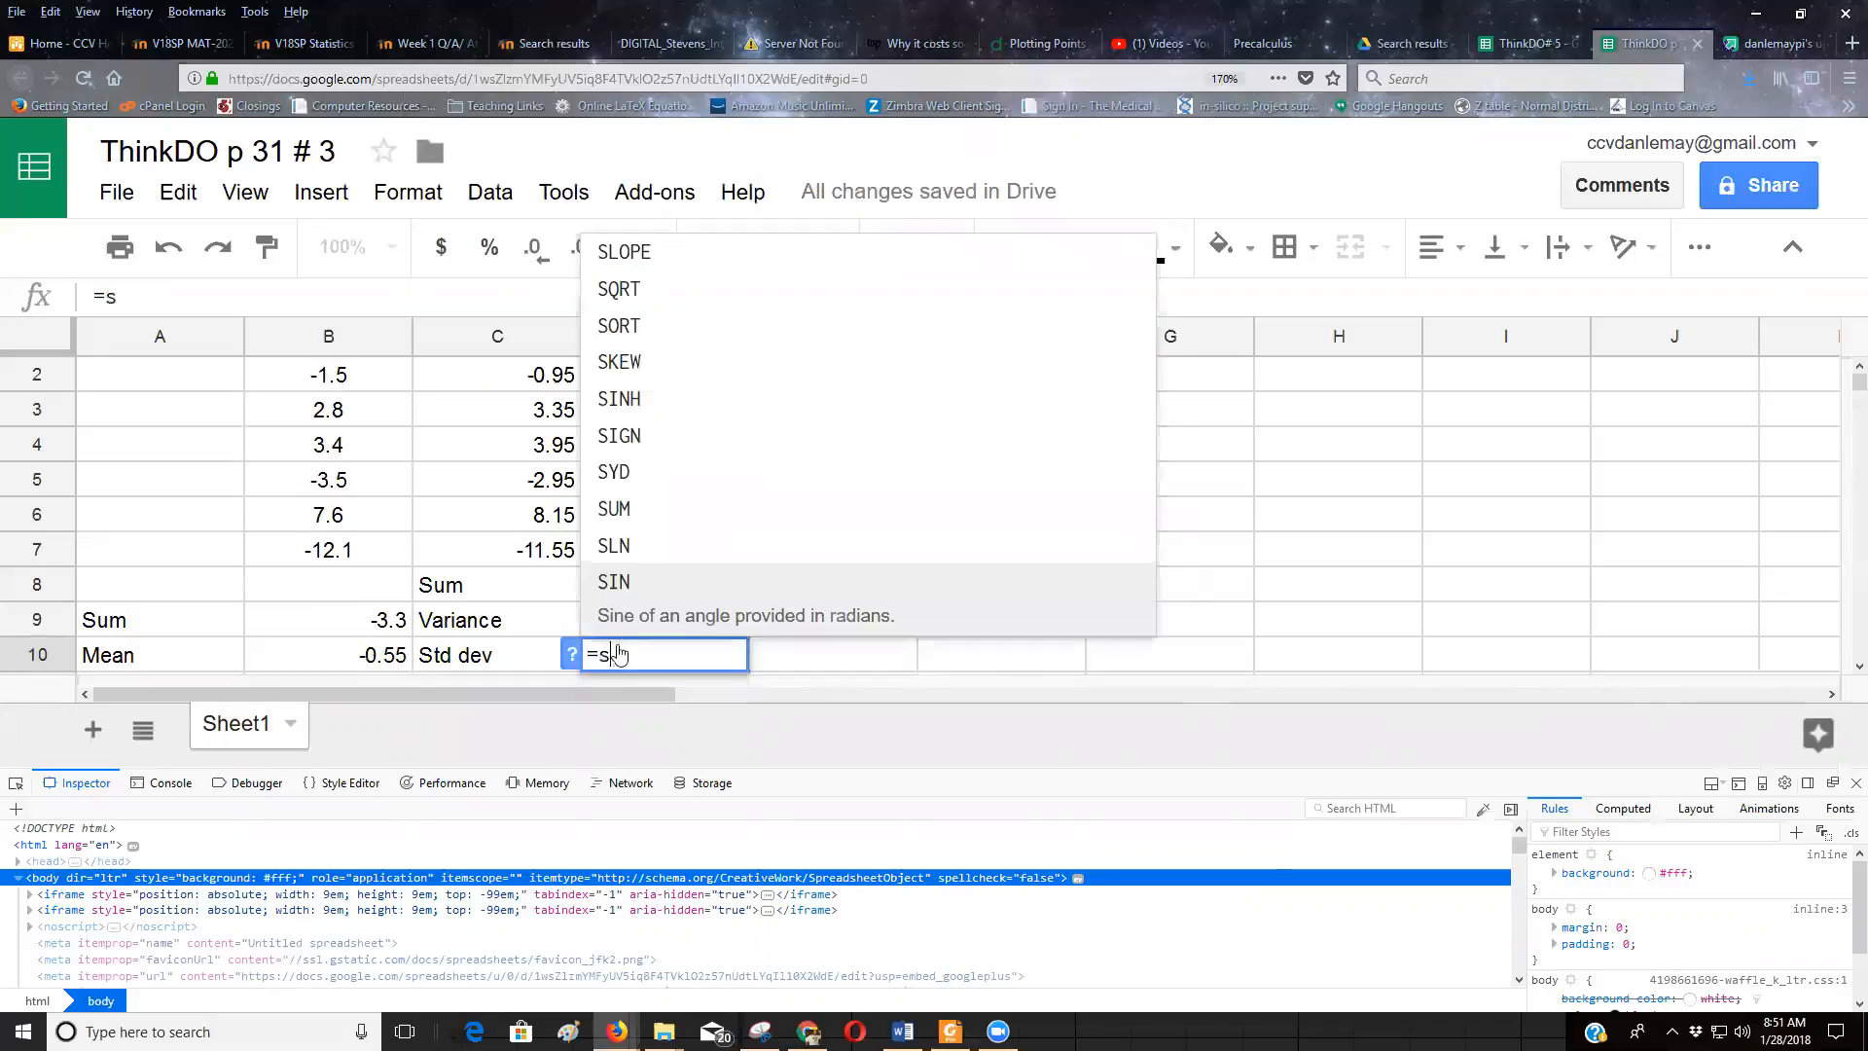
type("qrt(")
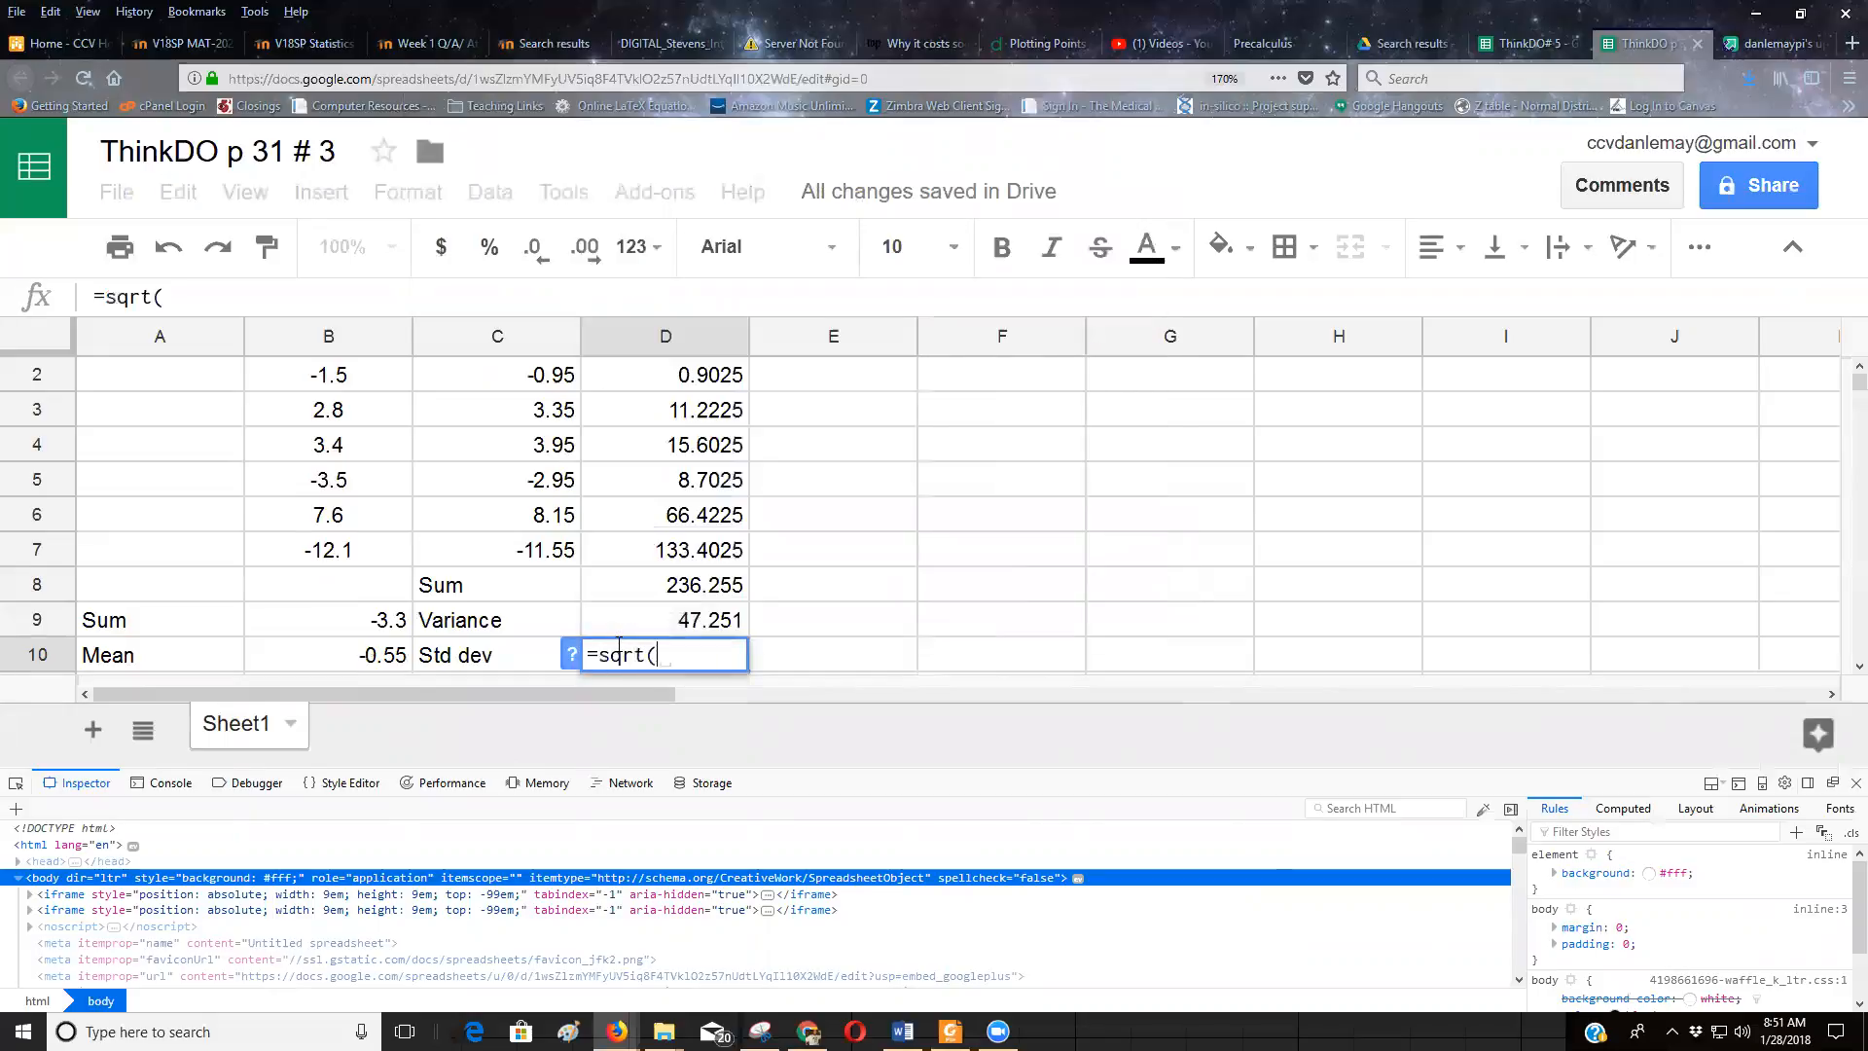
left_click(665, 620)
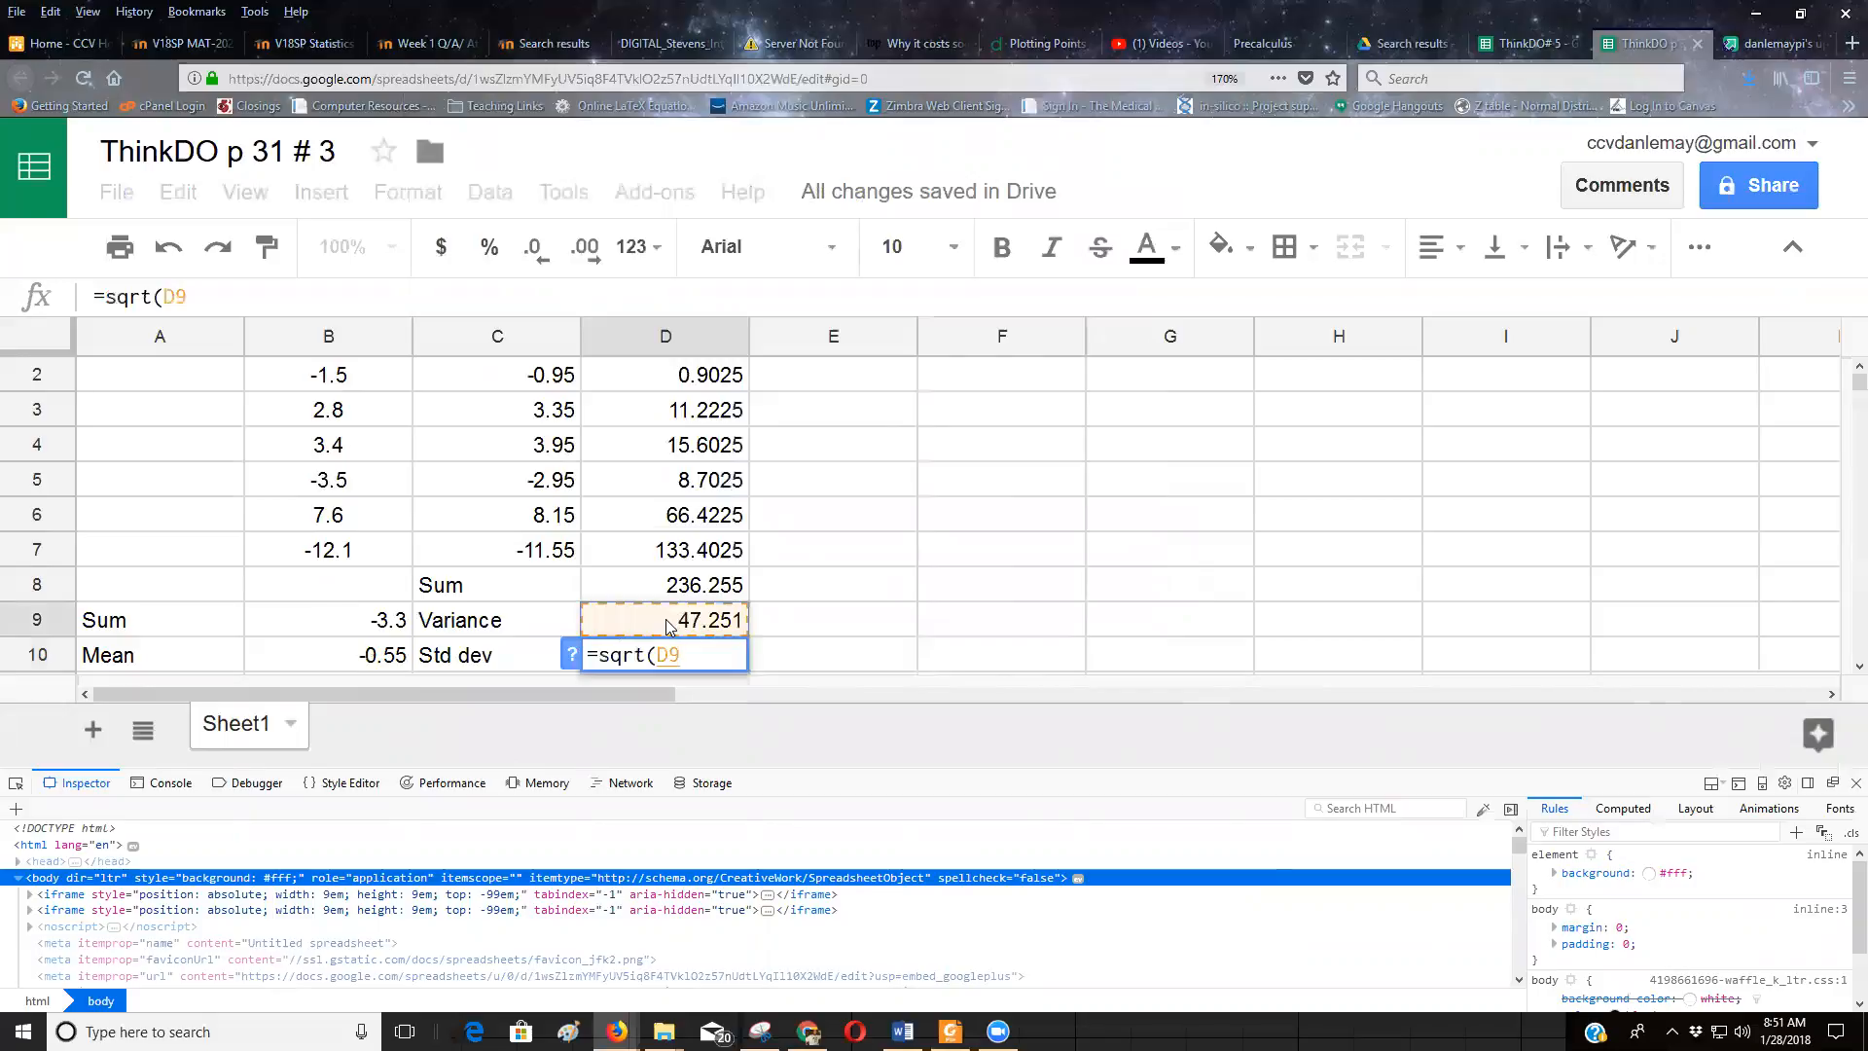
key("enter")
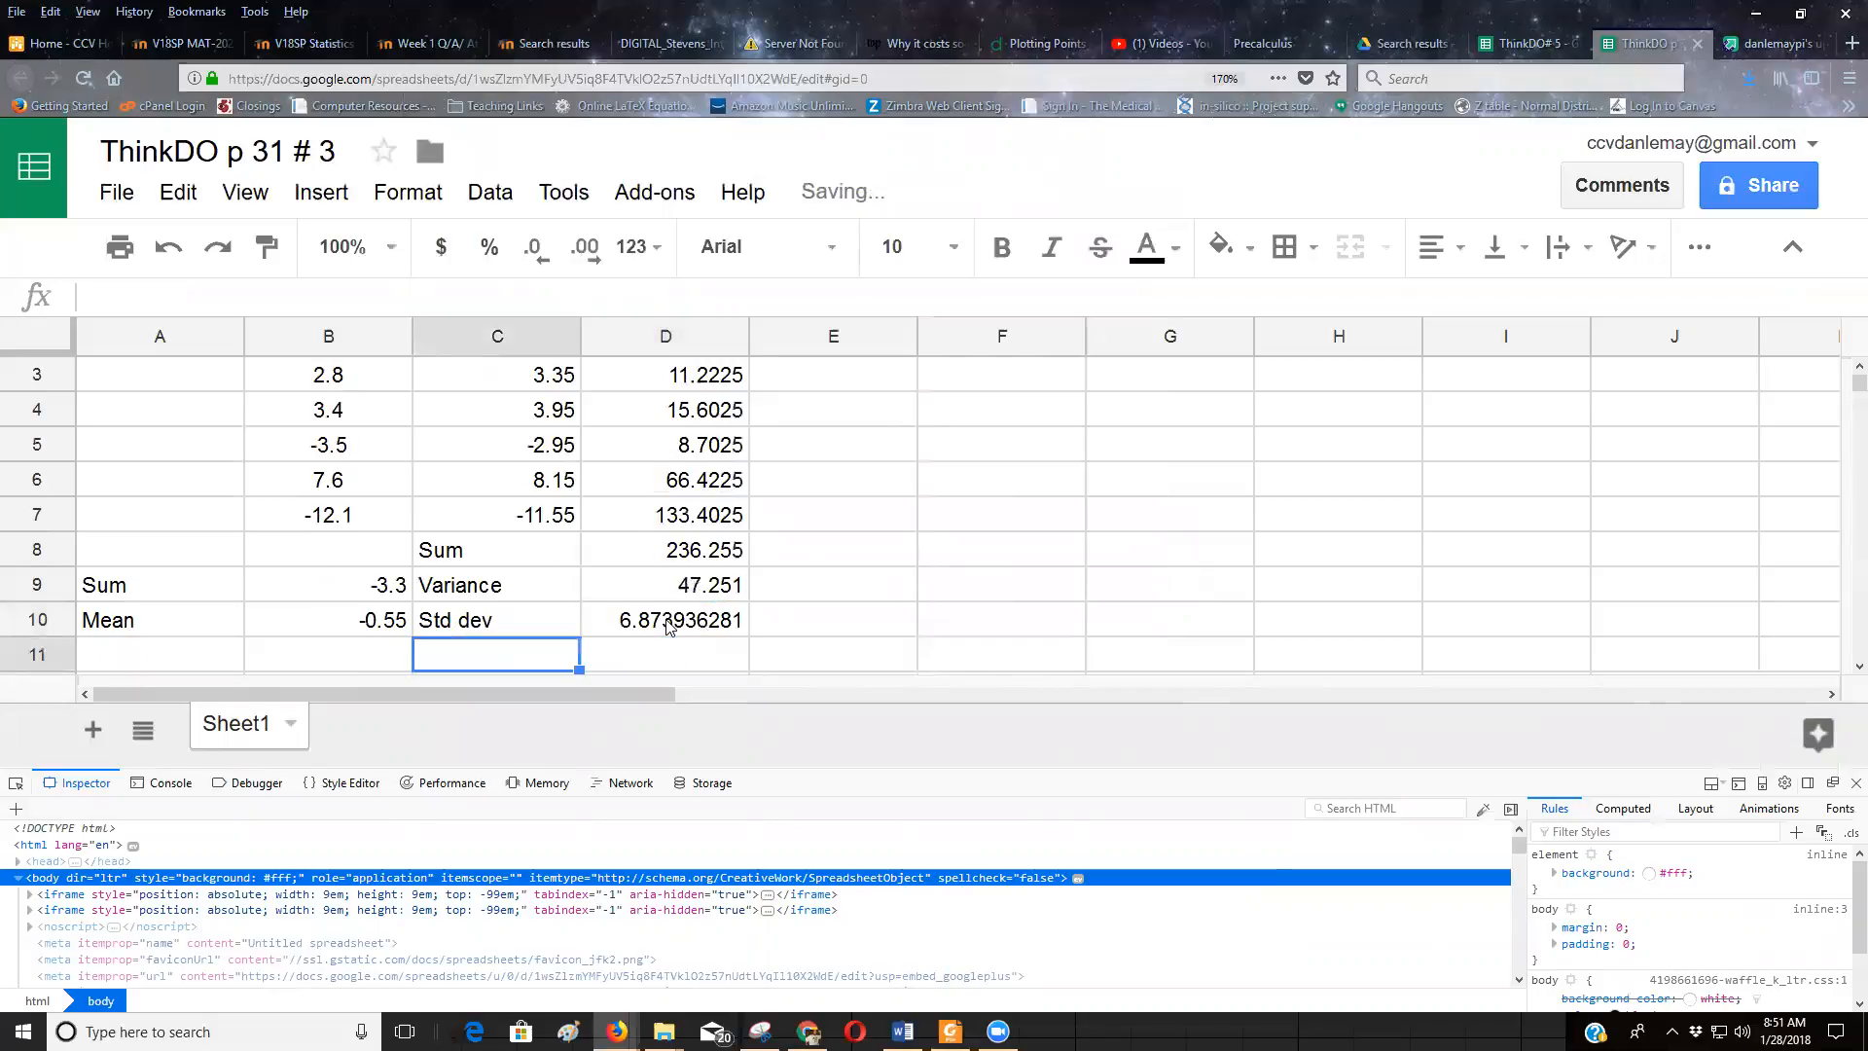
left_click(665, 620)
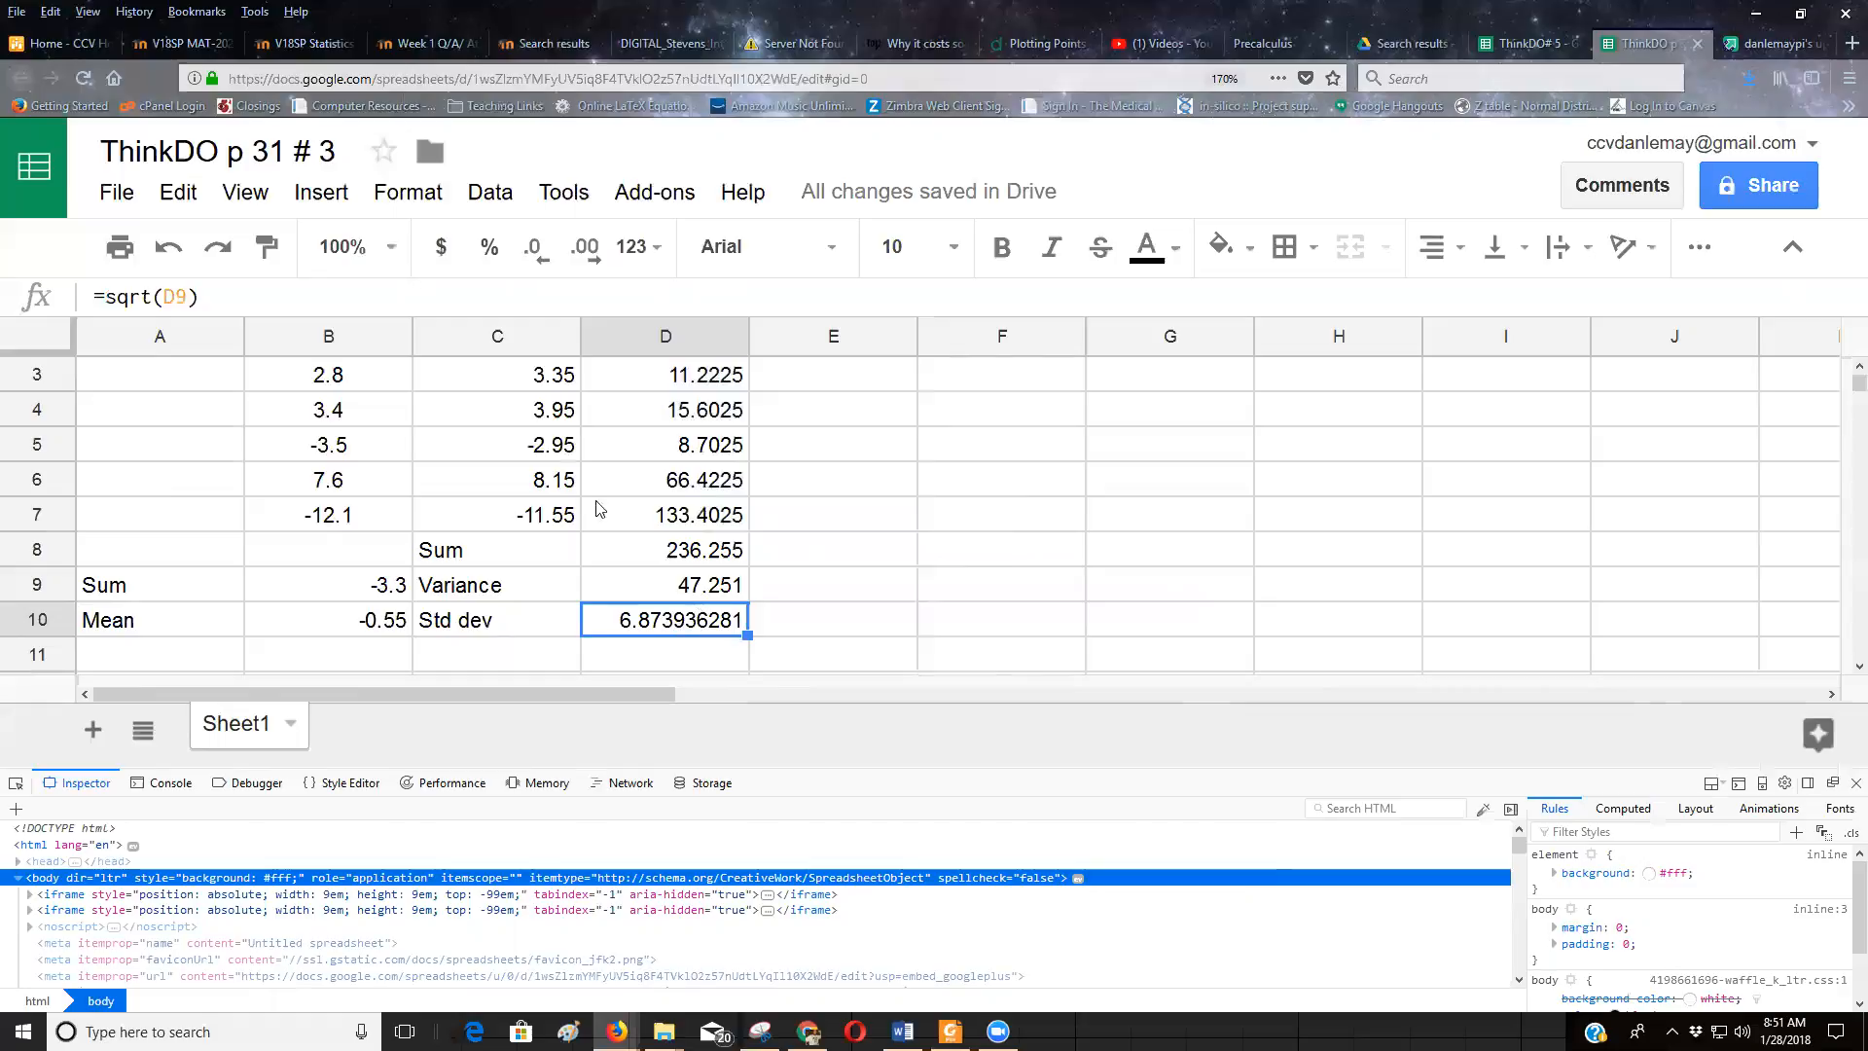
scroll("down", 3)
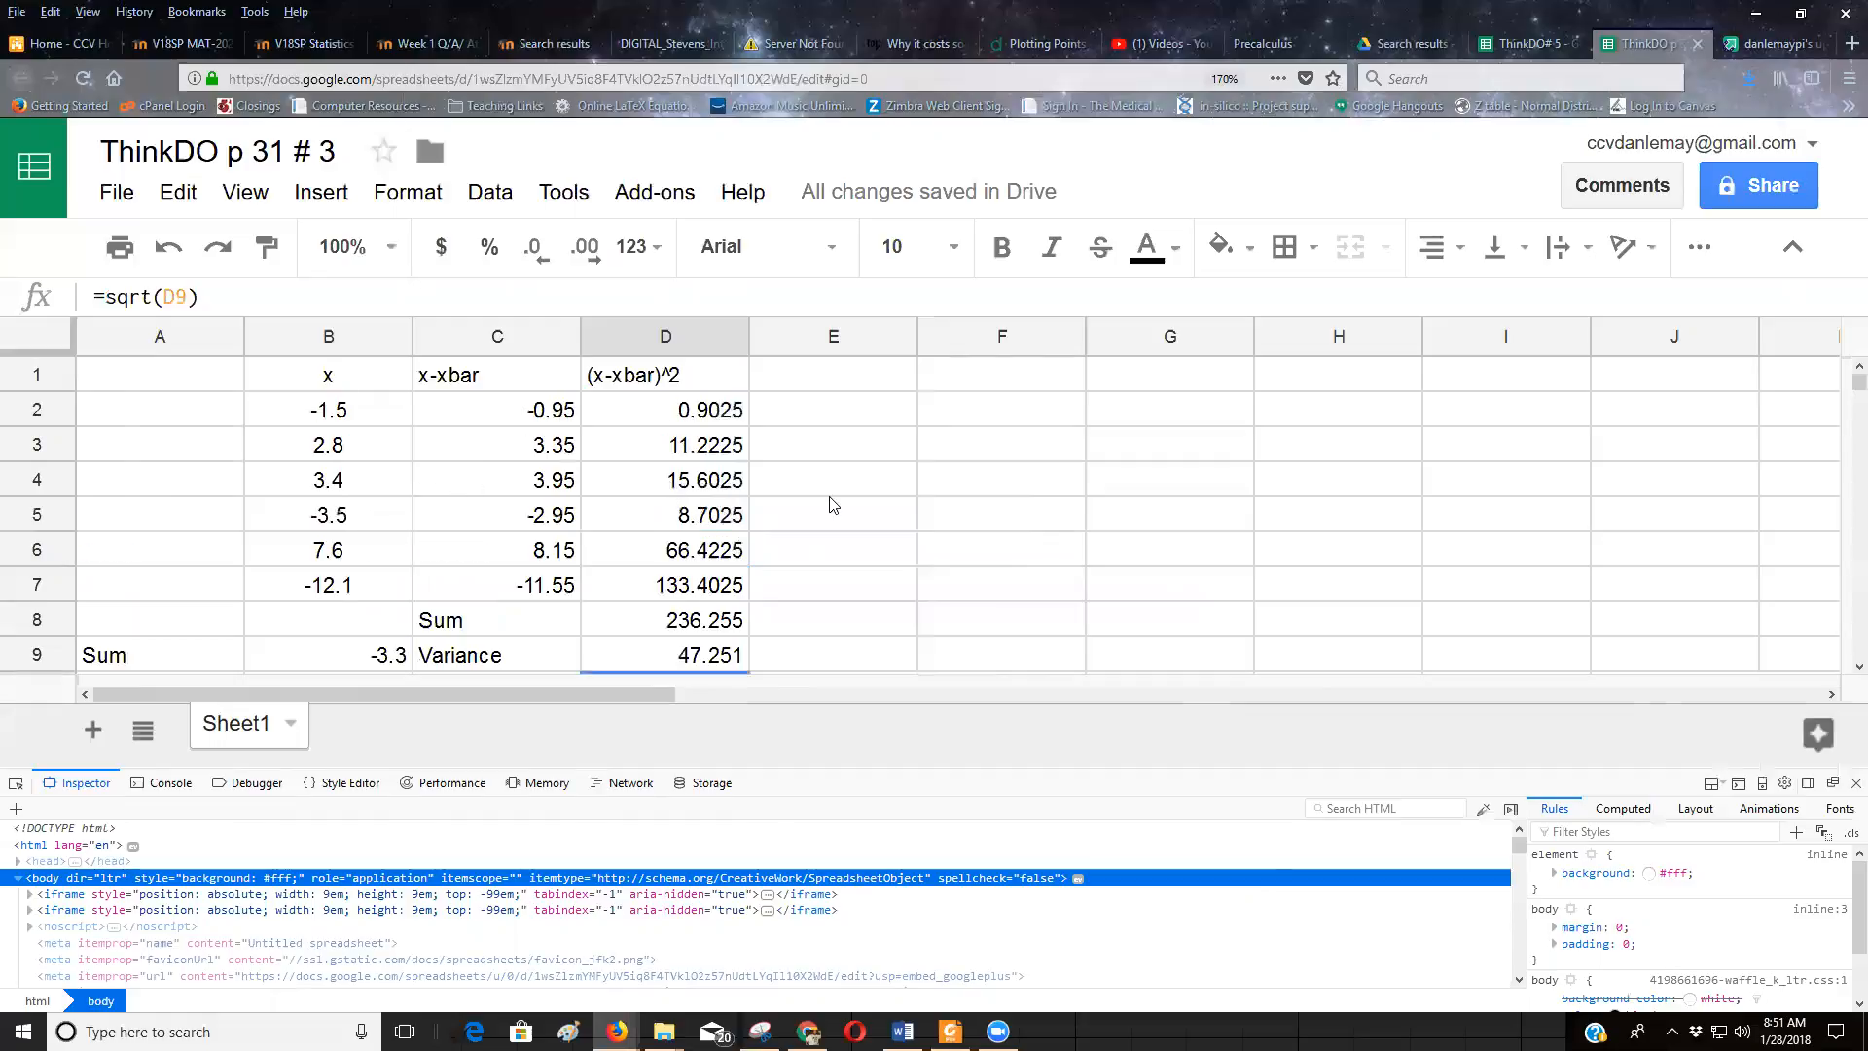
mouse_move(961, 455)
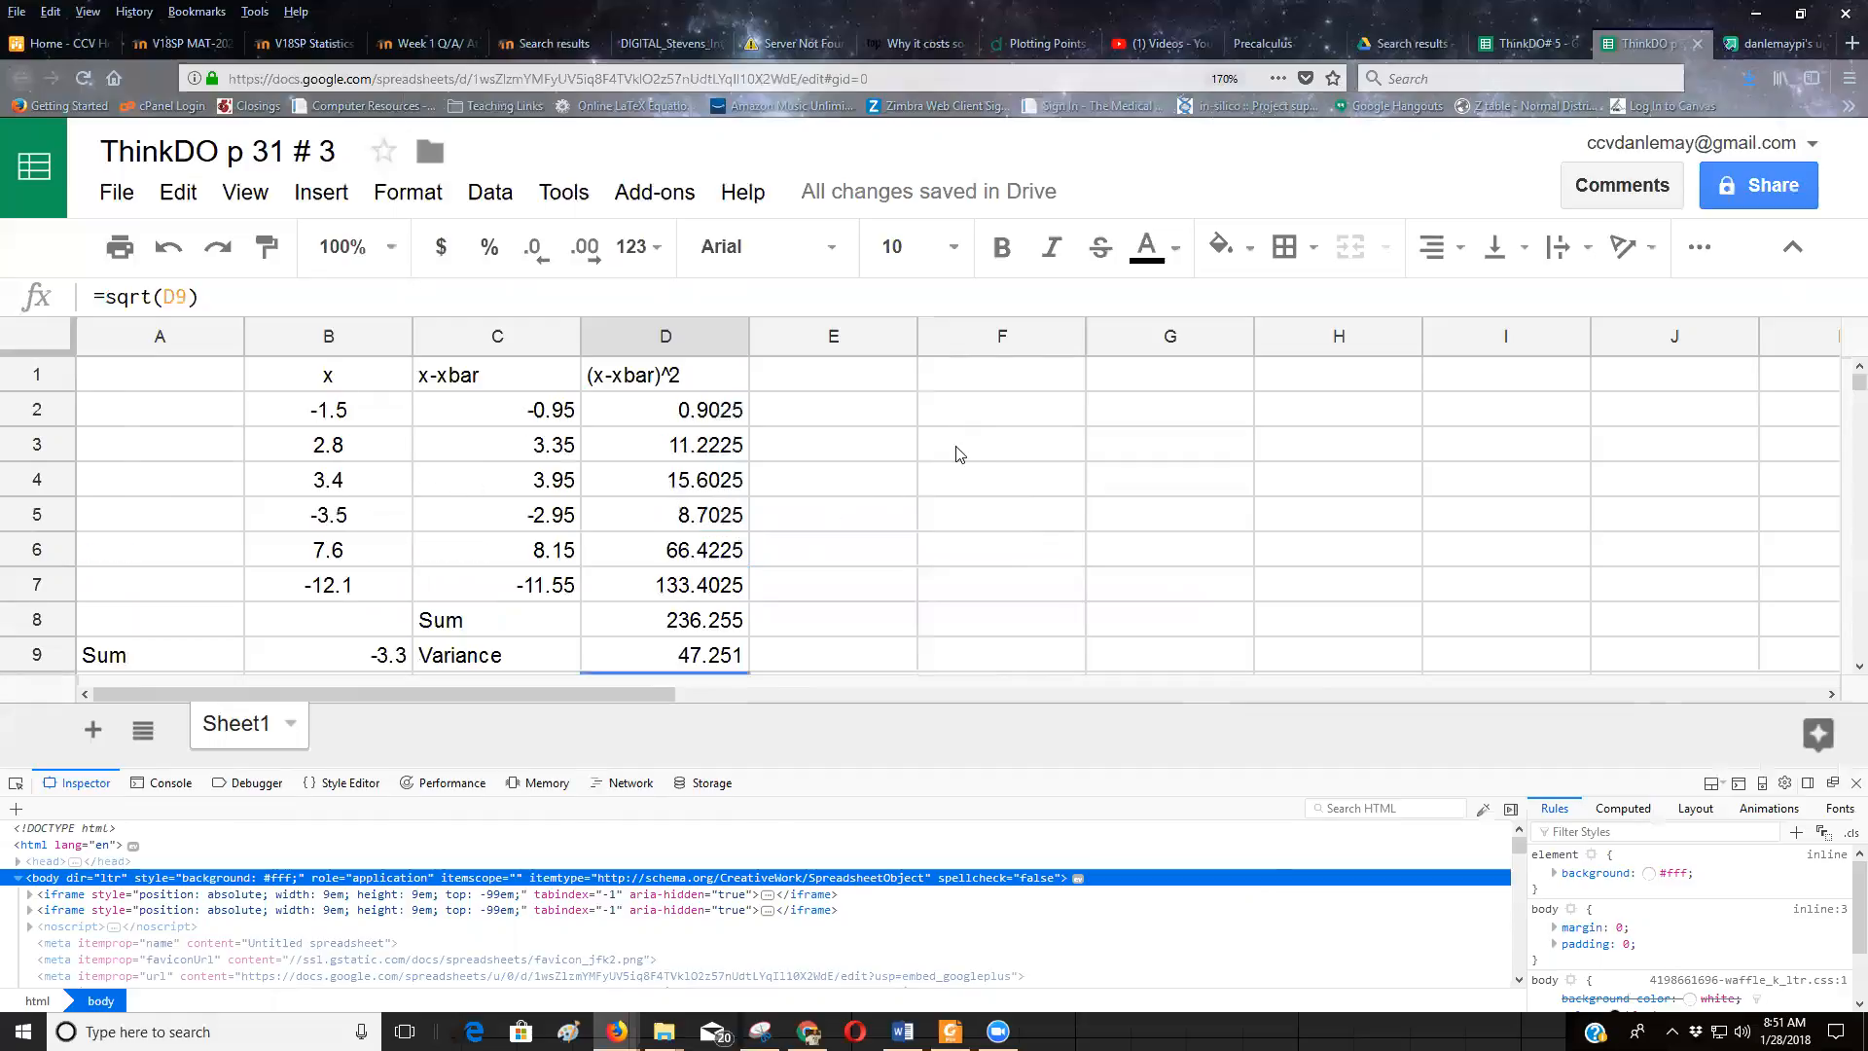
mouse_move(1438, 420)
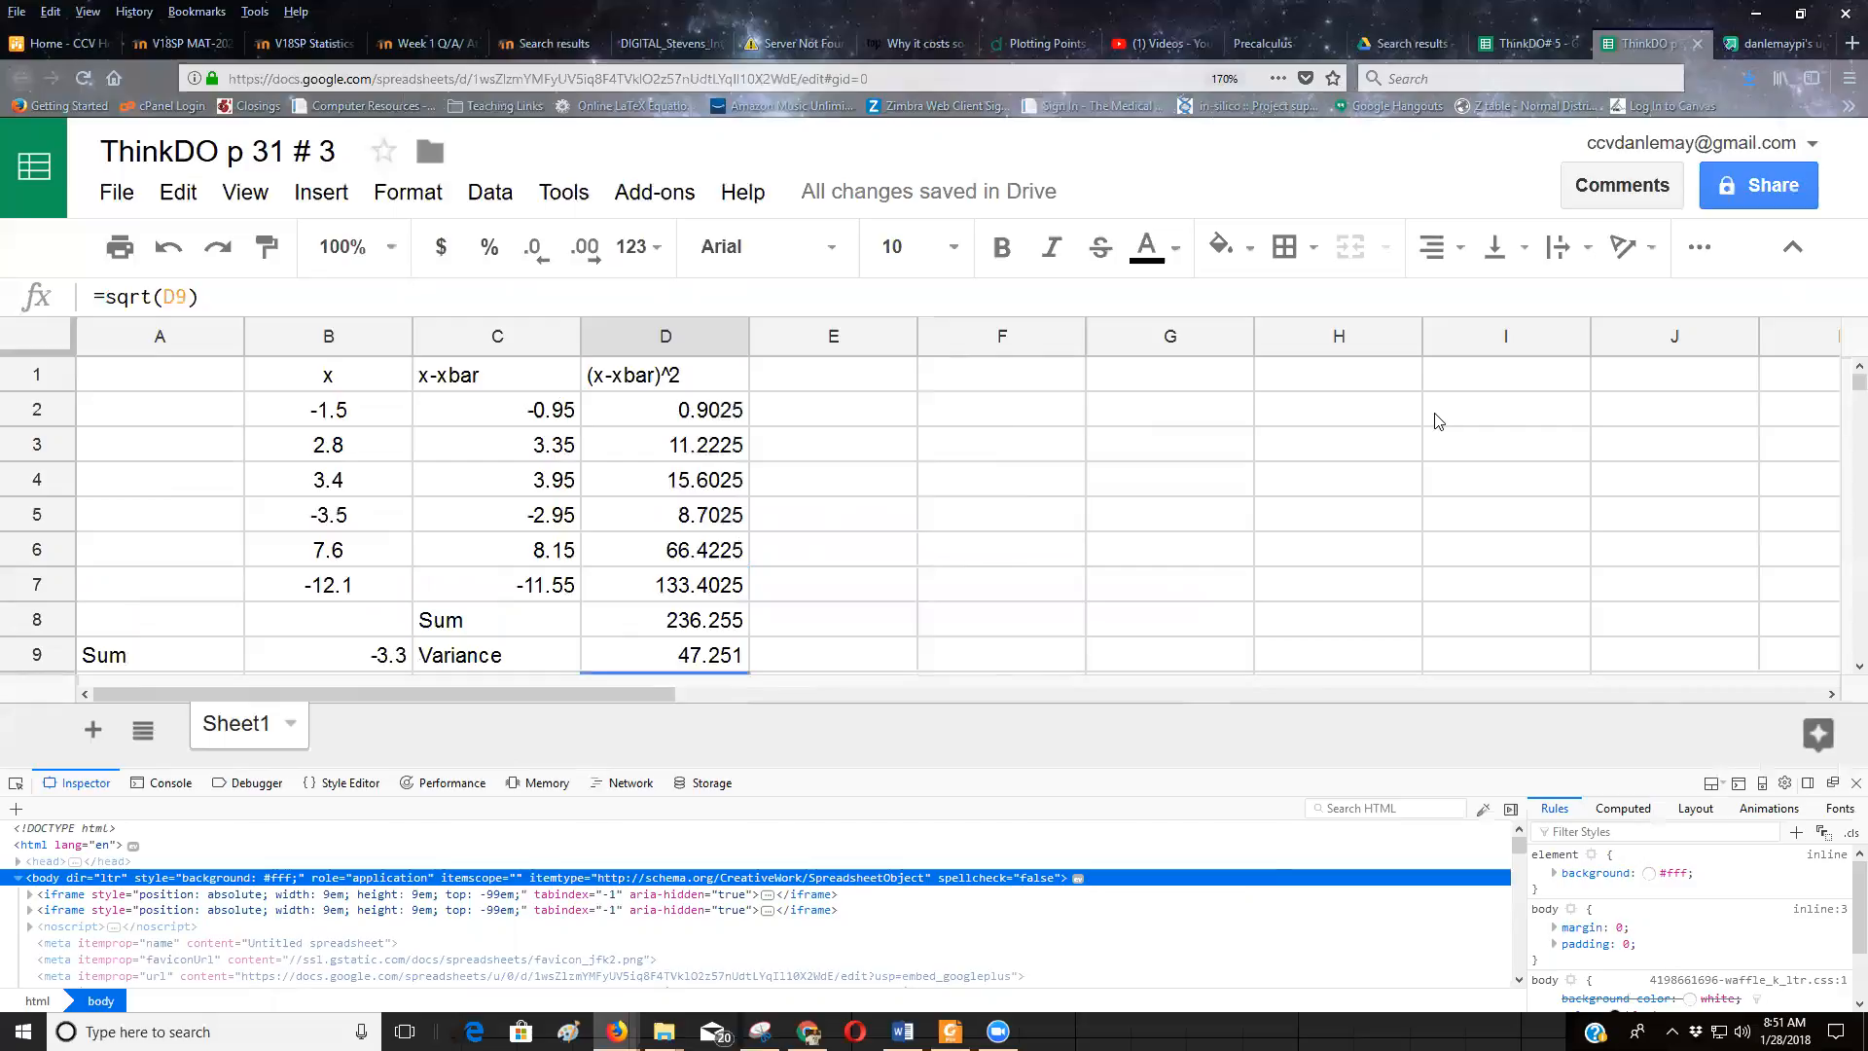
mouse_move(1390, 476)
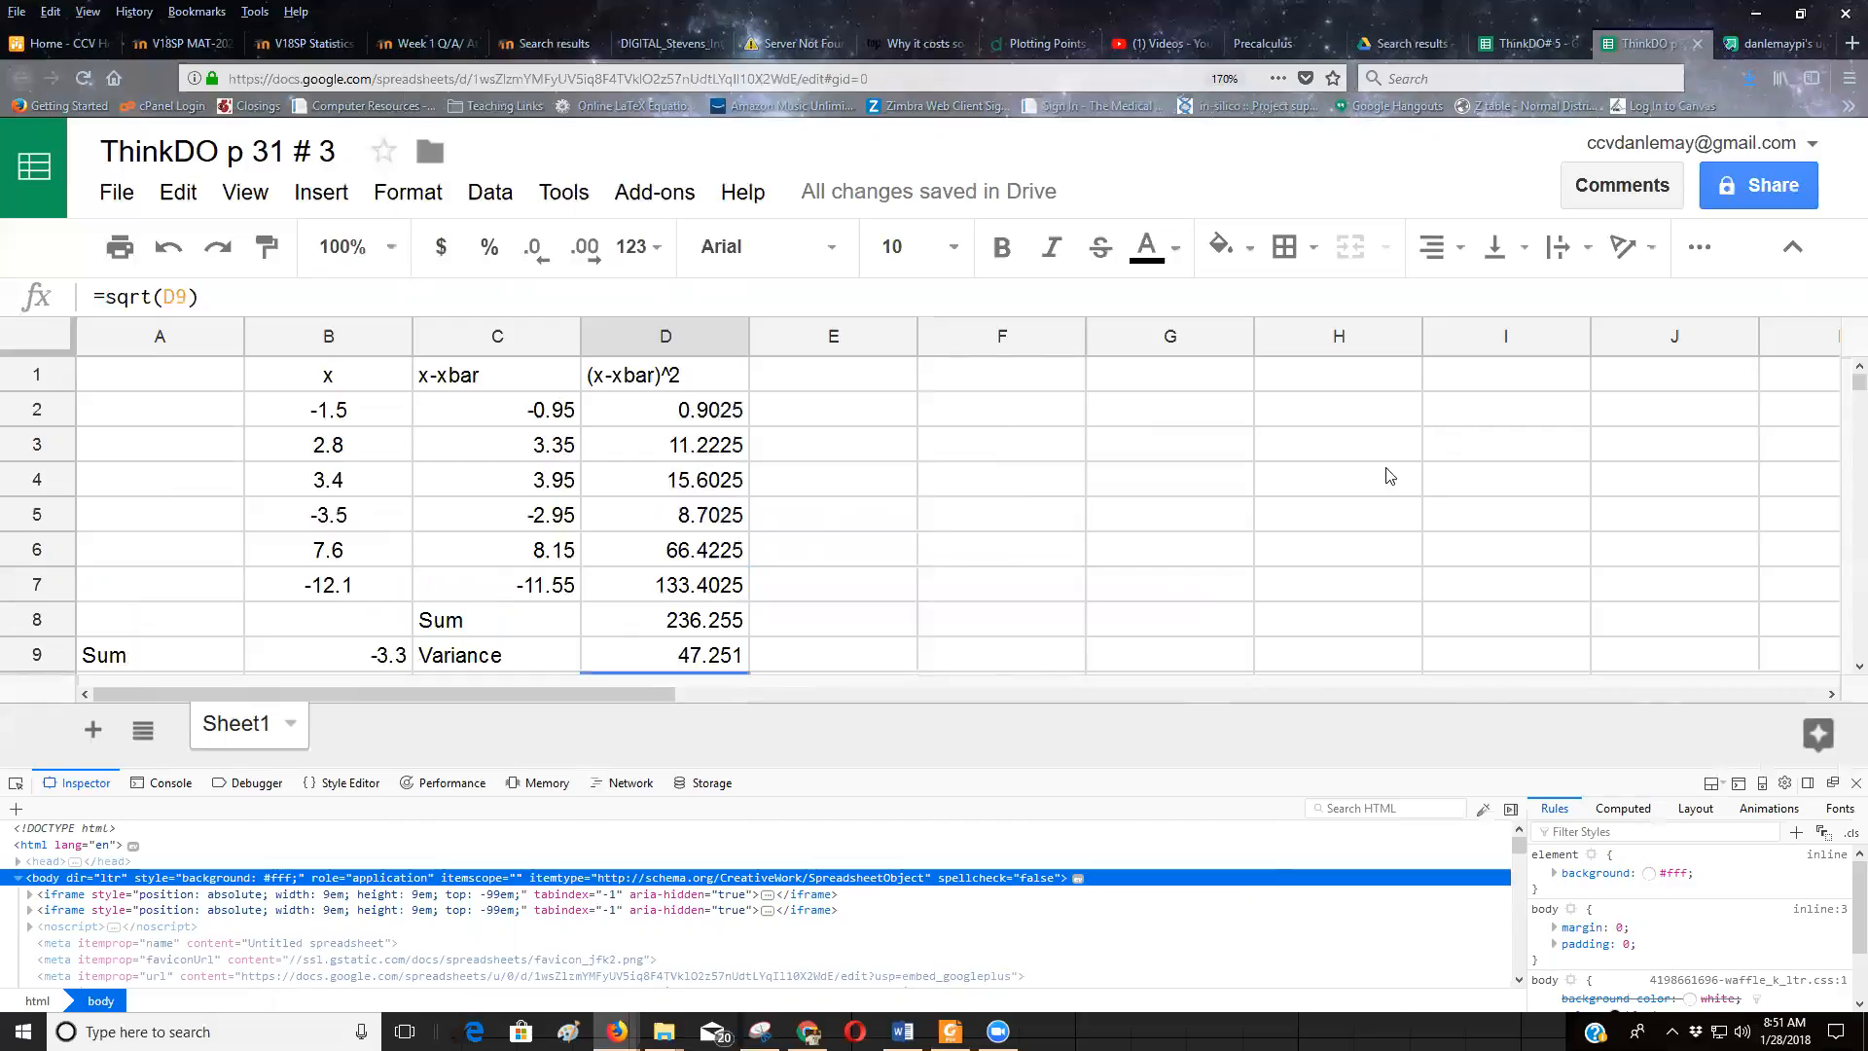